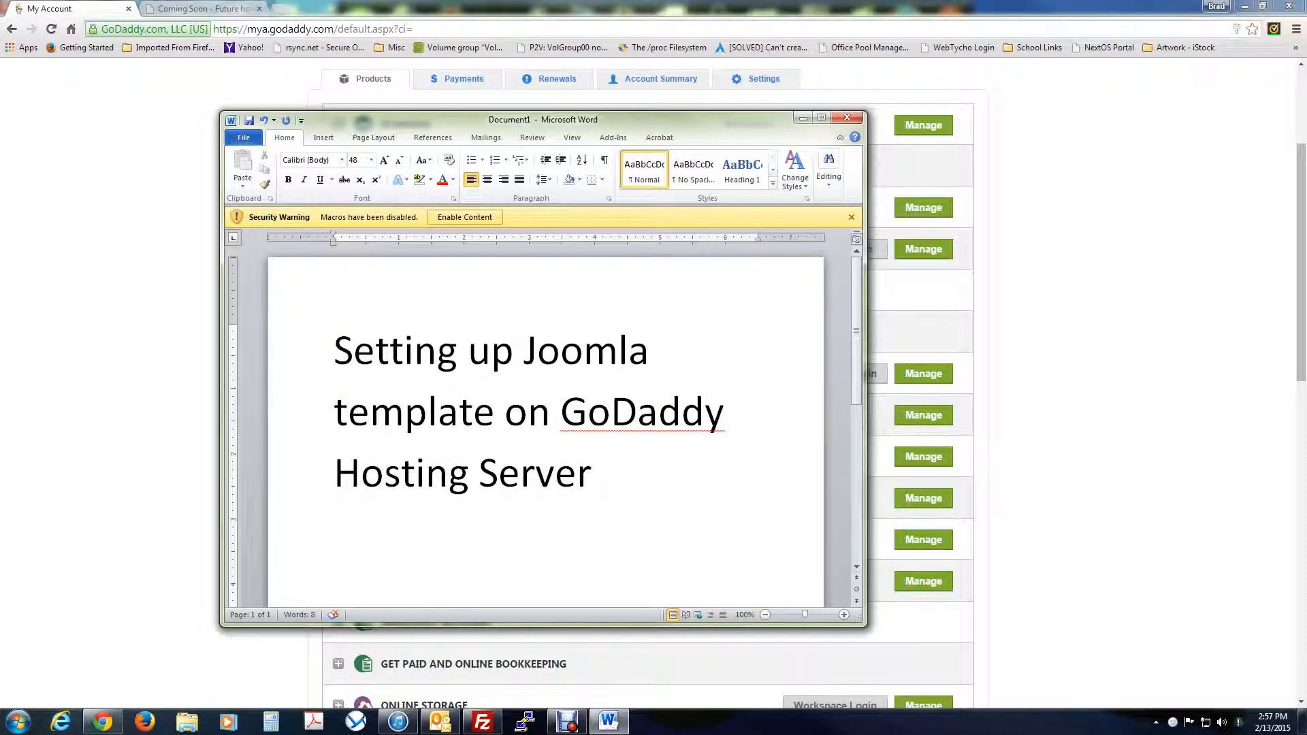
# Close the Word title document, discarding its unsaved changes.
pyautogui.click(591, 472)
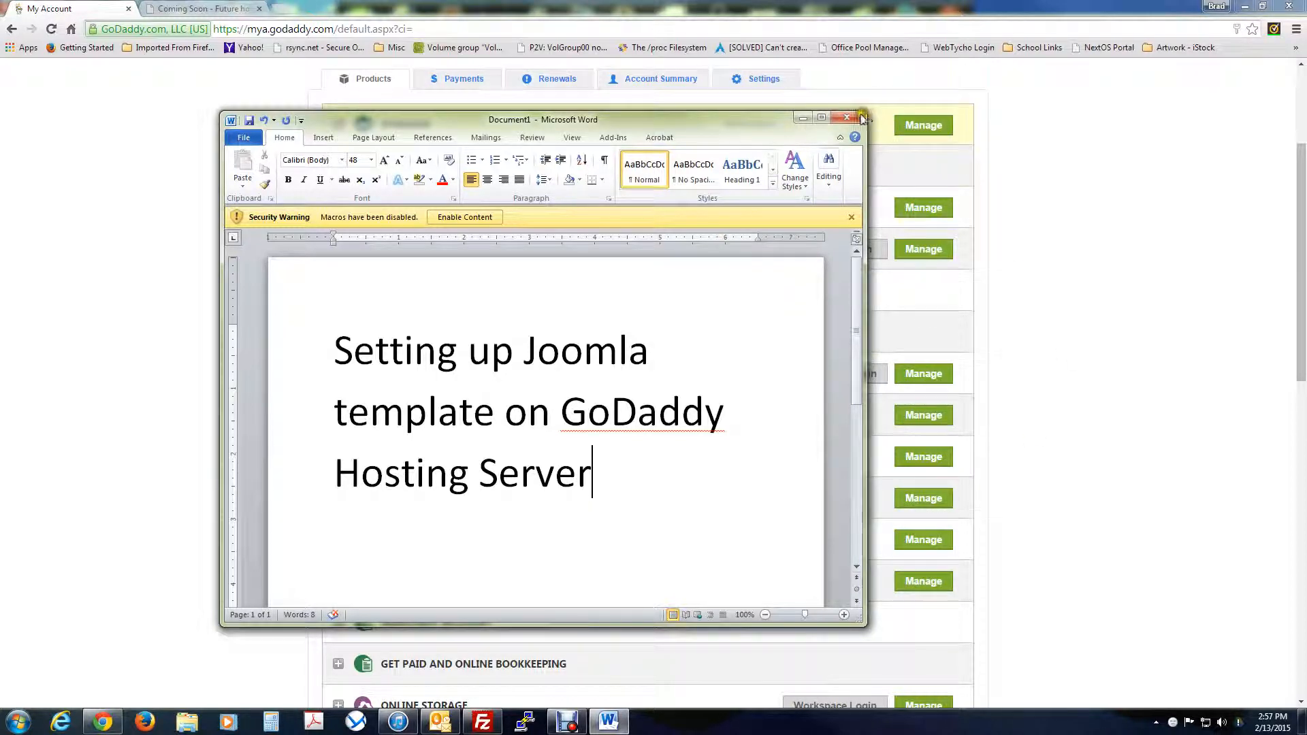
pyautogui.click(862, 116)
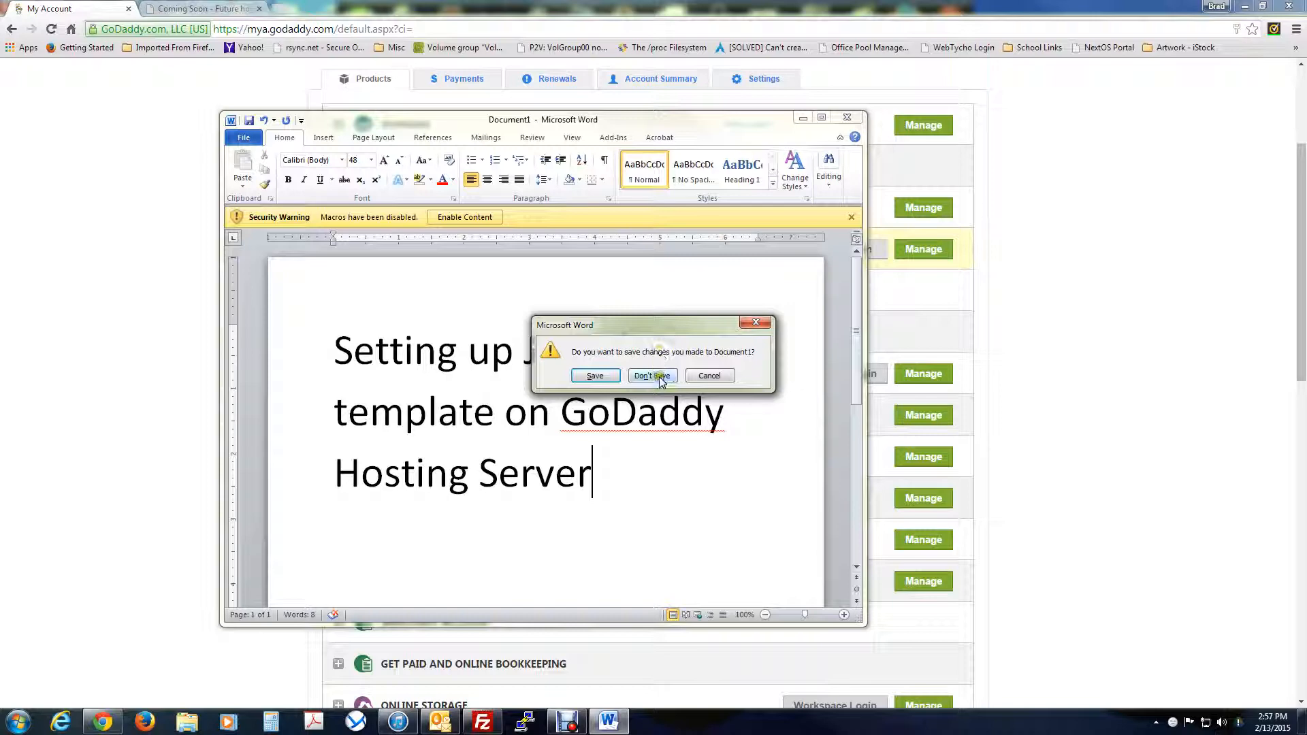
pyautogui.moveTo(709, 375)
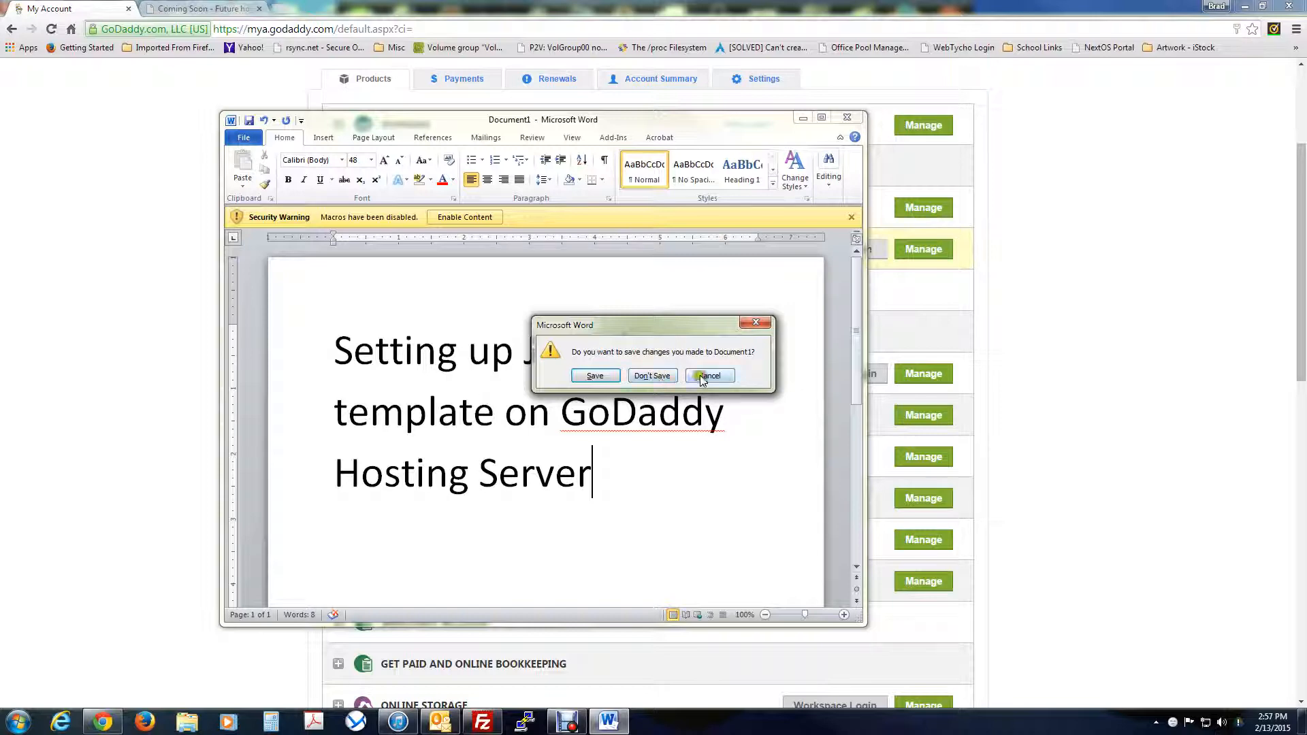
pyautogui.click(652, 375)
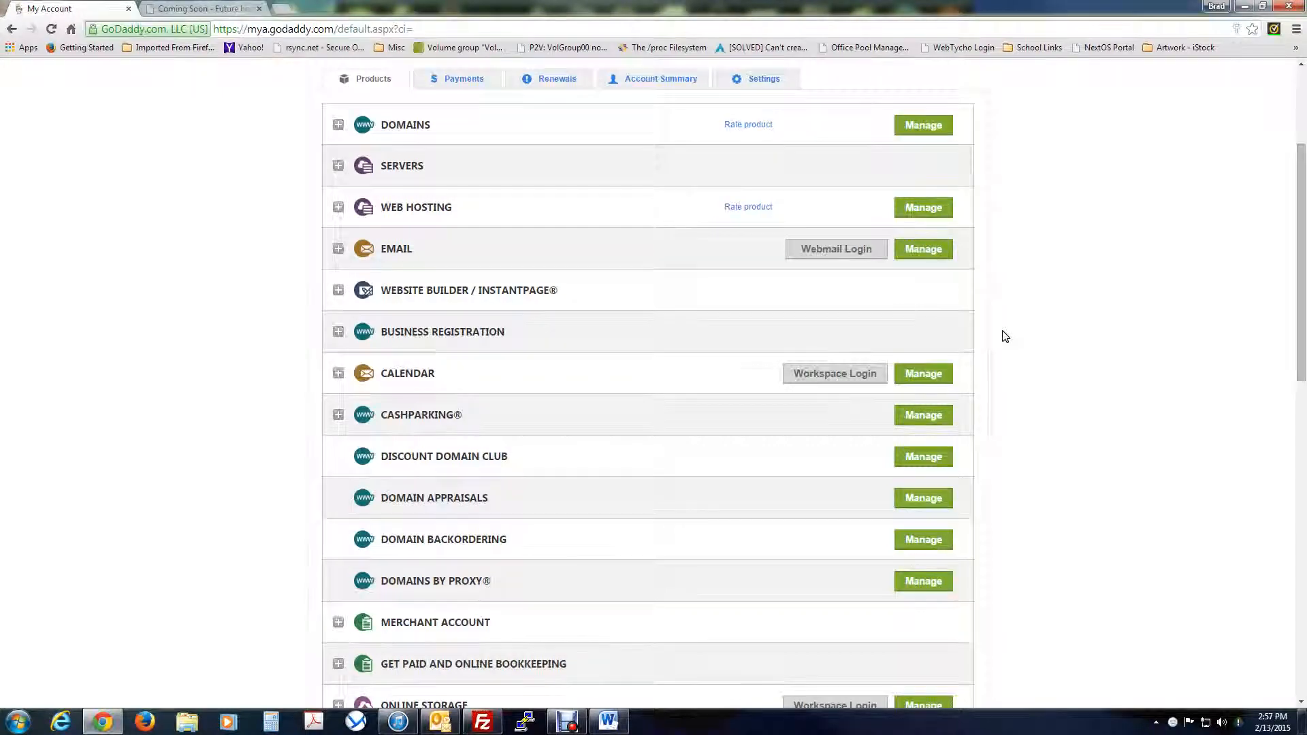
# Expand WEB HOSTING in the Products list and manage the localgameworld.com account.
pyautogui.scroll(-3)
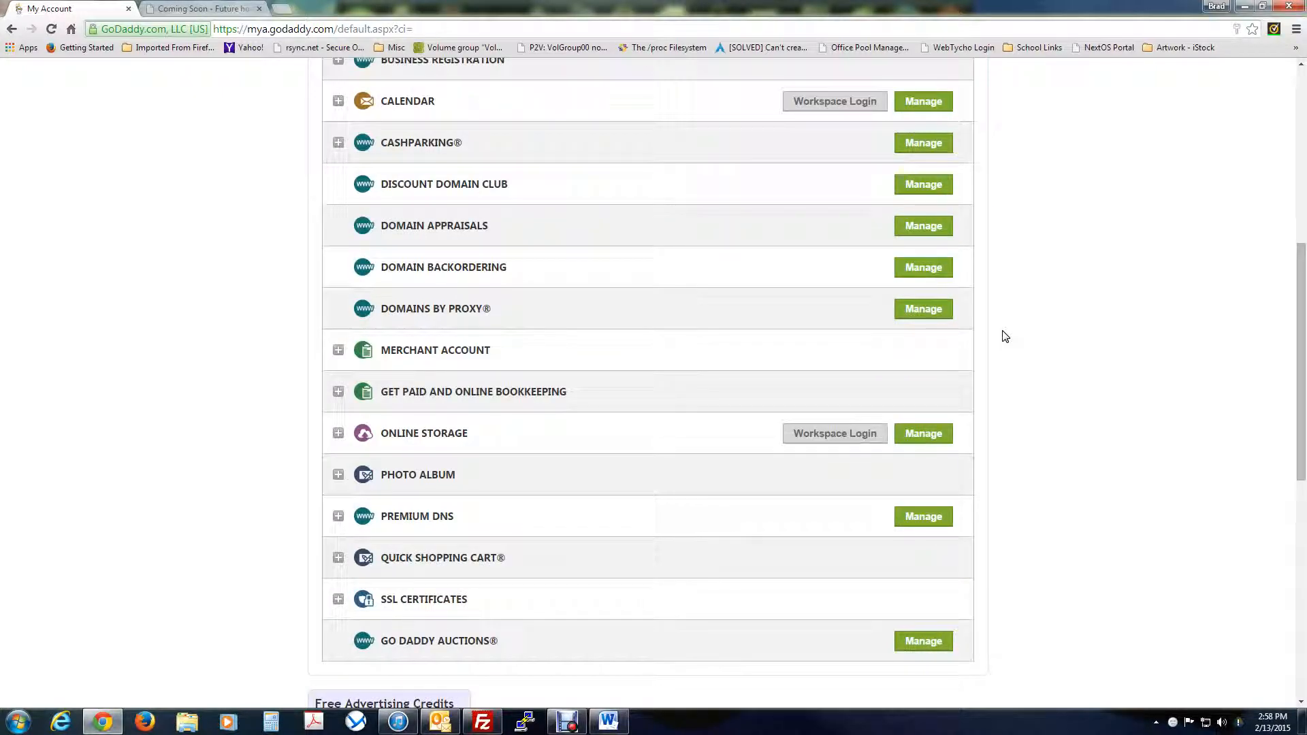
pyautogui.scroll(3)
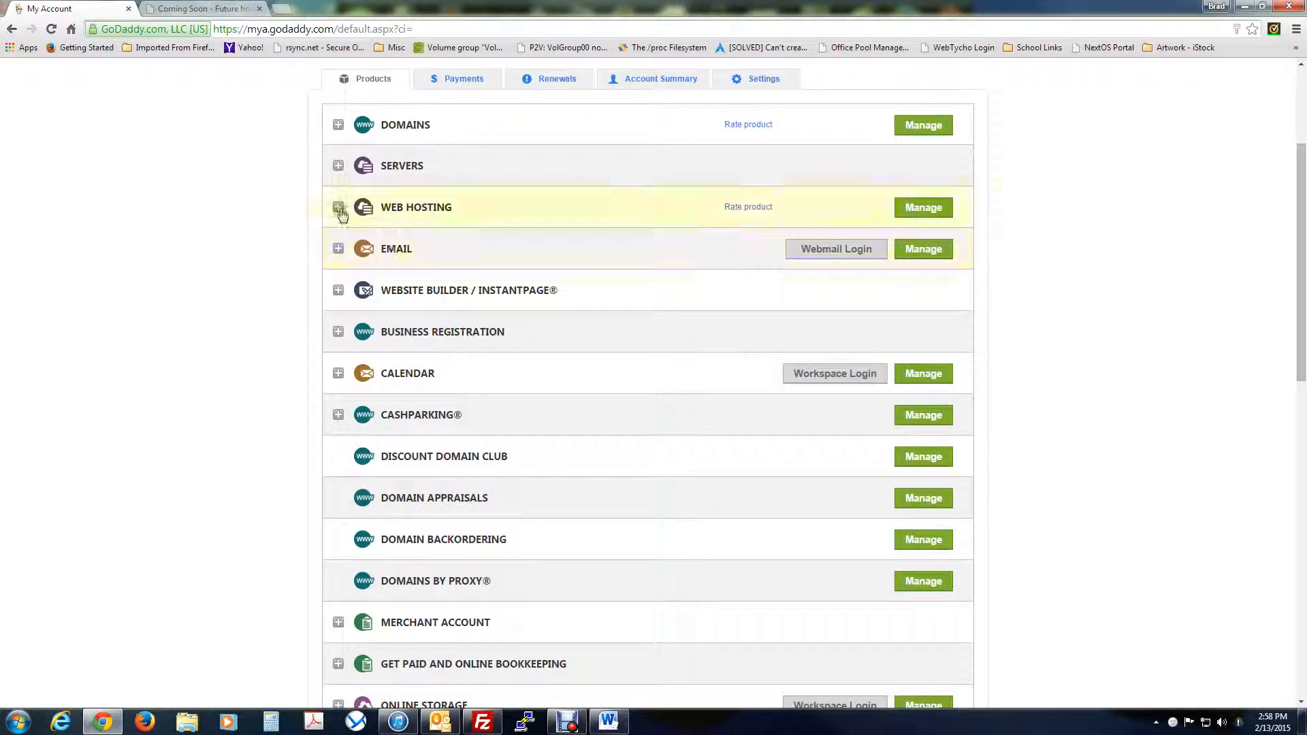
pyautogui.click(338, 207)
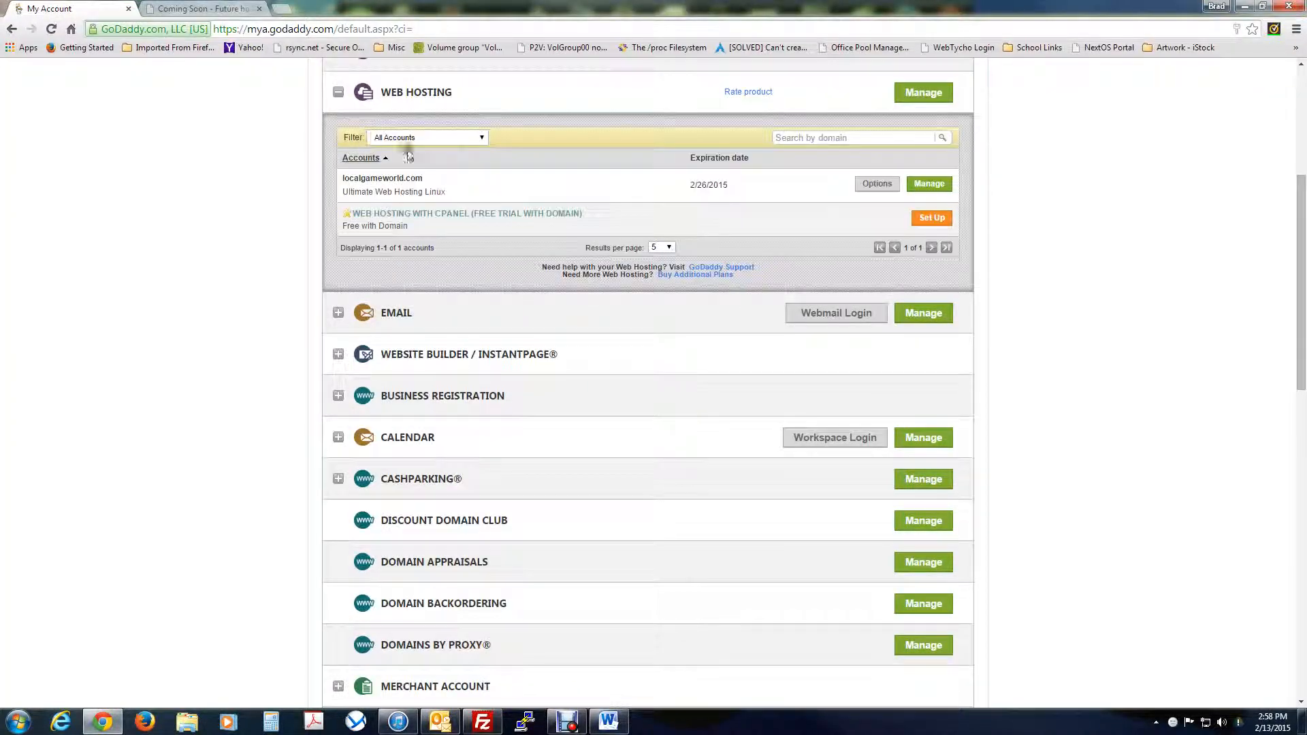
pyautogui.moveTo(467, 107)
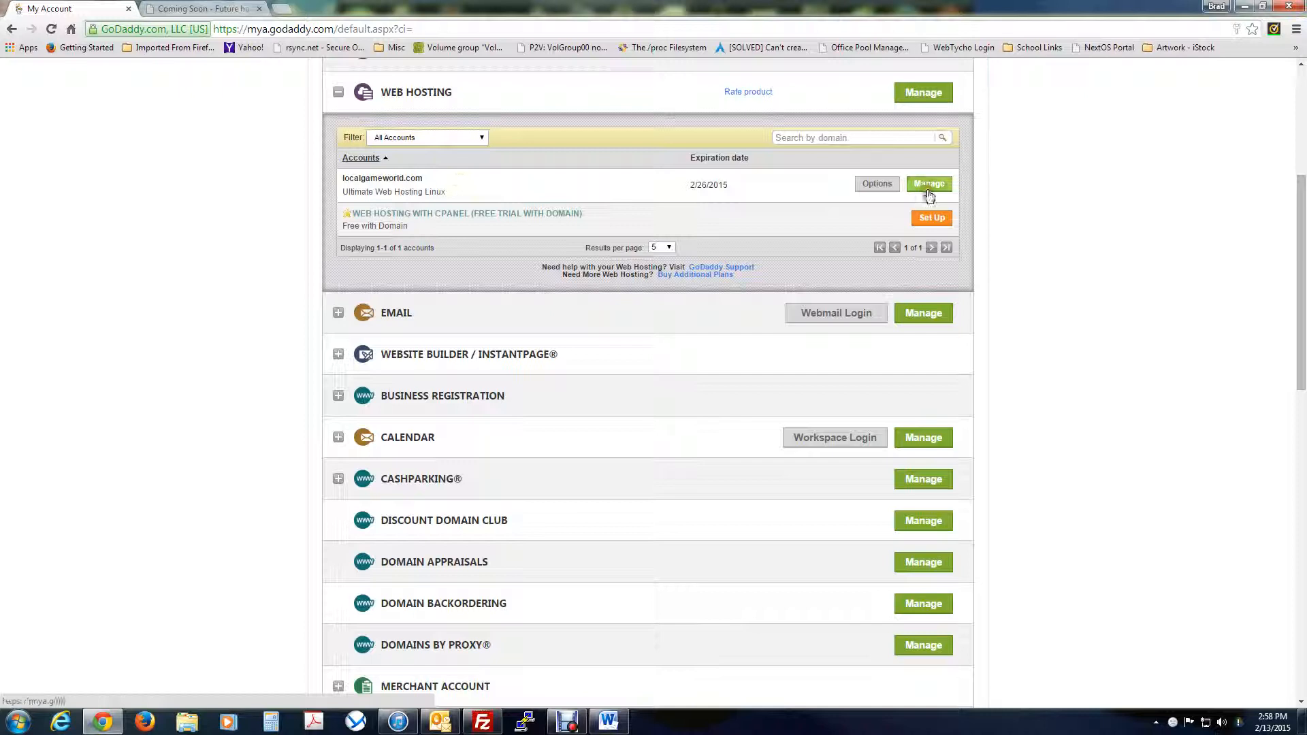
pyautogui.click(928, 183)
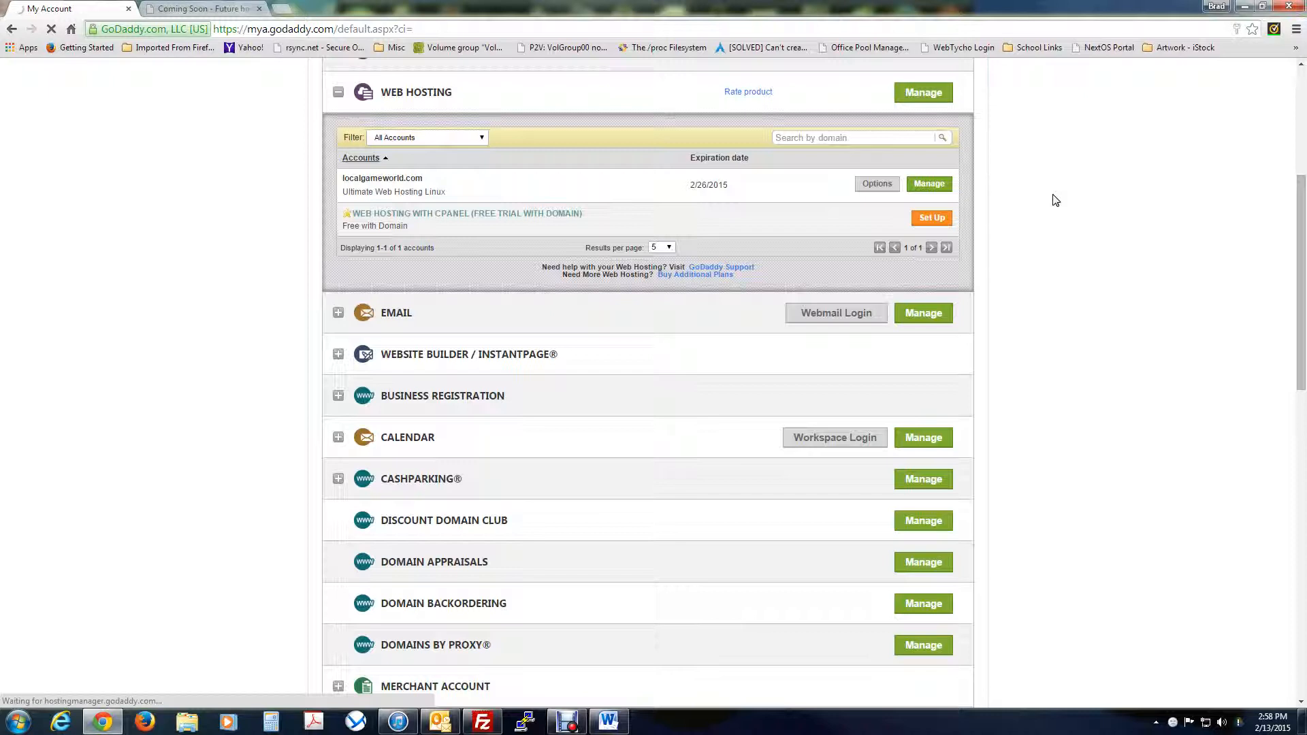
# Expand localgameworld.com Server Details to reveal IP address, operating system and hosting path.
pyautogui.click(928, 183)
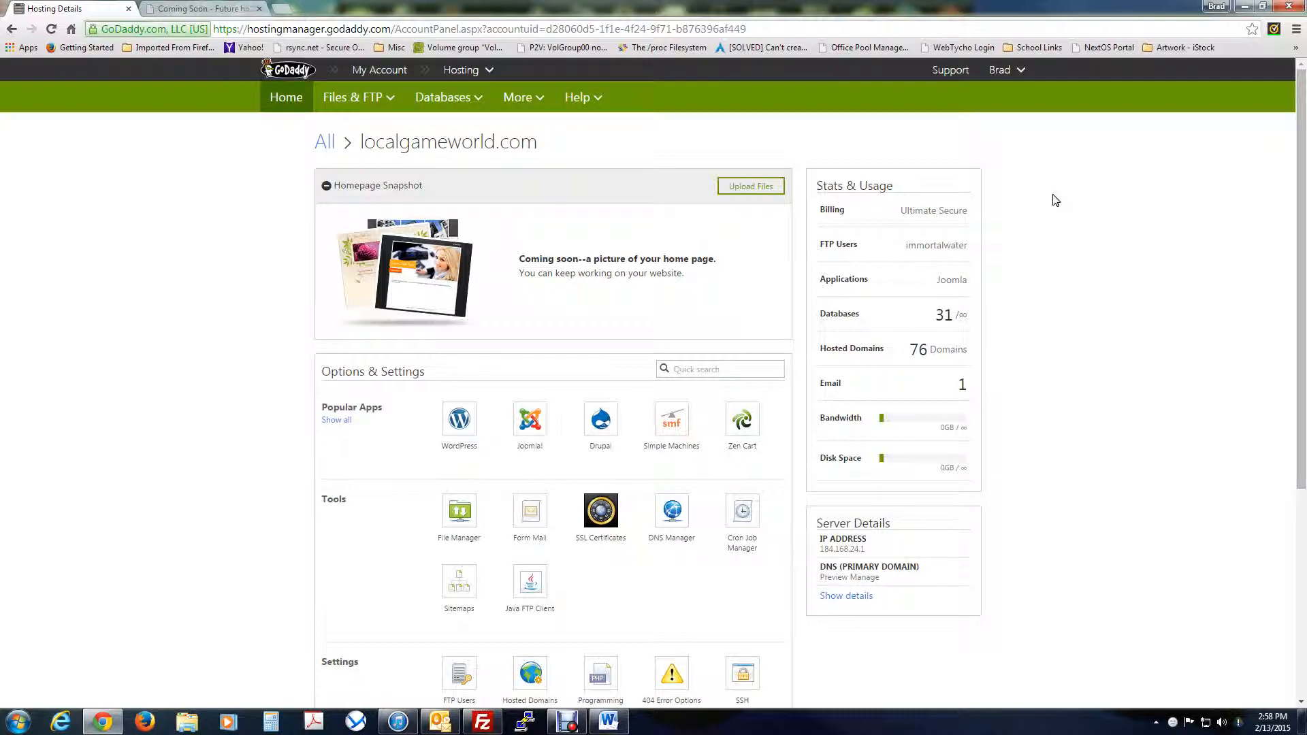
pyautogui.moveTo(925, 252)
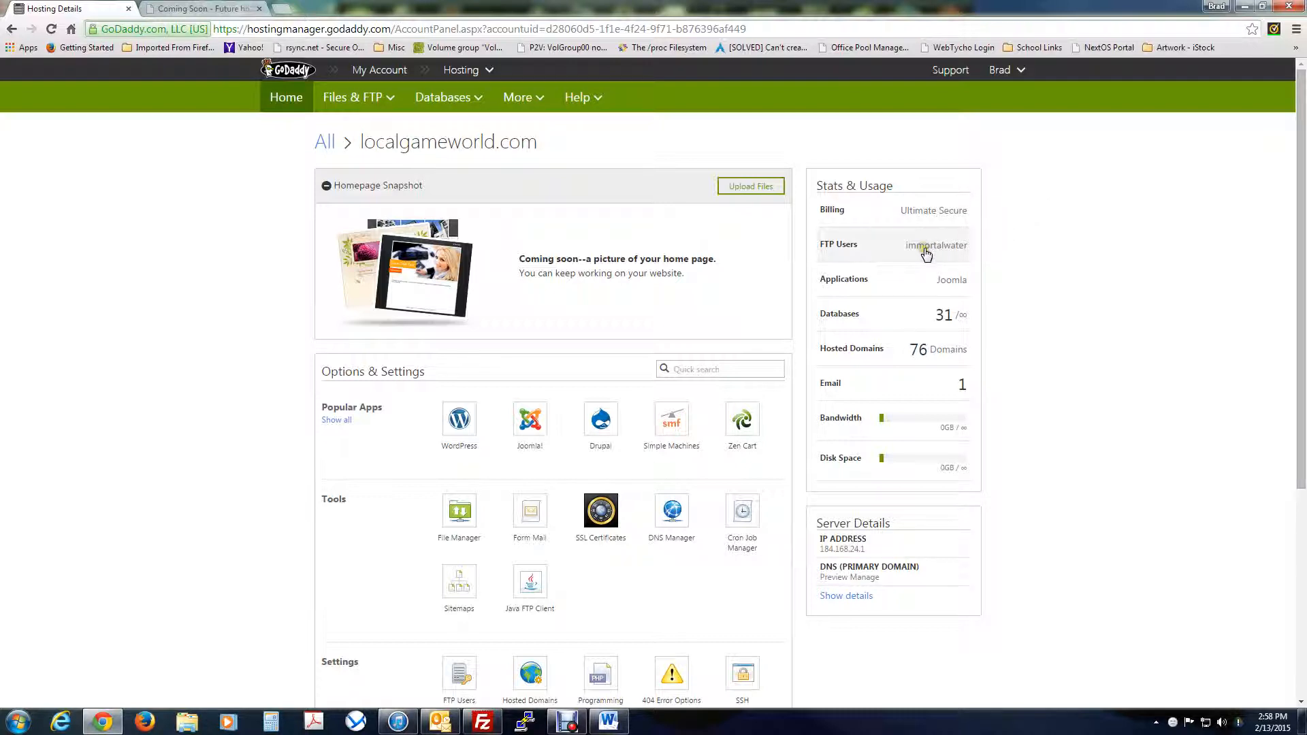
pyautogui.moveTo(1020, 348)
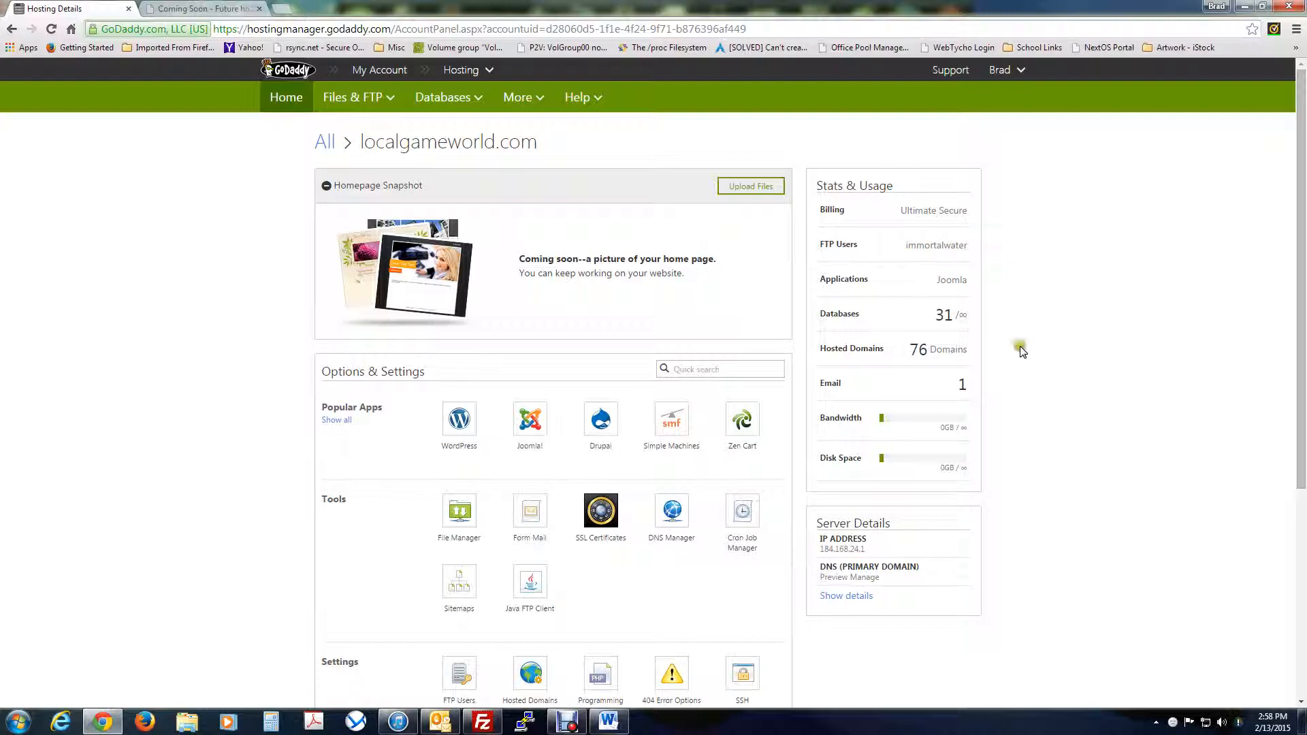
pyautogui.moveTo(869, 533)
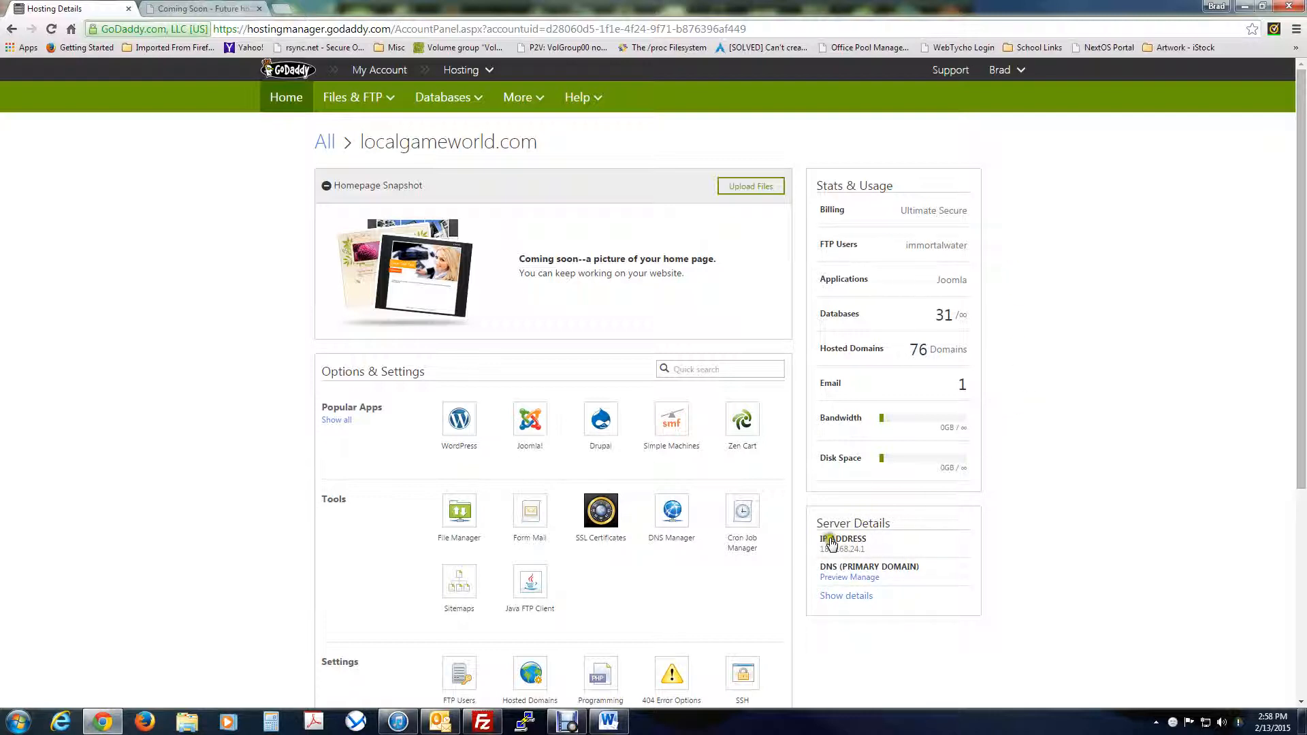
pyautogui.scroll(-3)
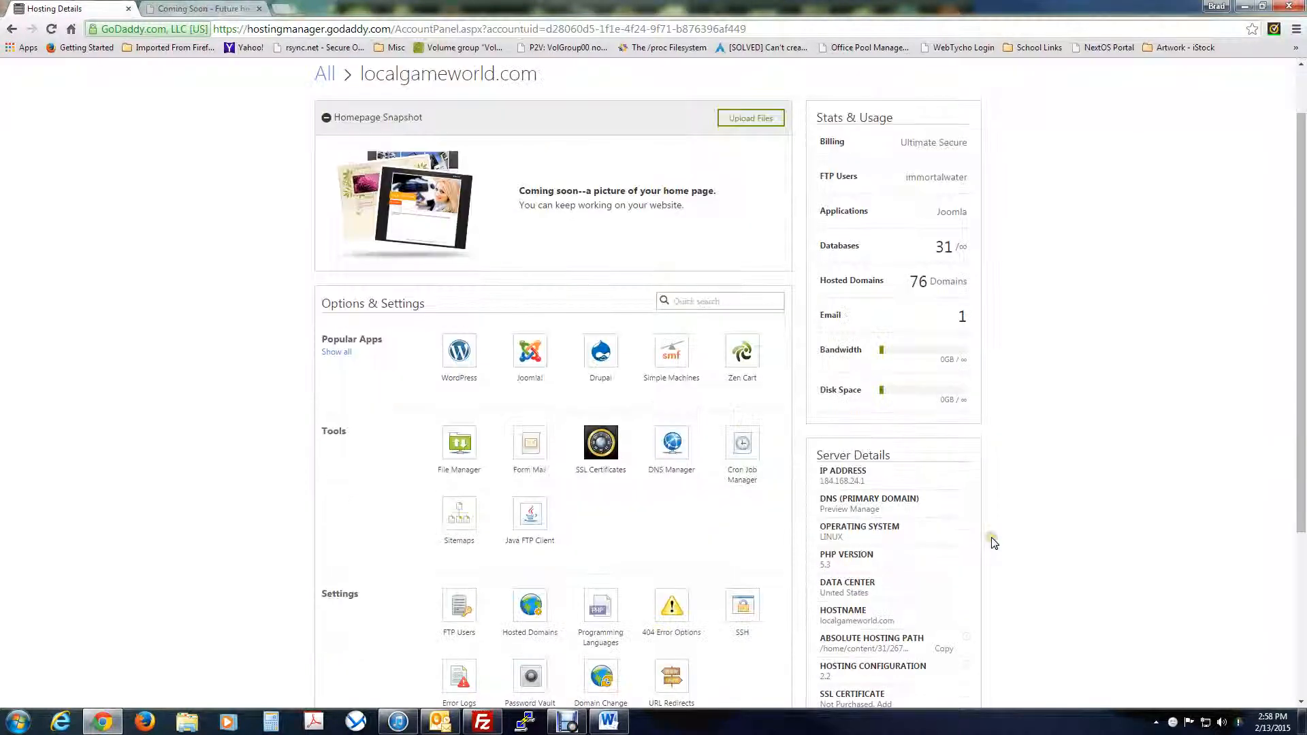
pyautogui.moveTo(833, 490)
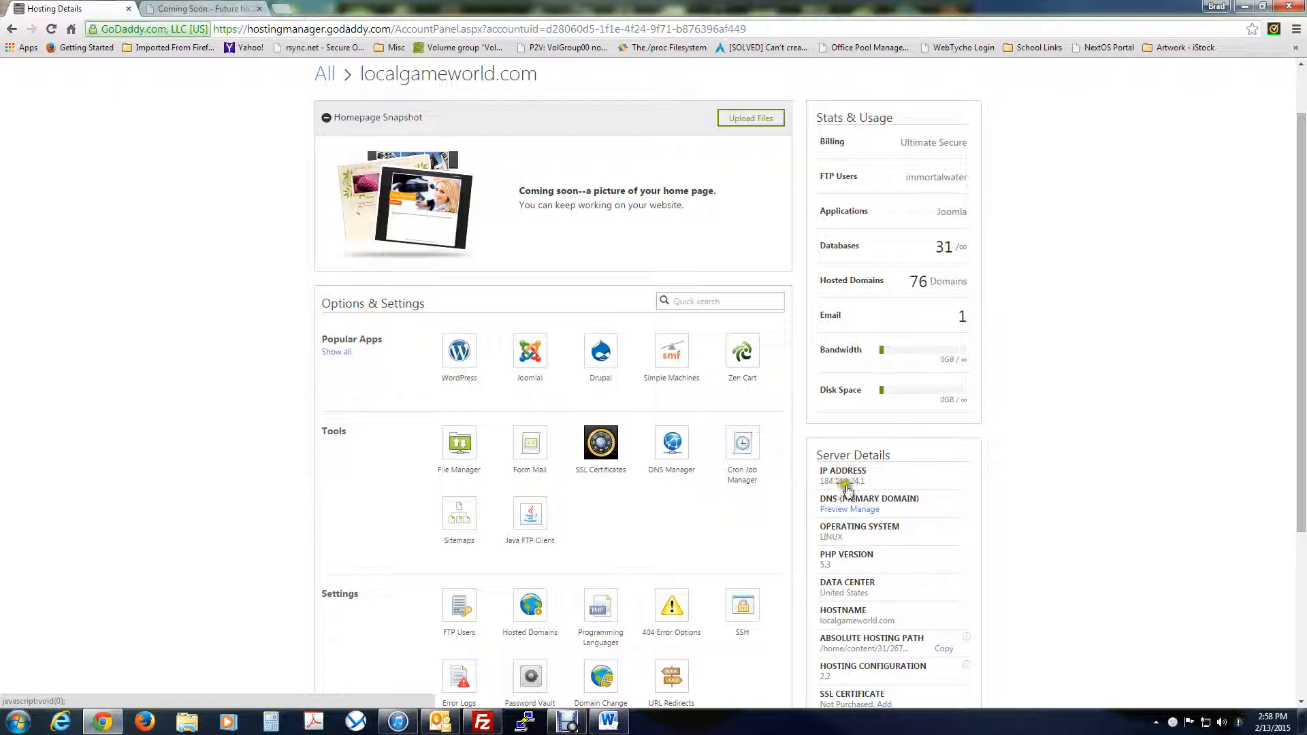
pyautogui.moveTo(843, 504)
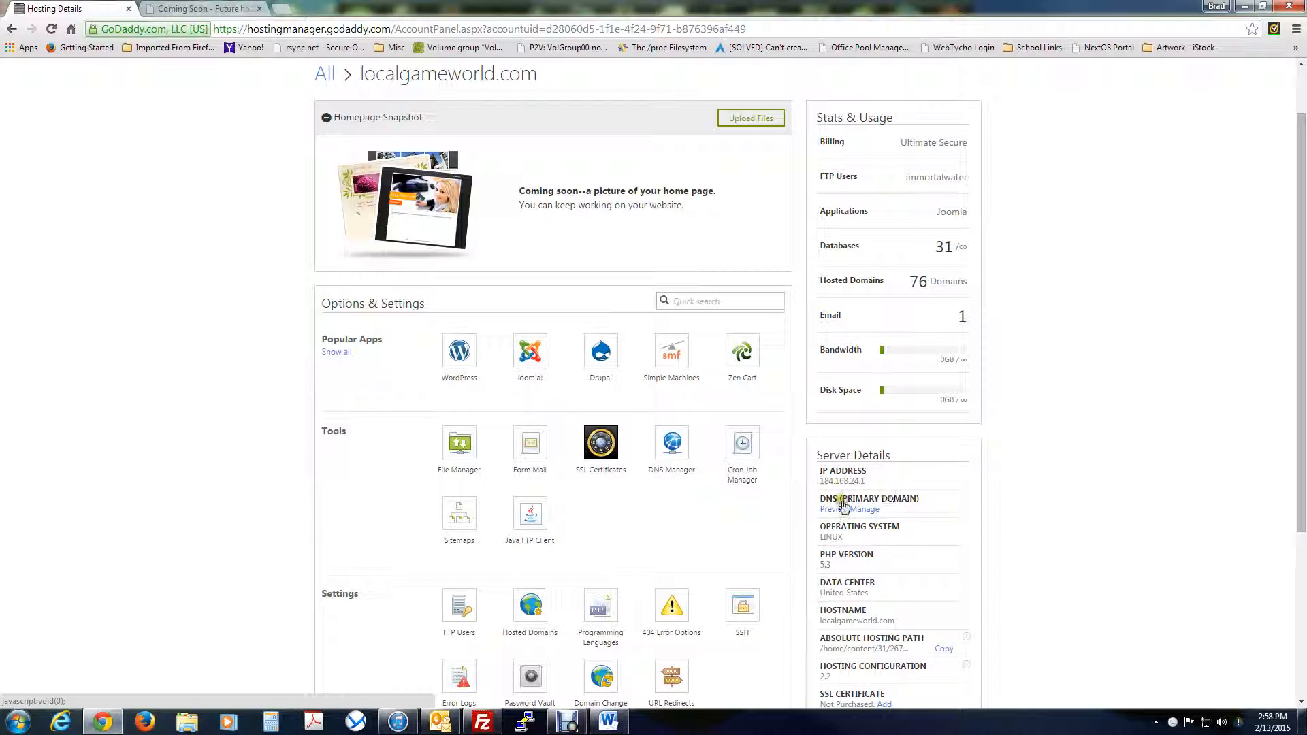
pyautogui.moveTo(850, 494)
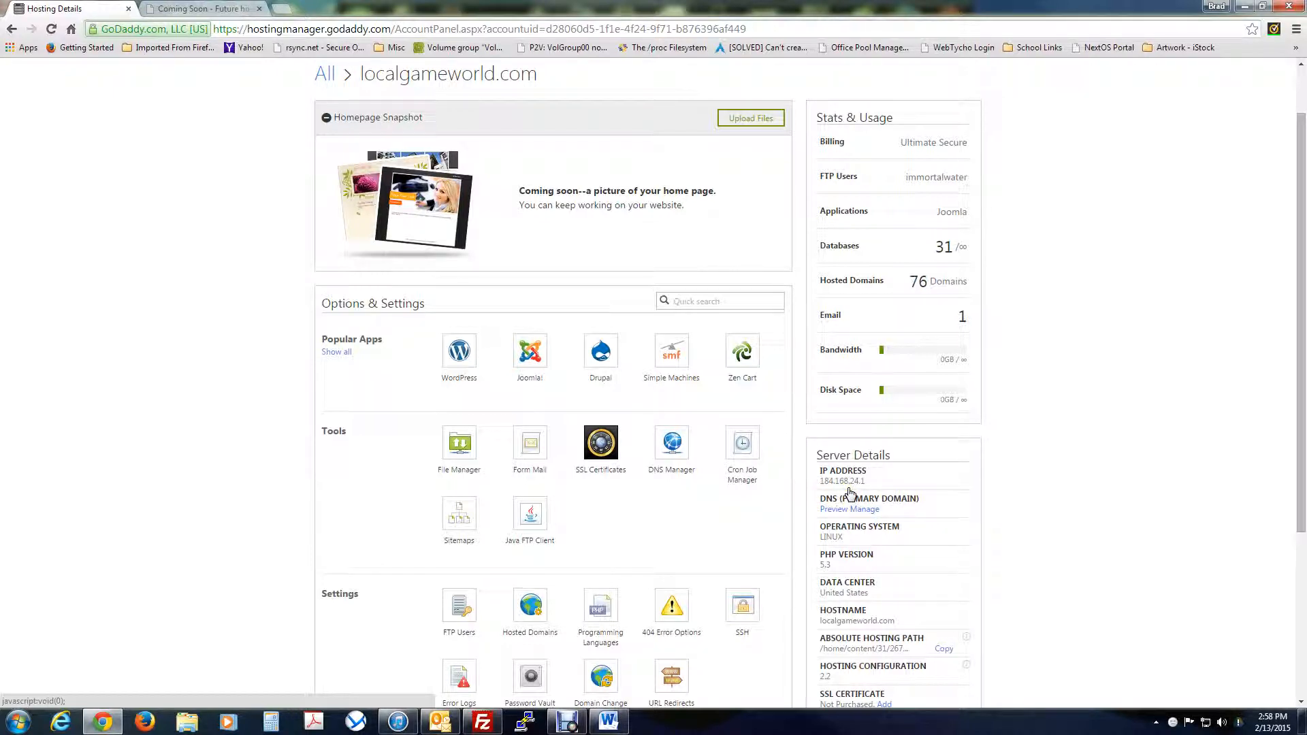
pyautogui.moveTo(1026, 402)
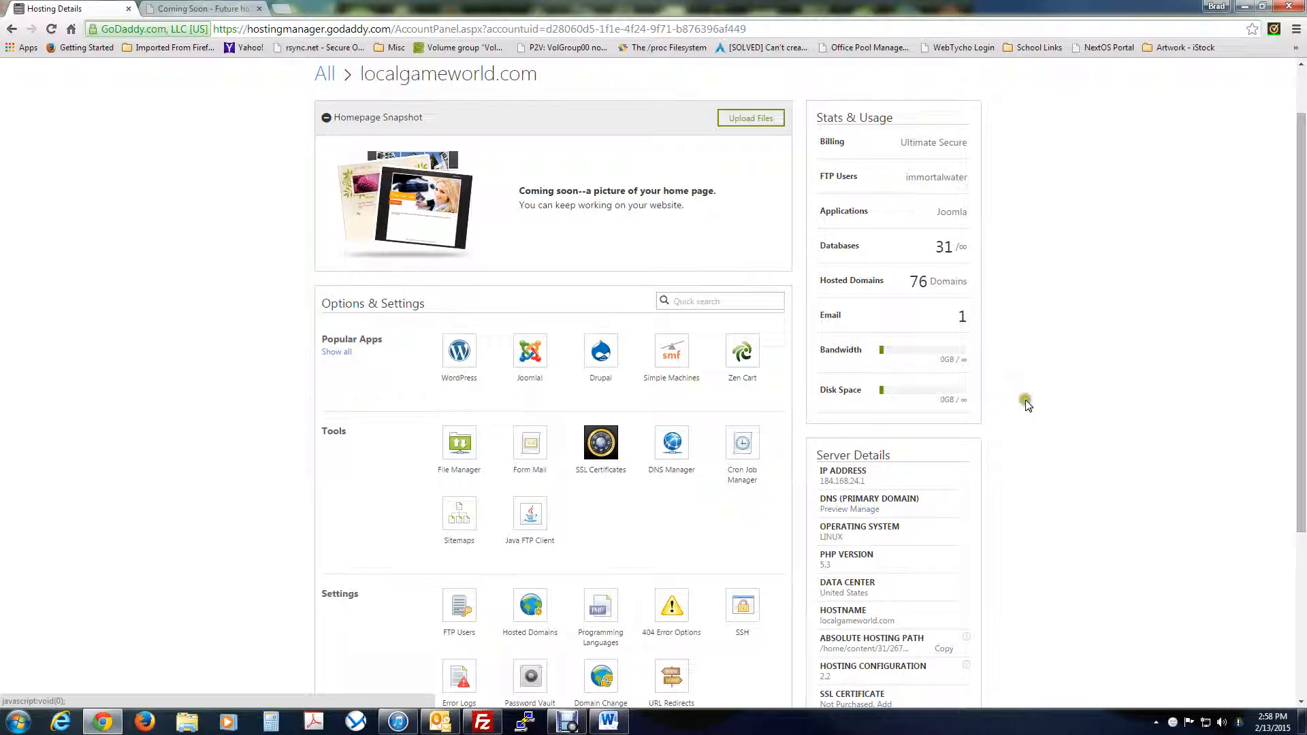
pyautogui.moveTo(1027, 405)
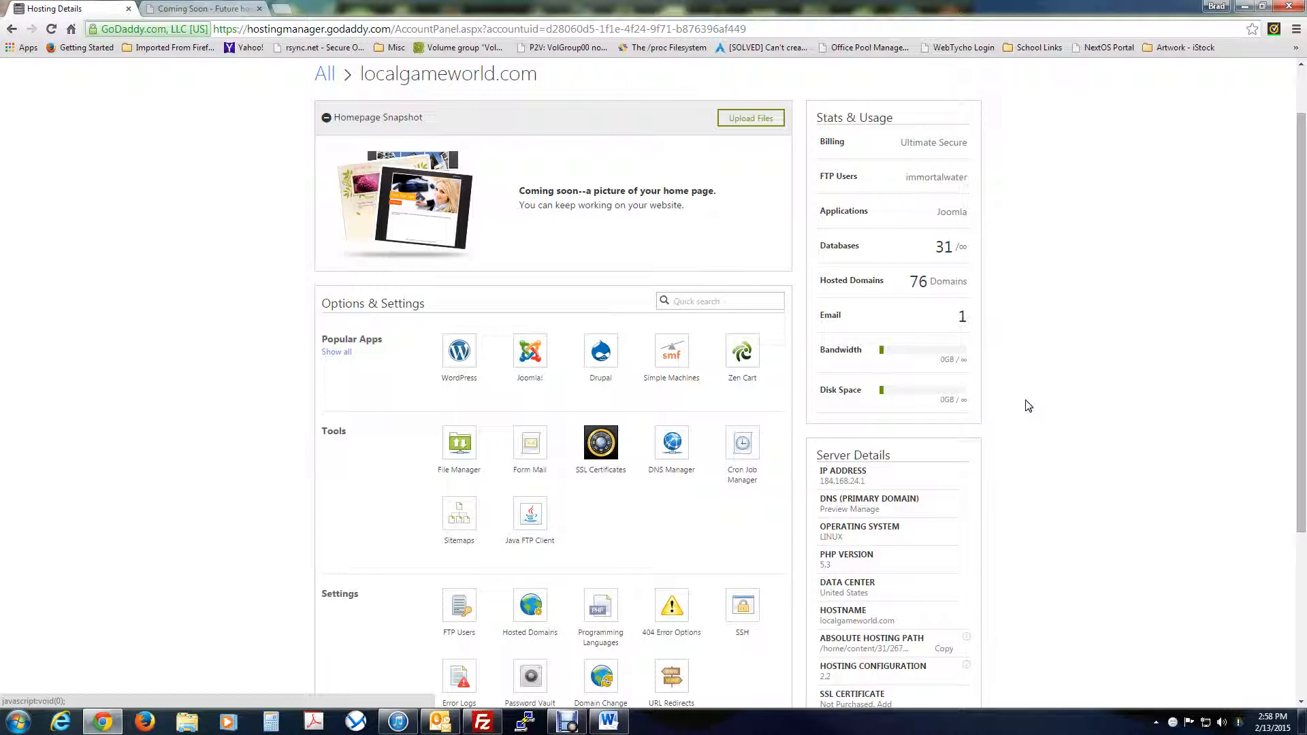
pyautogui.moveTo(482, 720)
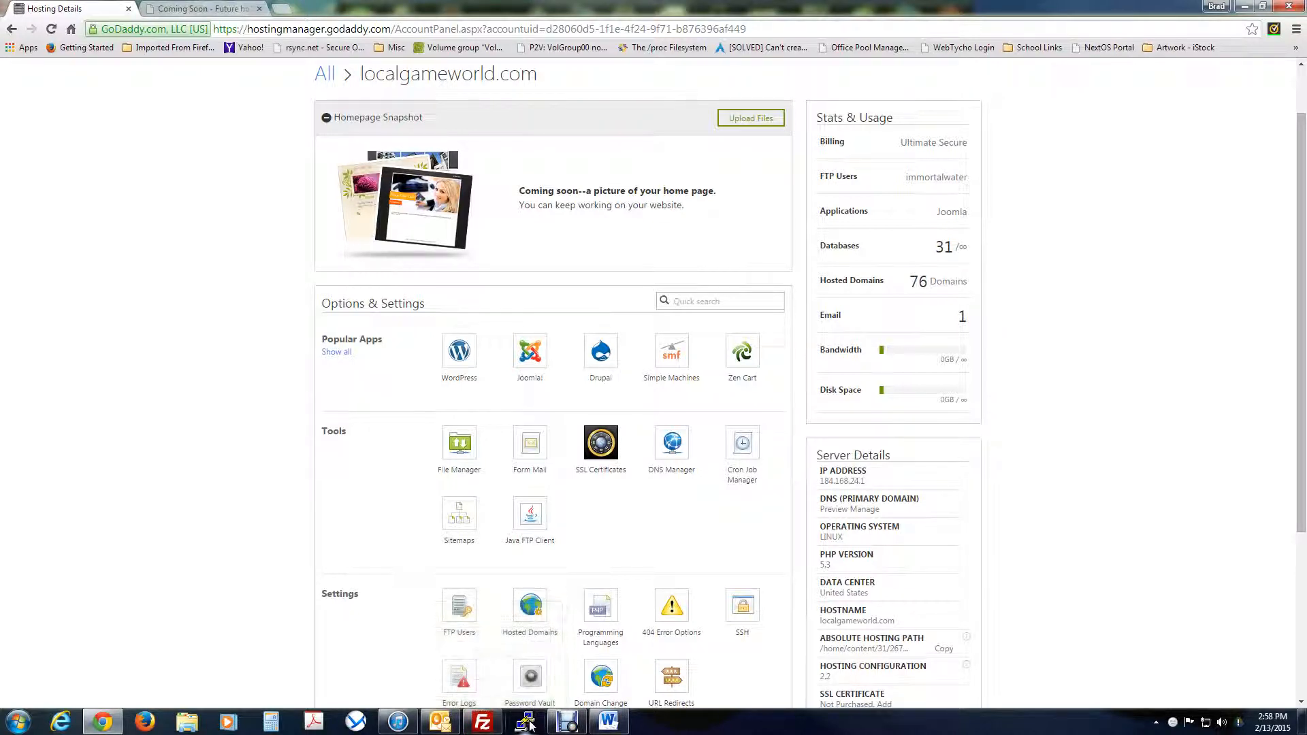
pyautogui.moveTo(524, 720)
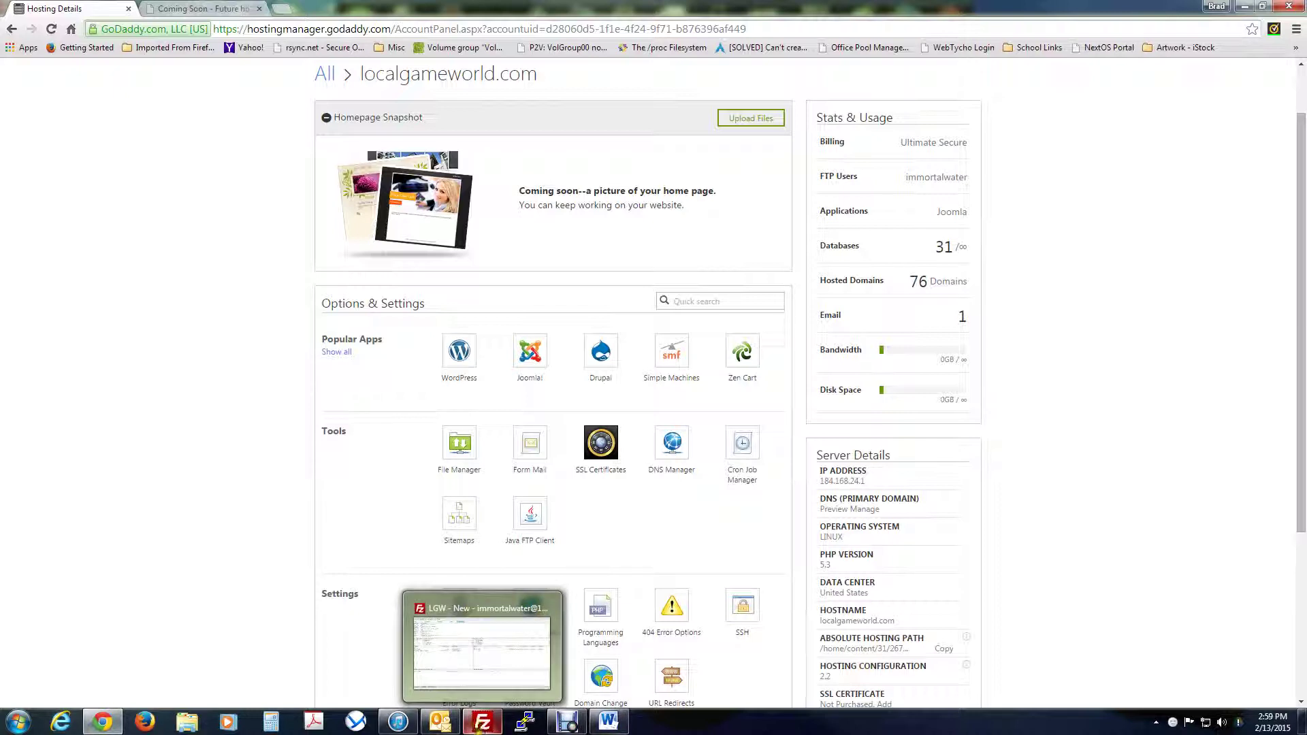
pyautogui.click(482, 721)
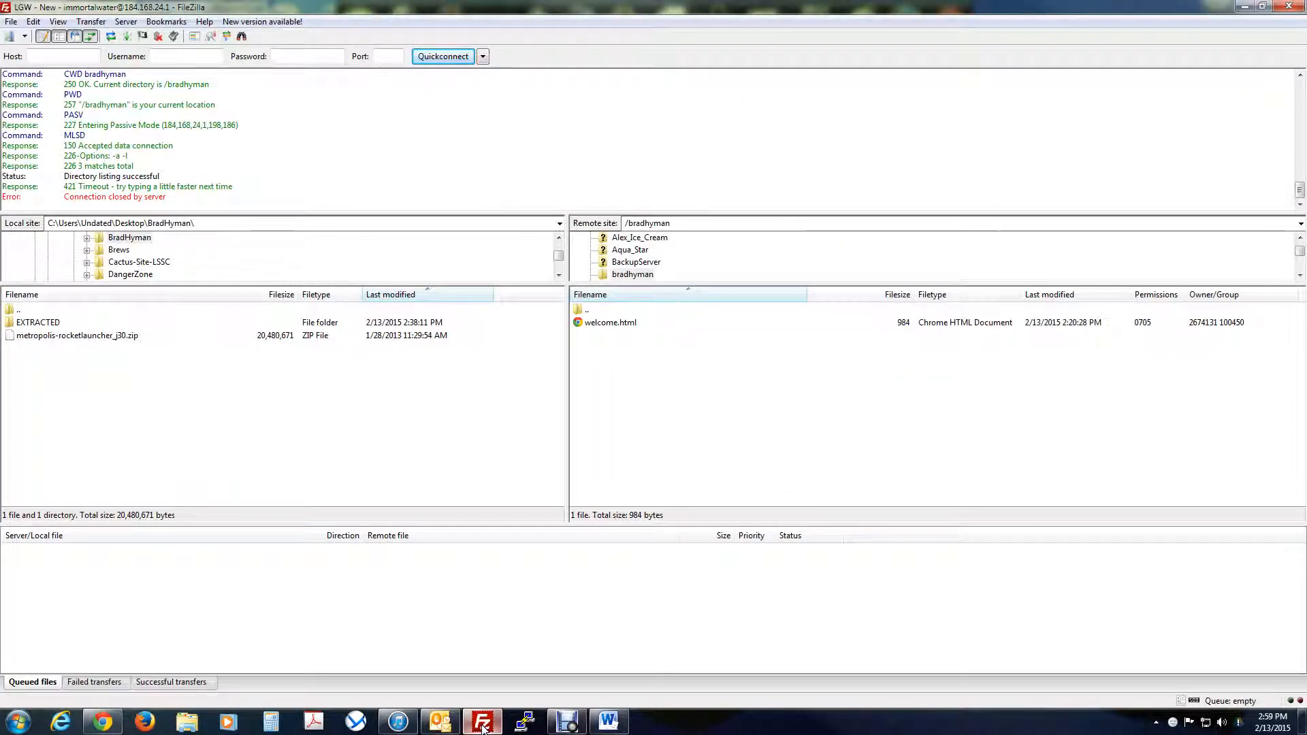
pyautogui.click(157, 36)
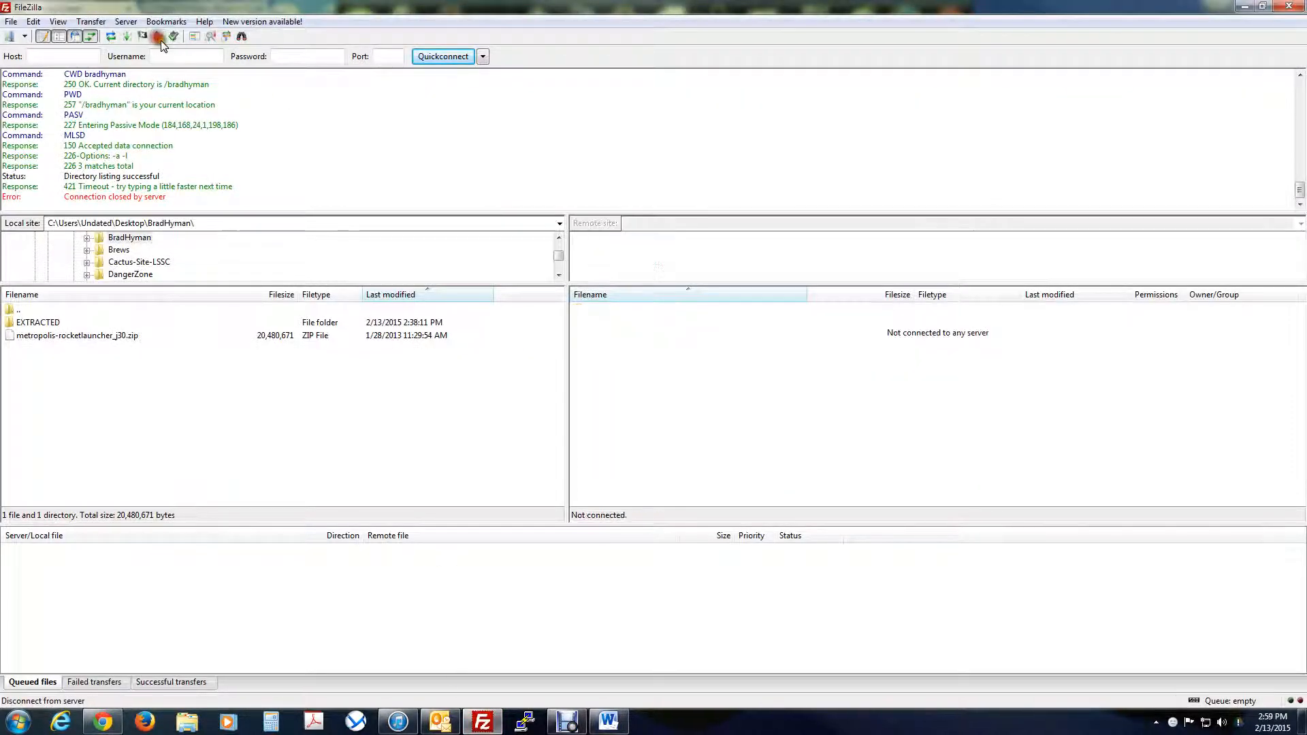
pyautogui.click(172, 36)
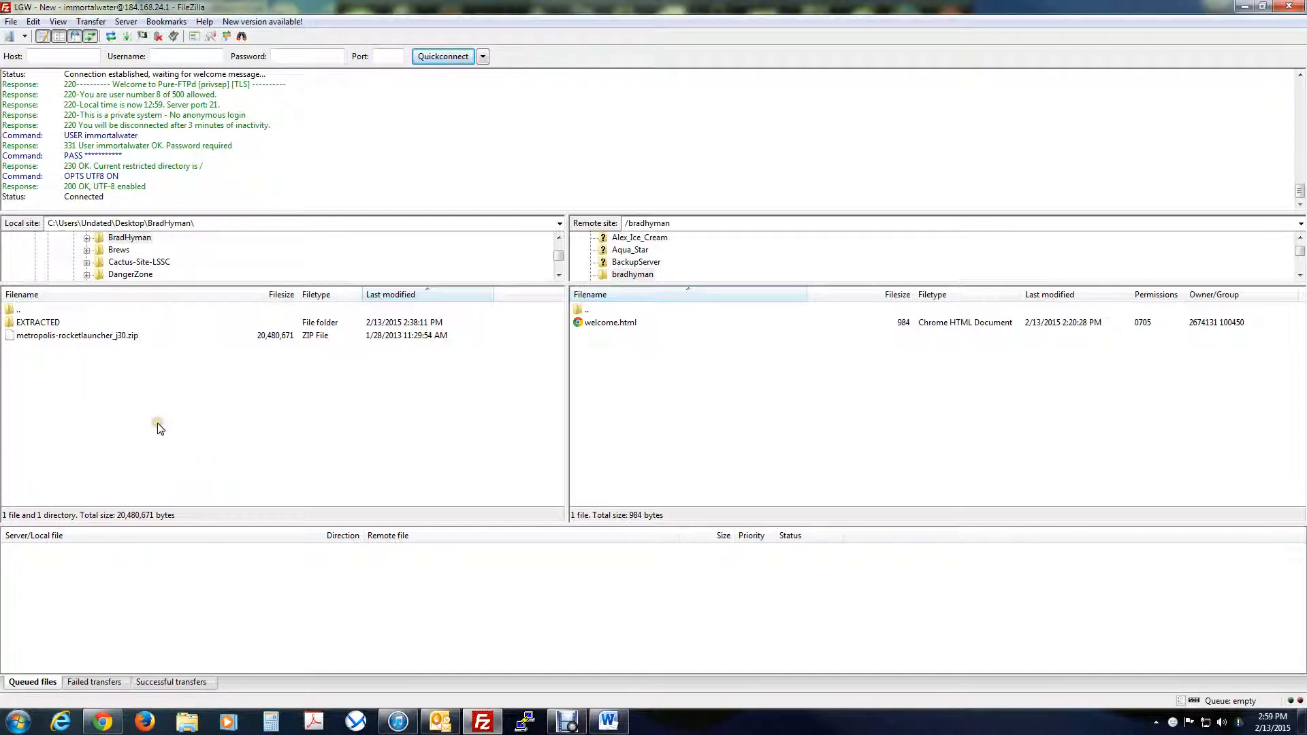
pyautogui.moveTo(215, 147)
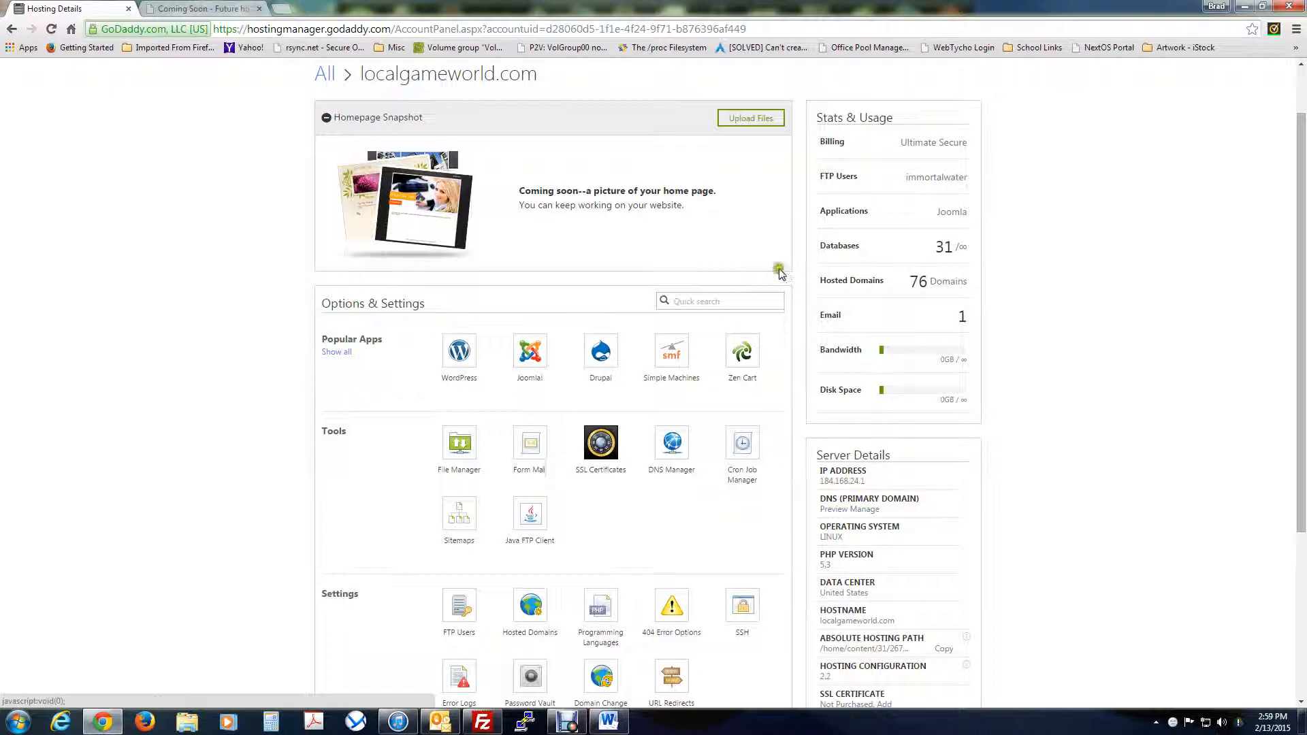
pyautogui.click(481, 722)
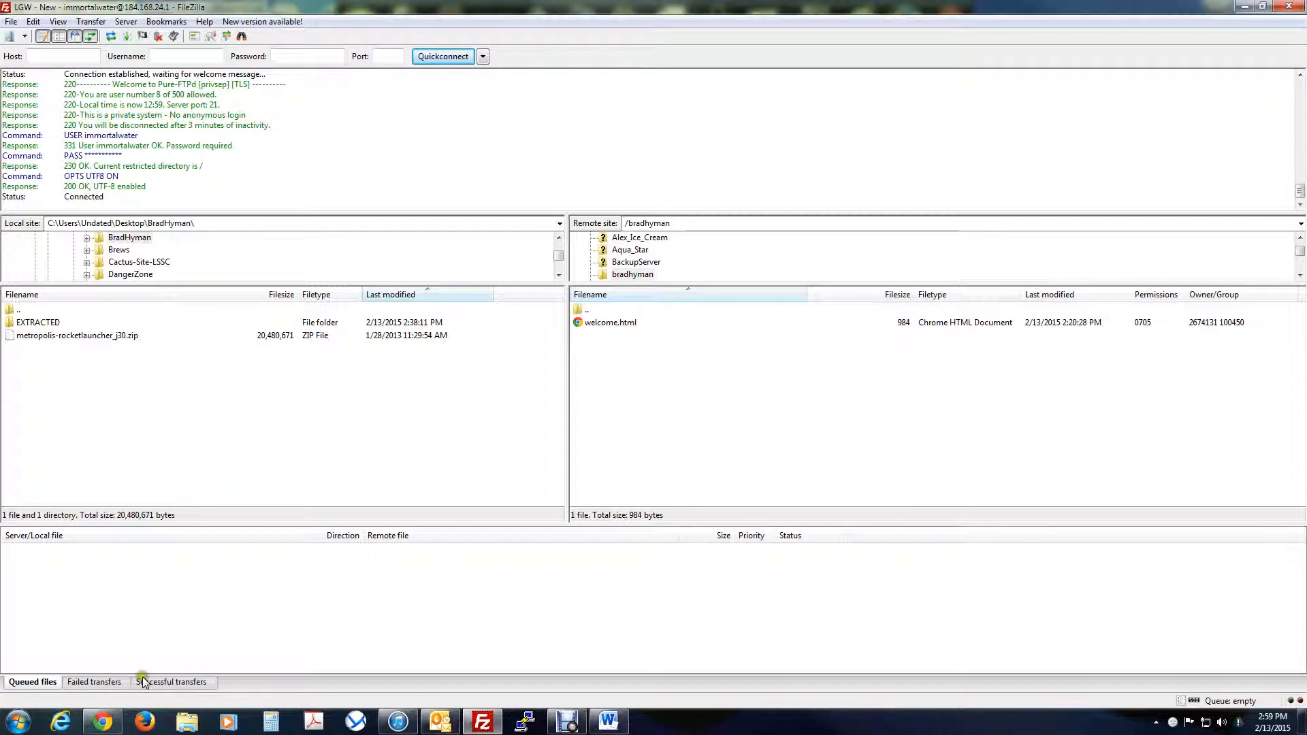
pyautogui.click(101, 720)
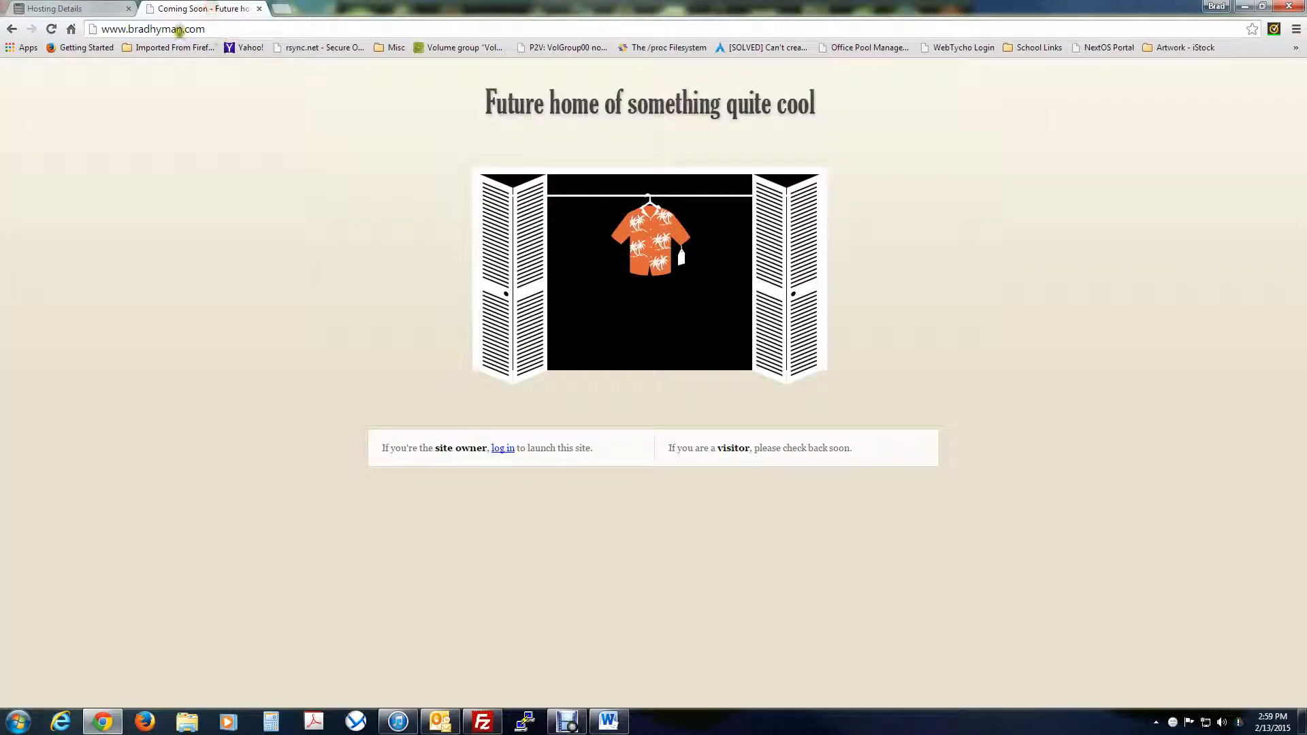
pyautogui.moveTo(438, 92)
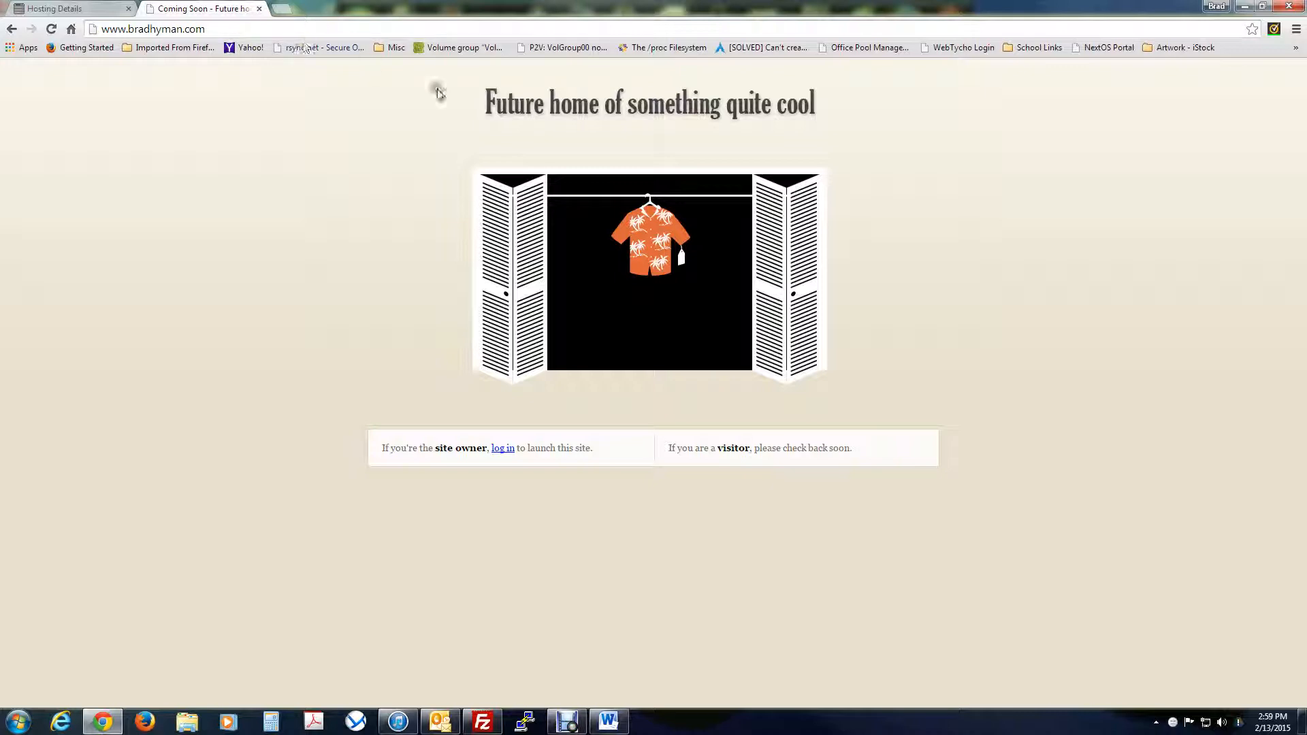
pyautogui.moveTo(776, 225)
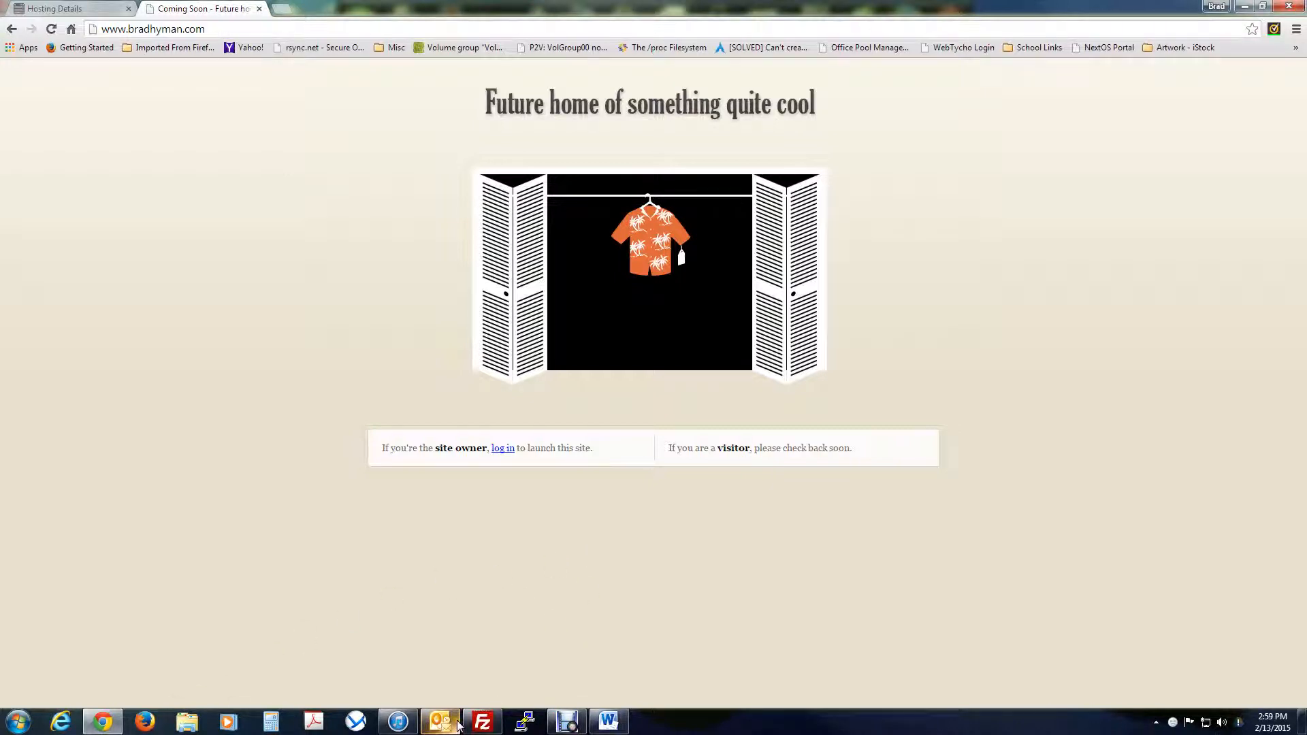
# Open the local EXTRACTED folder and select all its 16 folders and 10 files.
pyautogui.click(482, 722)
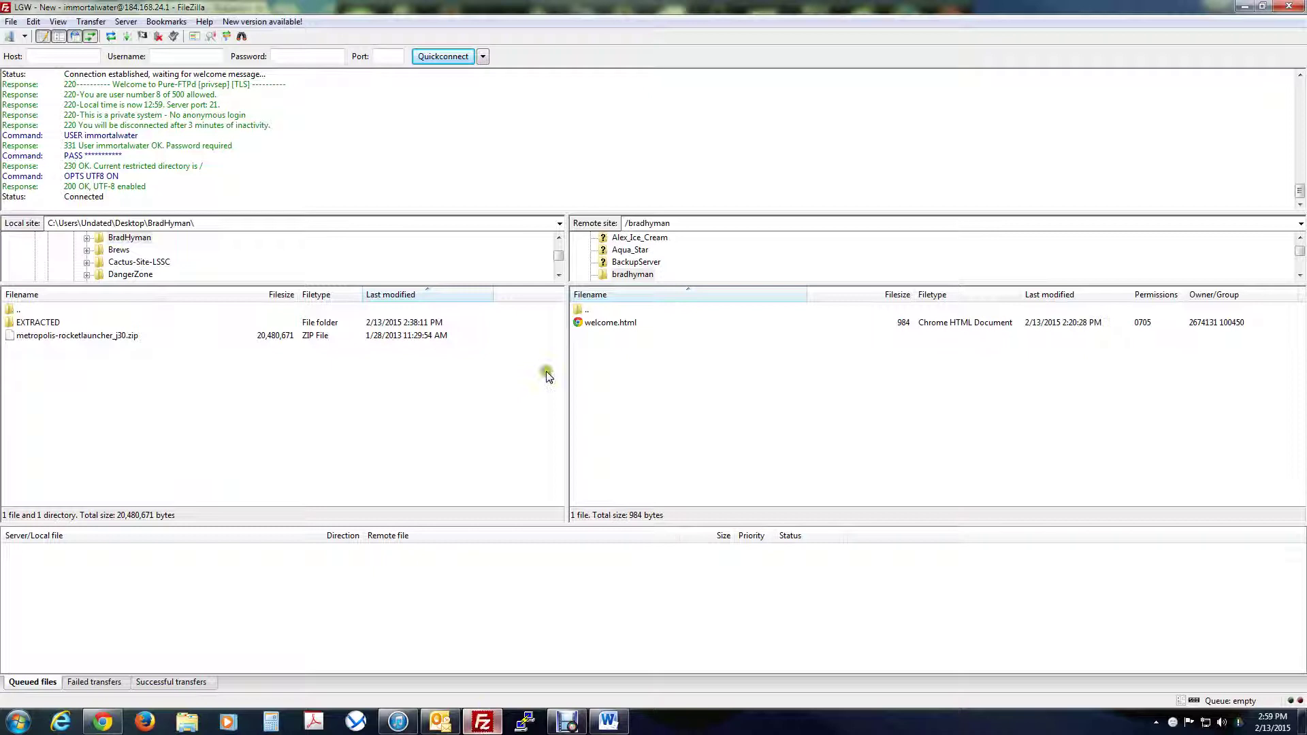
pyautogui.moveTo(74, 390)
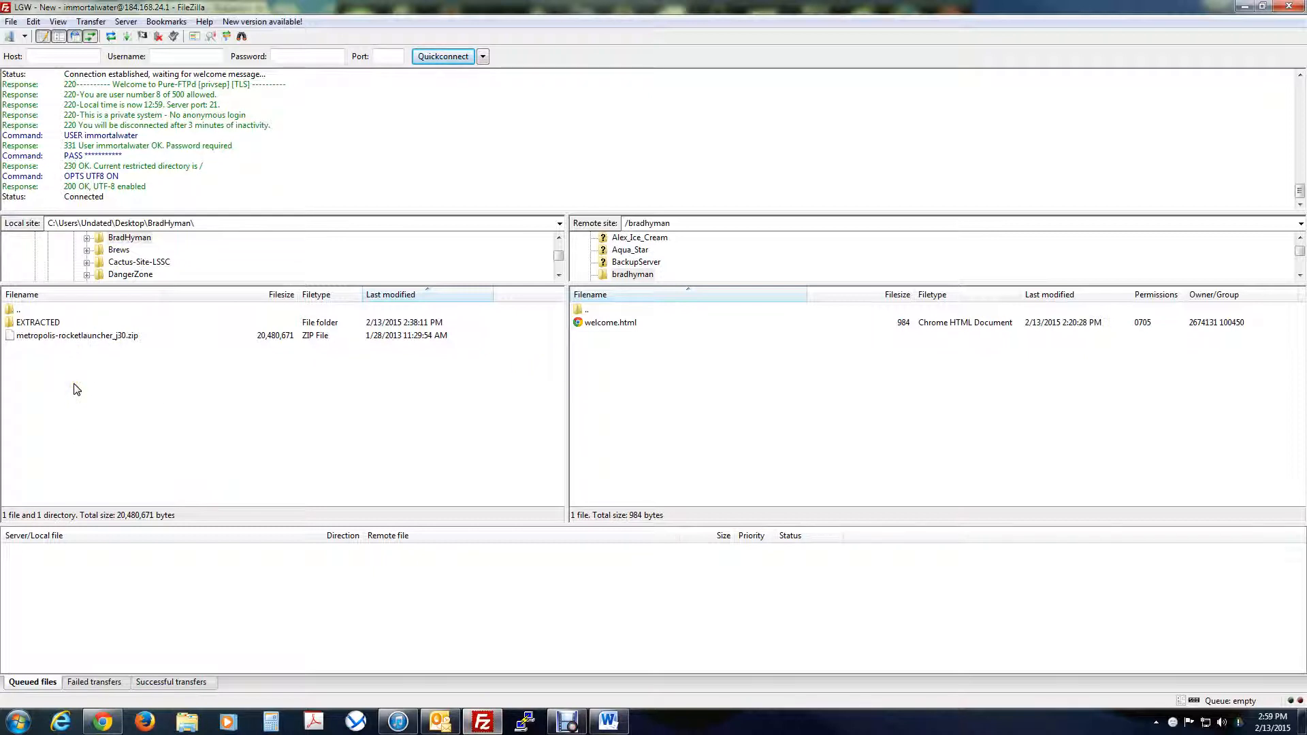
pyautogui.moveTo(93, 341)
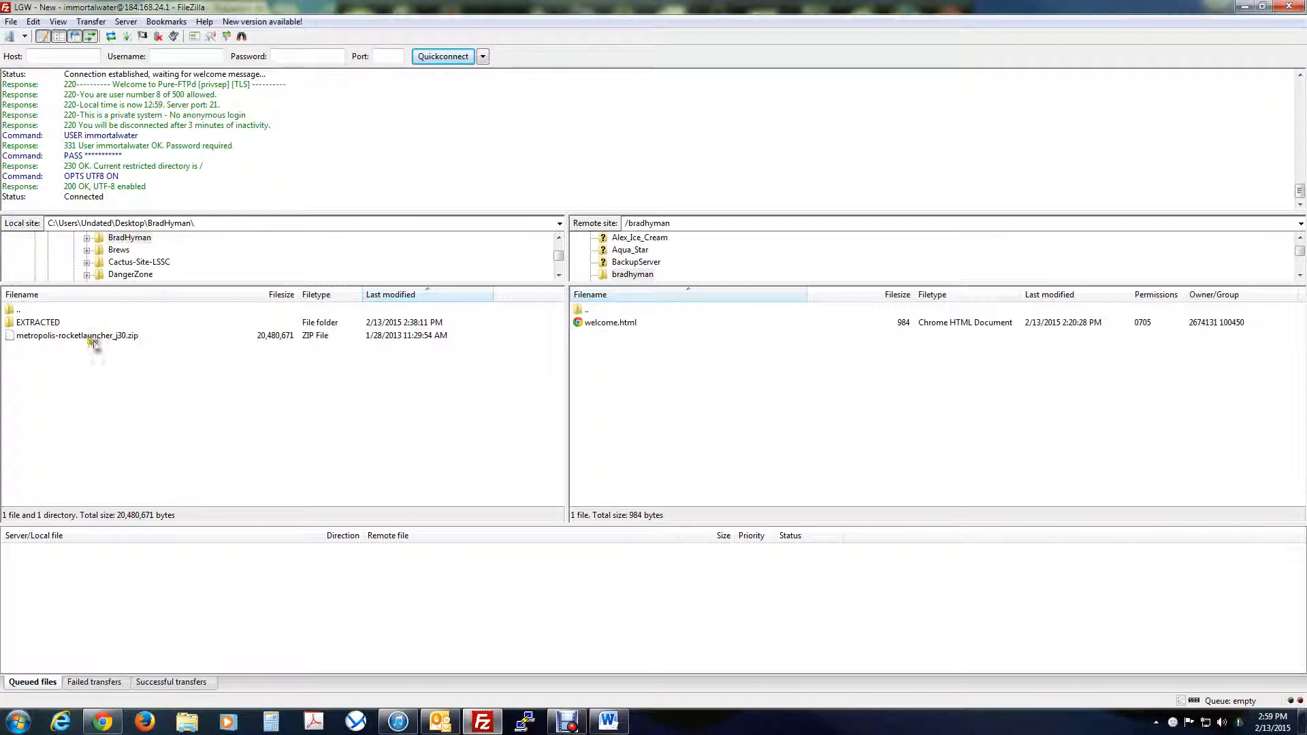
pyautogui.moveTo(63, 343)
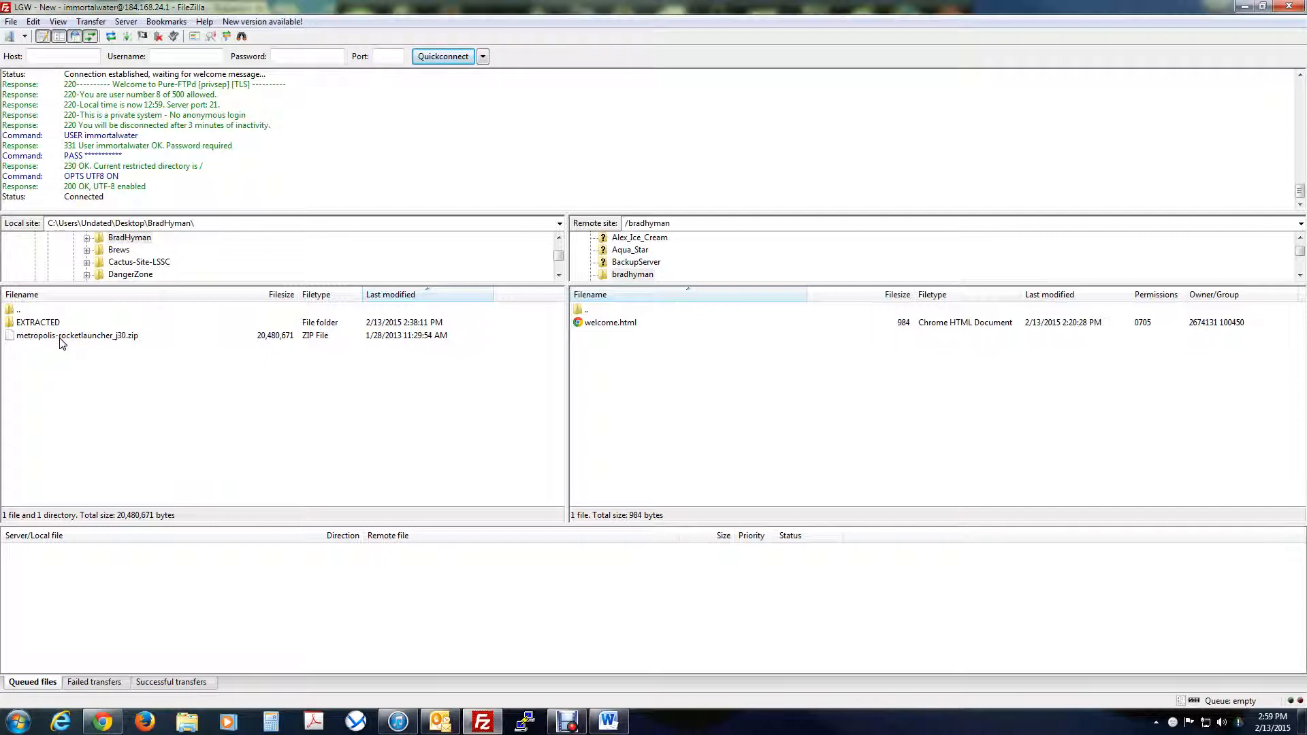
pyautogui.doubleClick(37, 323)
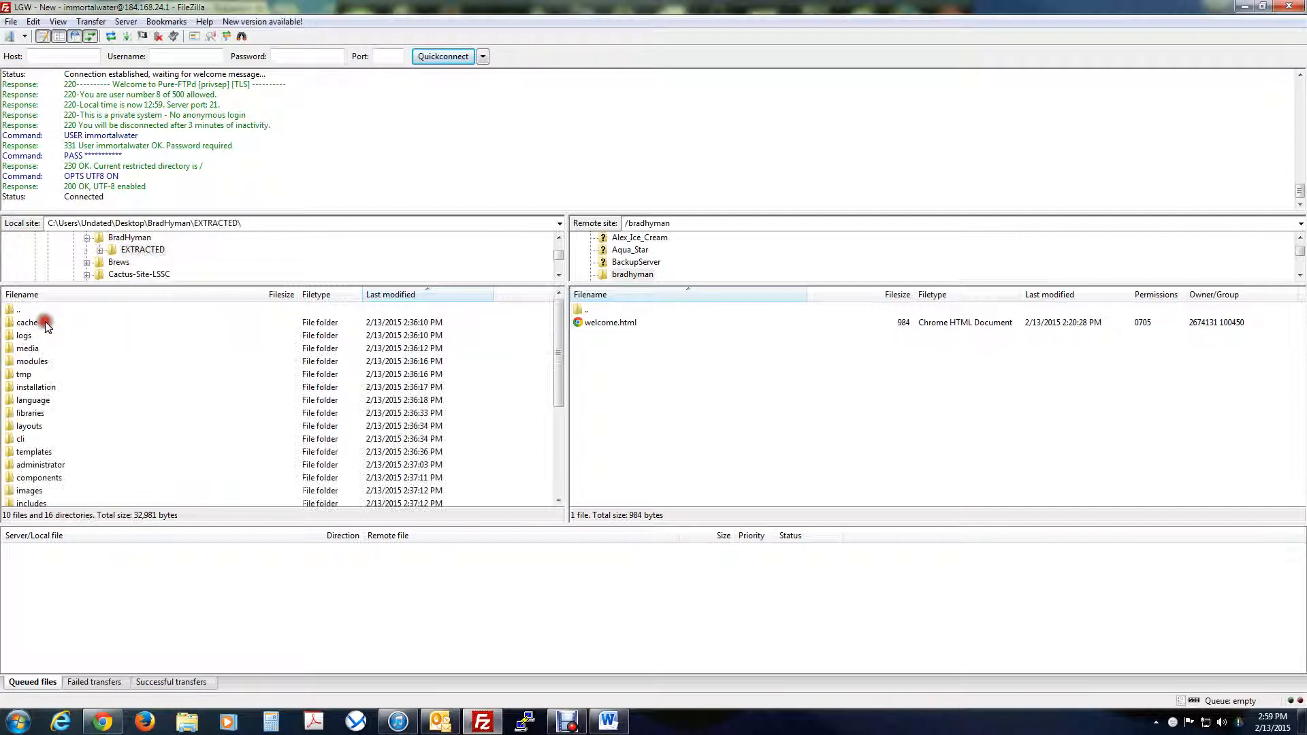
pyautogui.scroll(-3)
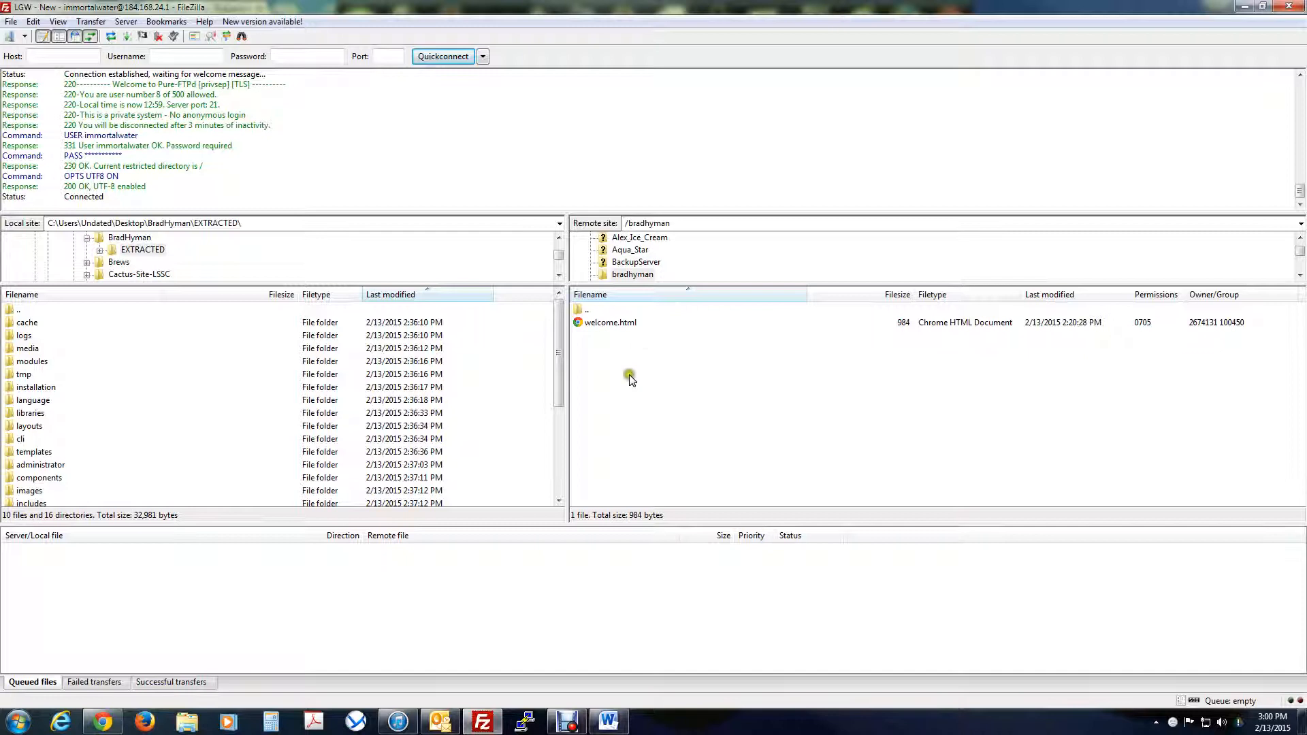
pyautogui.moveTo(634, 381)
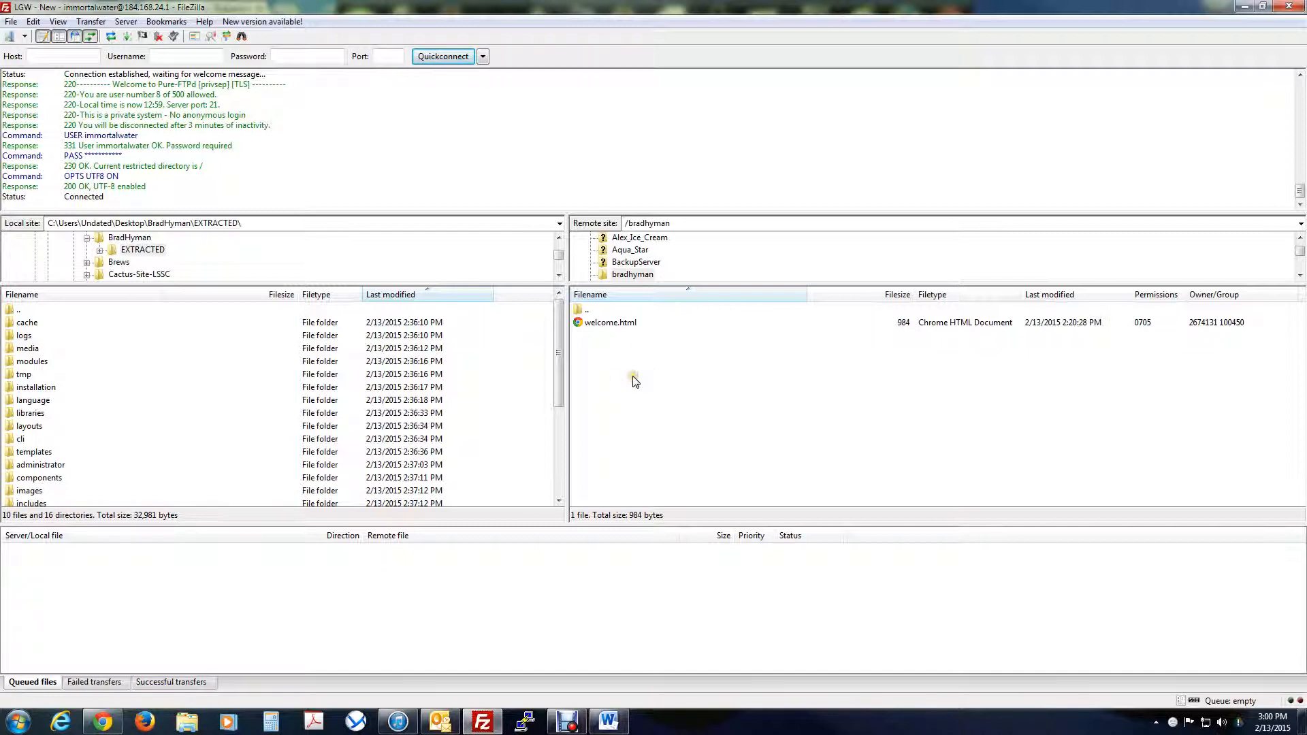
pyautogui.moveTo(239, 368)
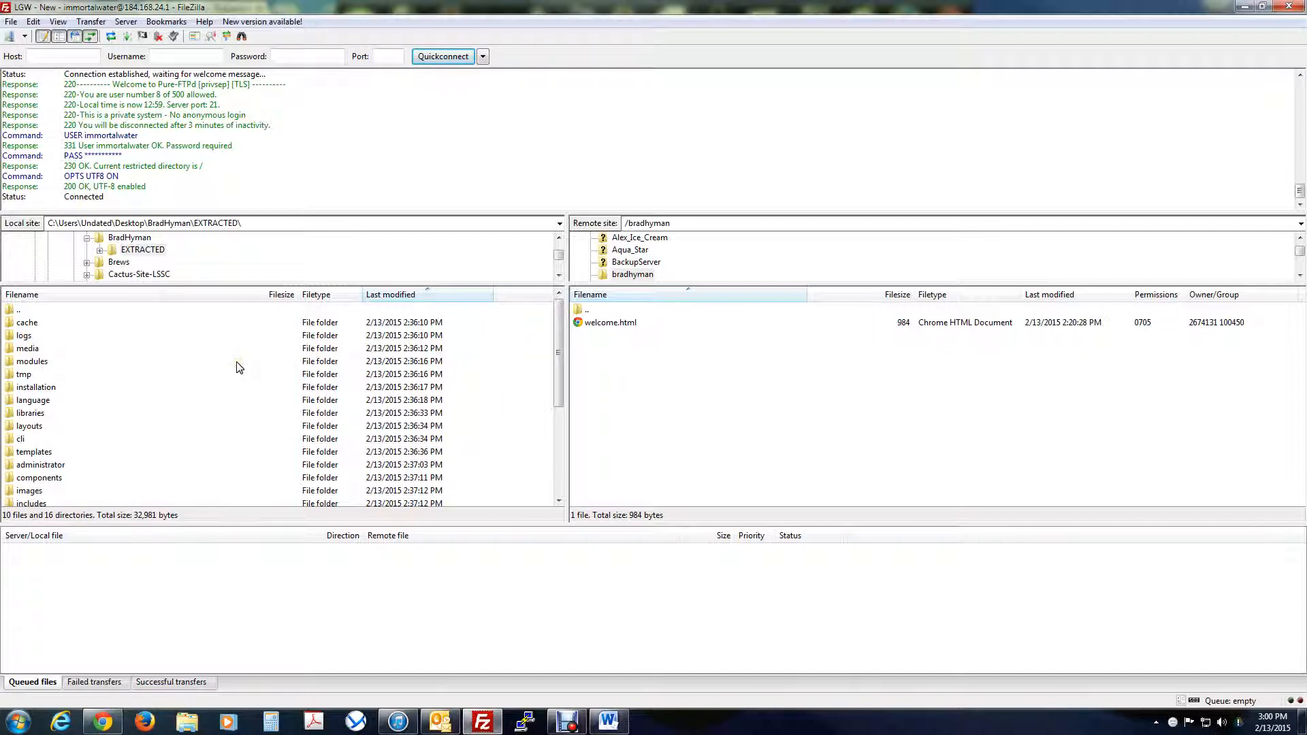
pyautogui.moveTo(37, 325)
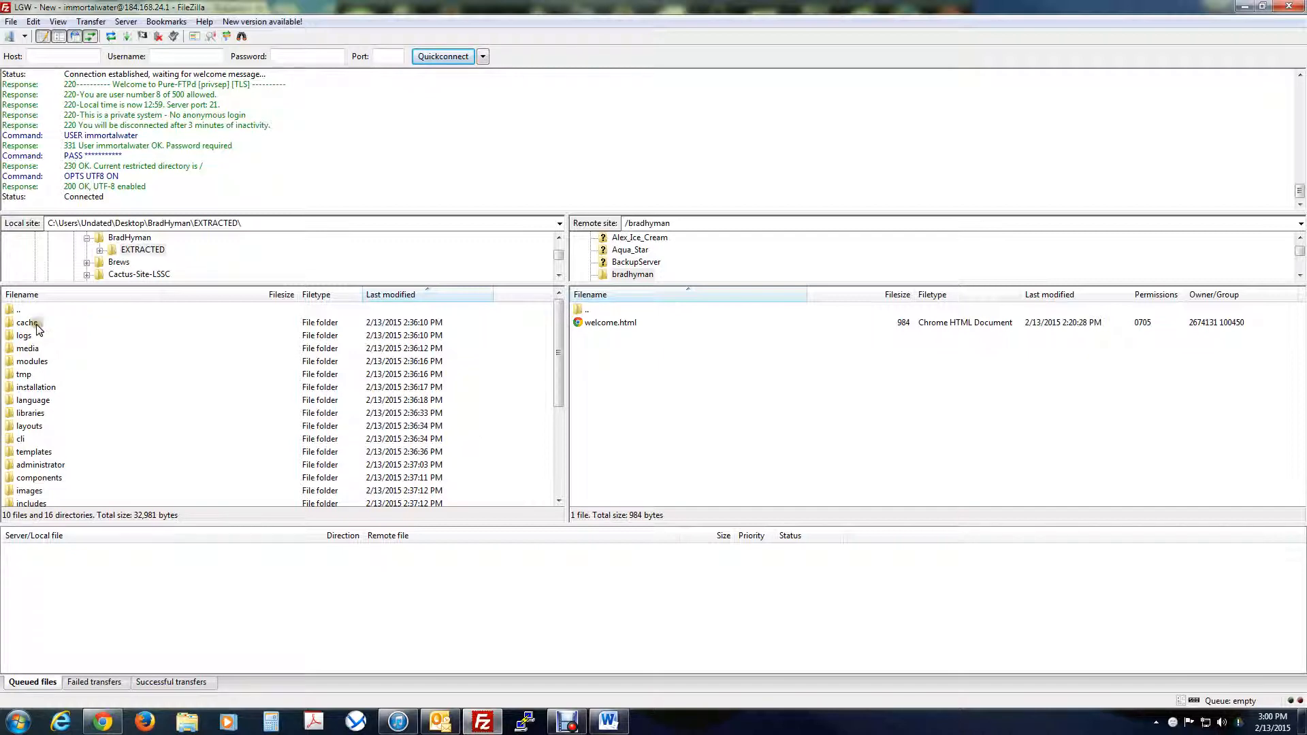
pyautogui.scroll(-3)
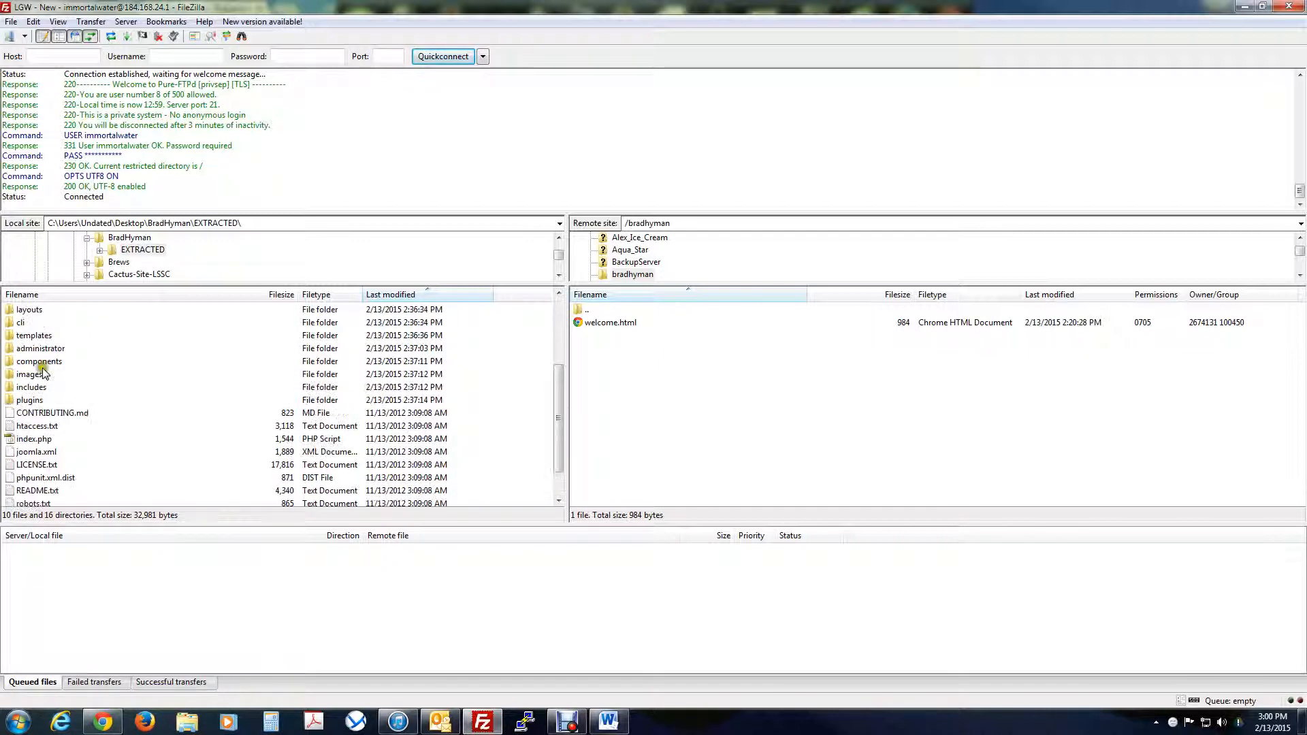
pyautogui.scroll(3)
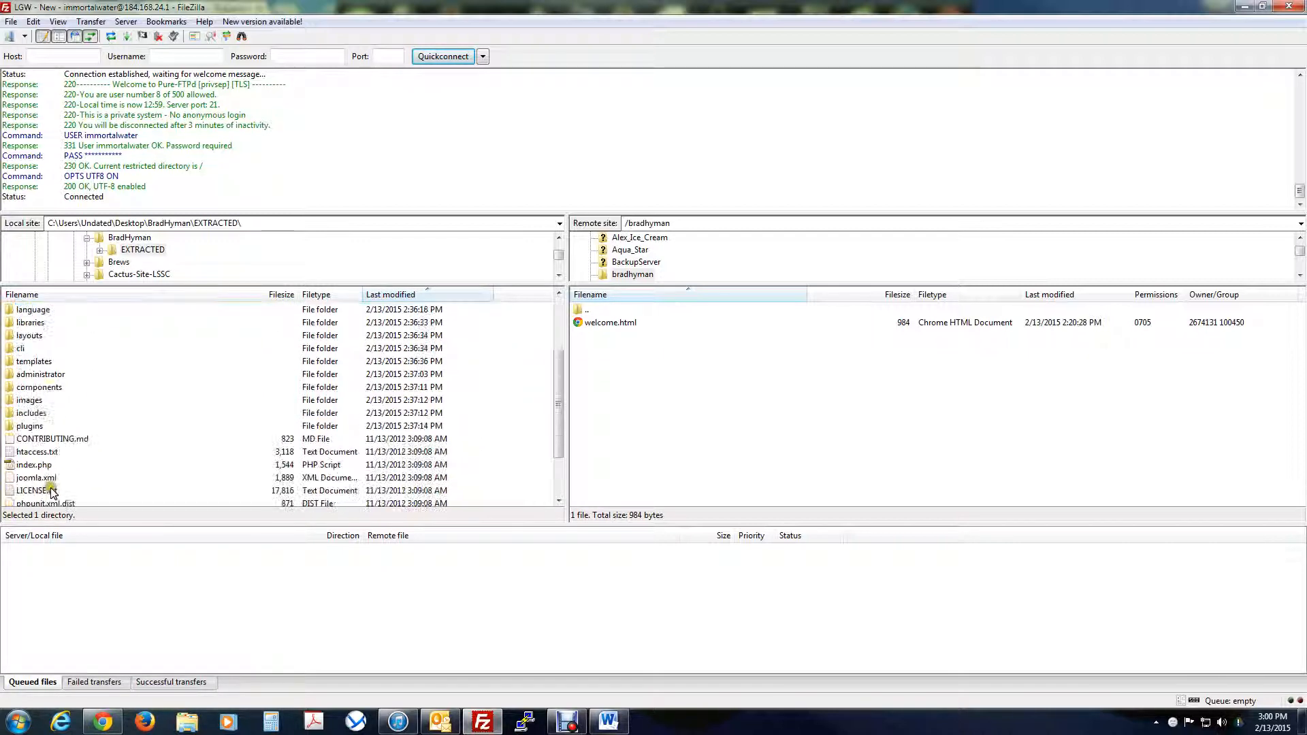
pyautogui.scroll(-3)
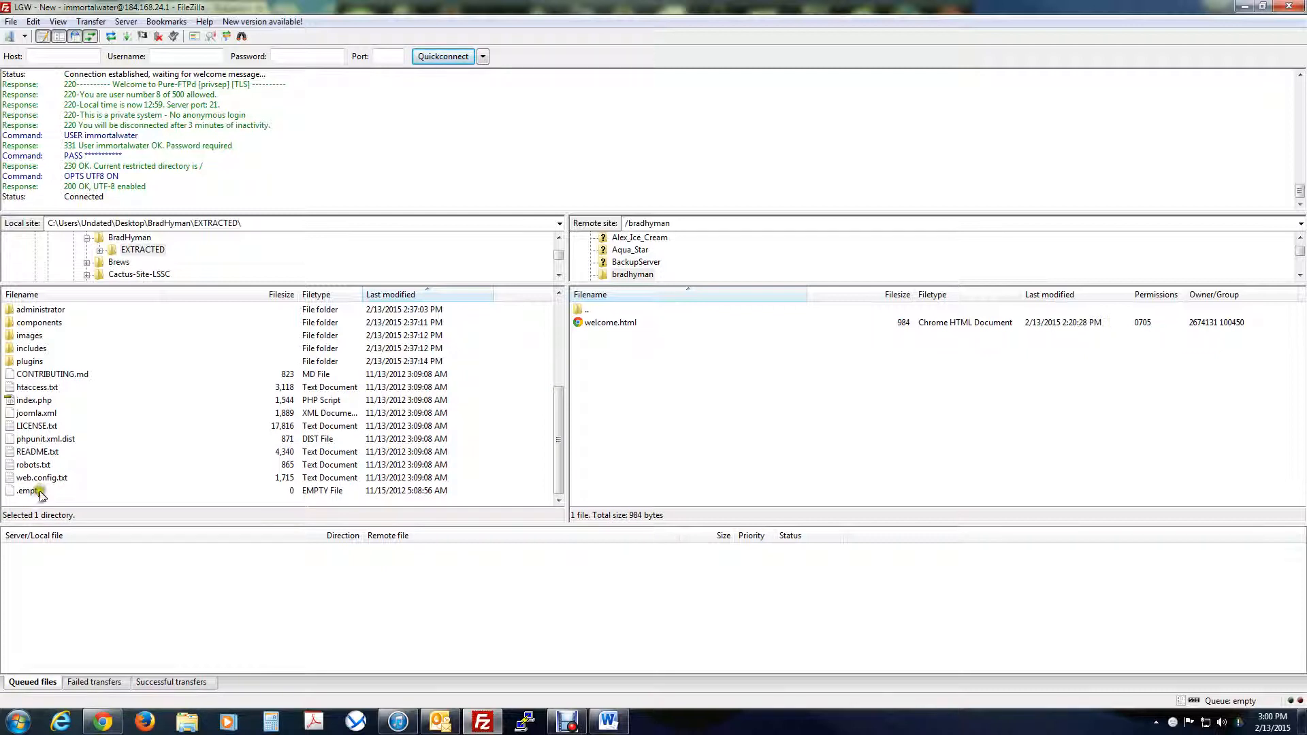
pyautogui.press('ctrl+a')
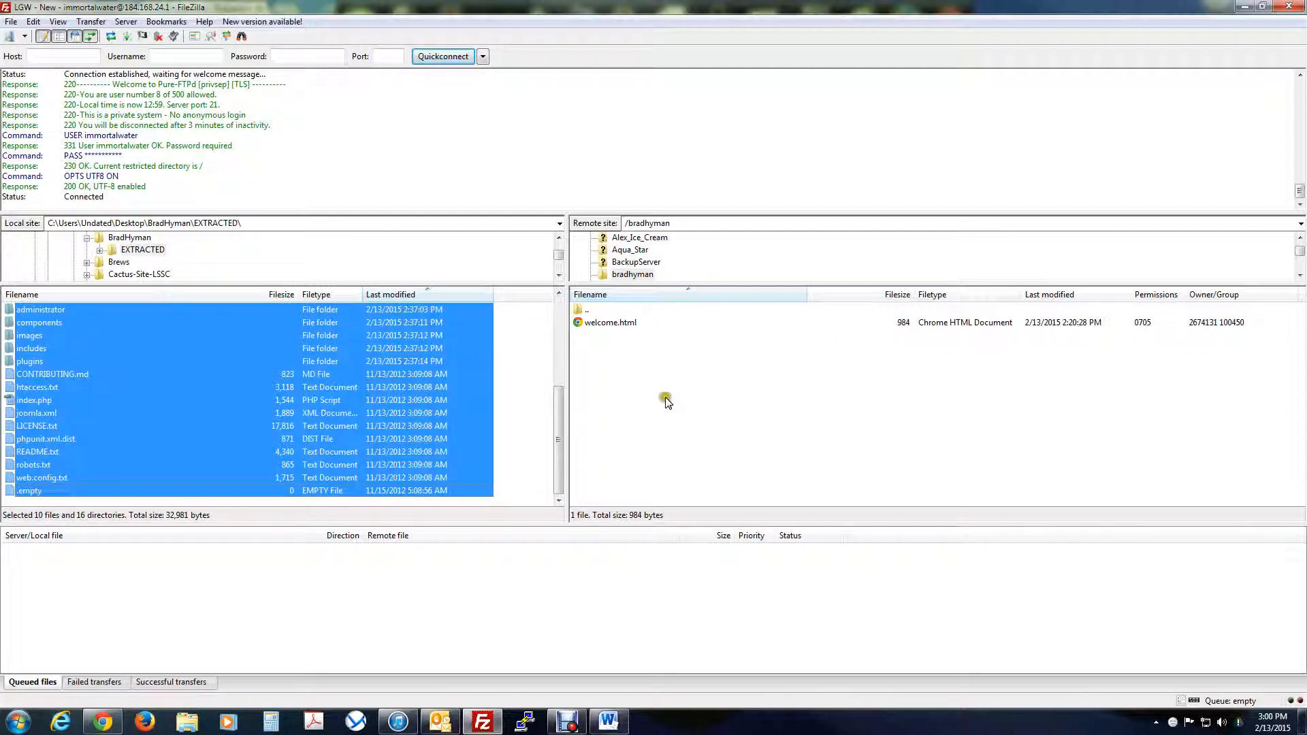
pyautogui.moveTo(678, 406)
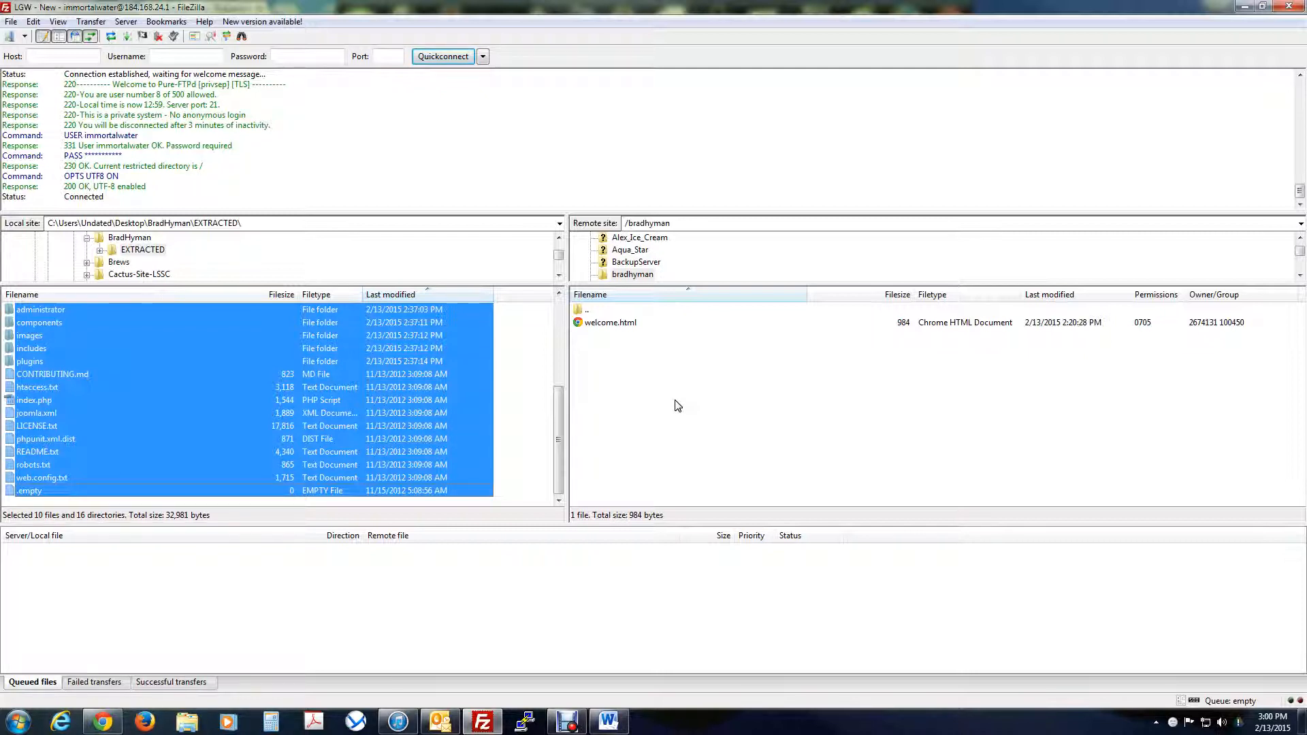
pyautogui.moveTo(567, 421)
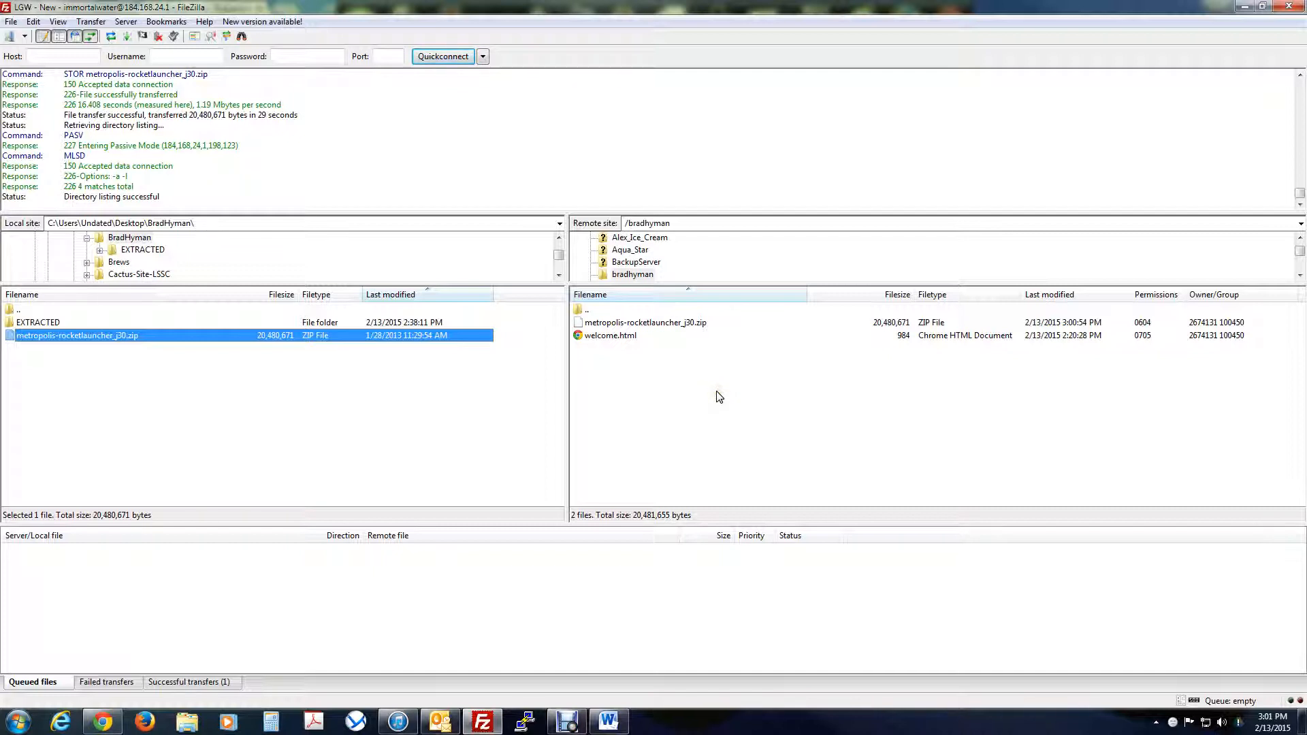
# Launch PuTTY and connect using the LGW - GoDaddy saved session.
pyautogui.click(250, 416)
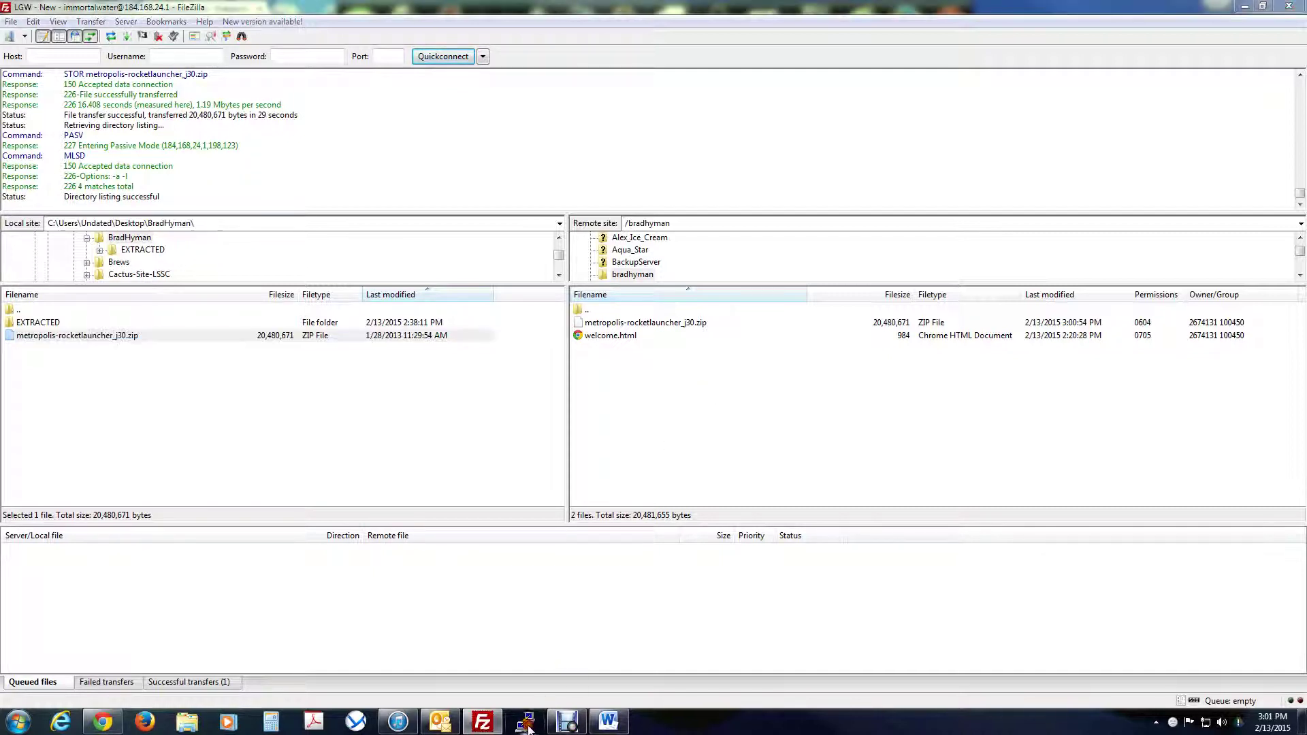
pyautogui.click(525, 720)
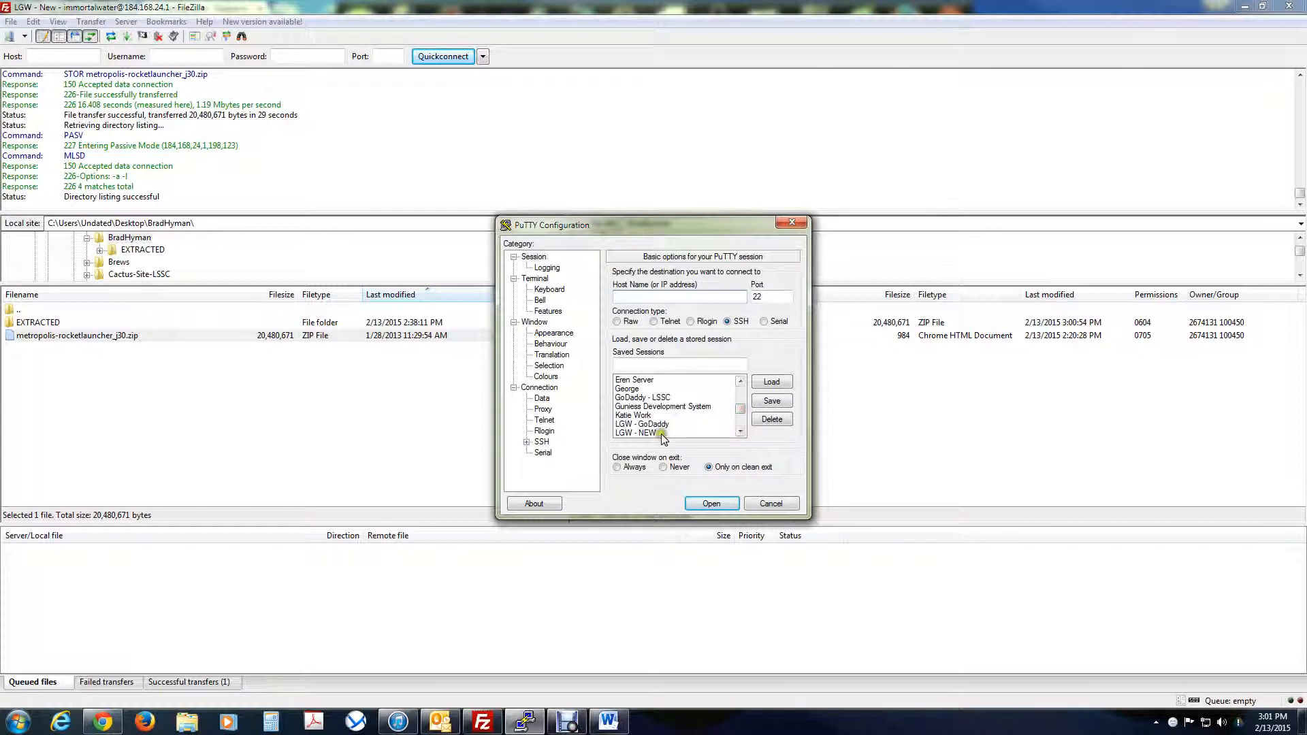
pyautogui.click(642, 432)
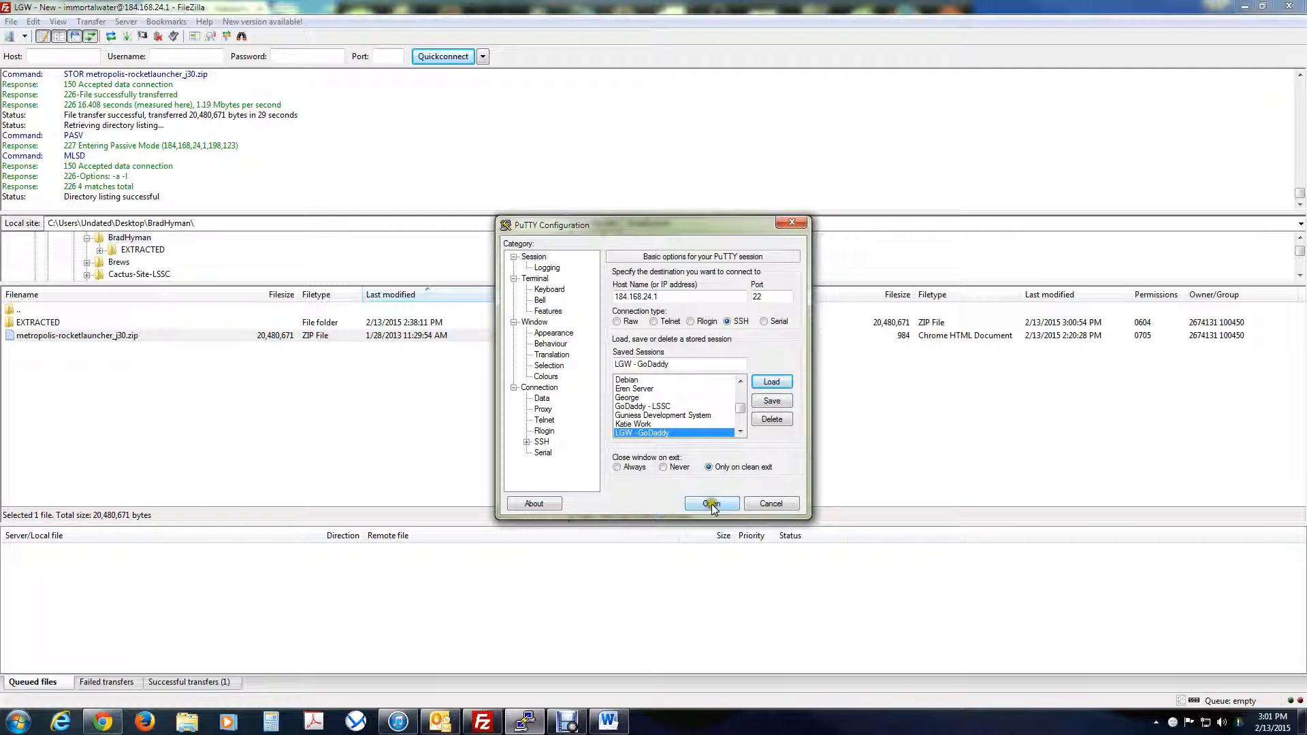
pyautogui.click(711, 503)
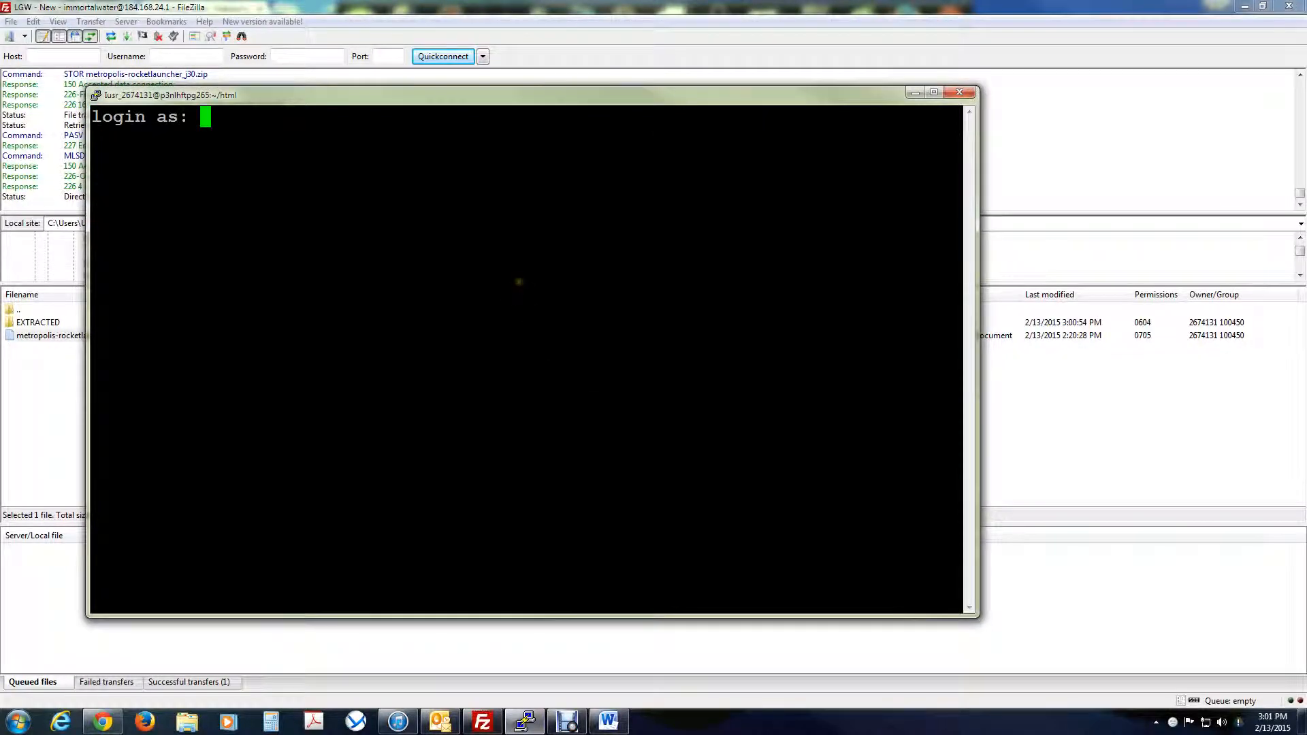
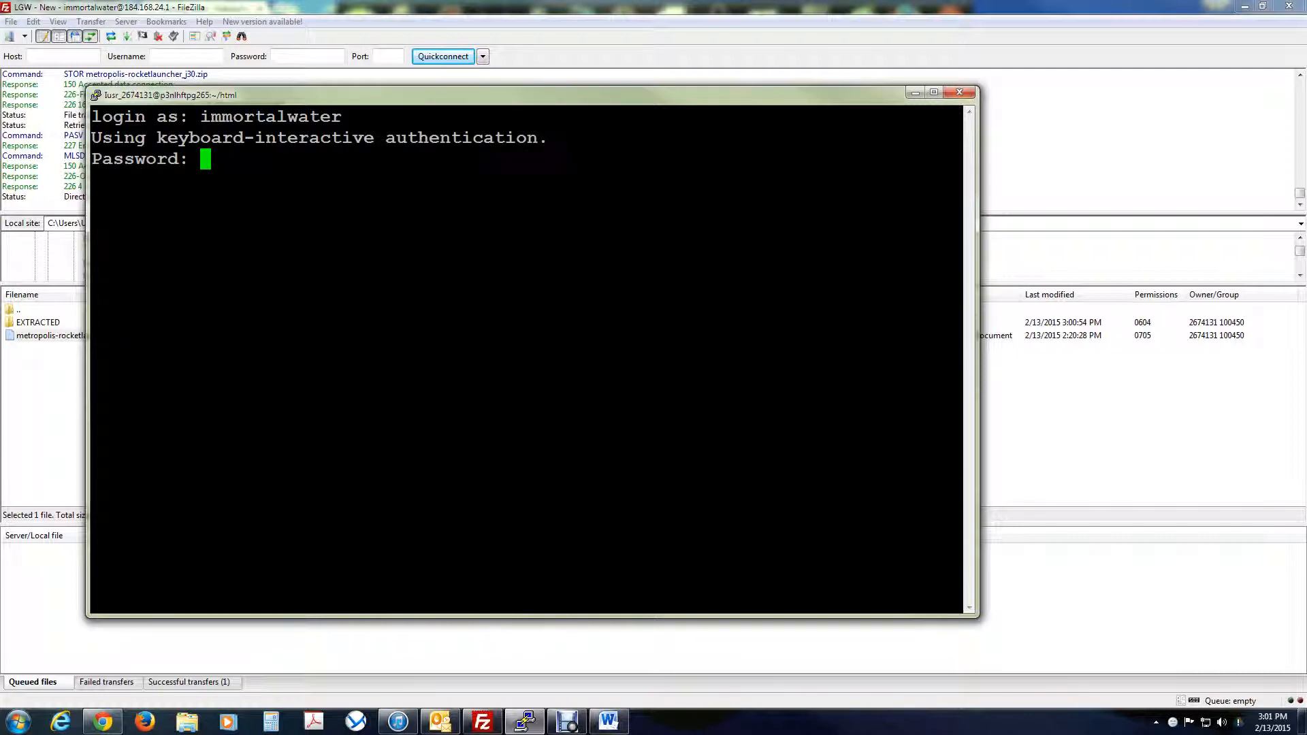
# Log in with the password and list the home directory.
pyautogui.press('Return')
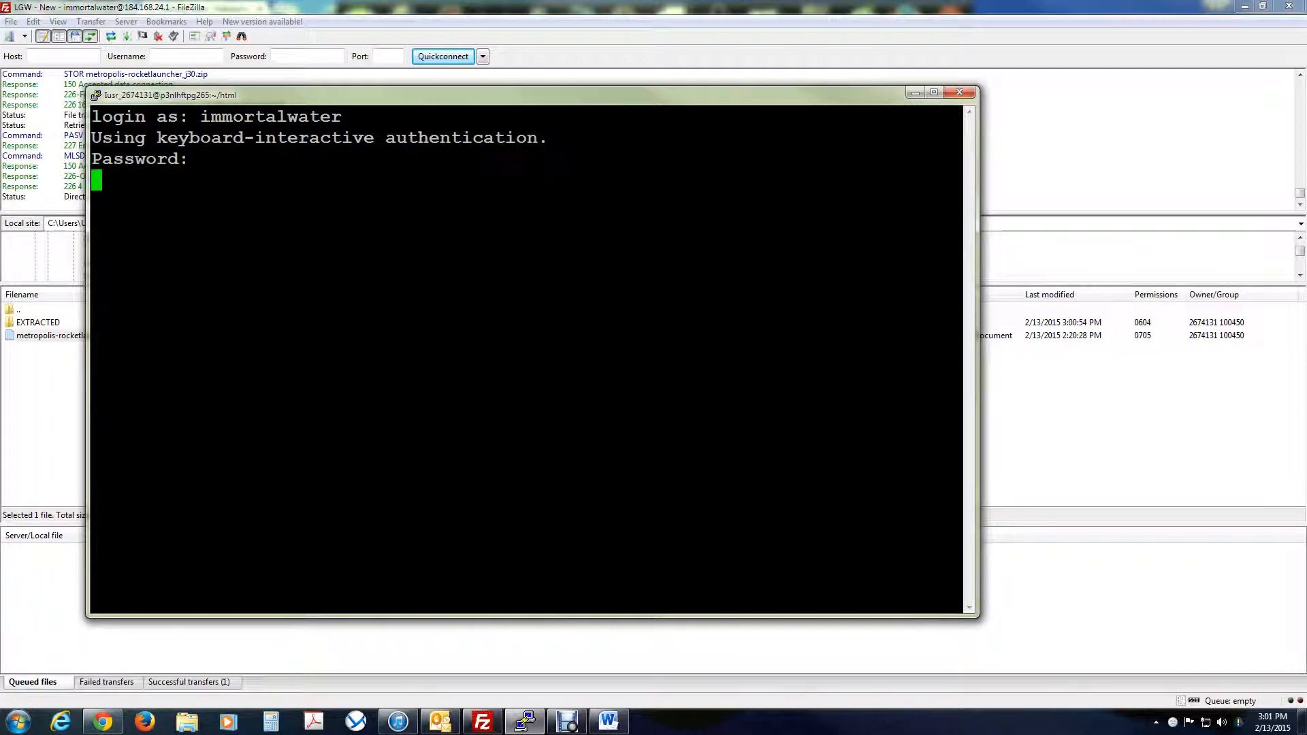
pyautogui.press('Return')
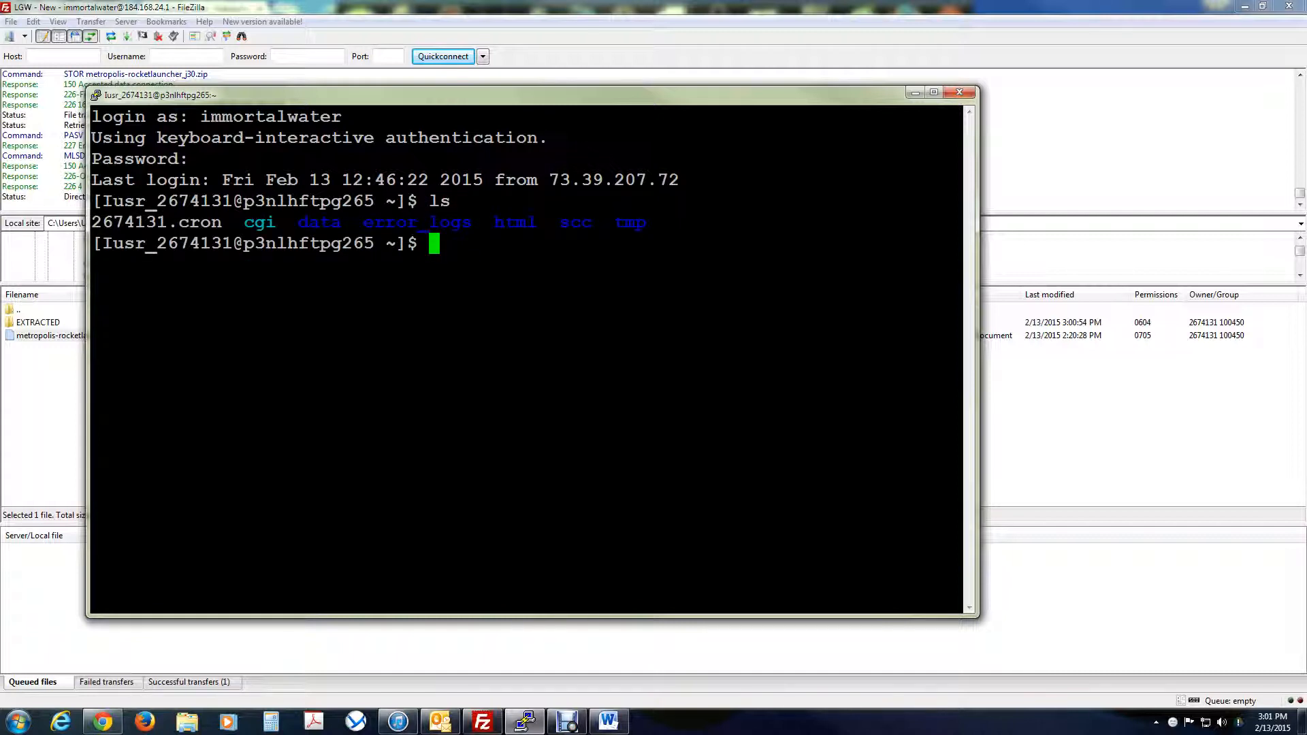
# Enter the html folder, run mkdir bradhyman, then cd into bradhyman.
pyautogui.doubleClick(514, 222)
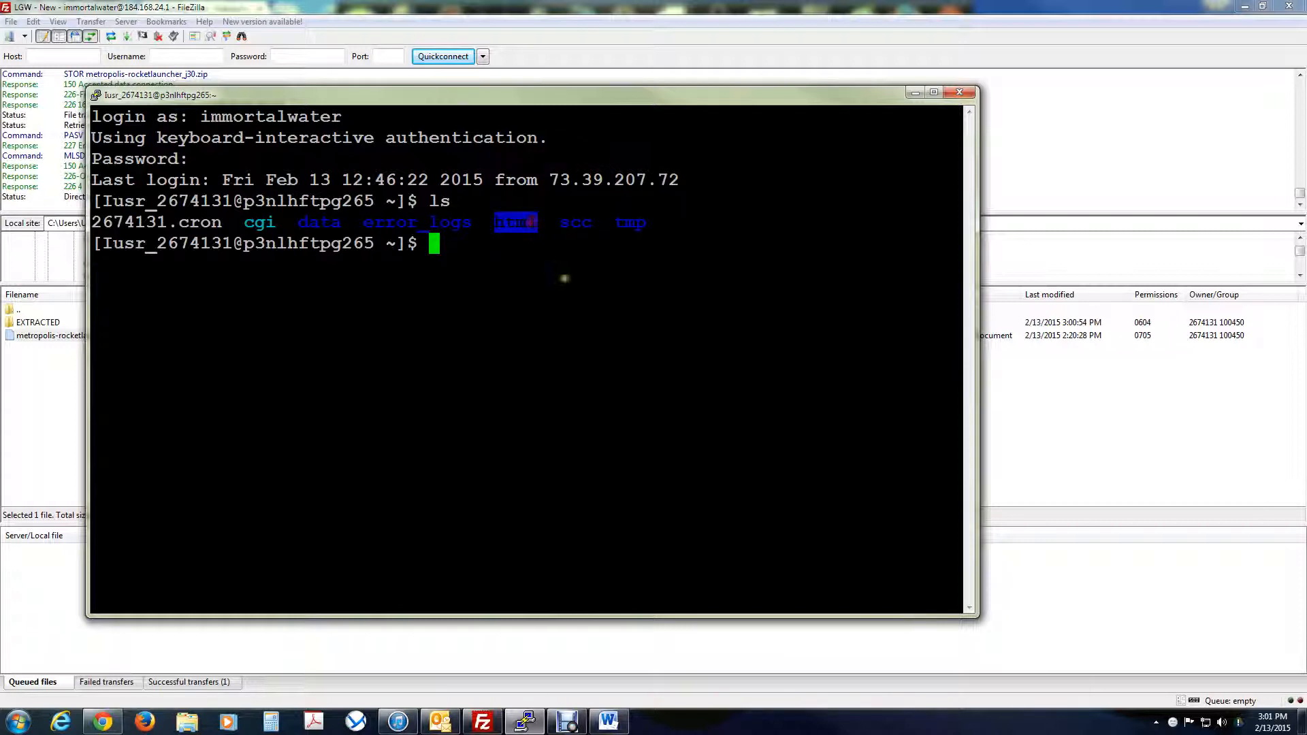
pyautogui.write('cd')
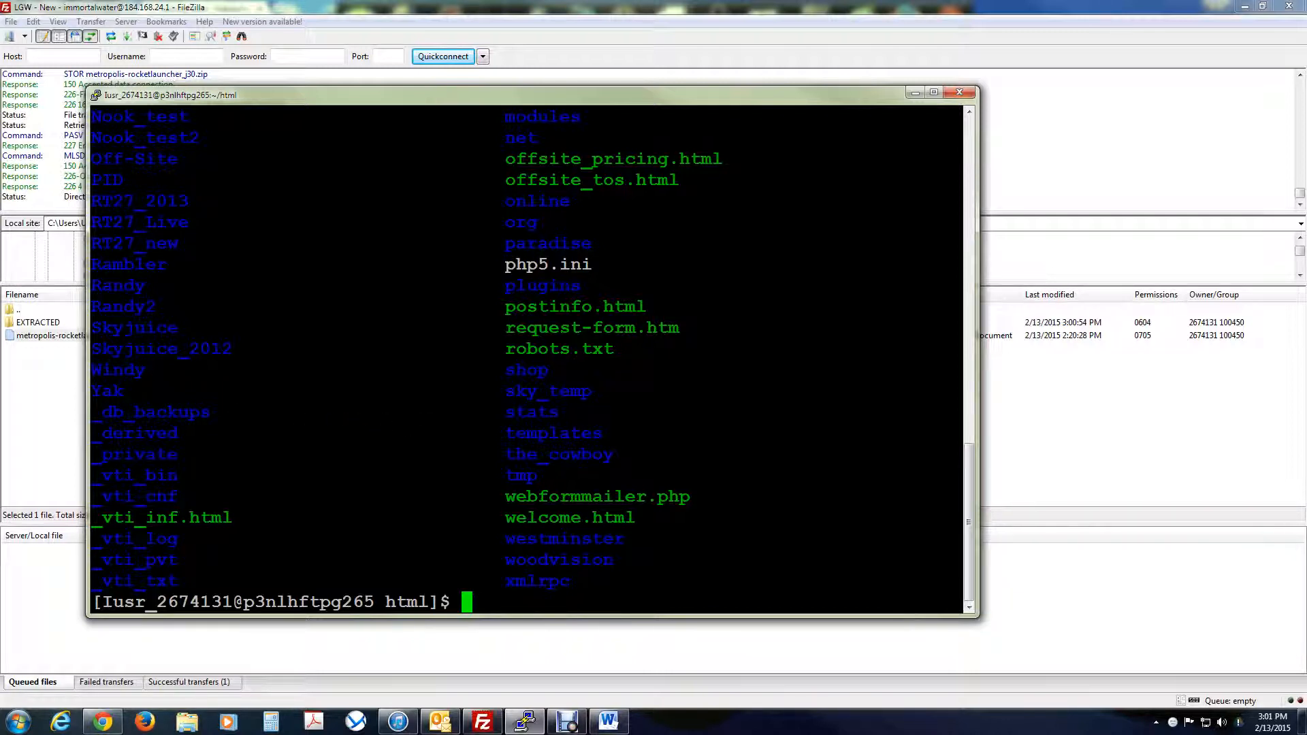
pyautogui.write('mk')
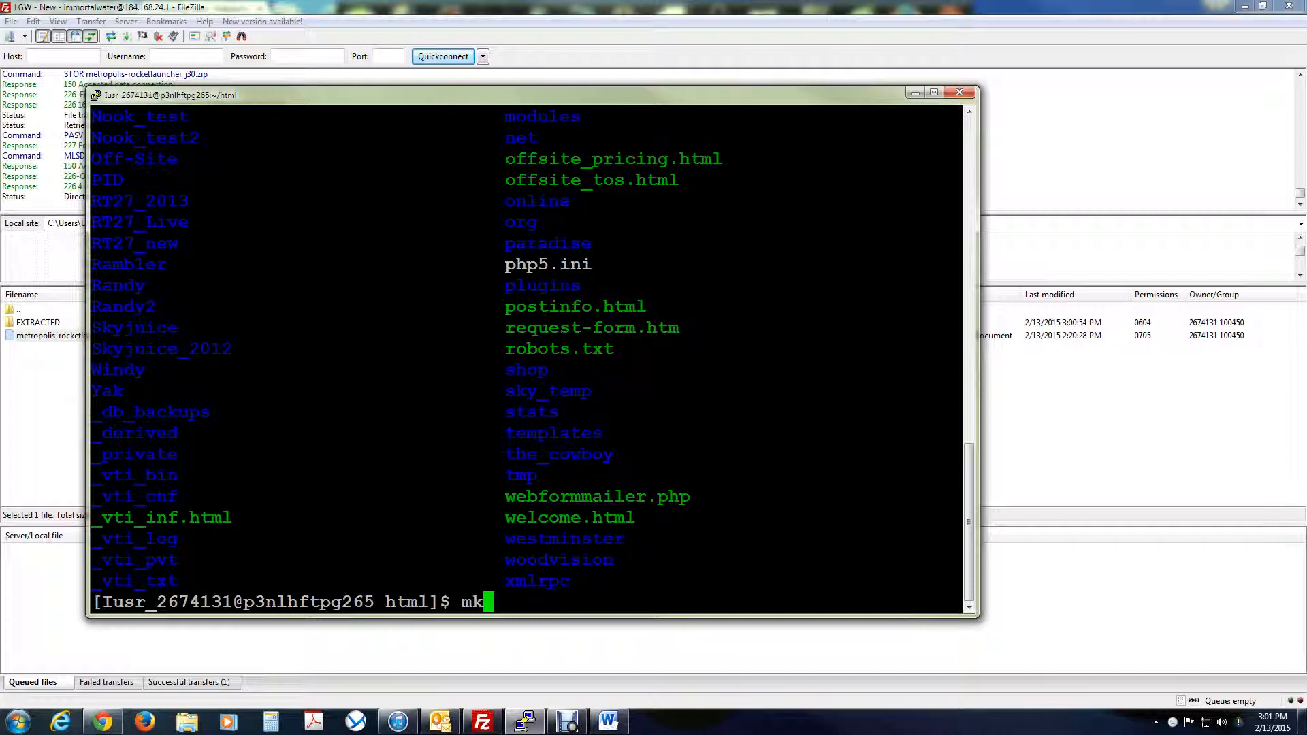
pyautogui.write('dir brad')
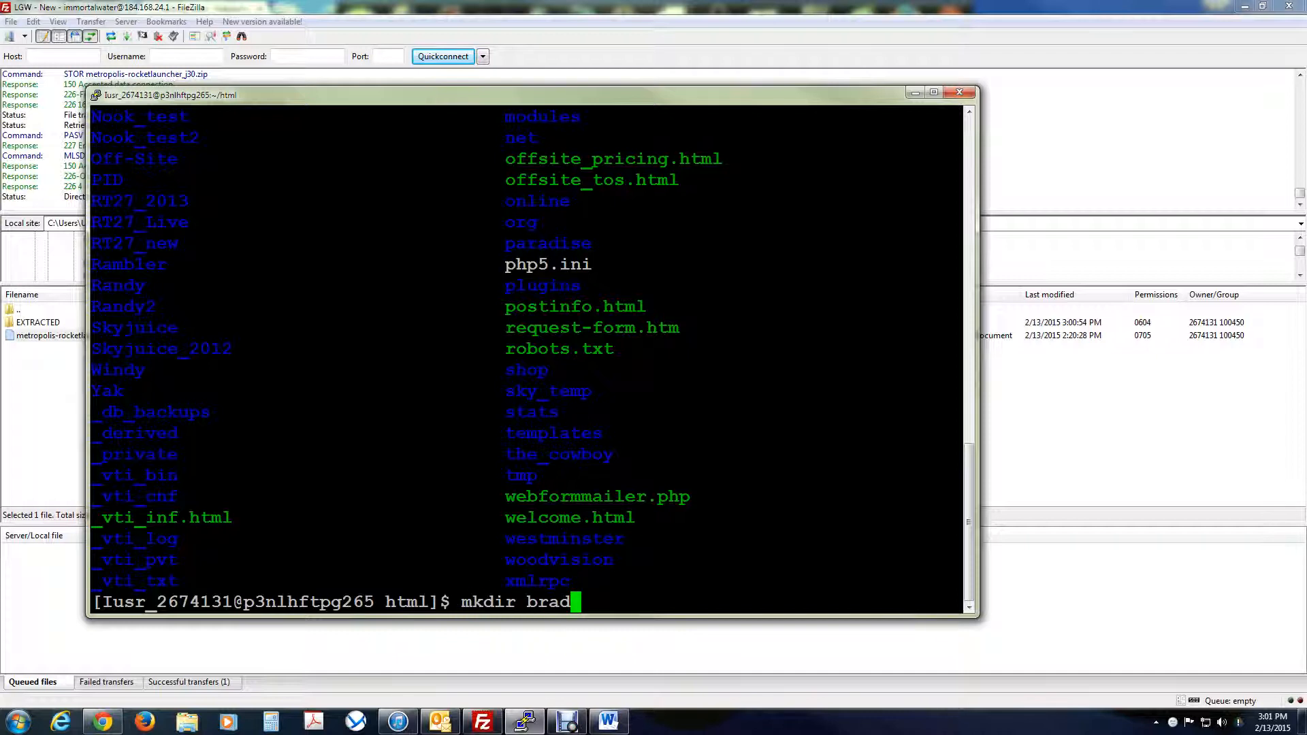
pyautogui.write('hyma')
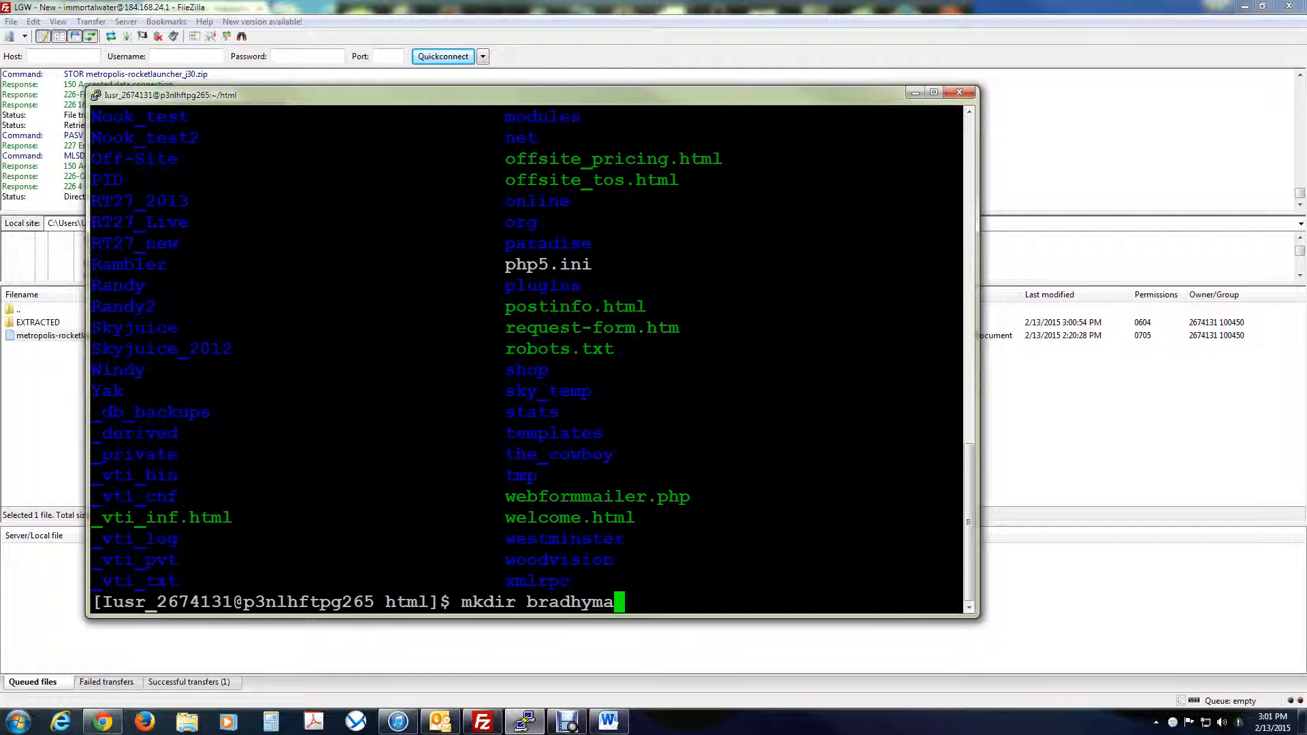
pyautogui.write('cd')
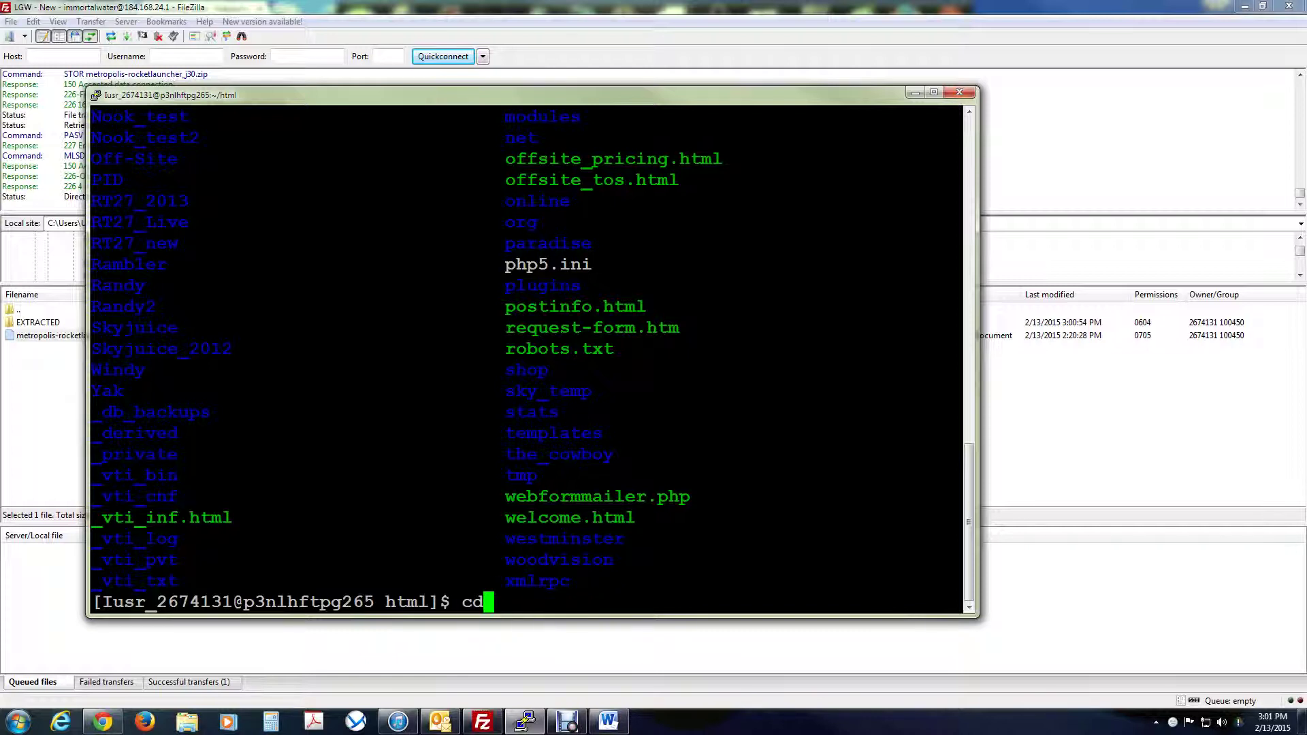
pyautogui.write('bradhyman')
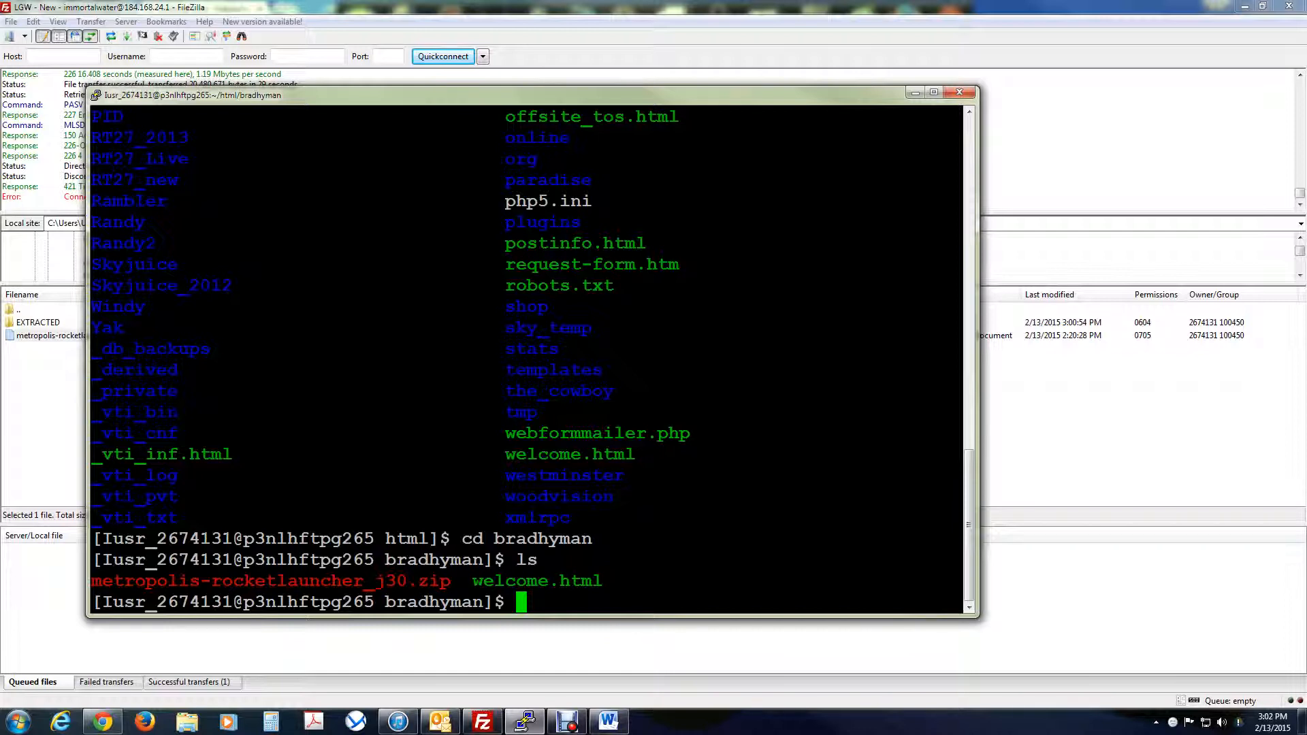
# Delete welcome.html, then try gunzip on the zip, which fails with unknown suffix.
pyautogui.write('rm welcome')
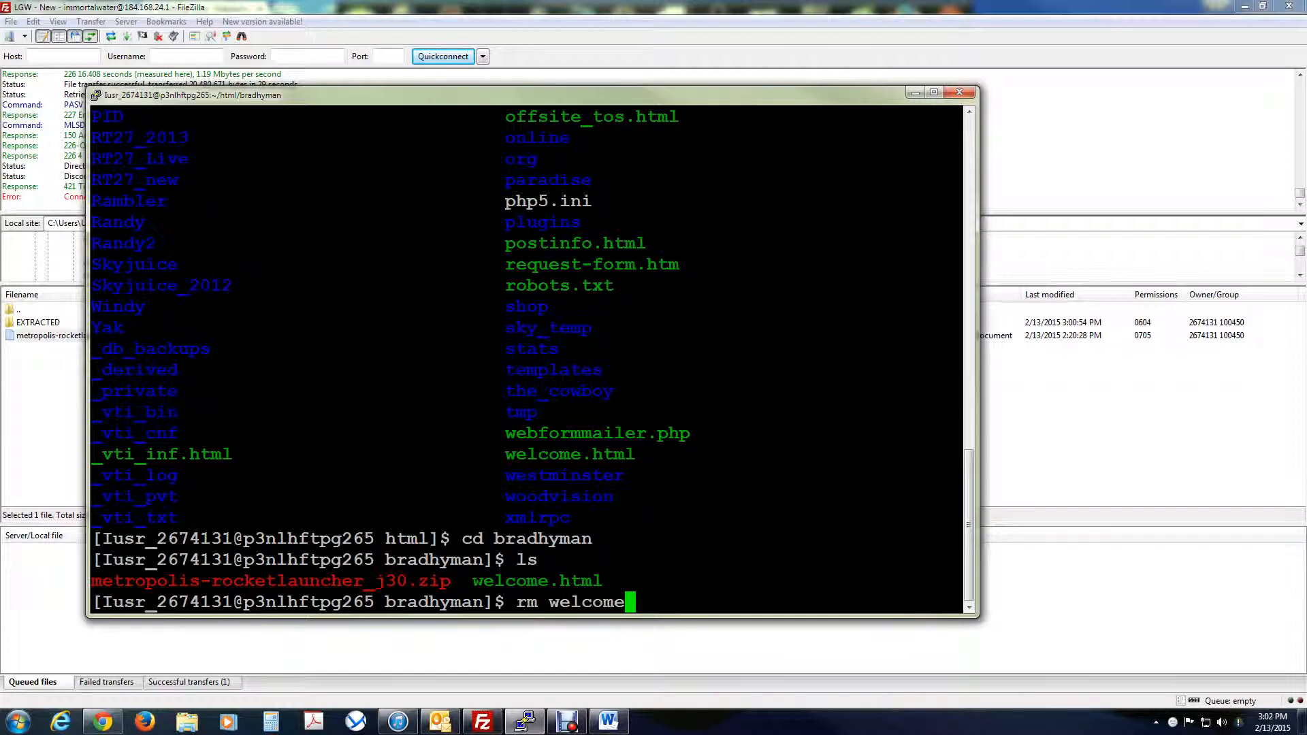
pyautogui.press('Return')
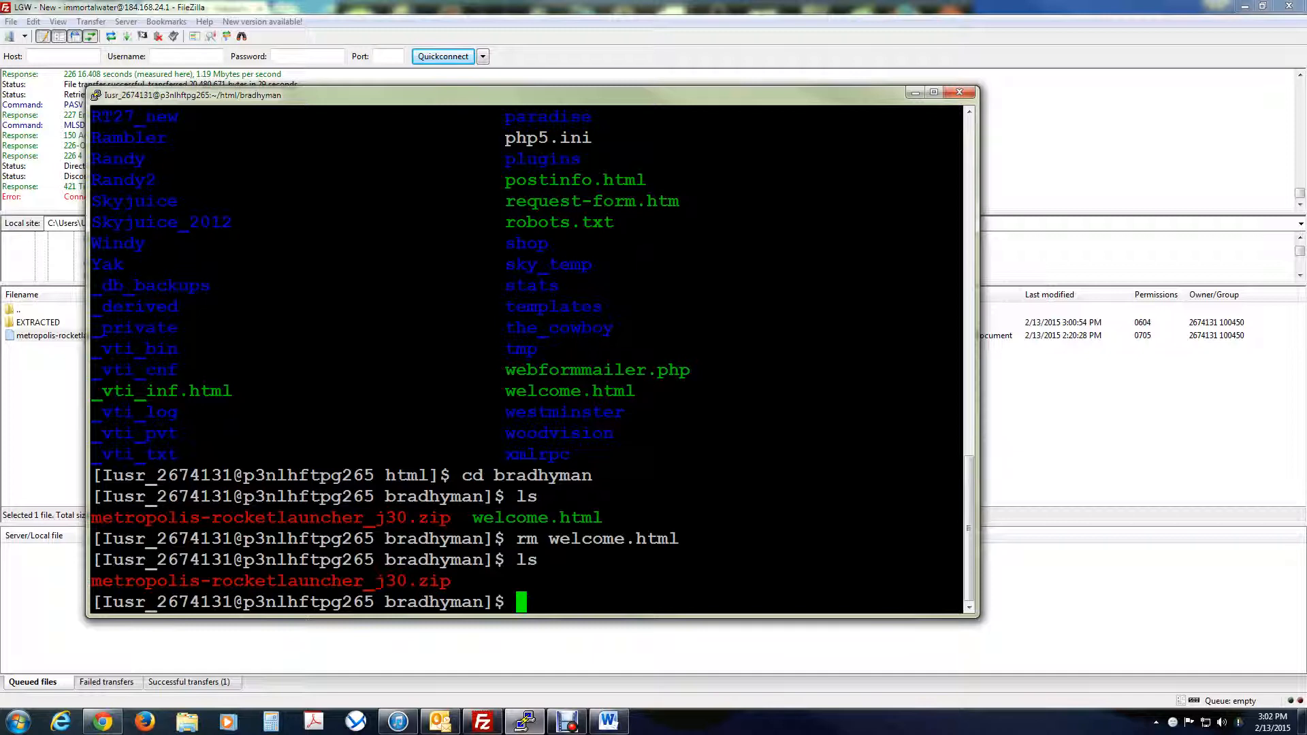
pyautogui.write('gunz')
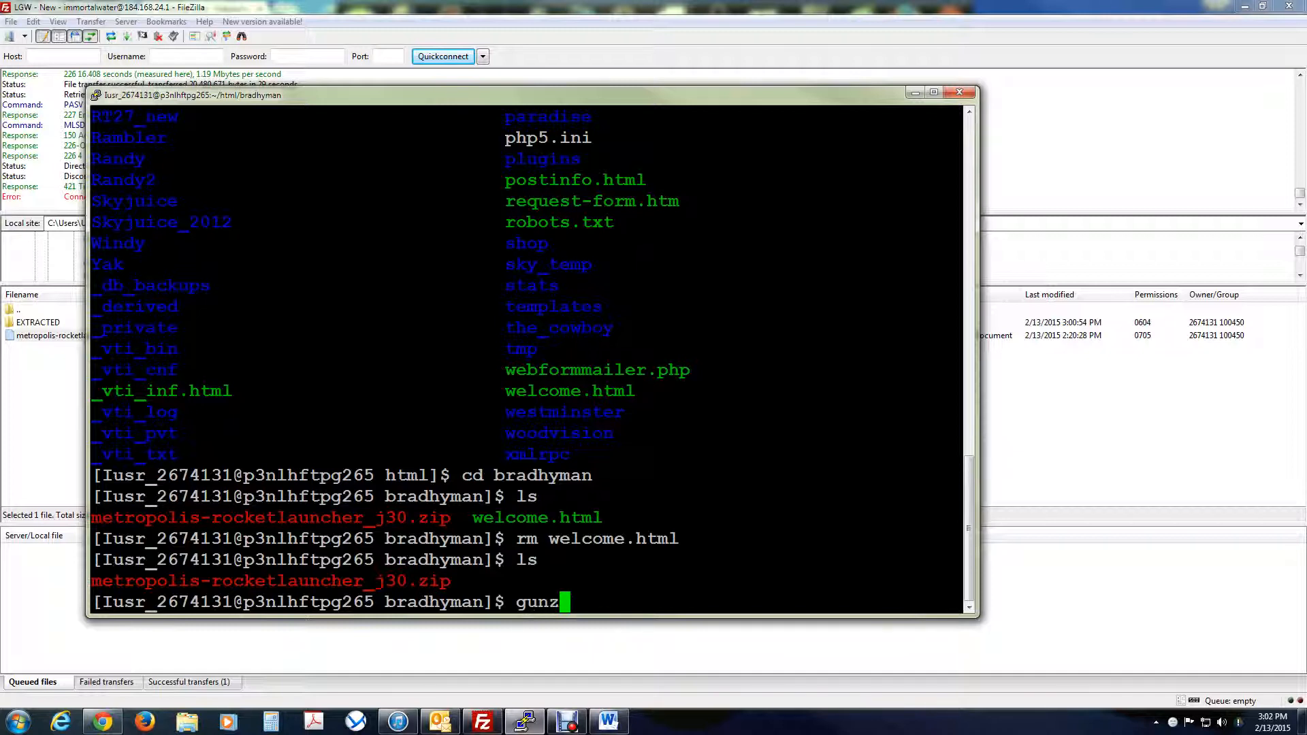
pyautogui.write('ip')
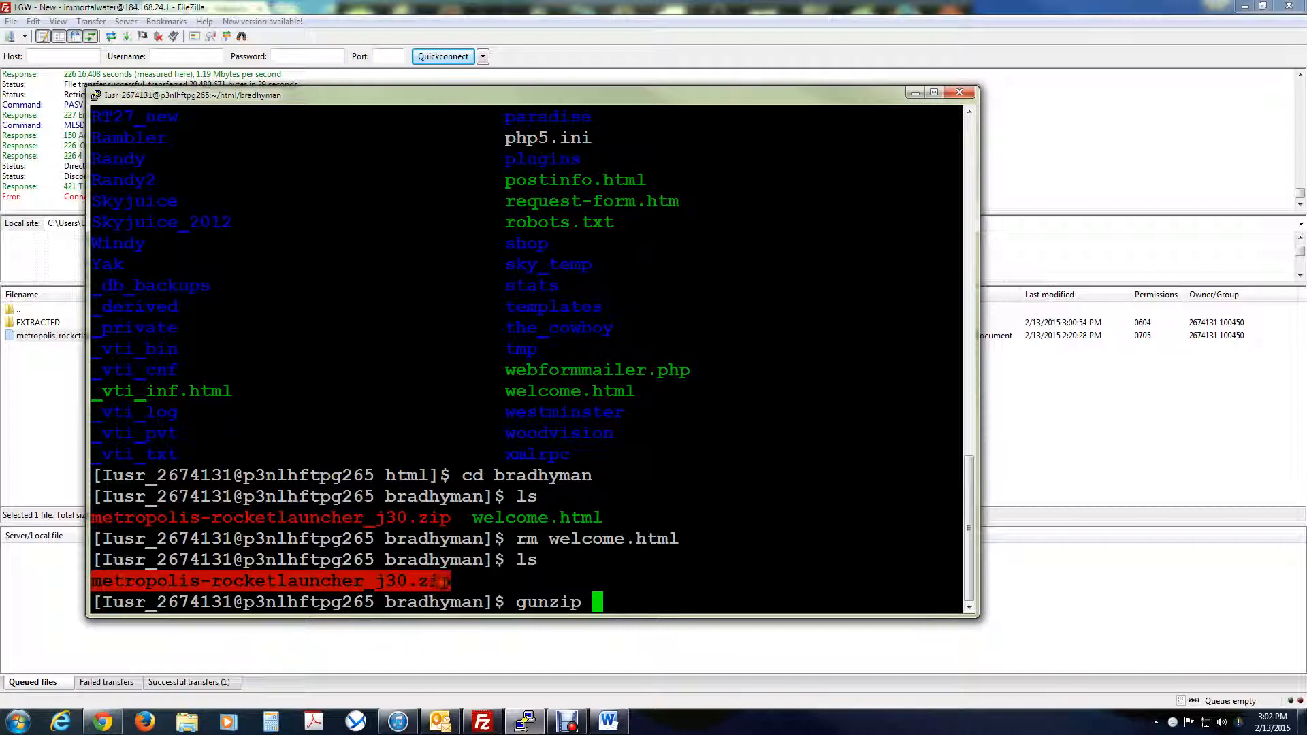
pyautogui.press('Return')
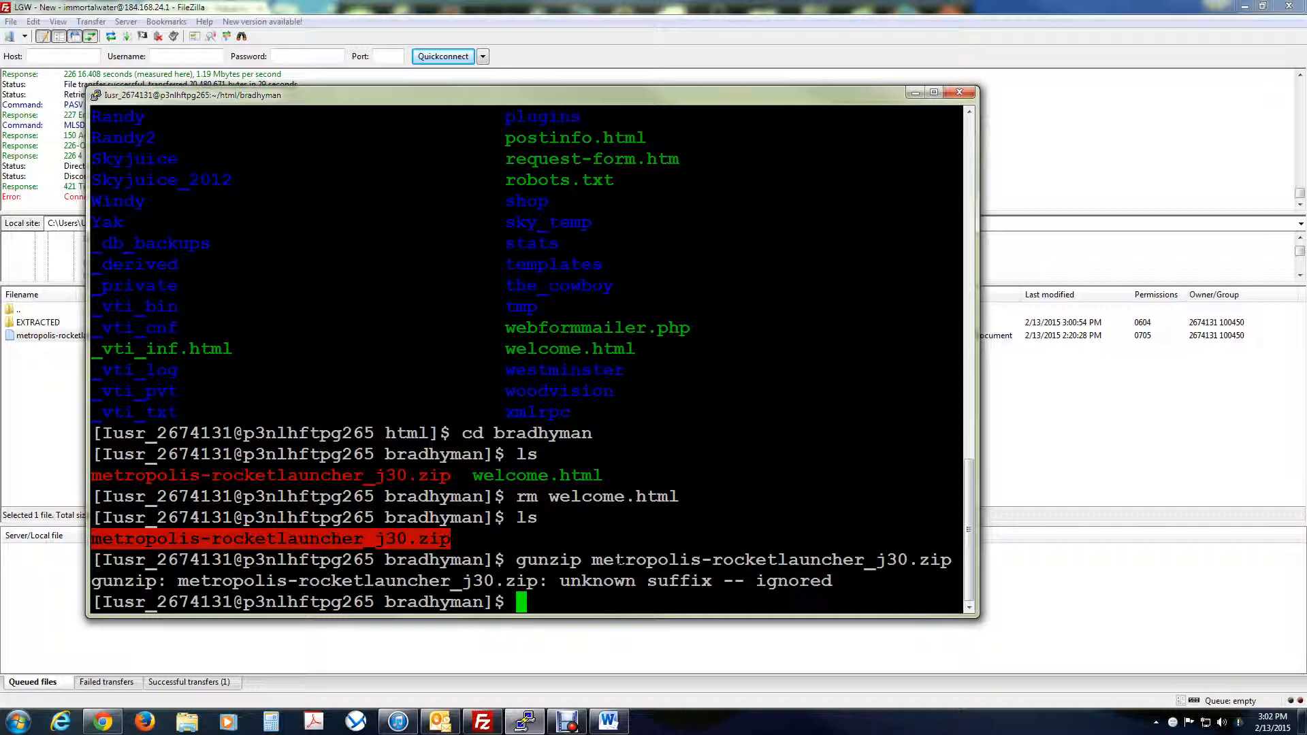
pyautogui.write('un')
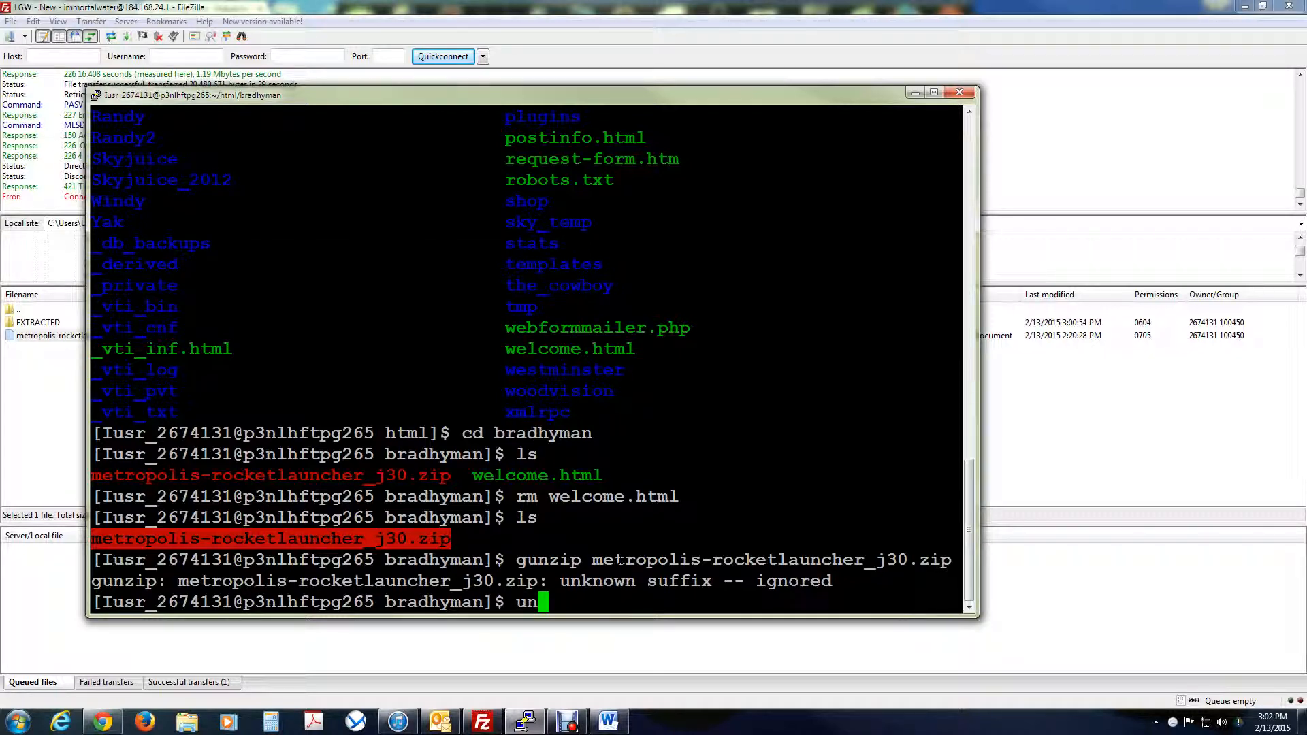
# Run unzip metropolis-rocketlauncher_j30.zip to unpack the Joomla files into bradhyman.
pyautogui.write('zip metropolis-rocketlauncher_j30.zip')
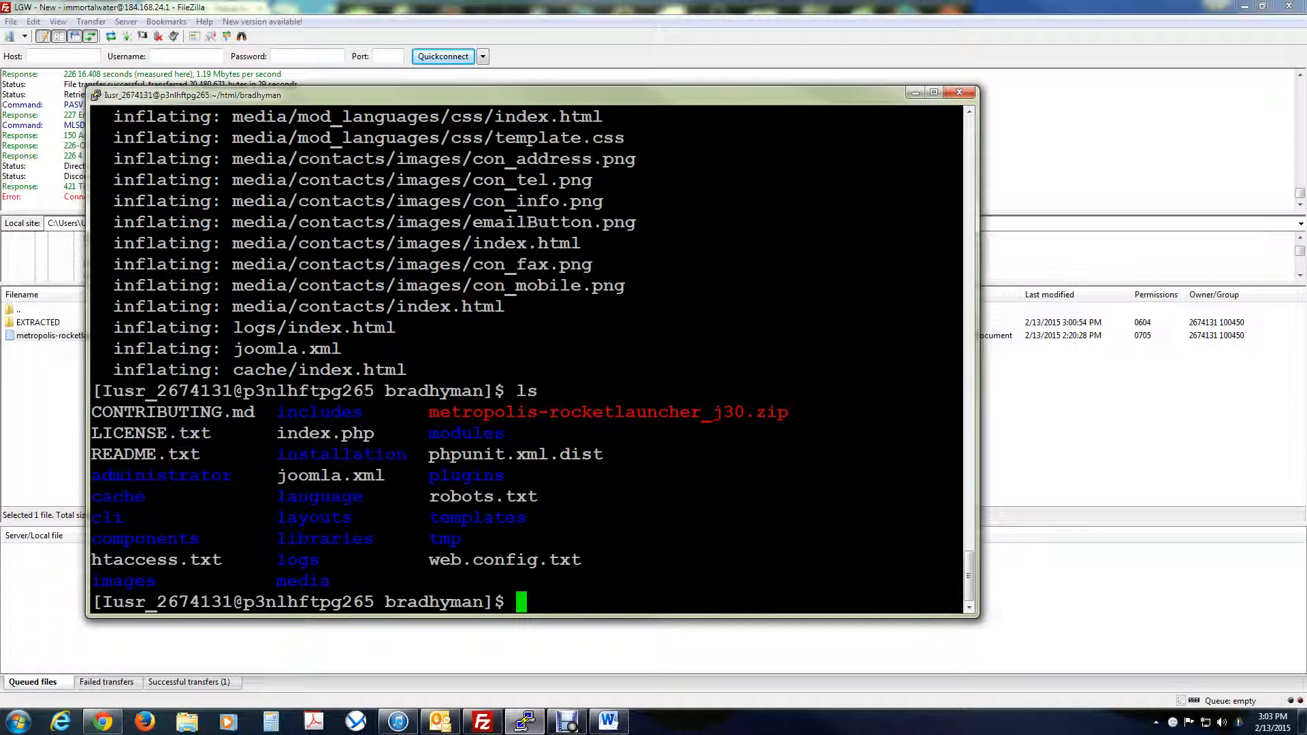
pyautogui.doubleClick(449, 411)
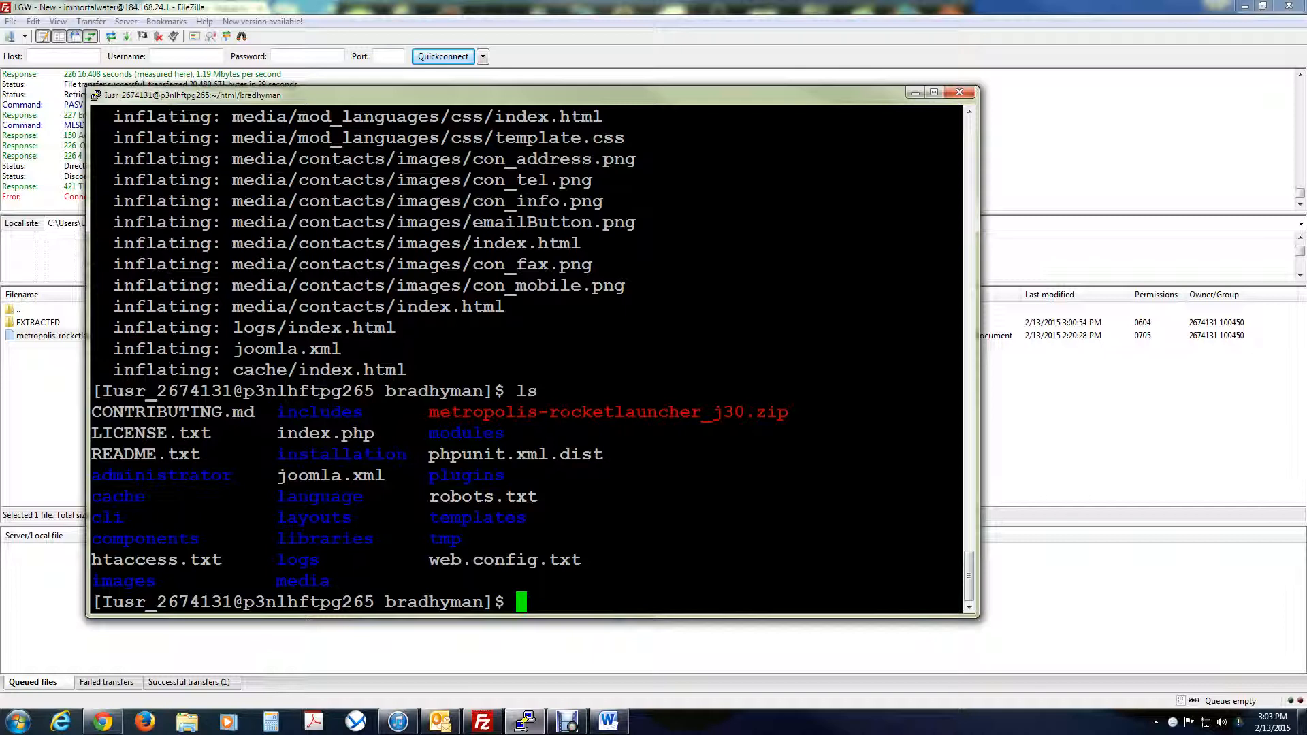
pyautogui.moveTo(653, 497)
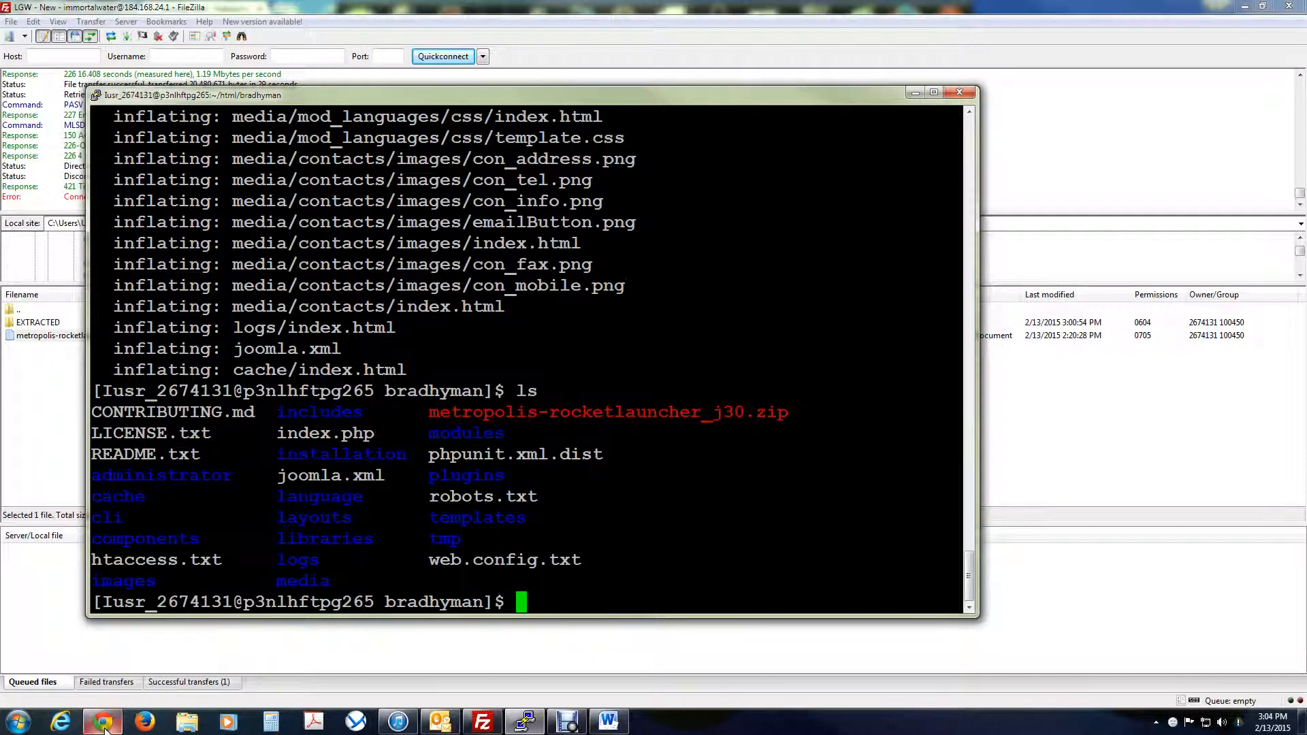
# Reload bradhyman.com in Chrome to start the installer; enter site name 'Brad Hyman' and description 'Brads HowTo Videos'.
pyautogui.click(103, 721)
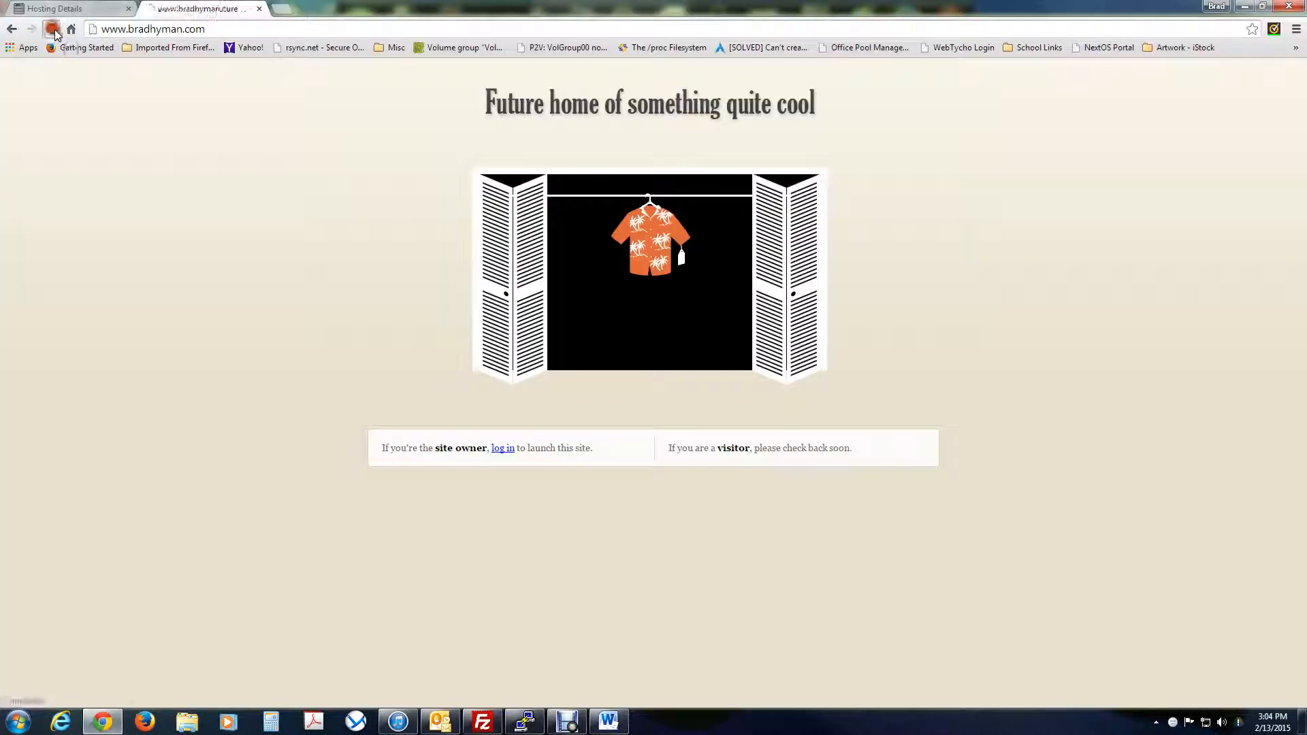
pyautogui.click(51, 28)
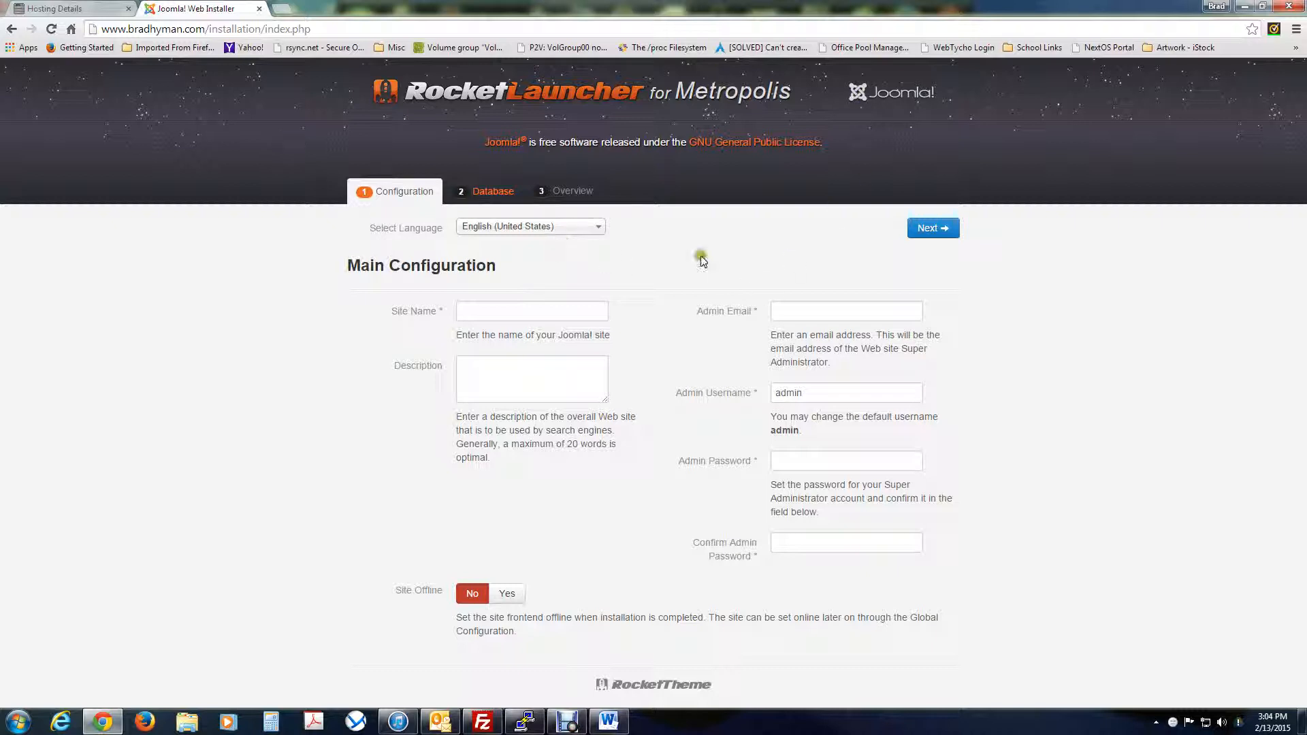
pyautogui.moveTo(524, 94)
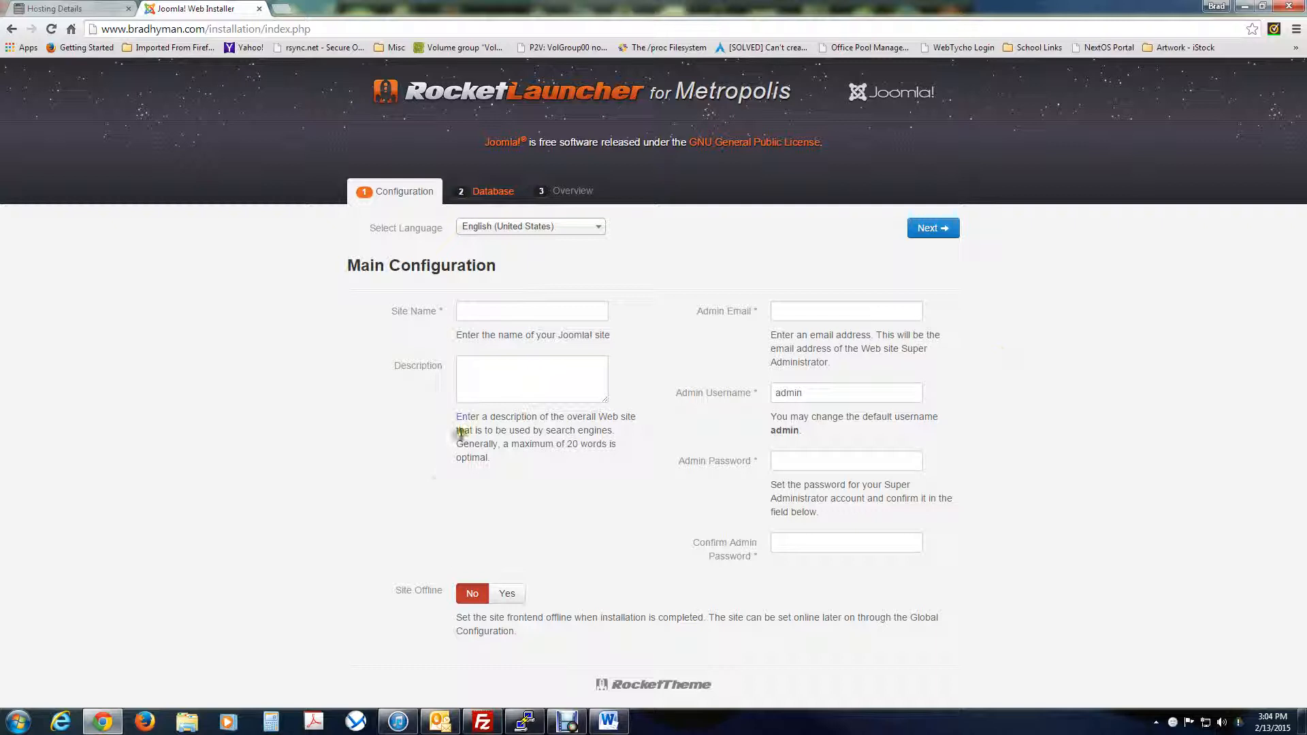
pyautogui.moveTo(754, 394)
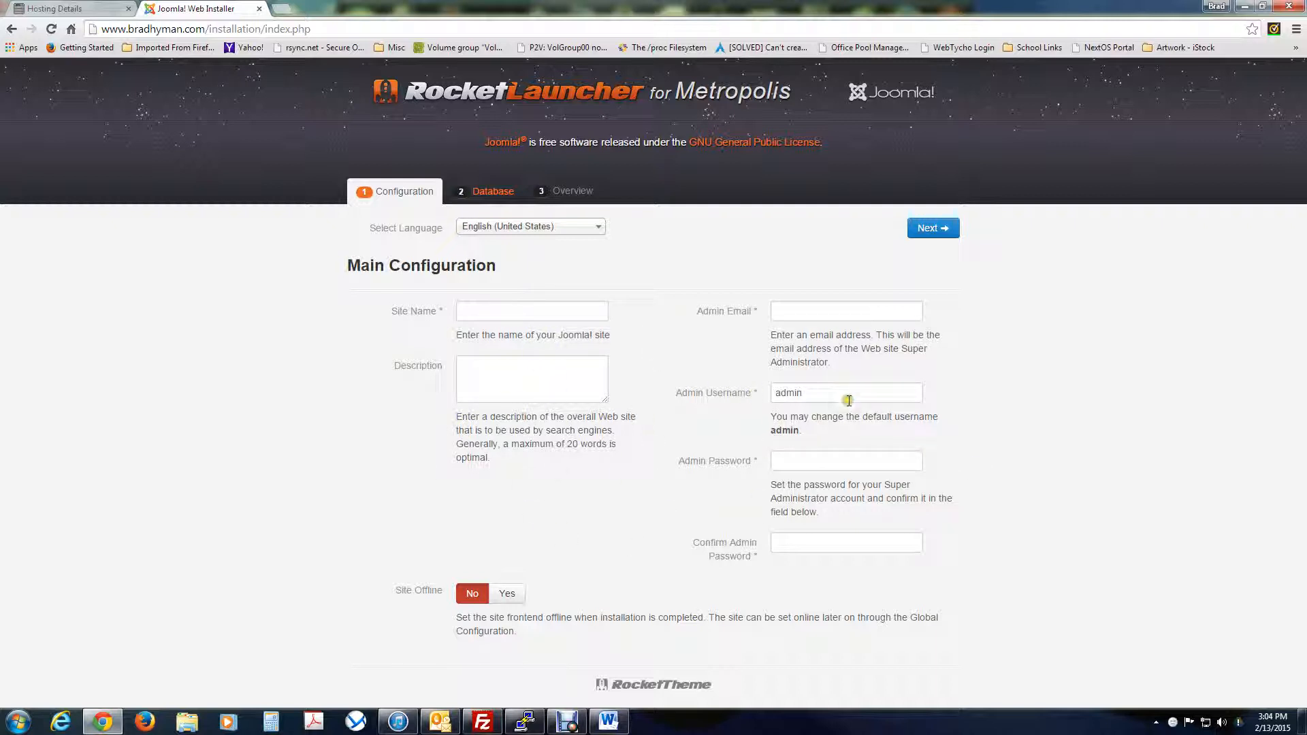
pyautogui.moveTo(530, 319)
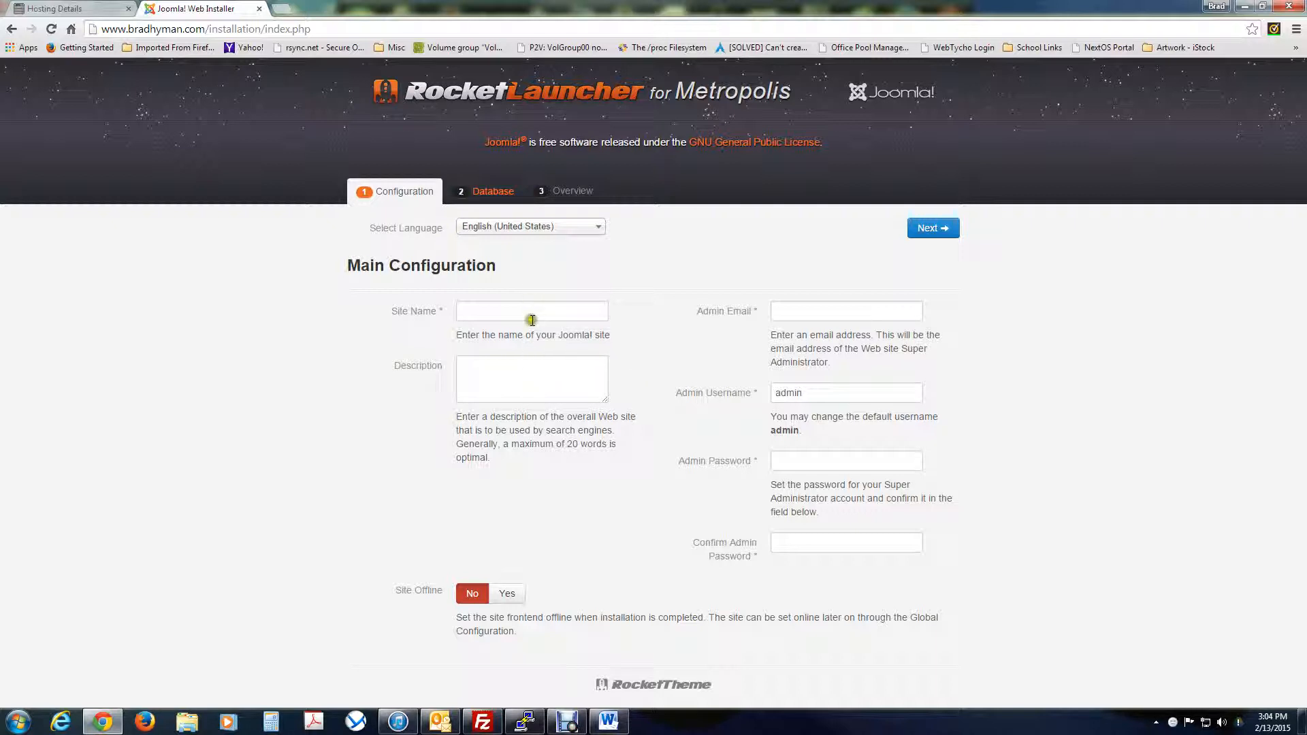
pyautogui.write('Br')
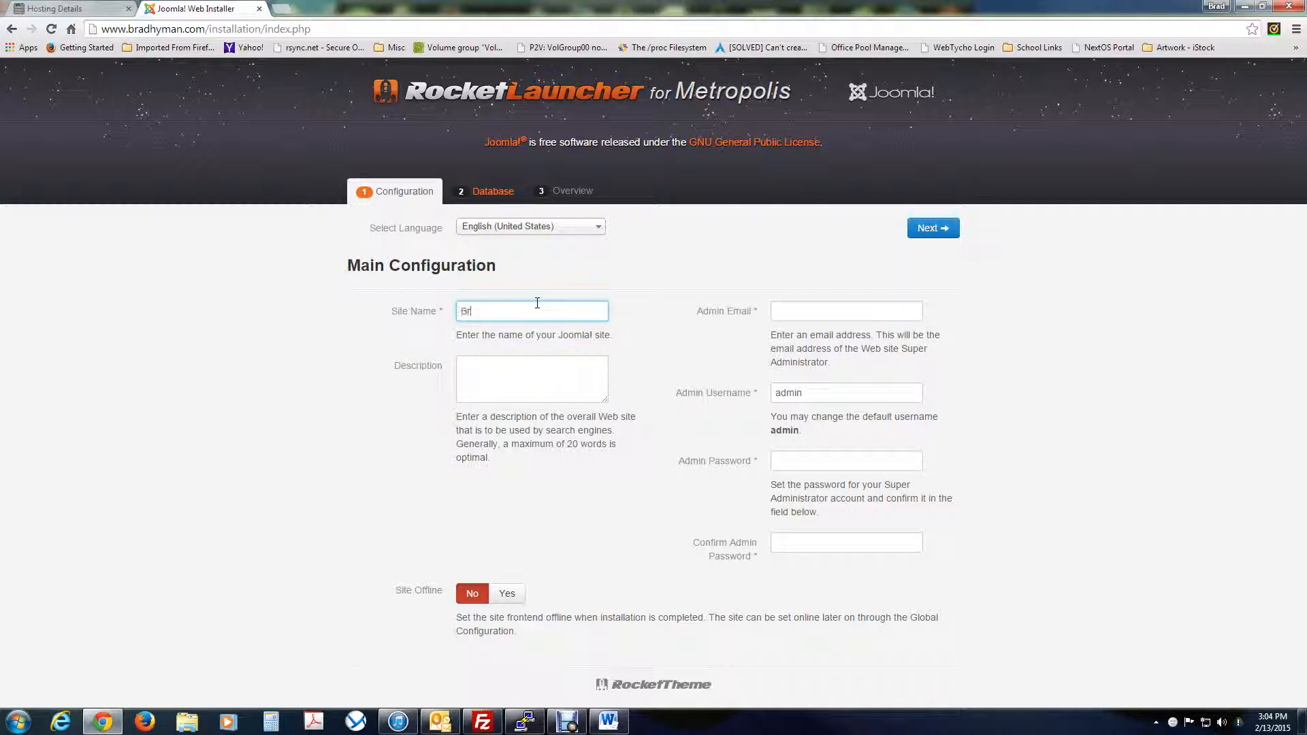
pyautogui.write('Brad Hyman')
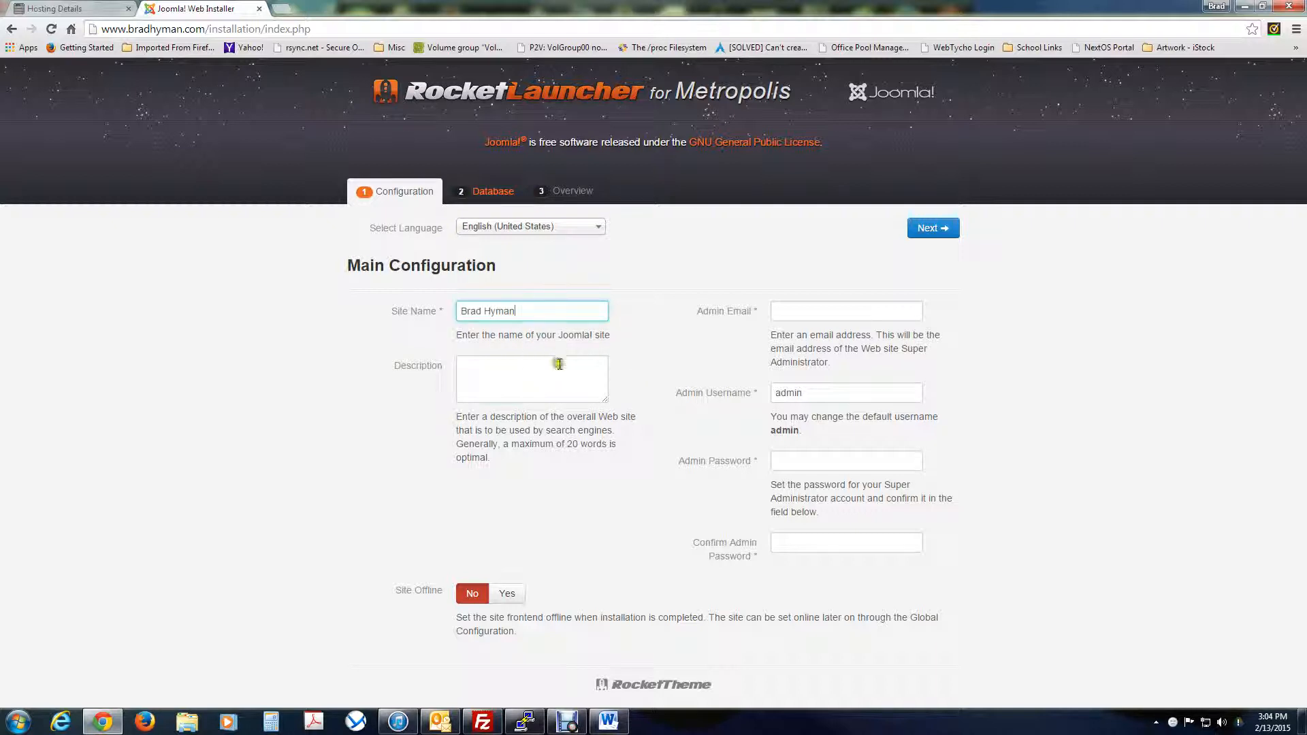
pyautogui.write('Brads')
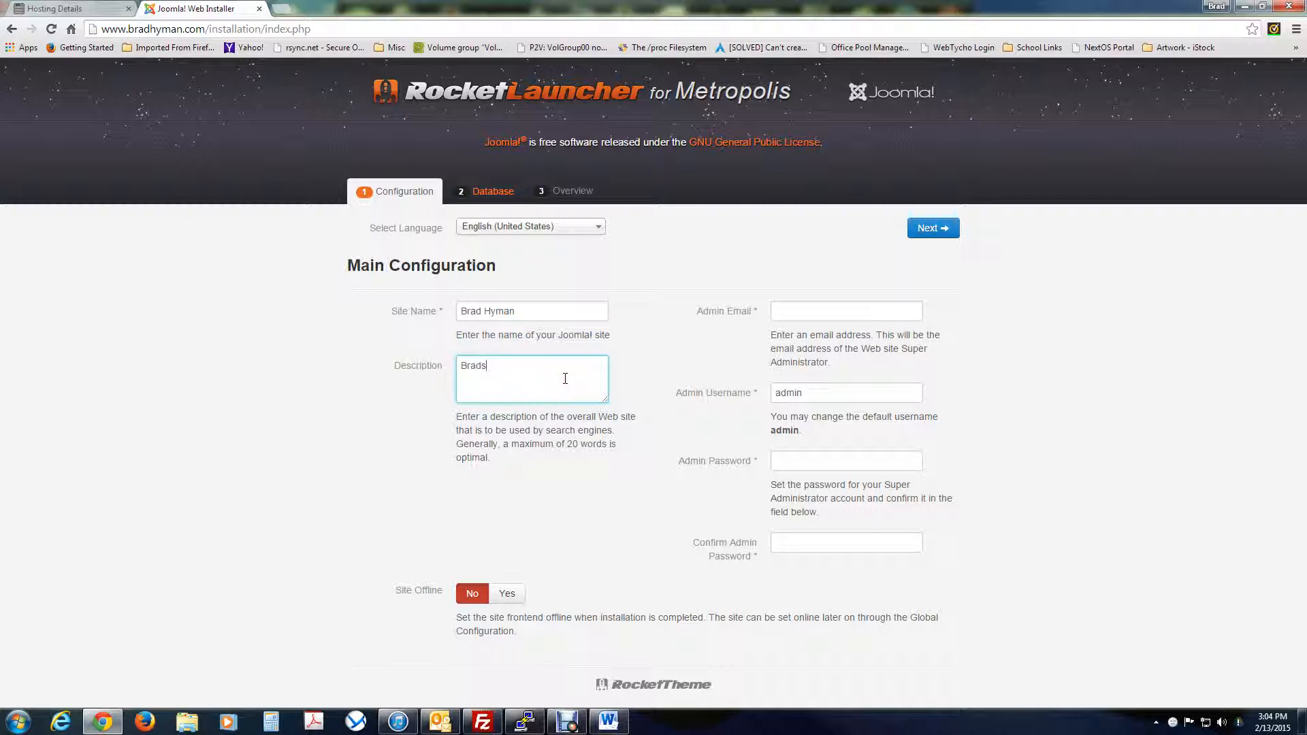
pyautogui.write('HowT')
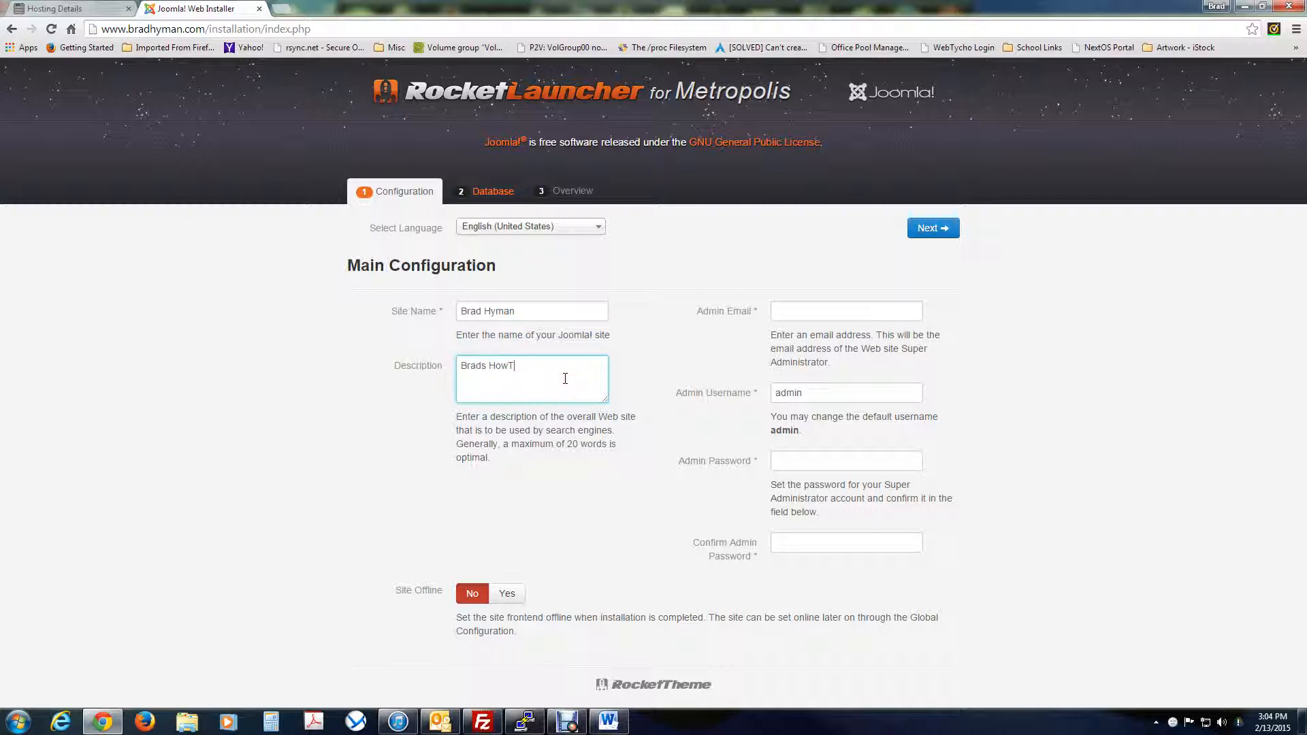
pyautogui.write('o Videos')
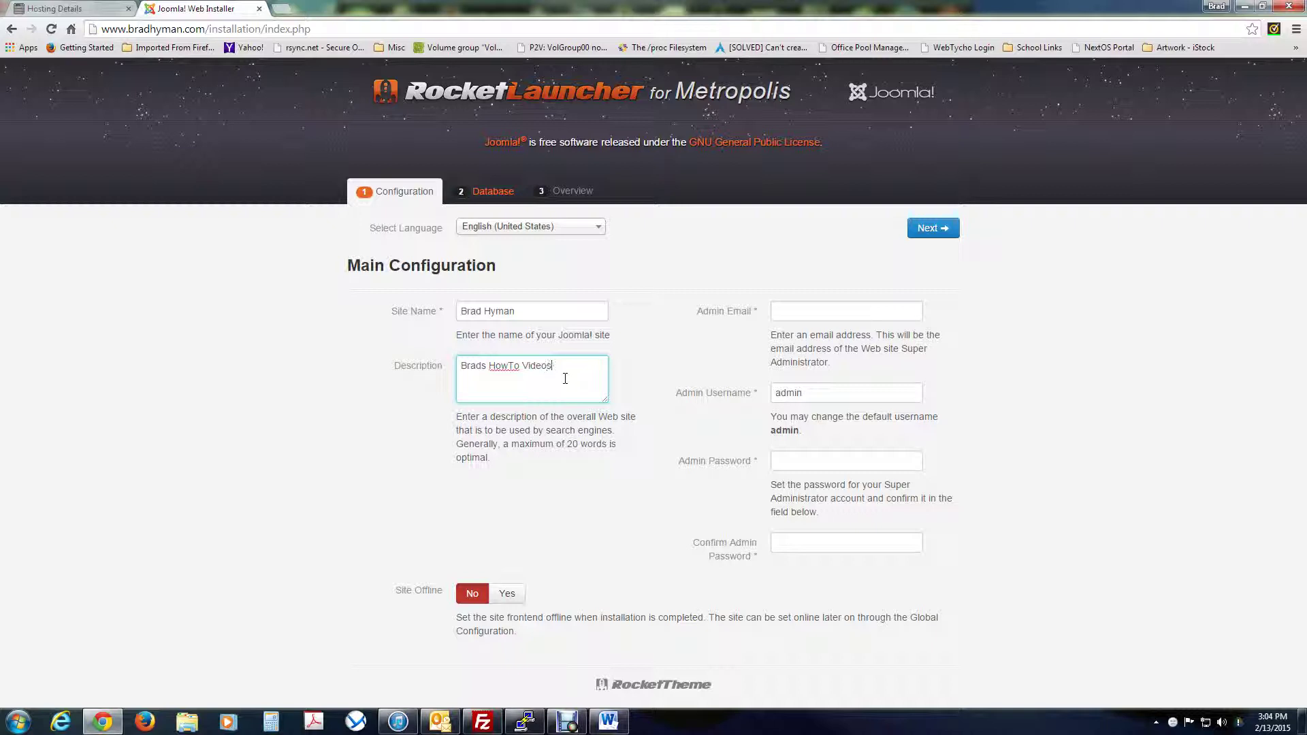
pyautogui.click(845, 311)
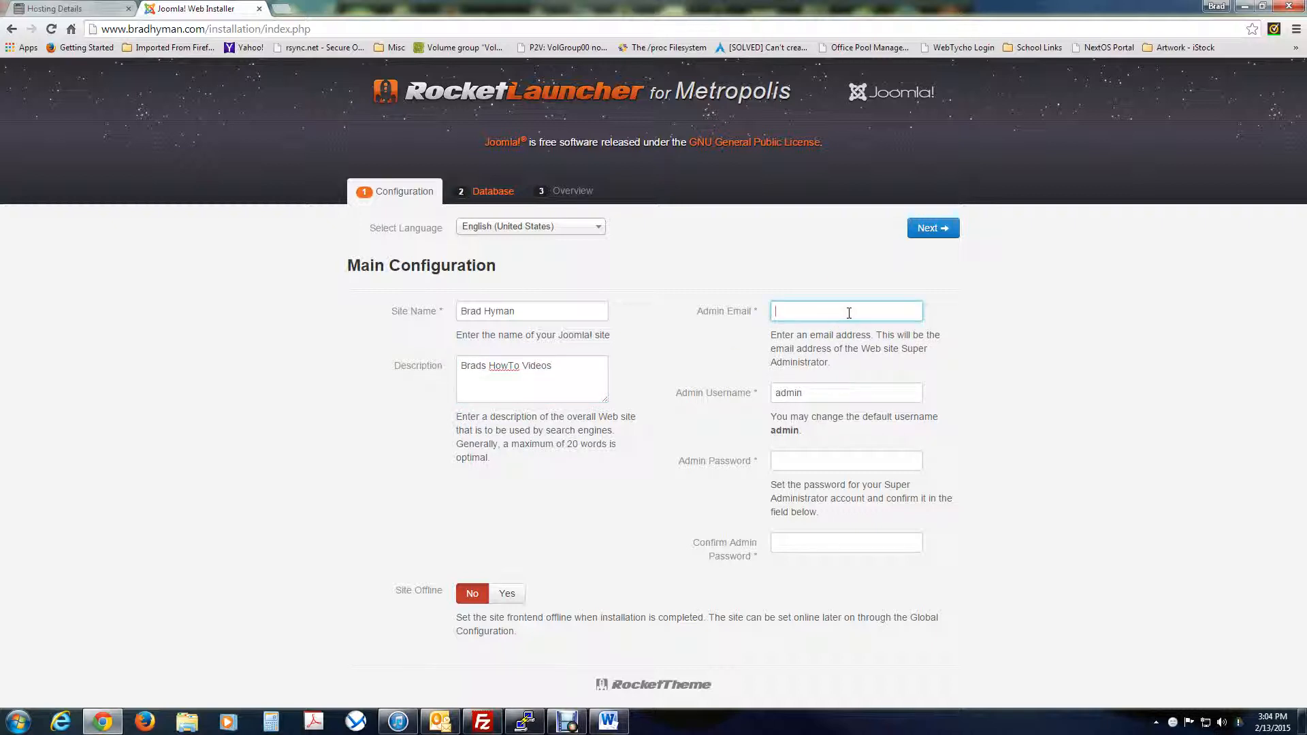
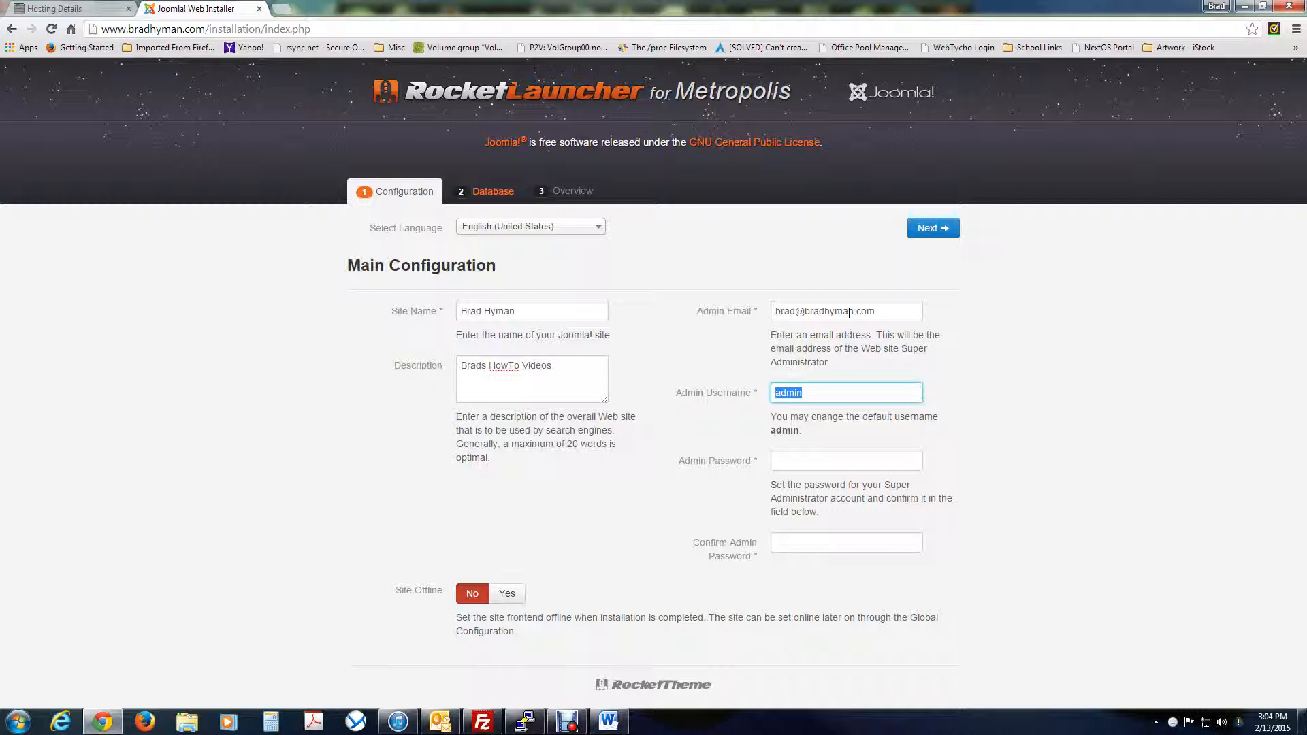
pyautogui.click(845, 460)
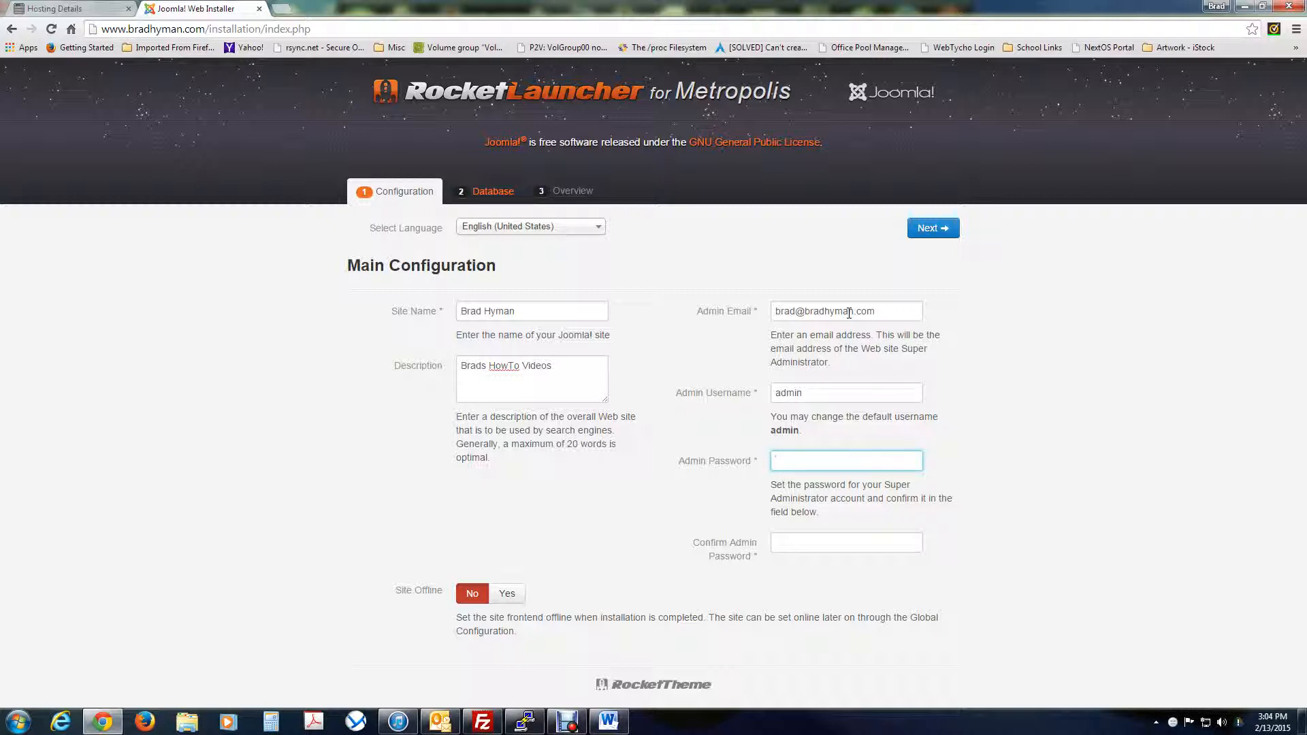
pyautogui.write('••••••')
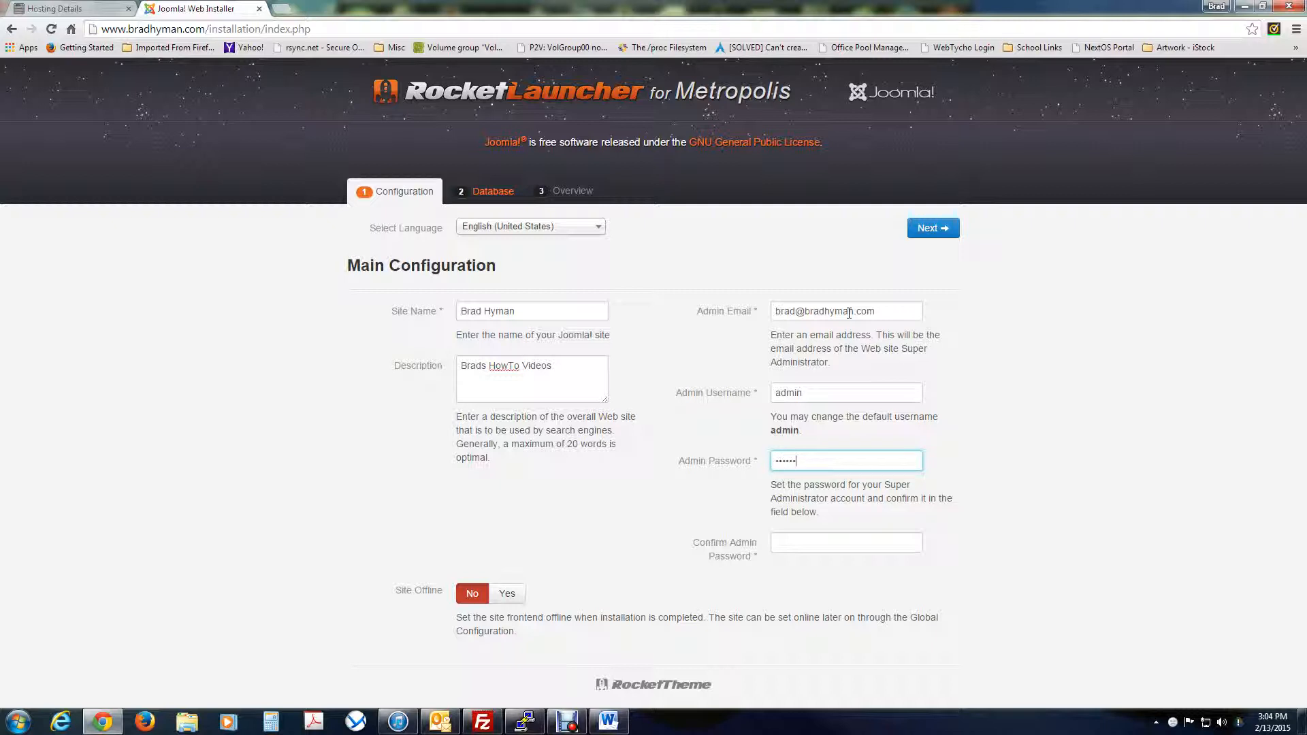
pyautogui.press('backspace')
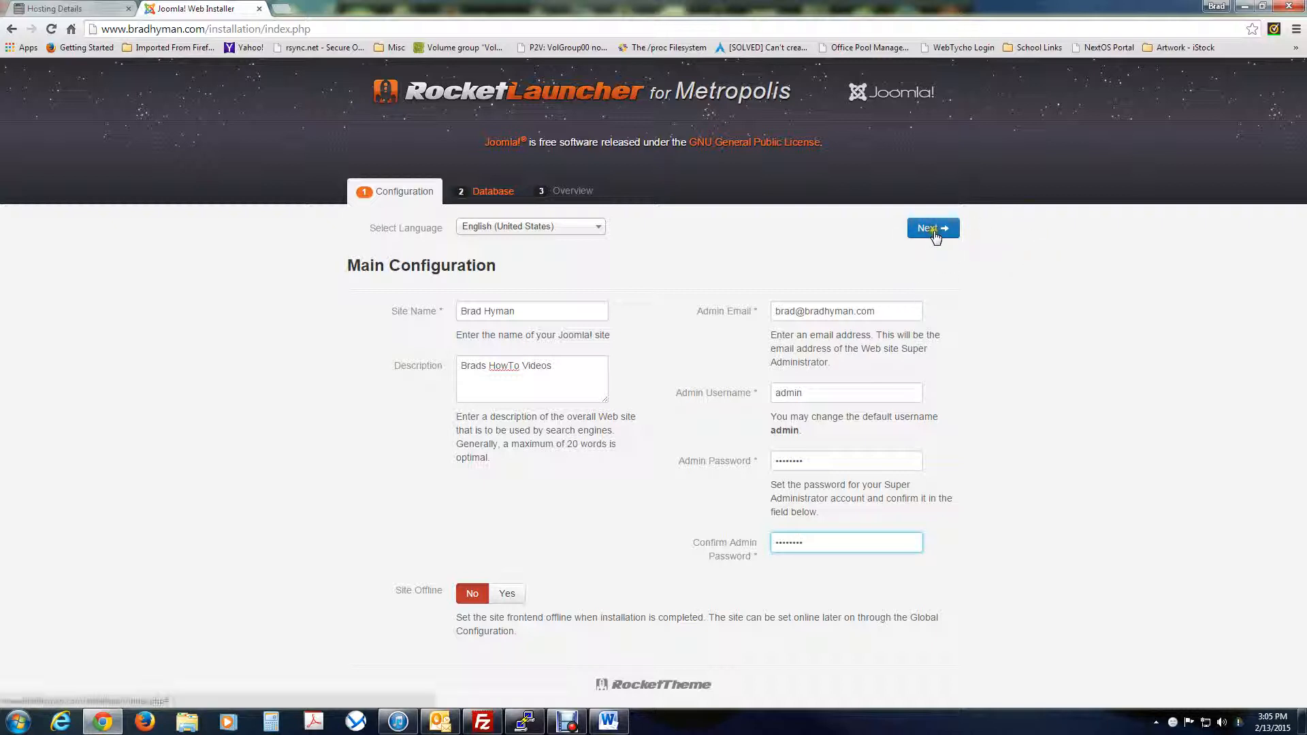
pyautogui.moveTo(932, 234)
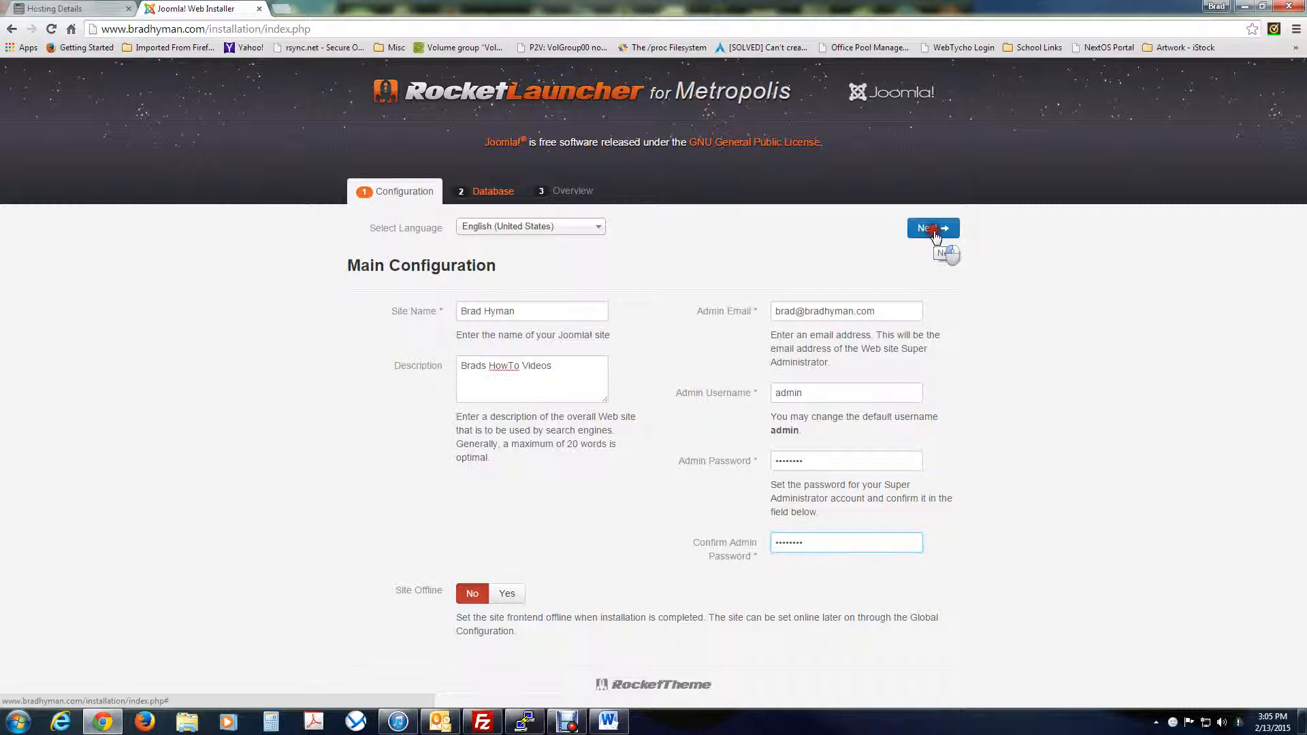
# Advance to Database Configuration, choose MySQL as database type, then return to the Hosting Details tab.
pyautogui.click(932, 227)
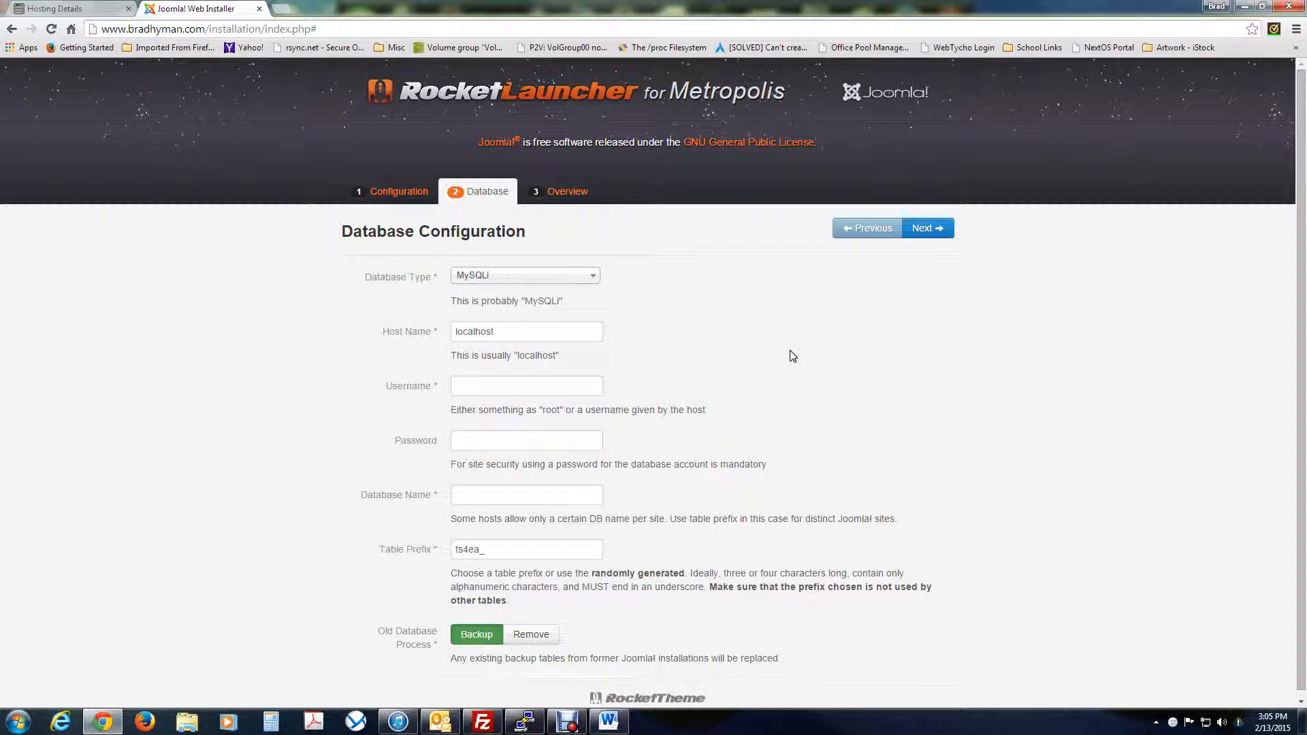
pyautogui.moveTo(563, 282)
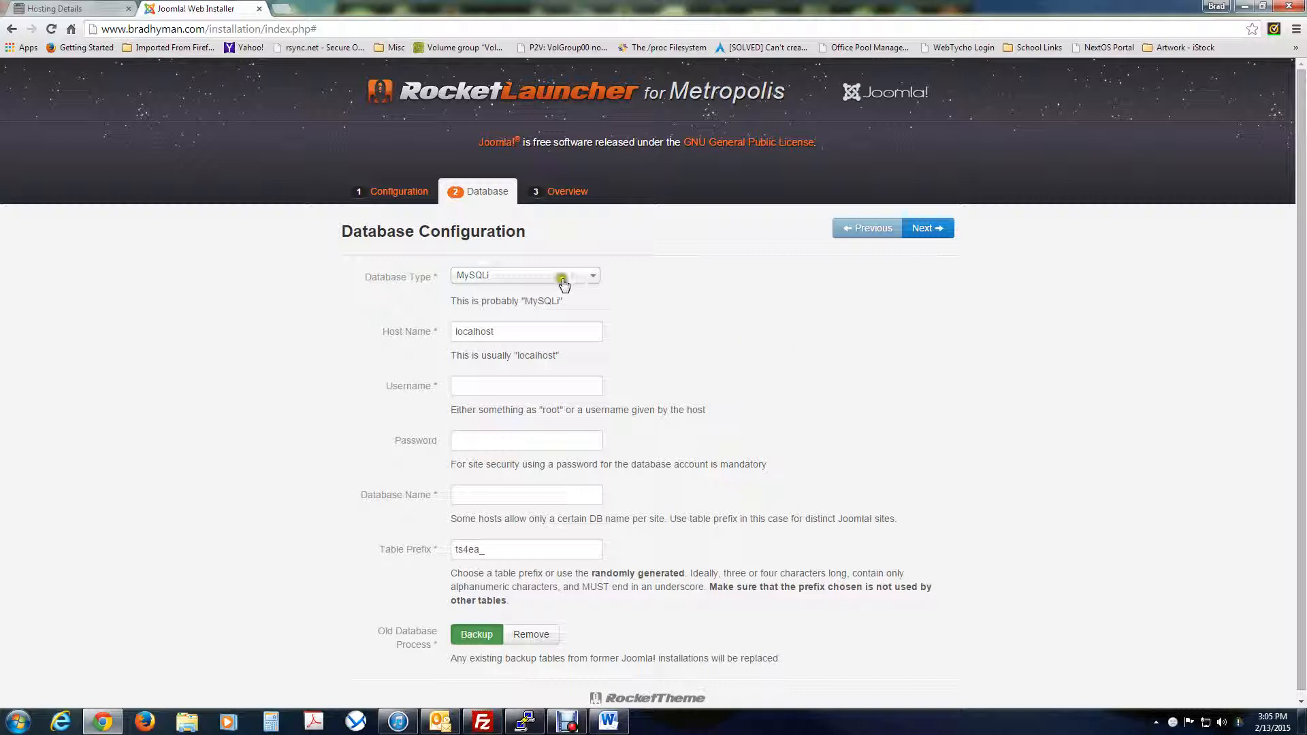
pyautogui.moveTo(638, 290)
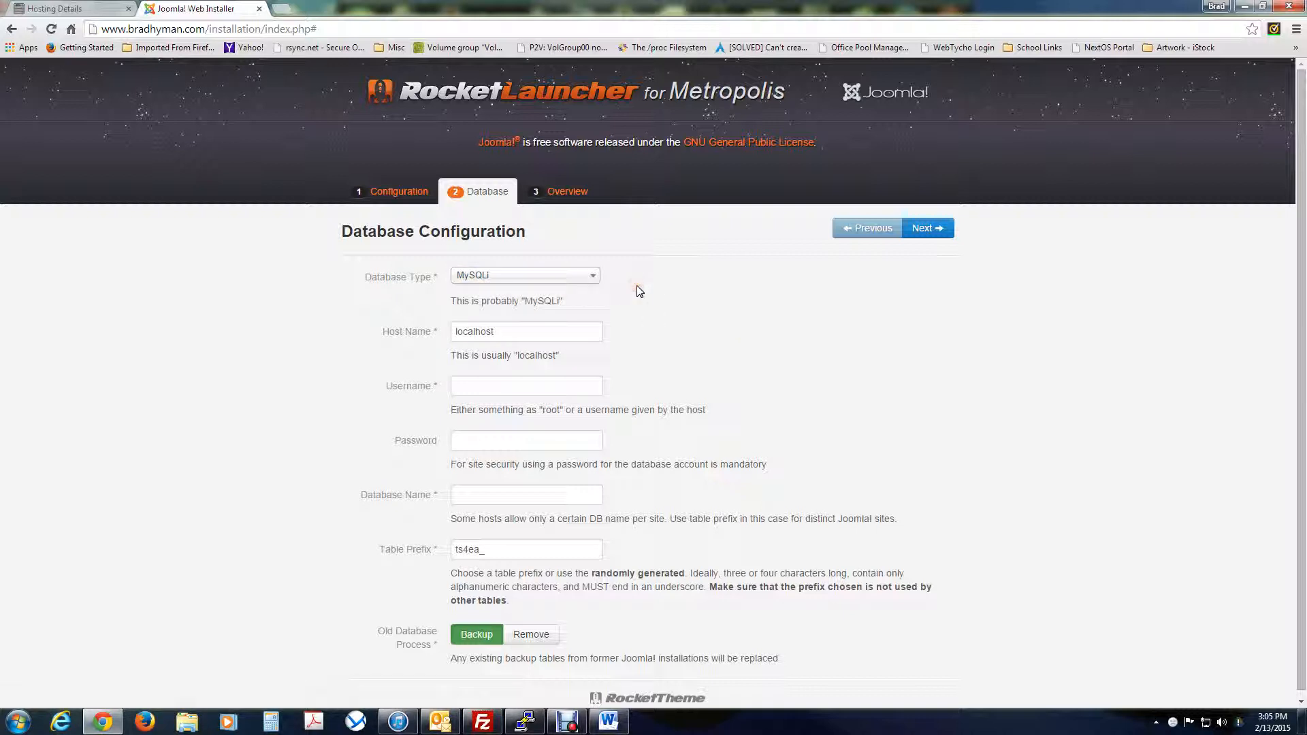
pyautogui.click(525, 275)
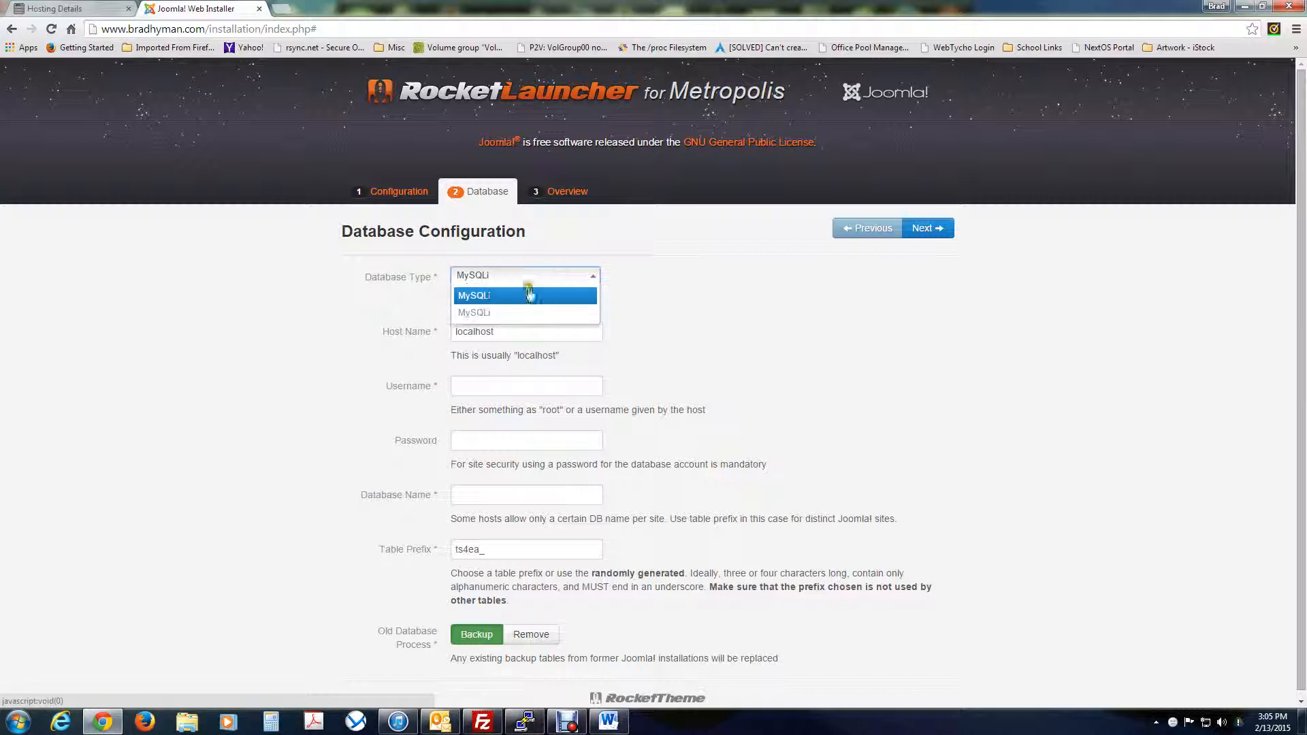
pyautogui.click(475, 295)
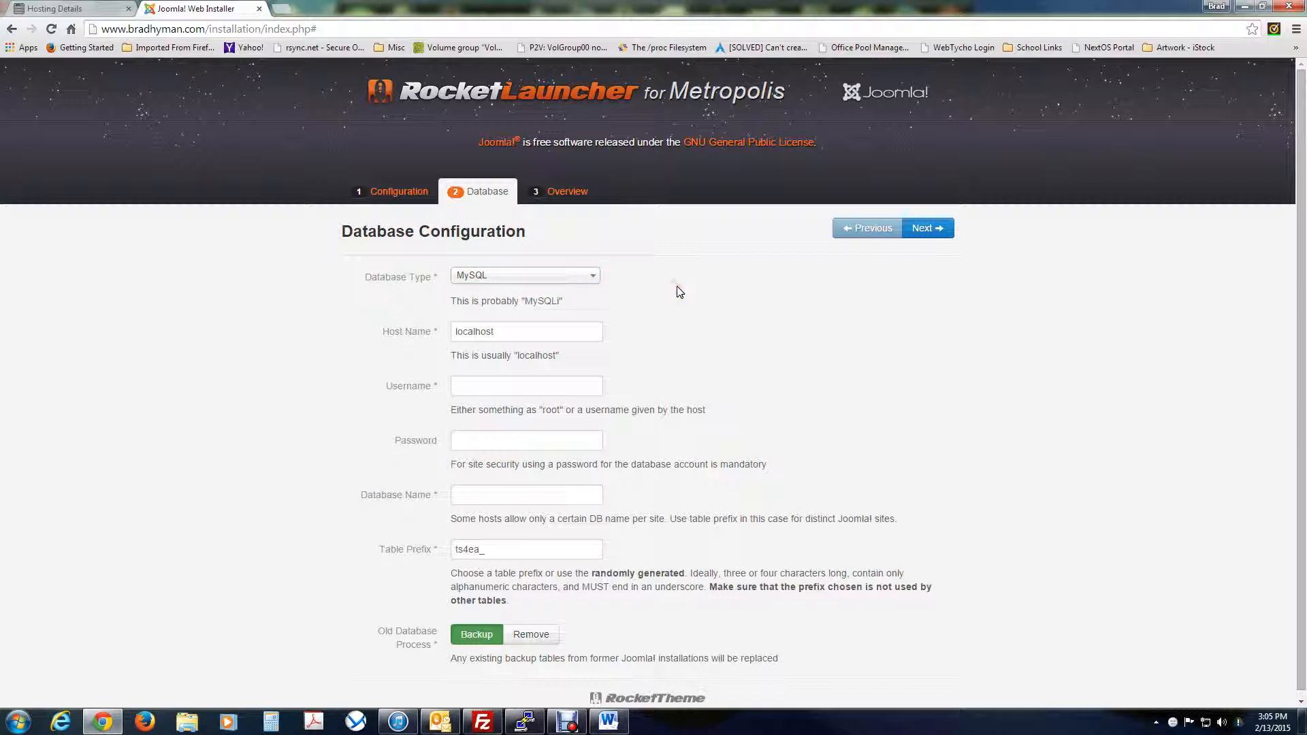
pyautogui.moveTo(548, 468)
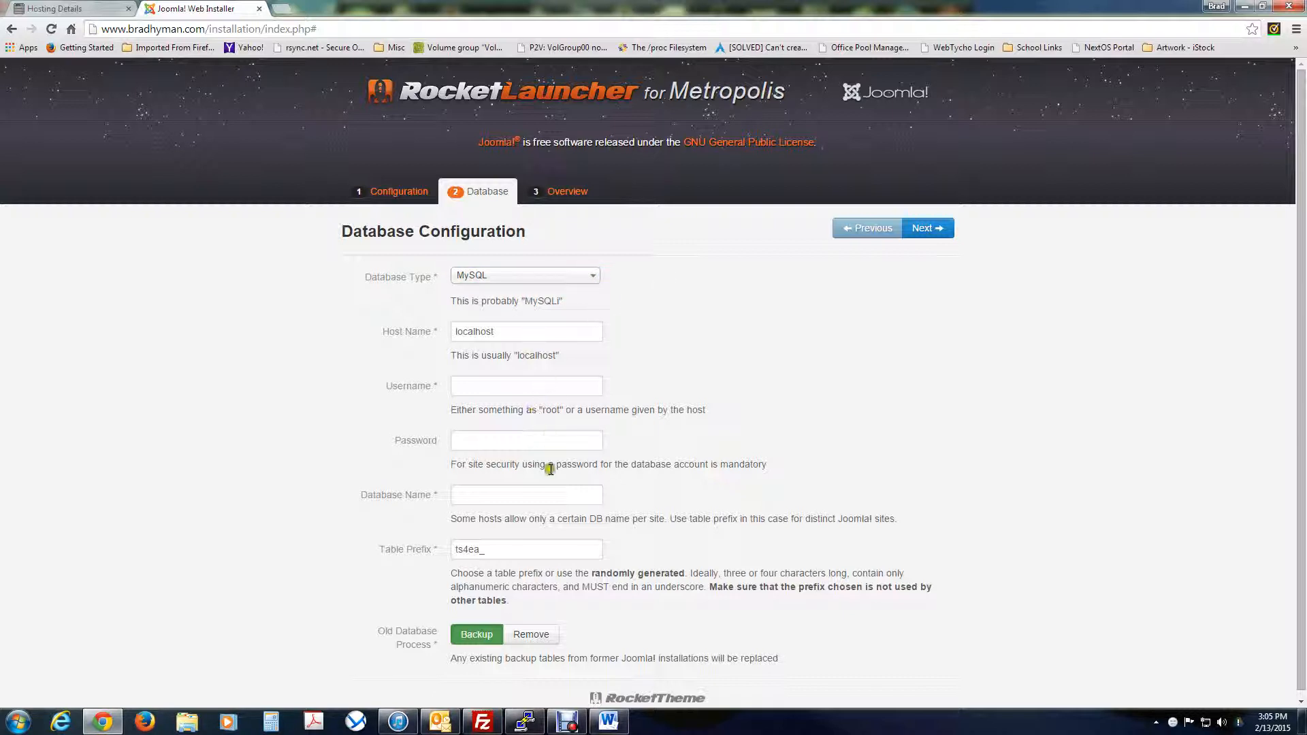
pyautogui.click(67, 9)
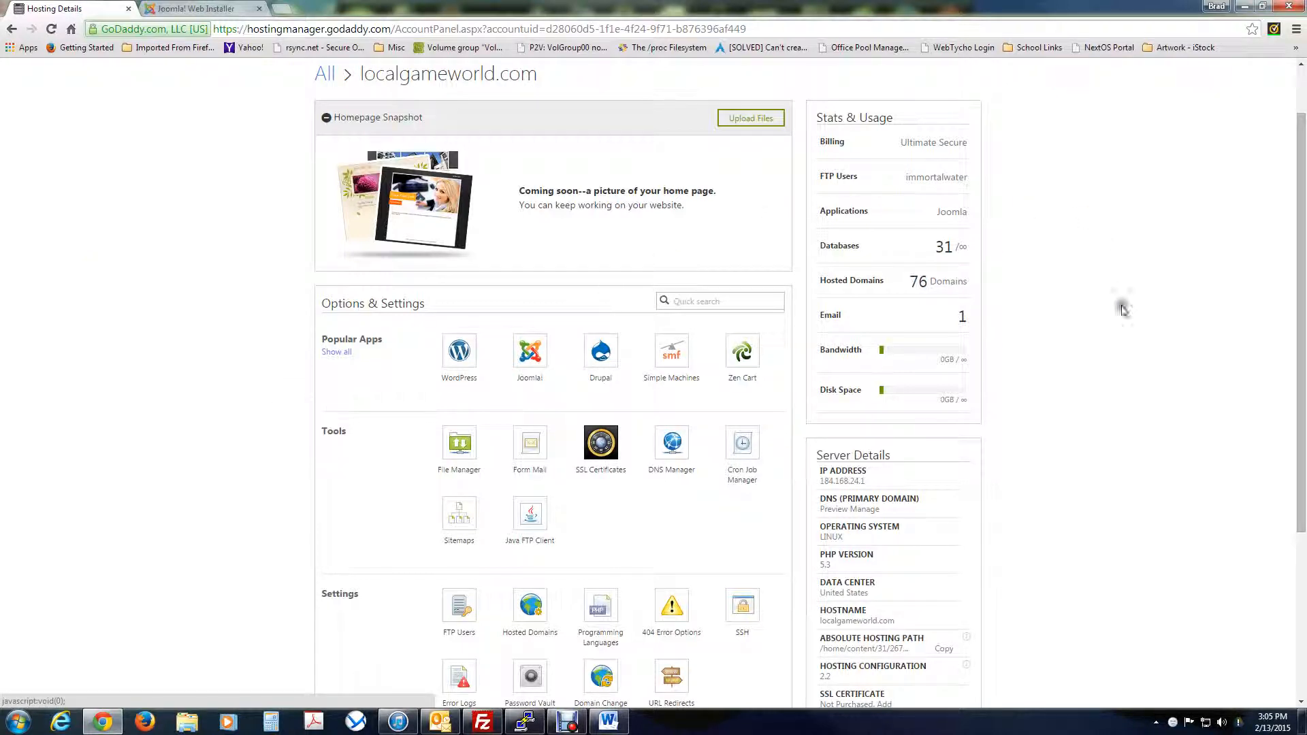
pyautogui.moveTo(1056, 331)
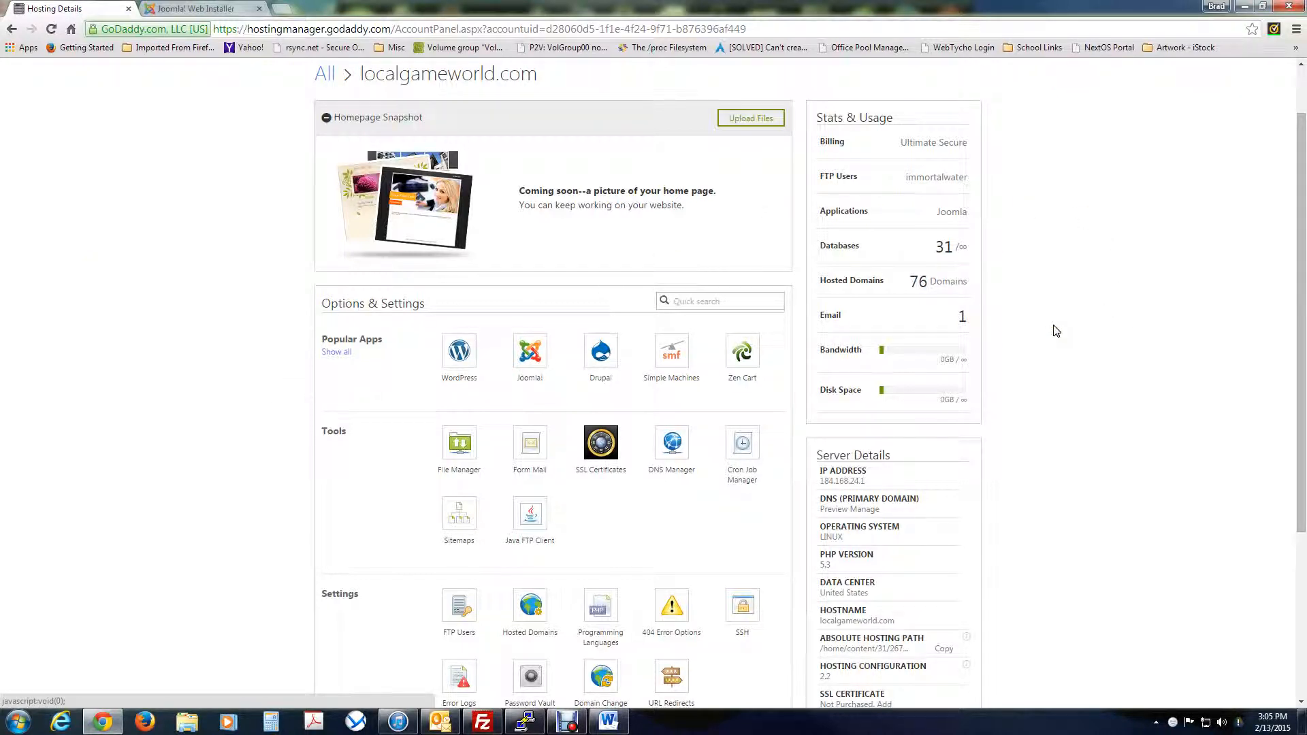
# Scroll to the Databases section and open the MySQL database list for localgameworld.com.
pyautogui.scroll(-3)
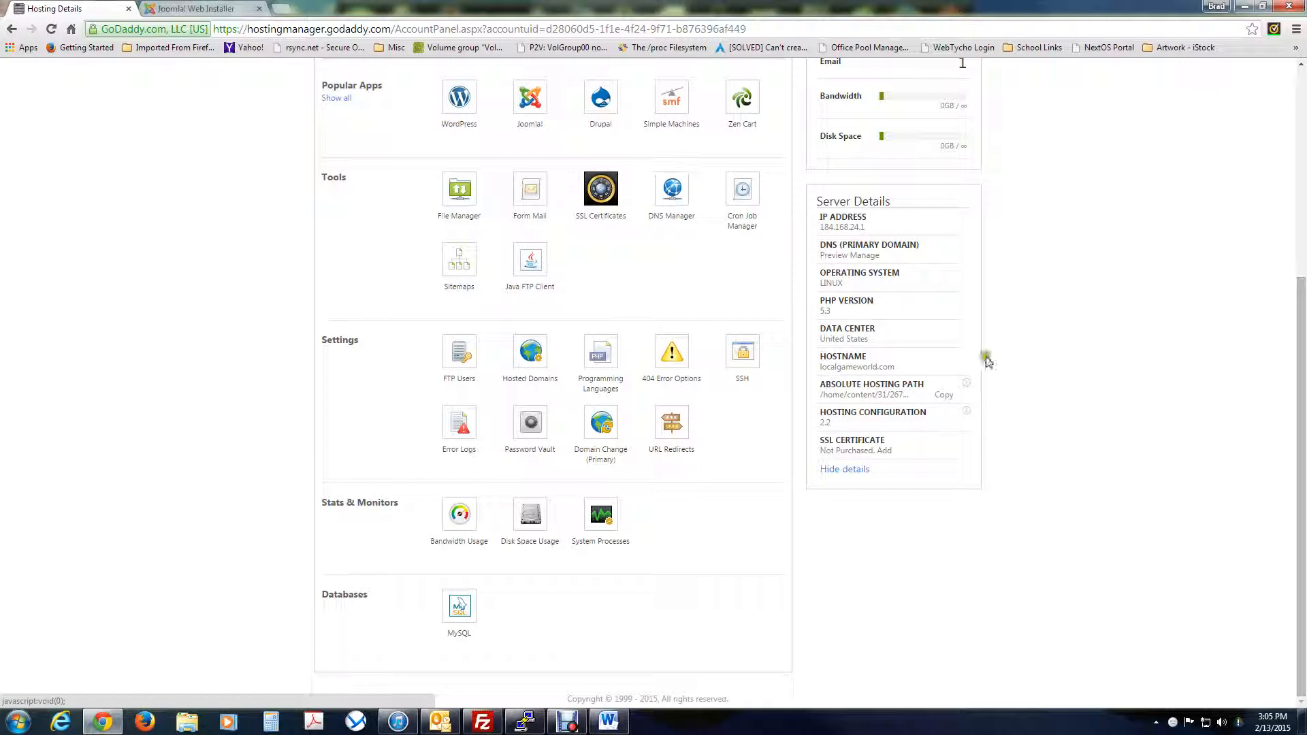
pyautogui.moveTo(676, 526)
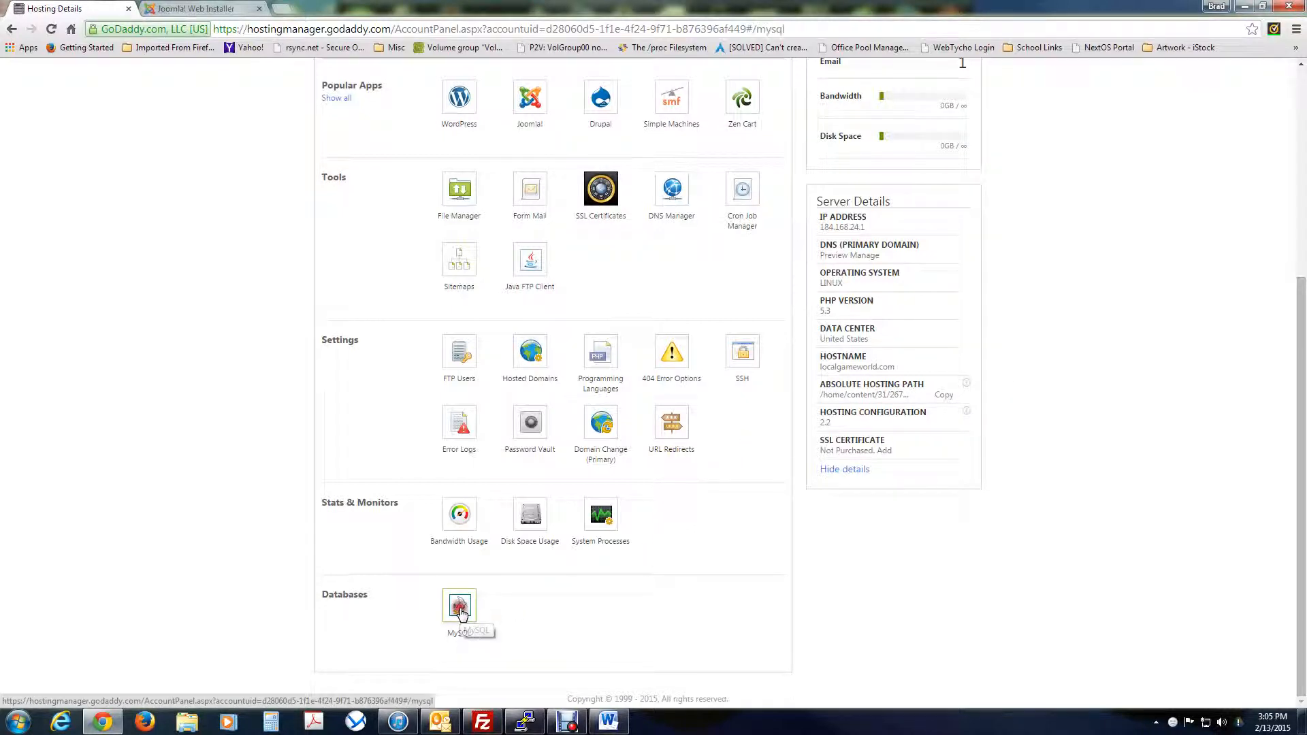
pyautogui.click(458, 605)
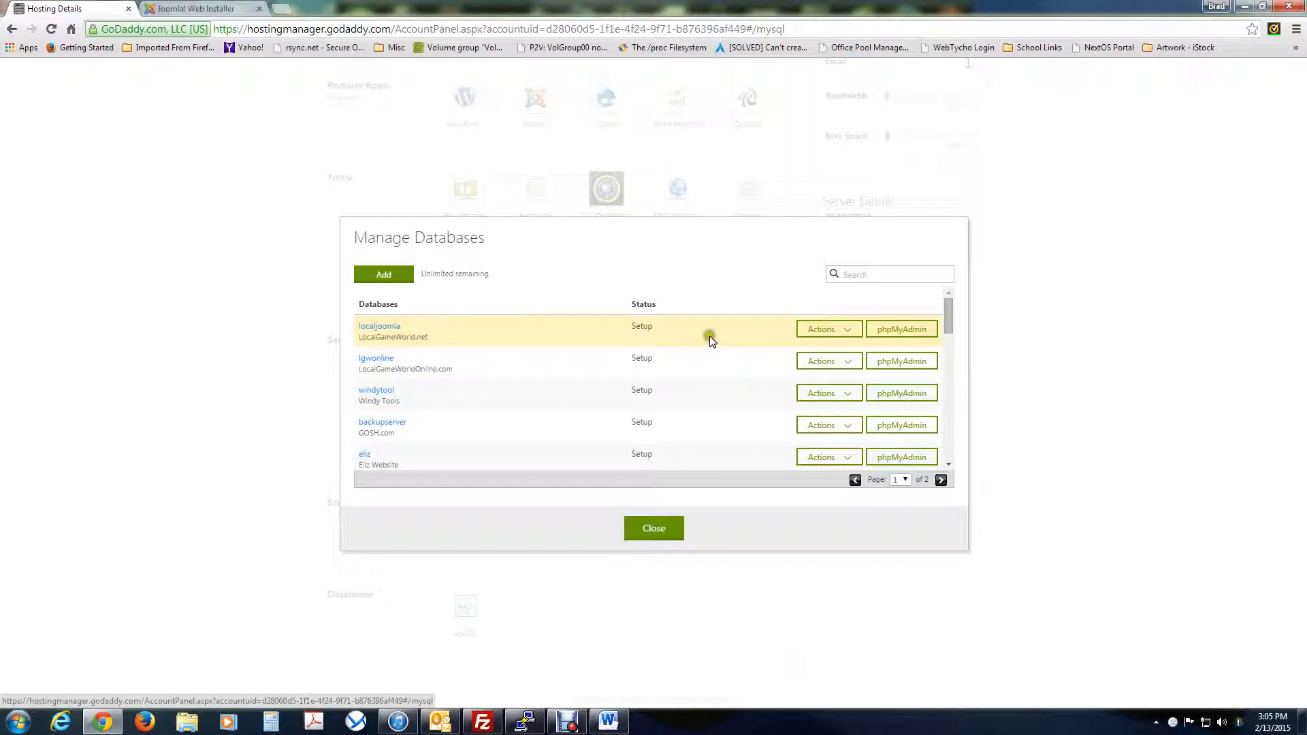
pyautogui.moveTo(381, 281)
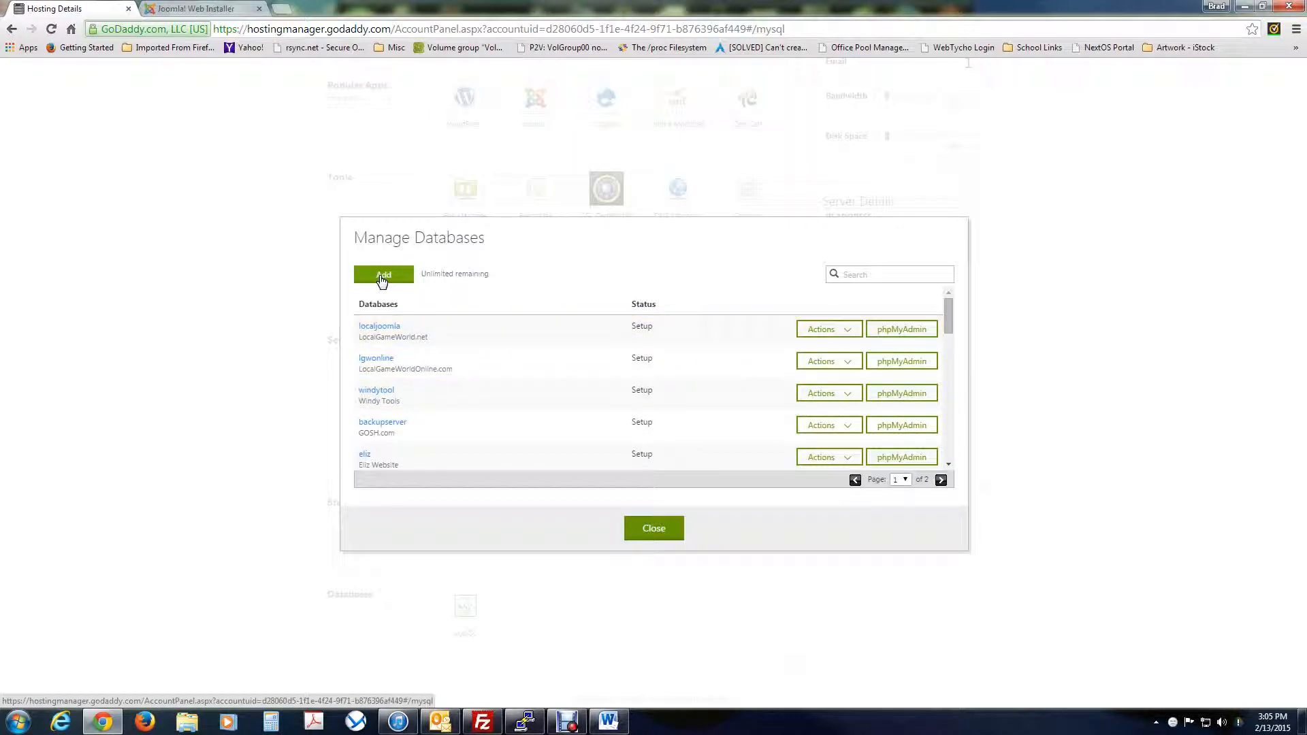
# Add MySQL 5.5 database 'bradhyman' with friendly name BradHyman.com and a password.
pyautogui.click(382, 274)
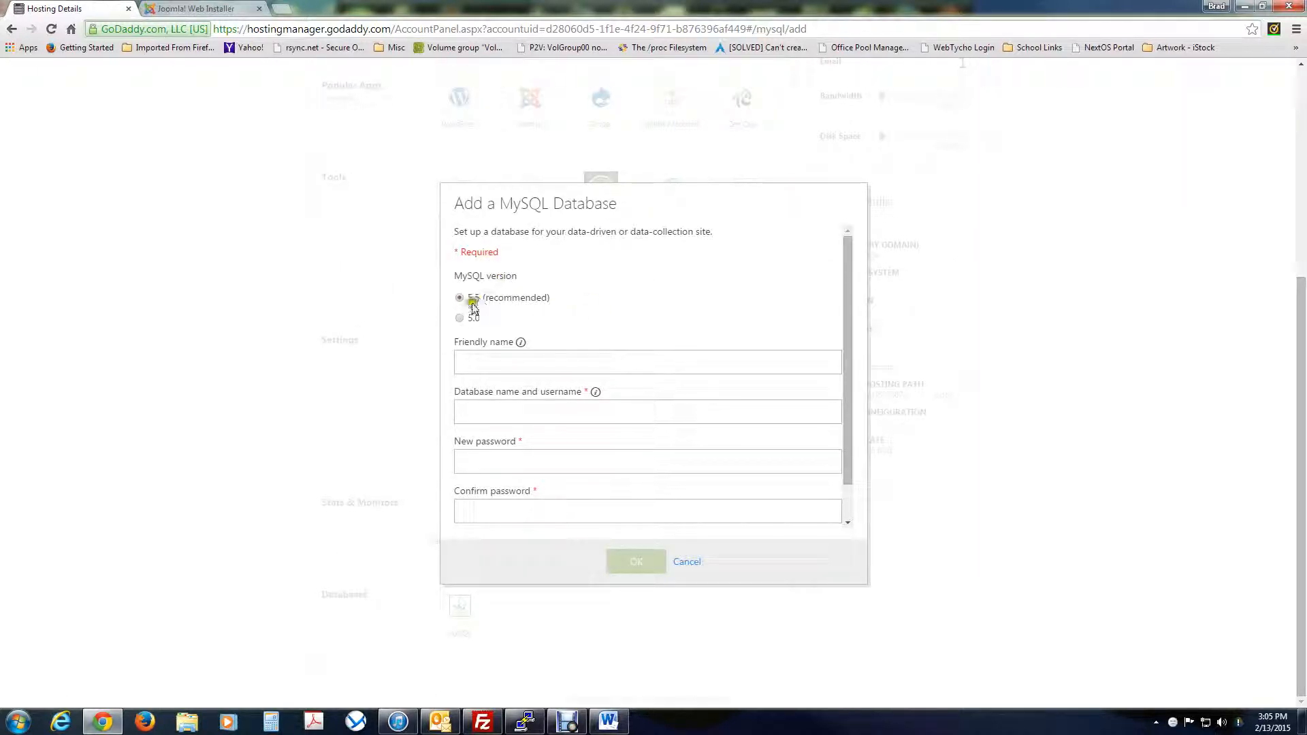
pyautogui.moveTo(501, 283)
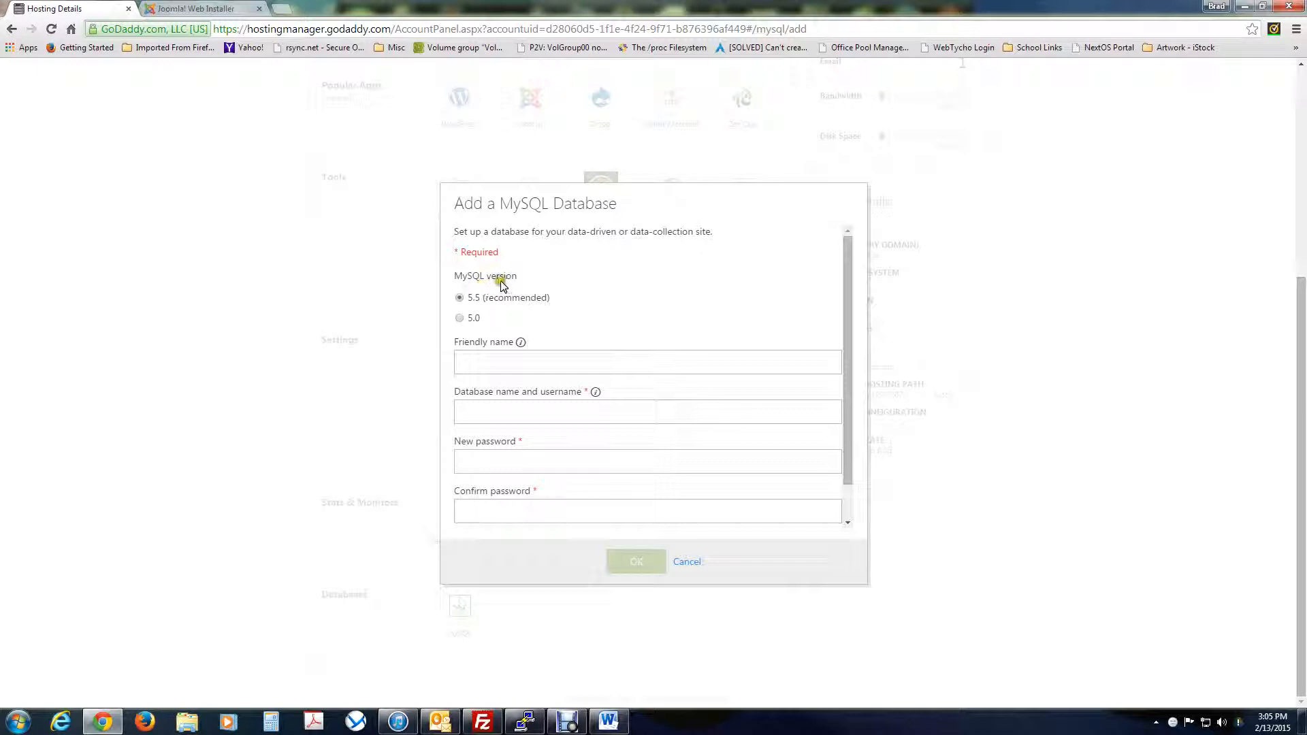
pyautogui.click(648, 361)
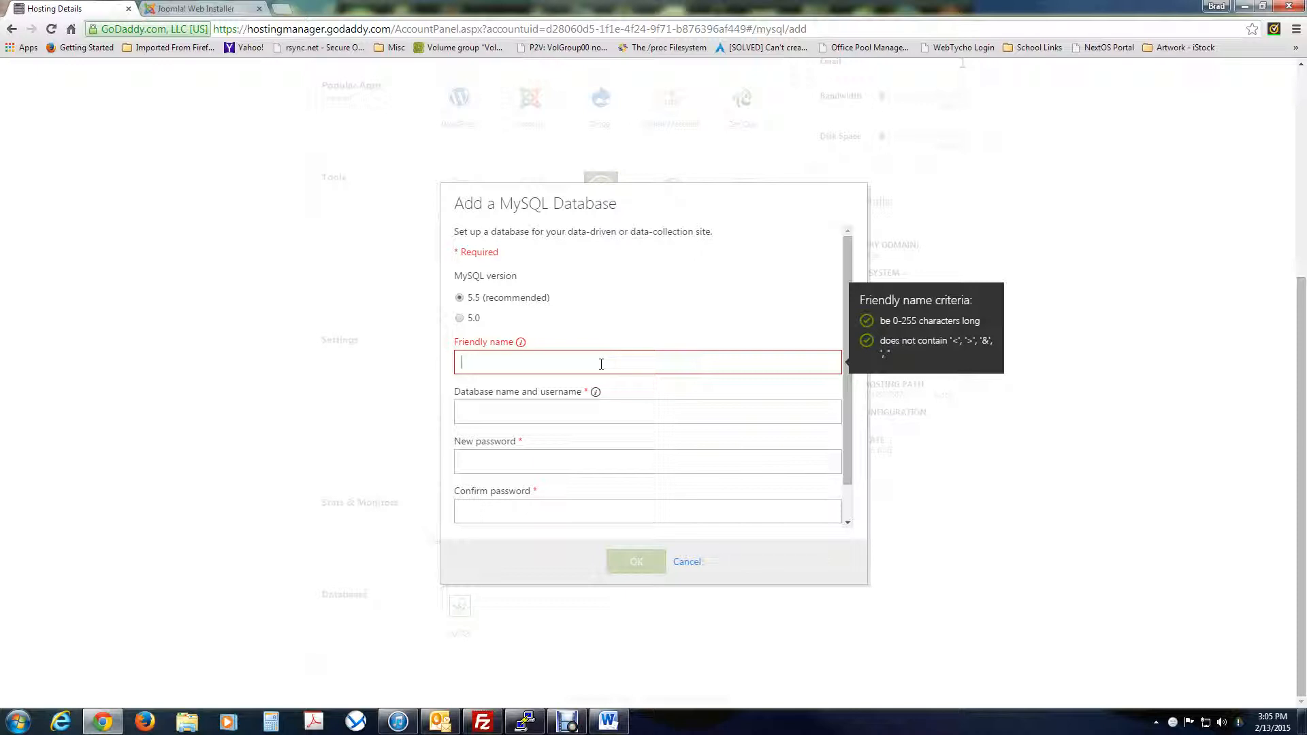
pyautogui.write('BradHyman.com')
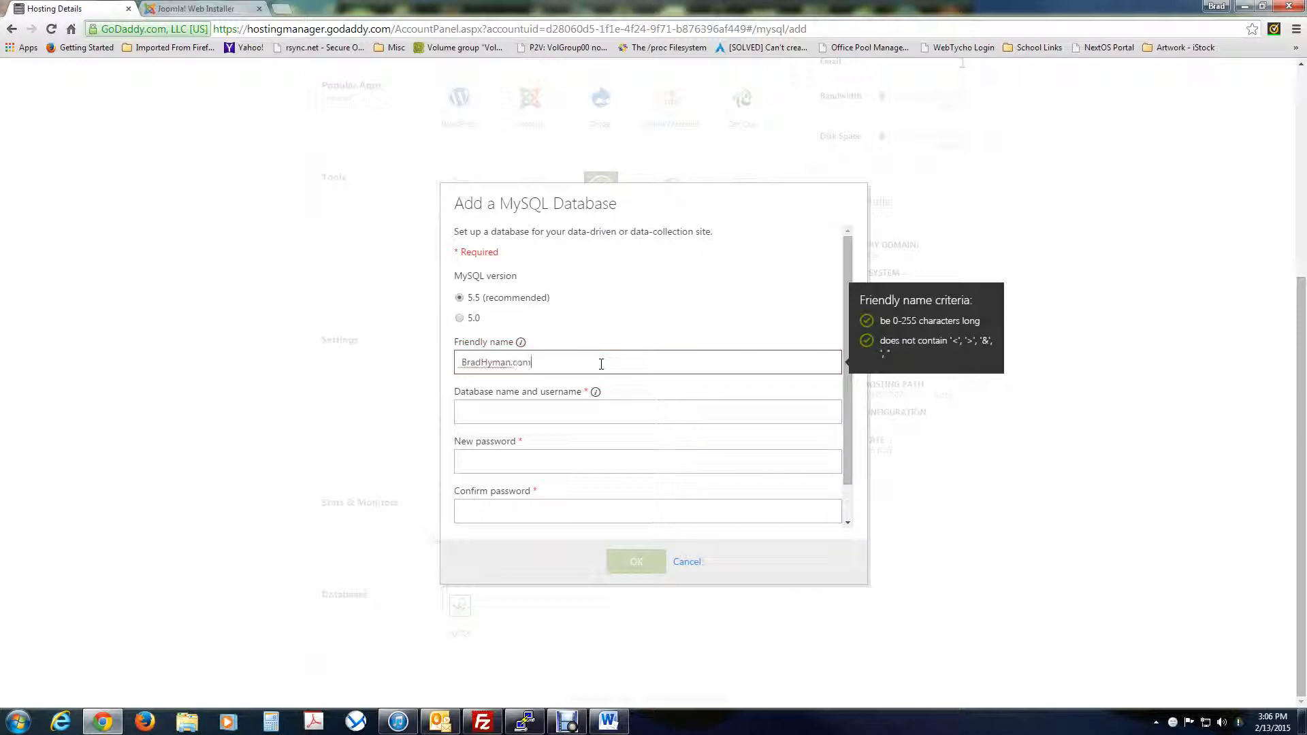
pyautogui.click(646, 412)
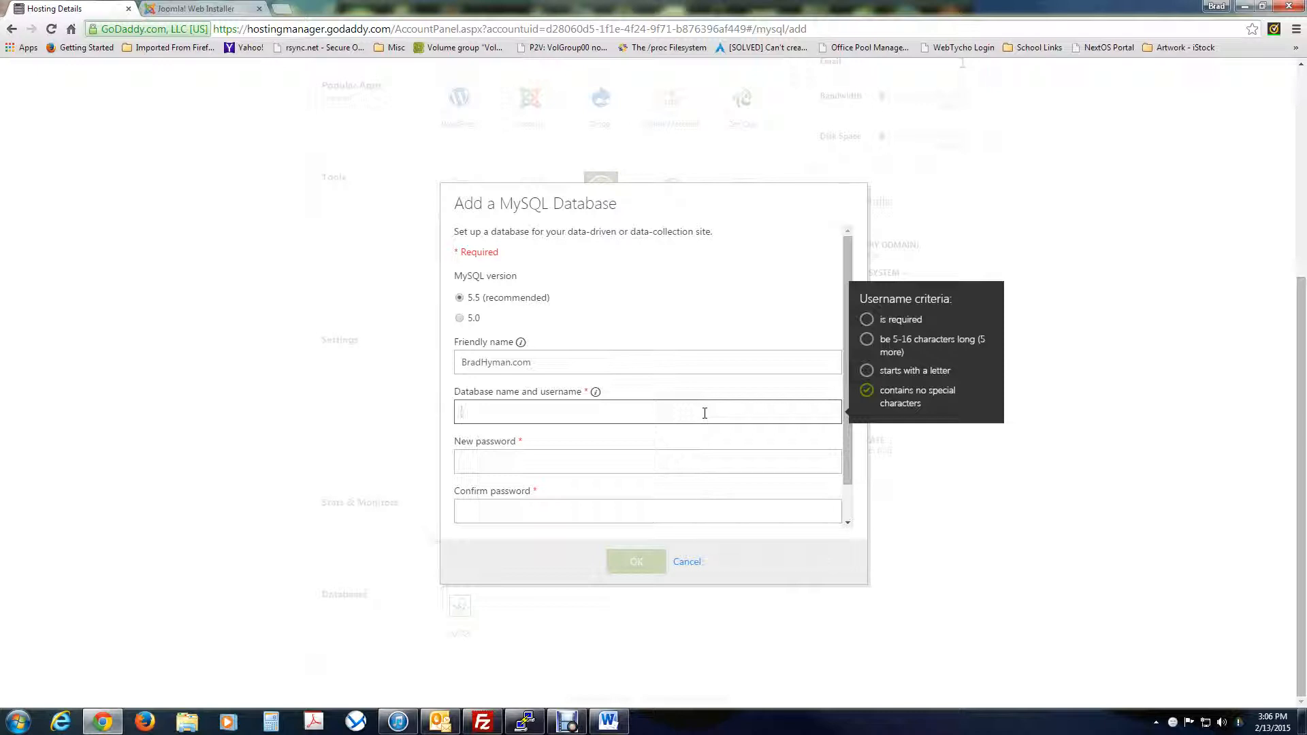
pyautogui.write('bradhya')
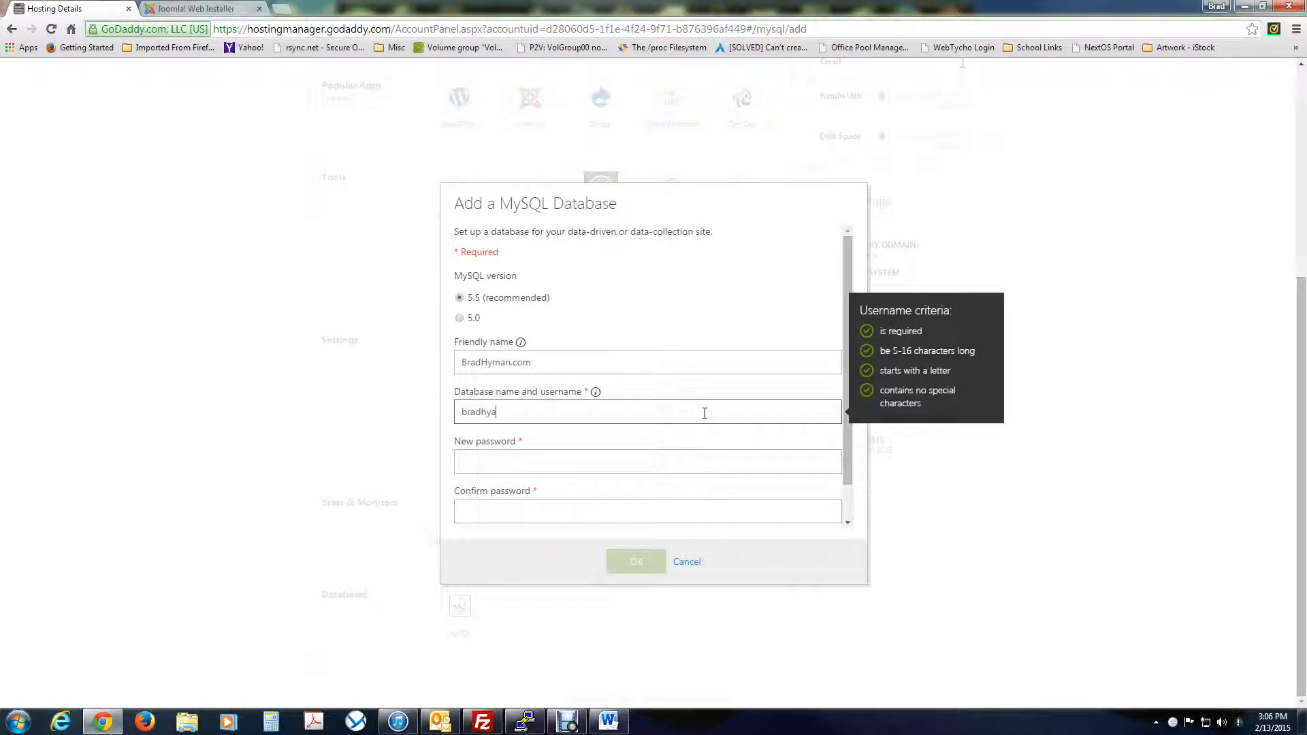
pyautogui.click(647, 461)
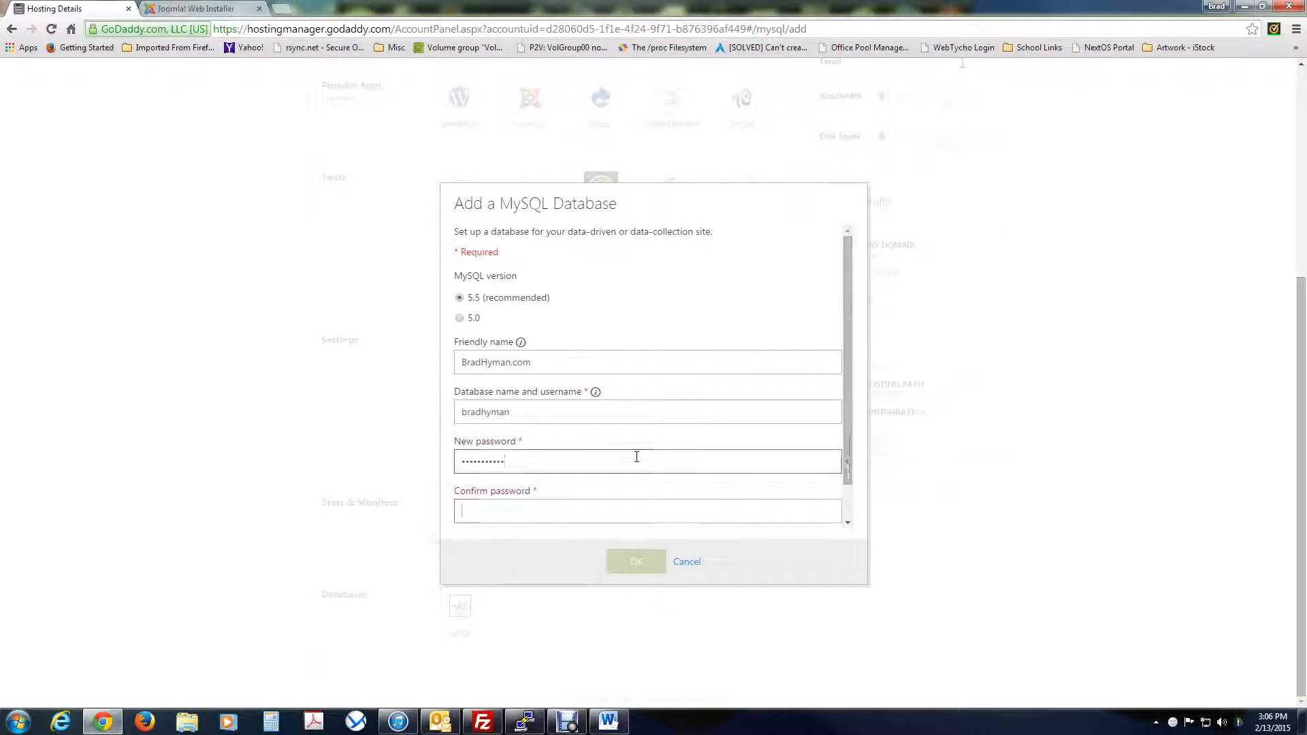
pyautogui.write('•••••')
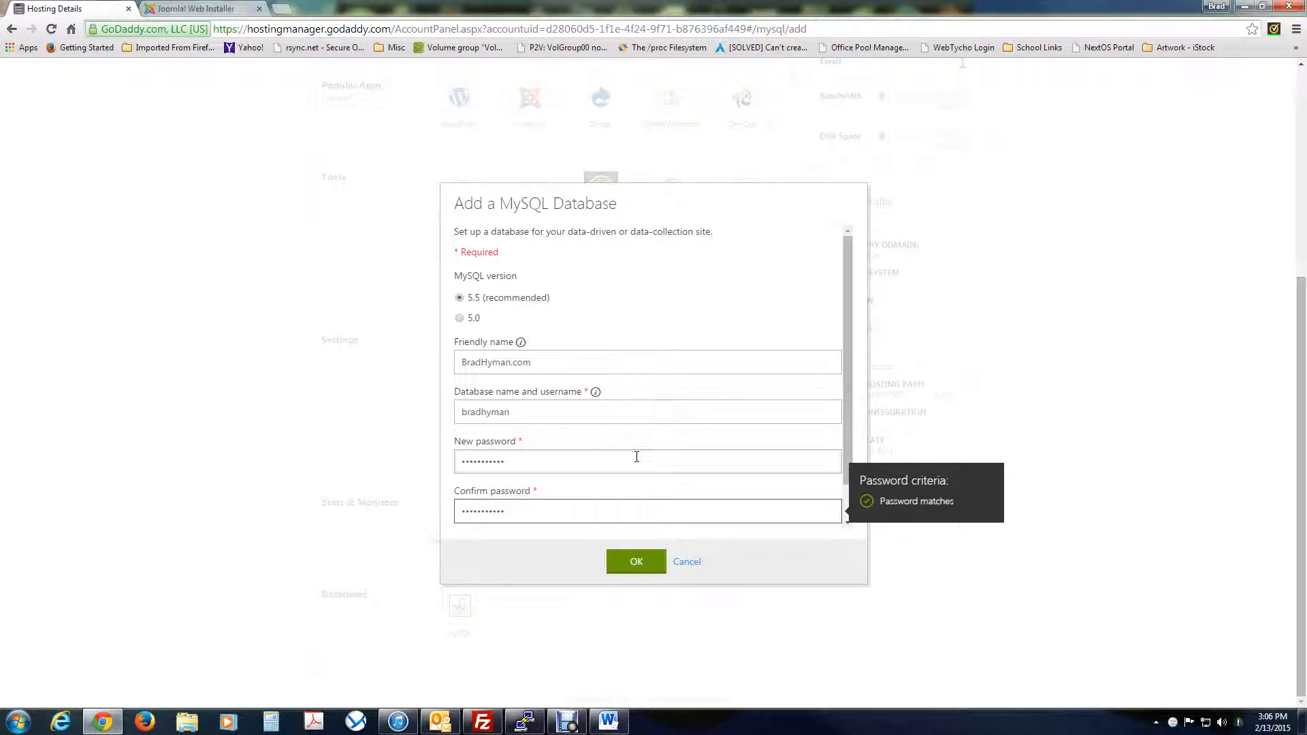
pyautogui.moveTo(636, 561)
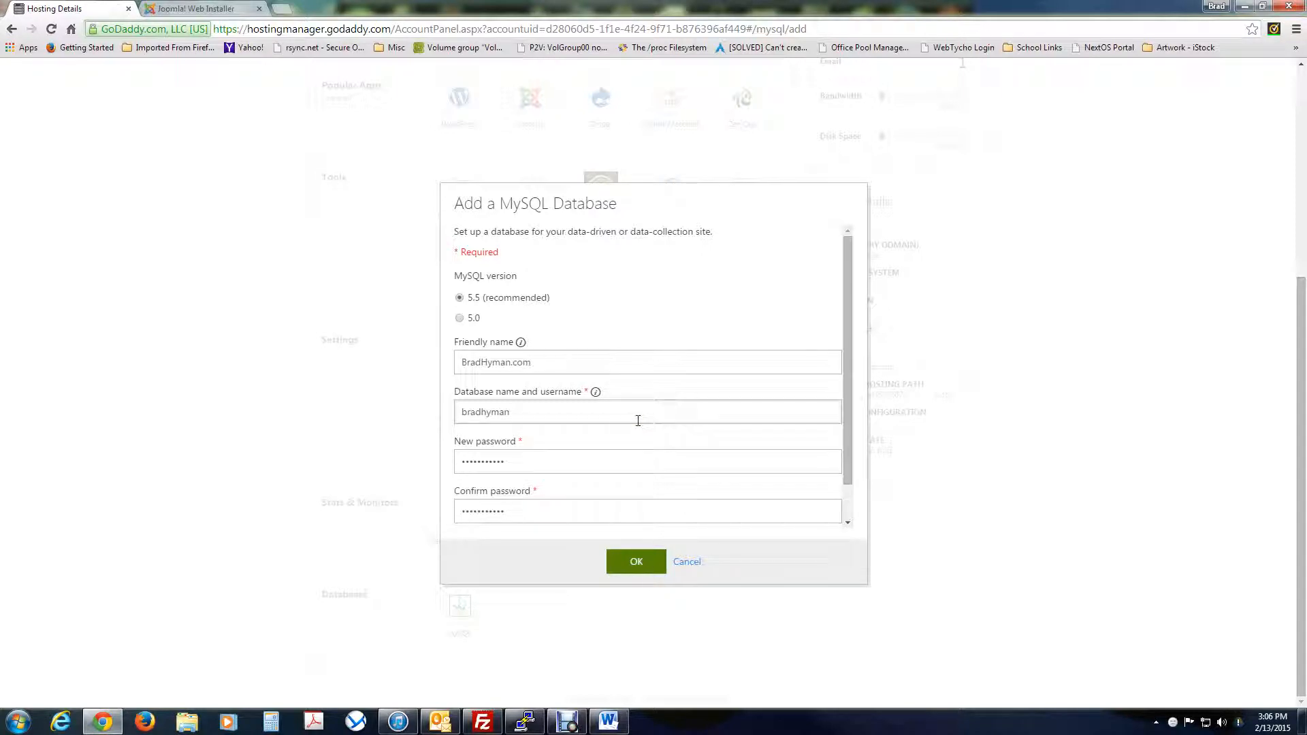
pyautogui.click(635, 561)
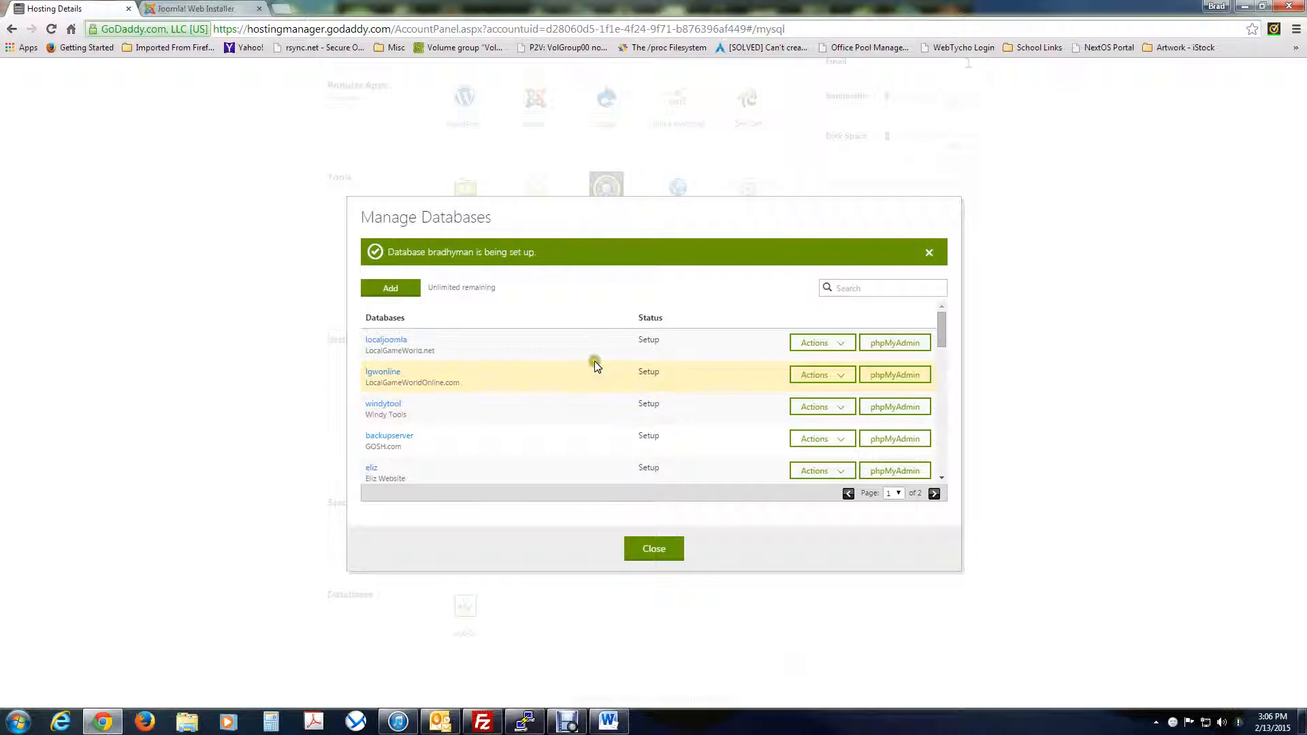
pyautogui.moveTo(637, 369)
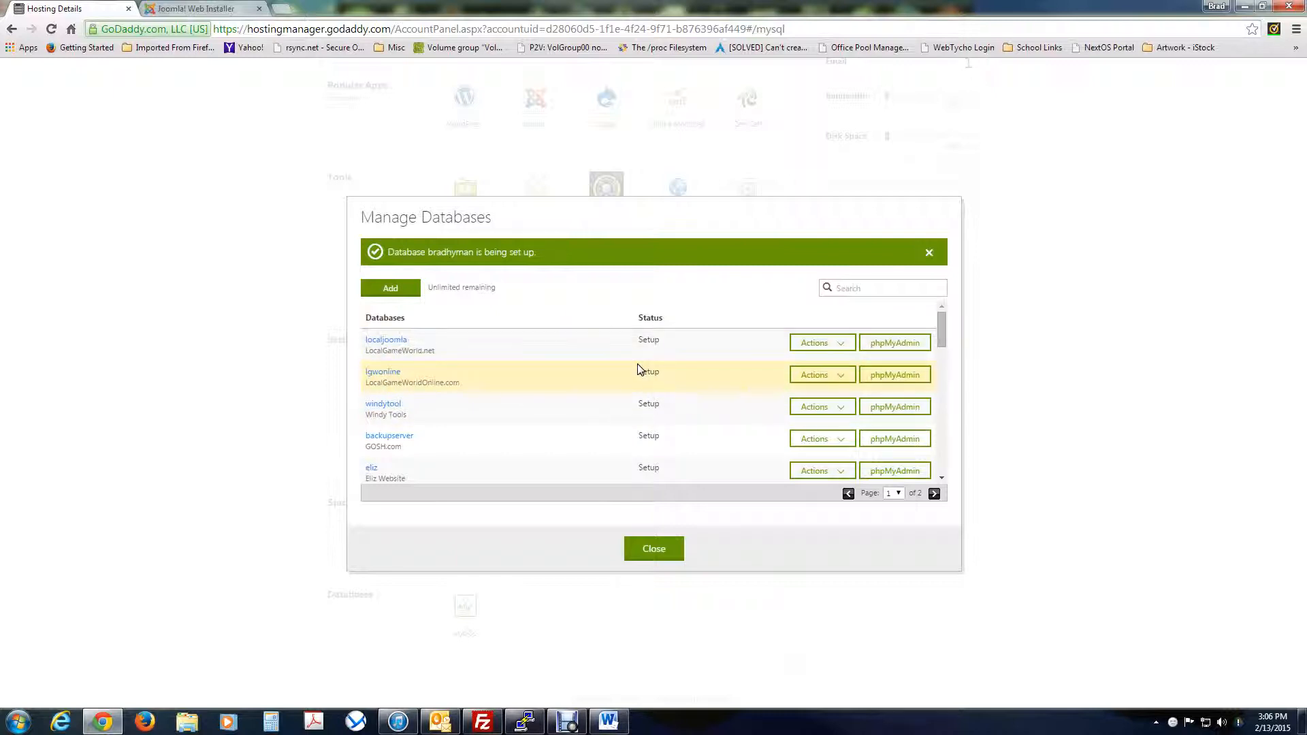
# Close Manage Databases and open Hosted Domains, showing bradhyman.com mapped to /bradhyman.
pyautogui.click(654, 549)
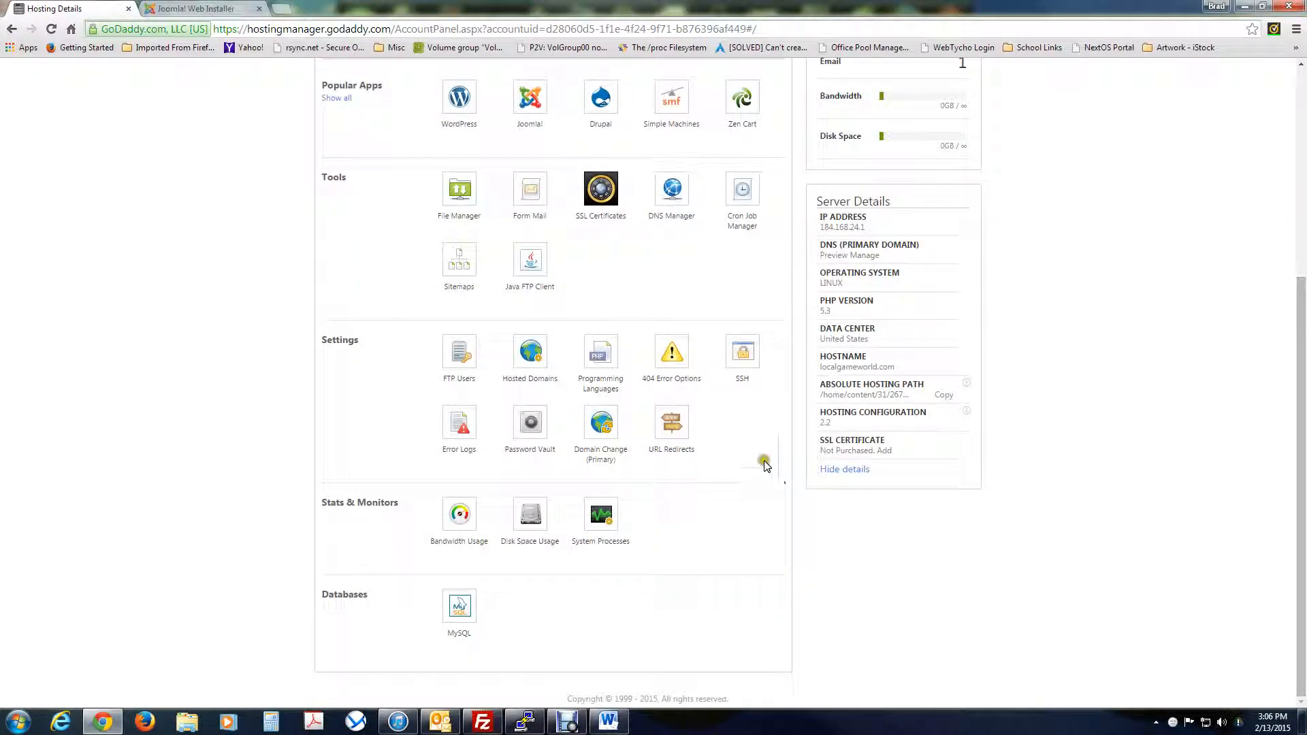
pyautogui.moveTo(601, 420)
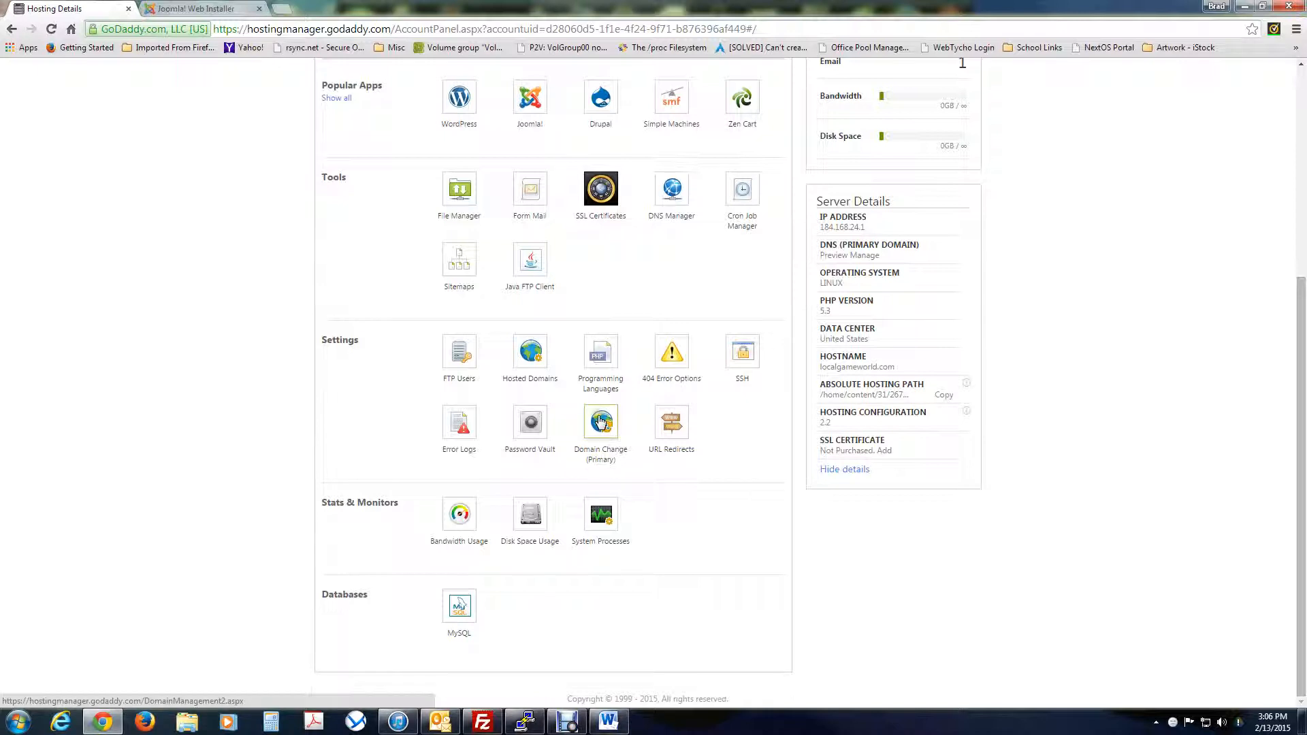
pyautogui.moveTo(556, 504)
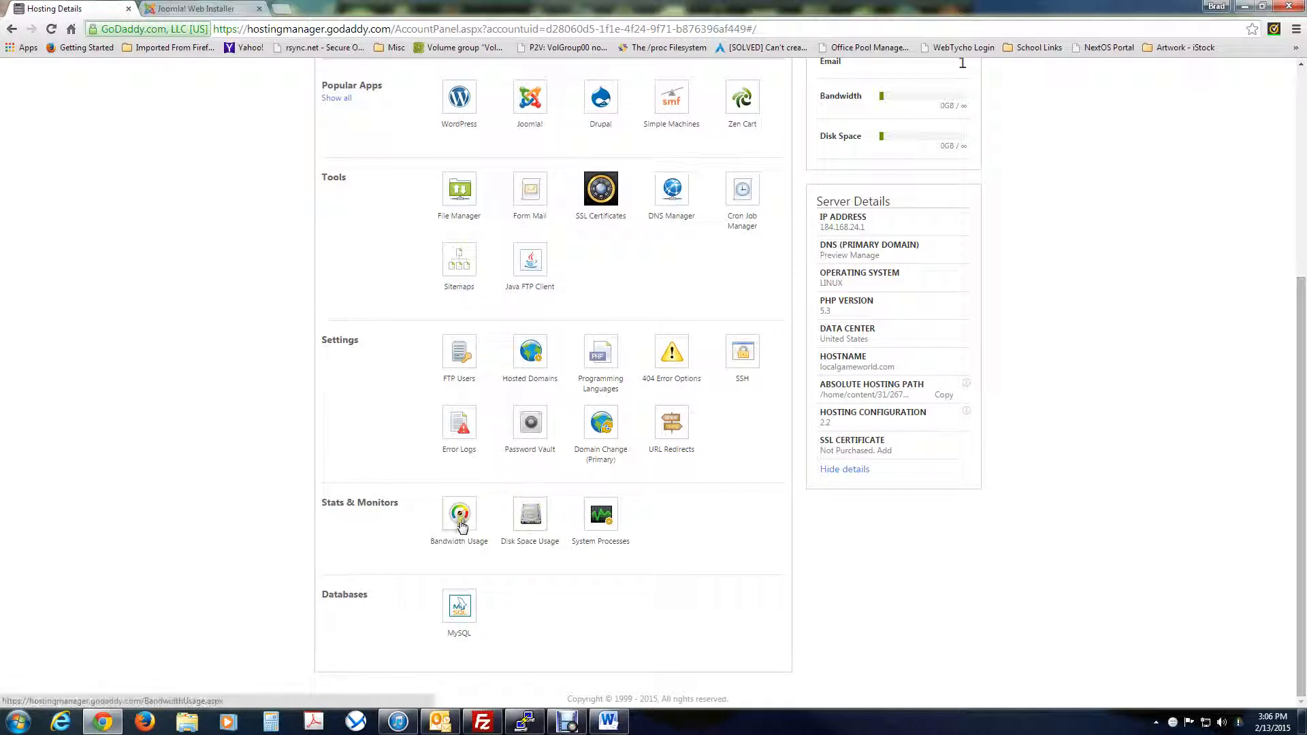
pyautogui.moveTo(370, 368)
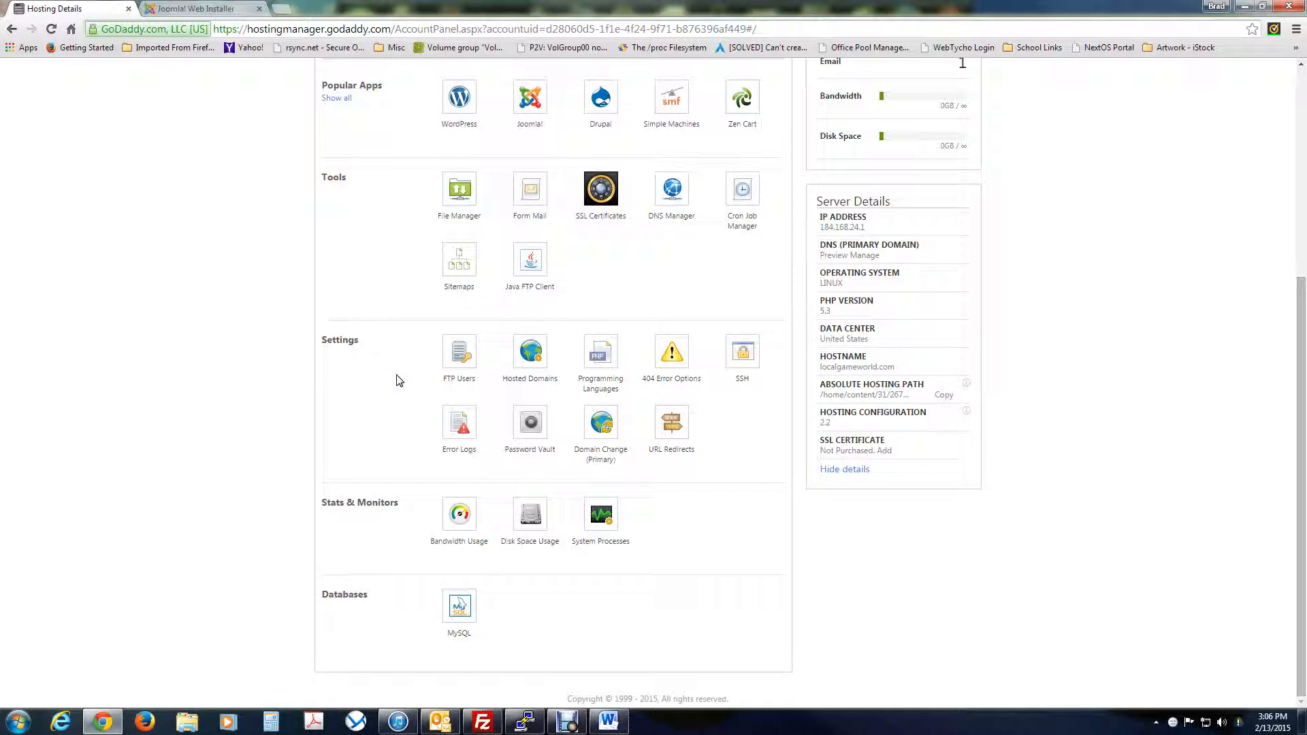
pyautogui.moveTo(529, 350)
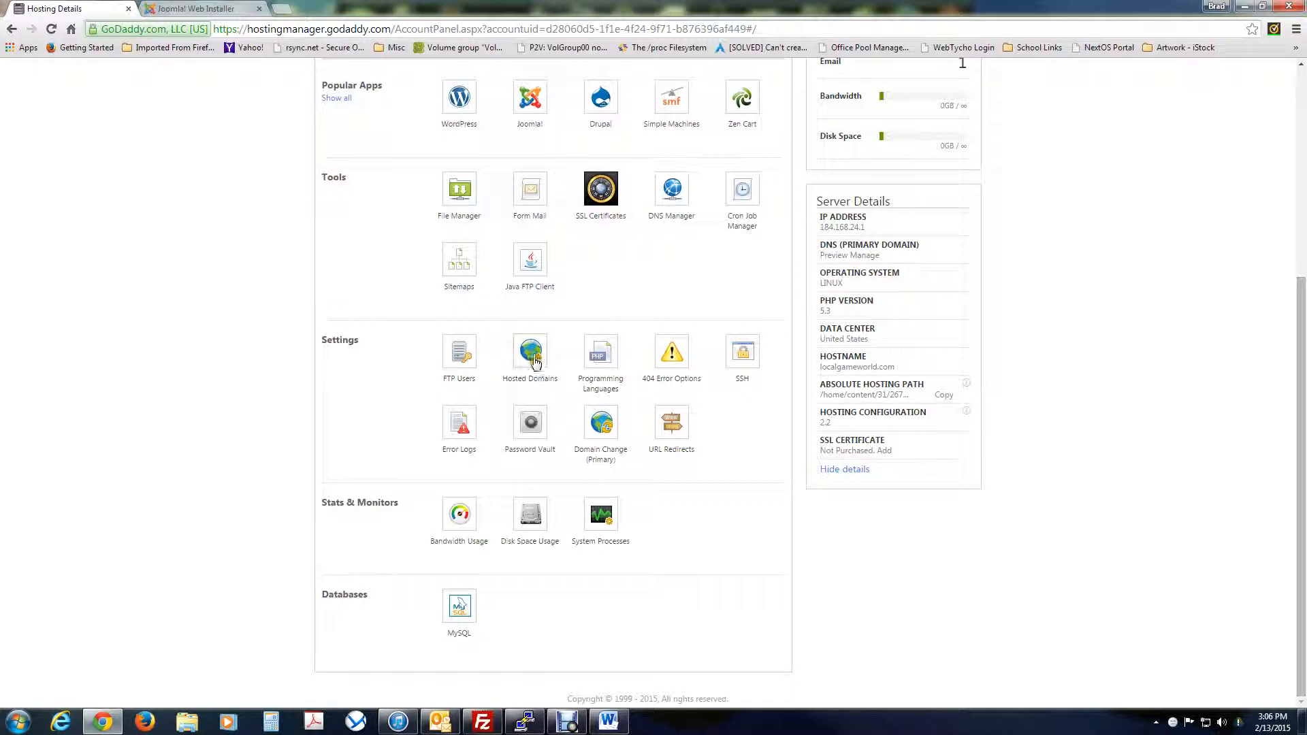
pyautogui.click(529, 351)
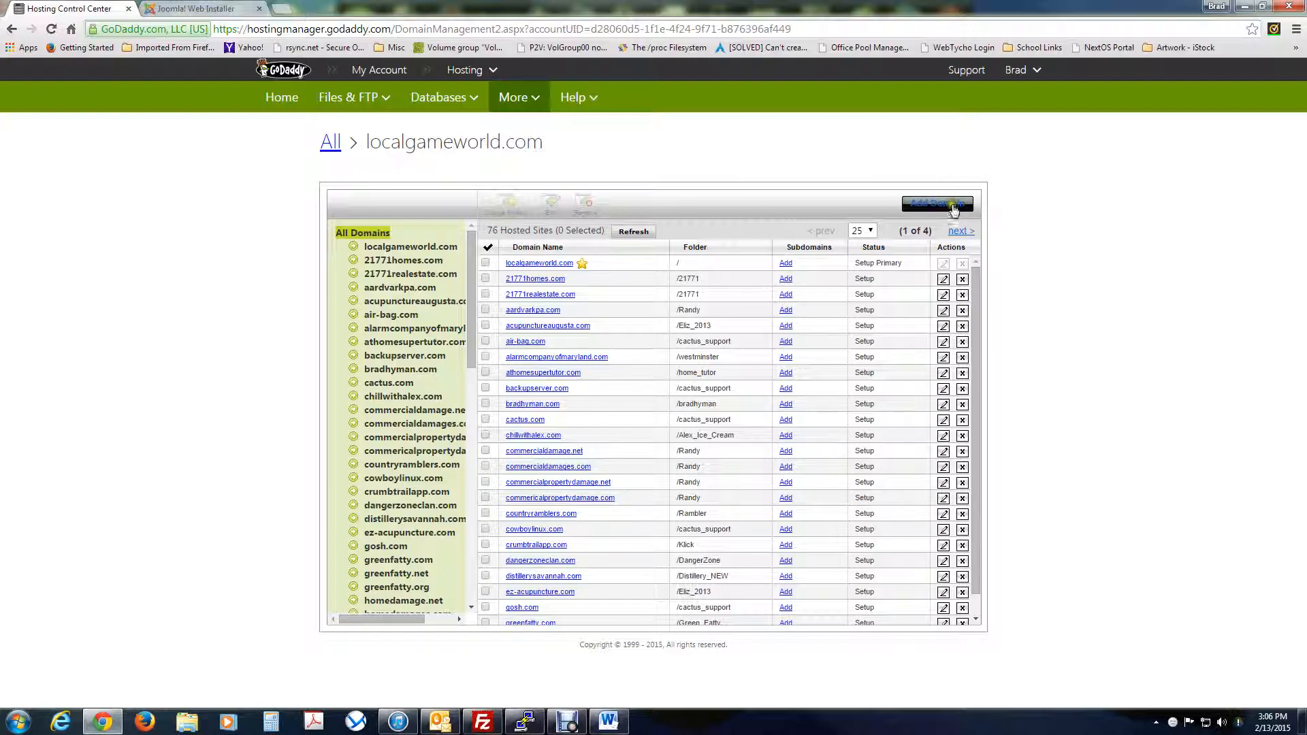
pyautogui.click(936, 203)
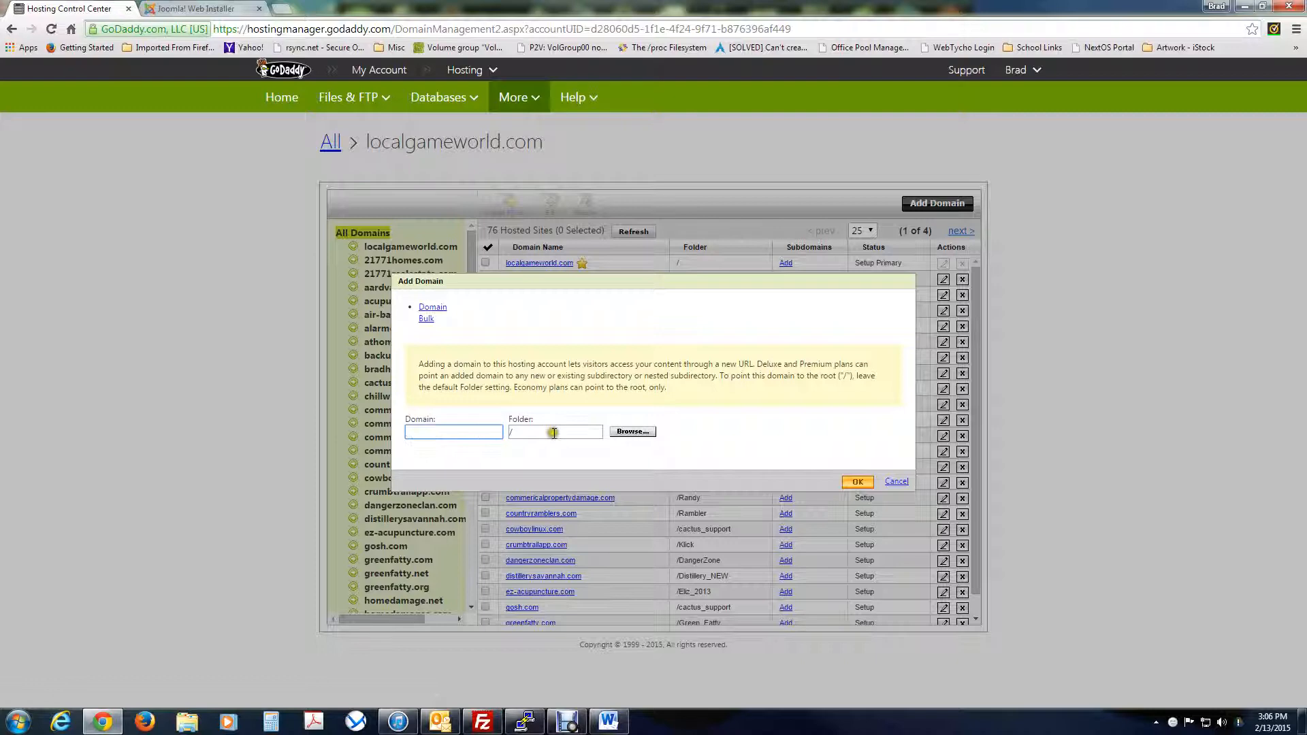
pyautogui.click(632, 431)
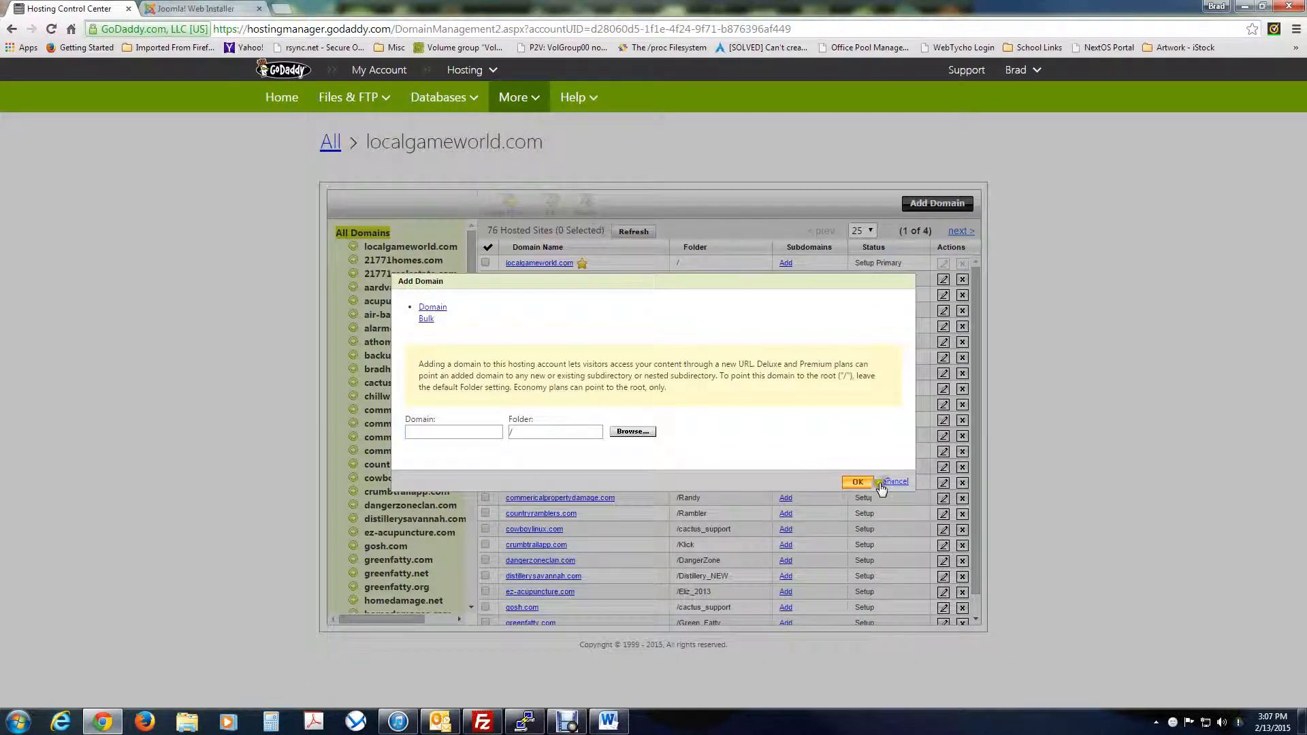
pyautogui.click(895, 481)
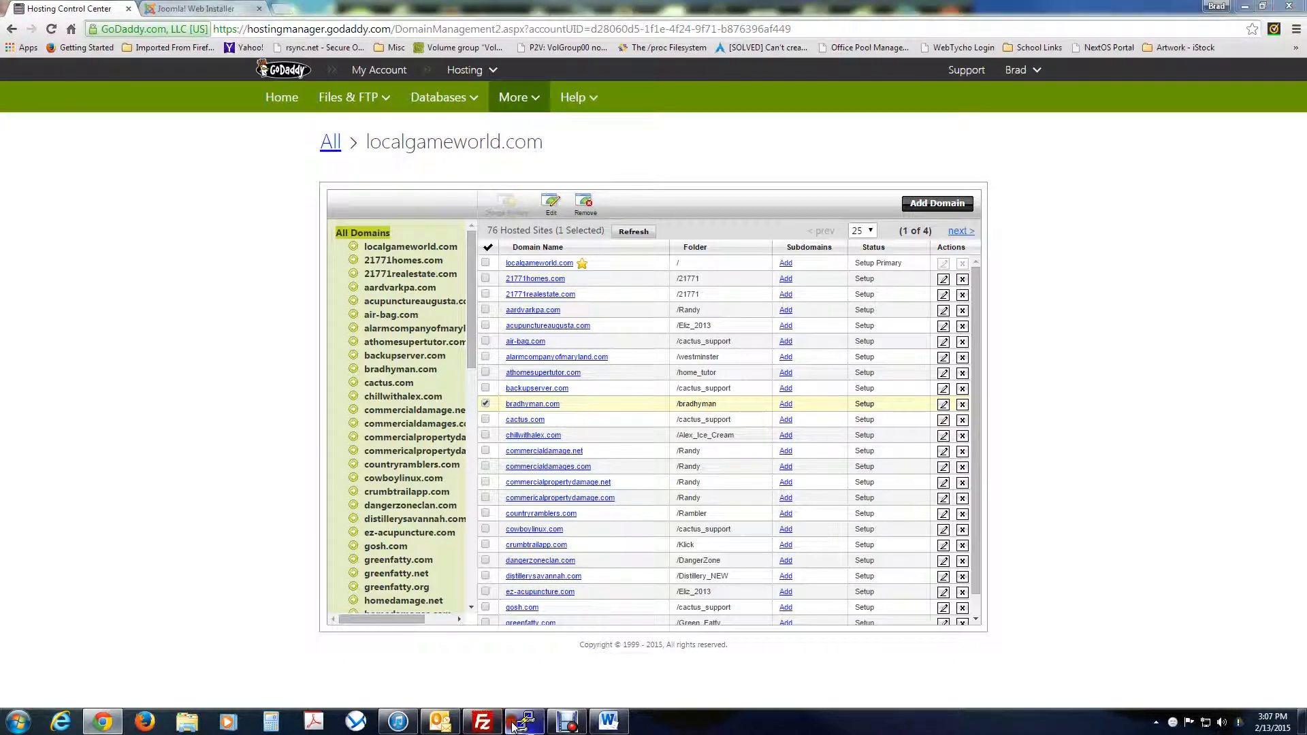
pyautogui.click(524, 720)
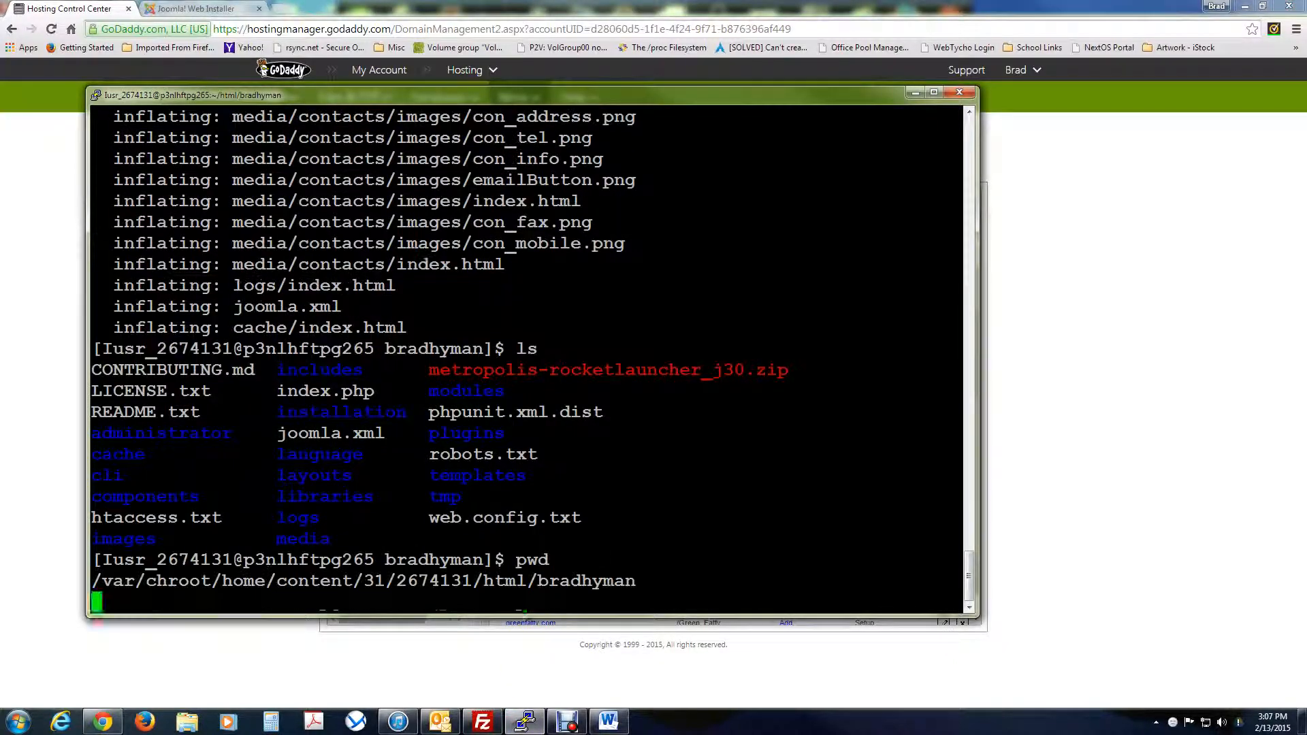
pyautogui.press('Return')
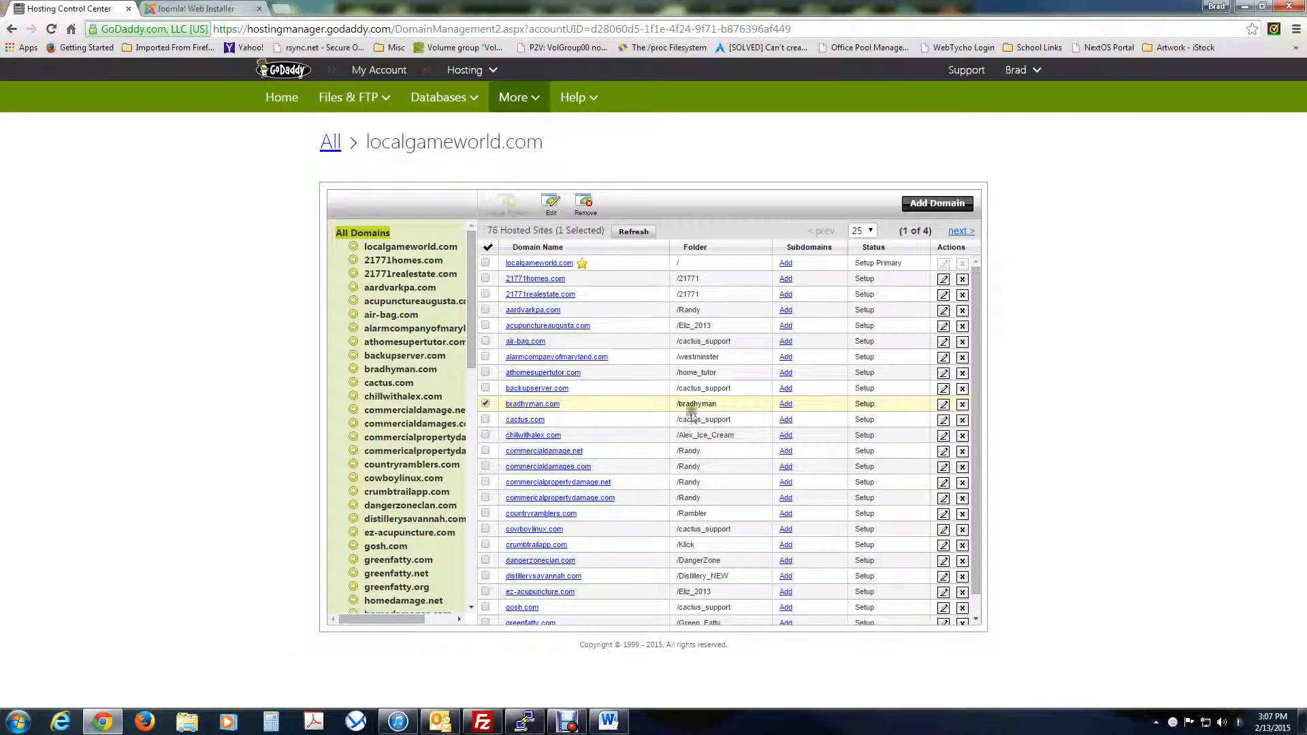
pyautogui.moveTo(732, 405)
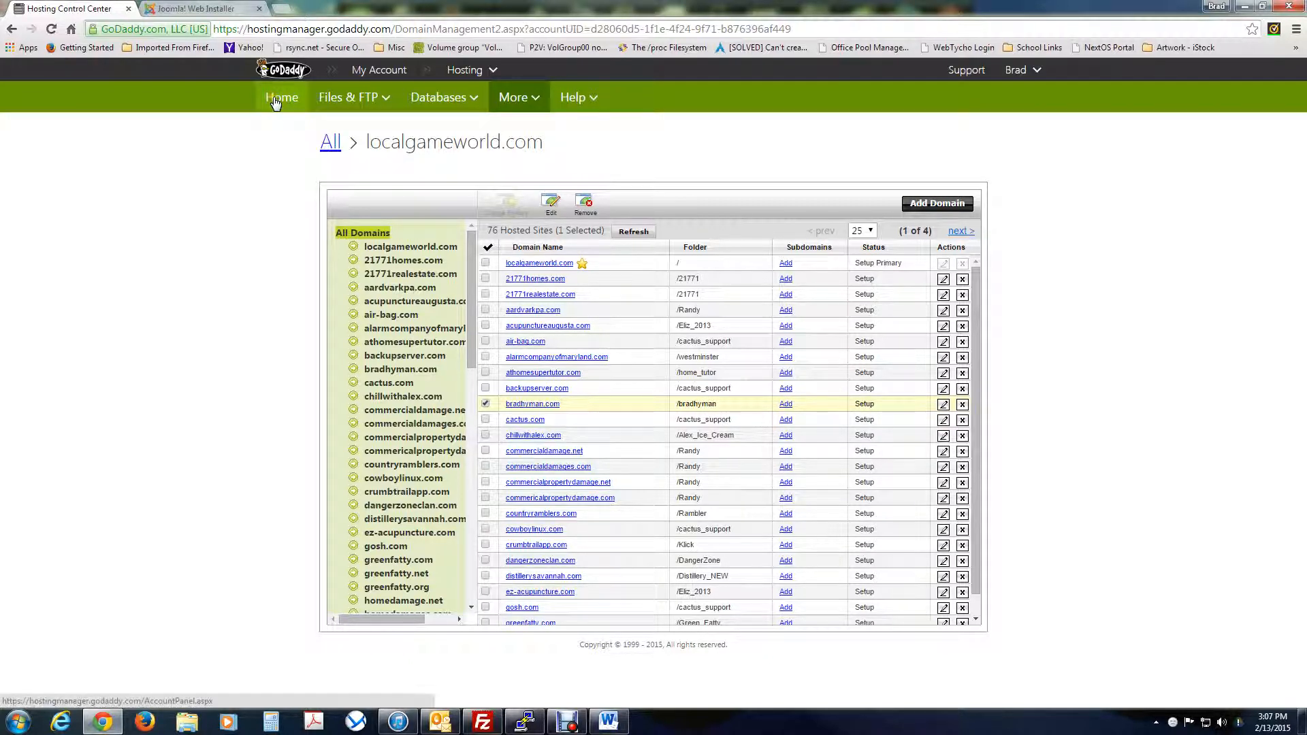
# Open localgameworld.com hosting details, view page 2 of the MySQL databases, and close the list.
pyautogui.click(281, 96)
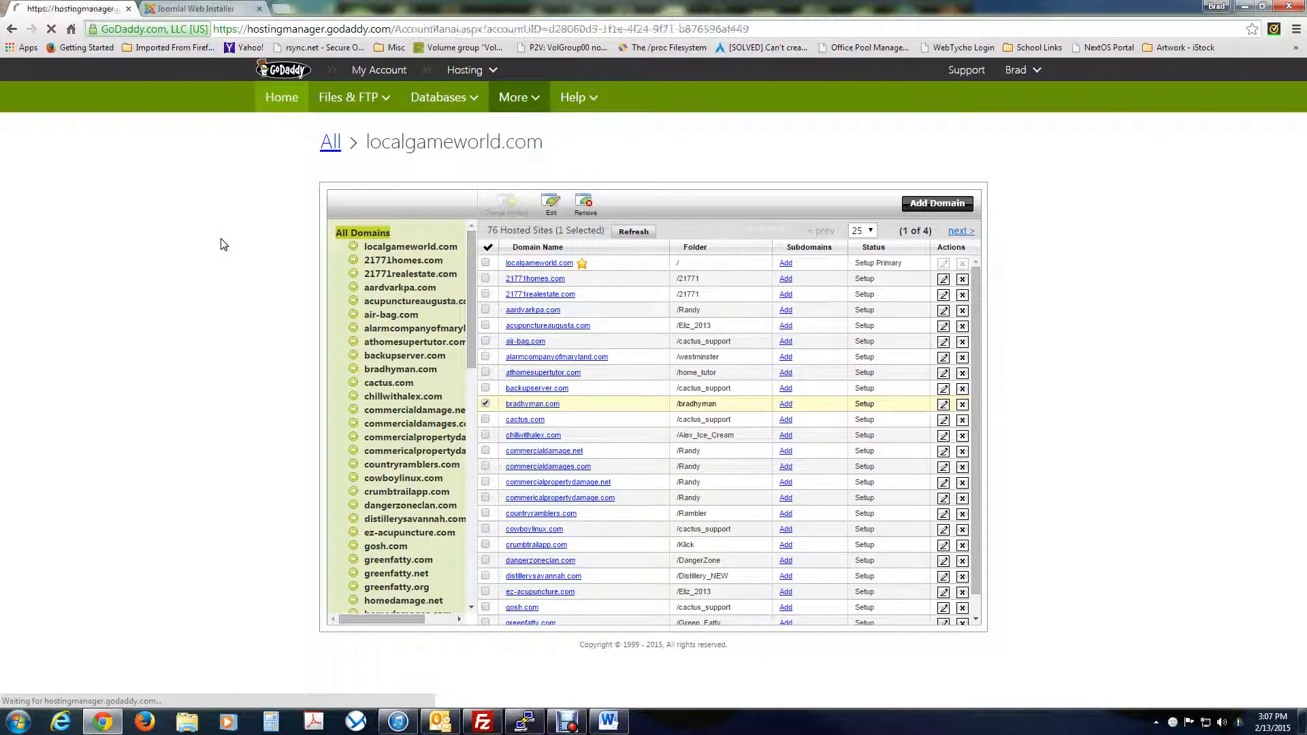
pyautogui.click(539, 263)
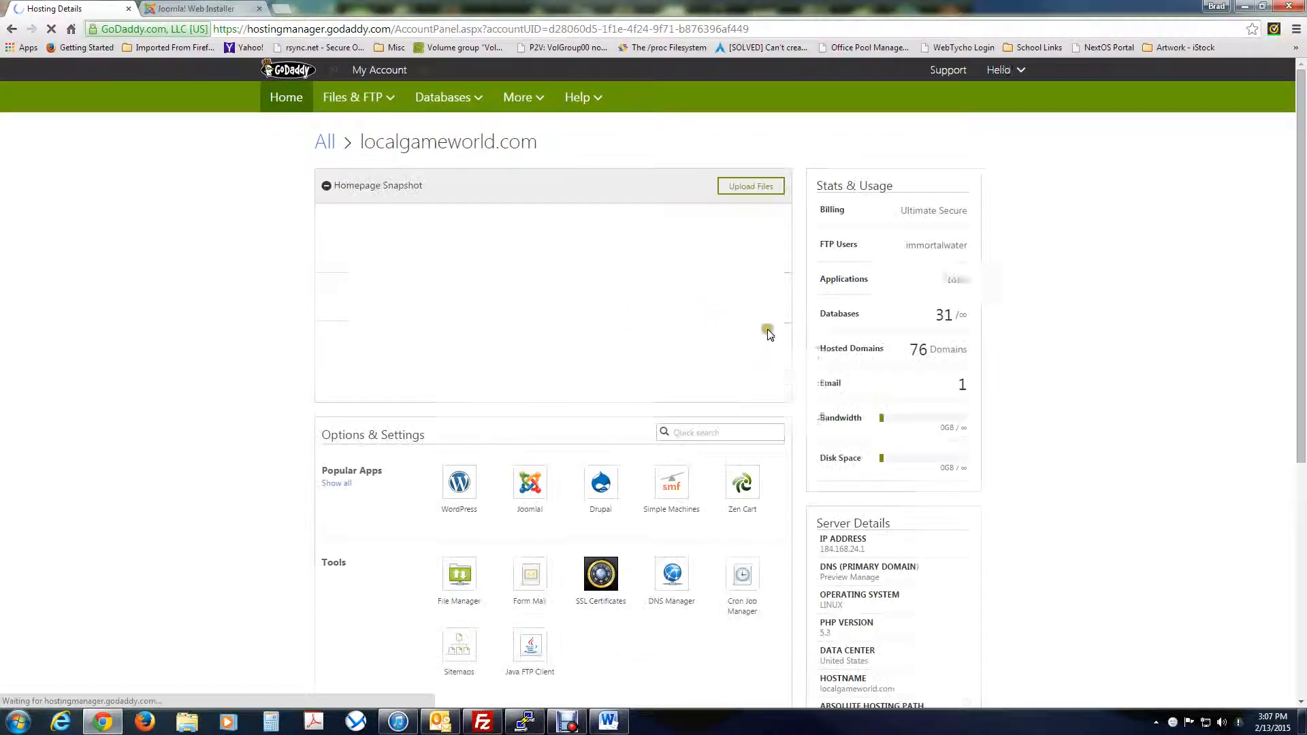
pyautogui.scroll(-3)
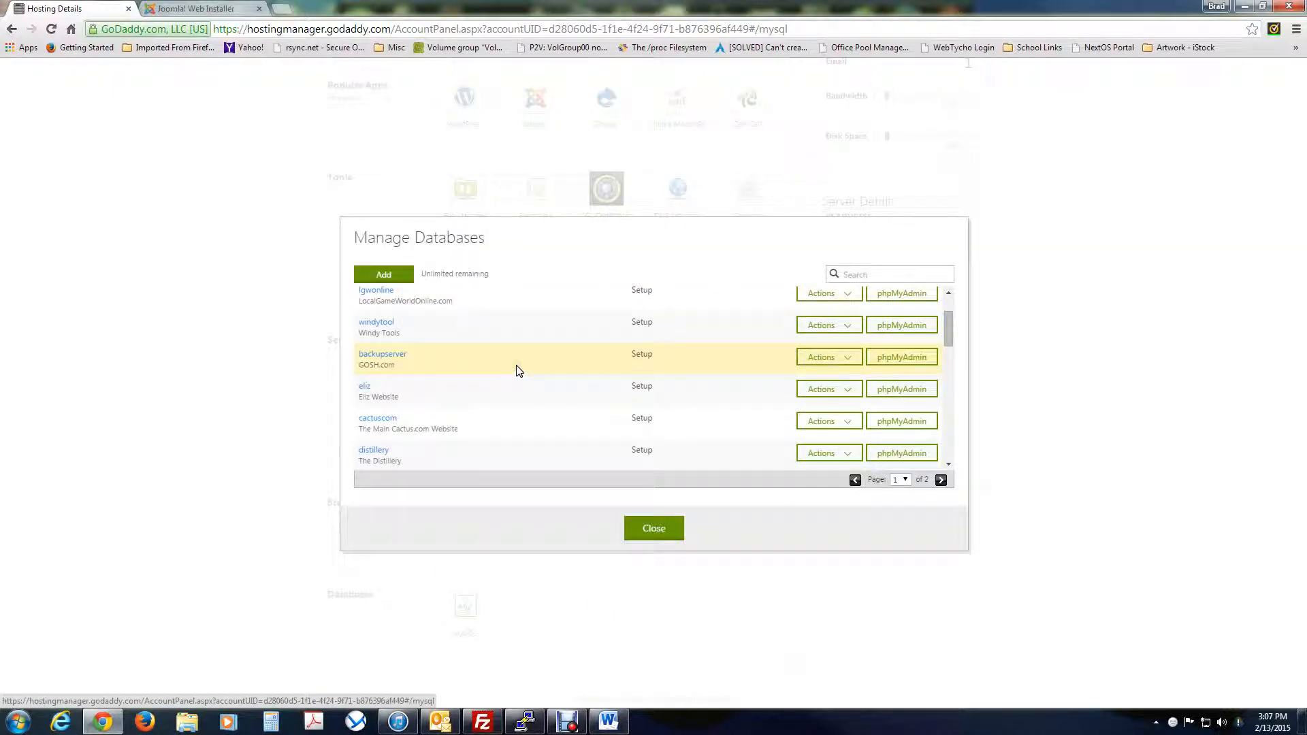
pyautogui.scroll(-3)
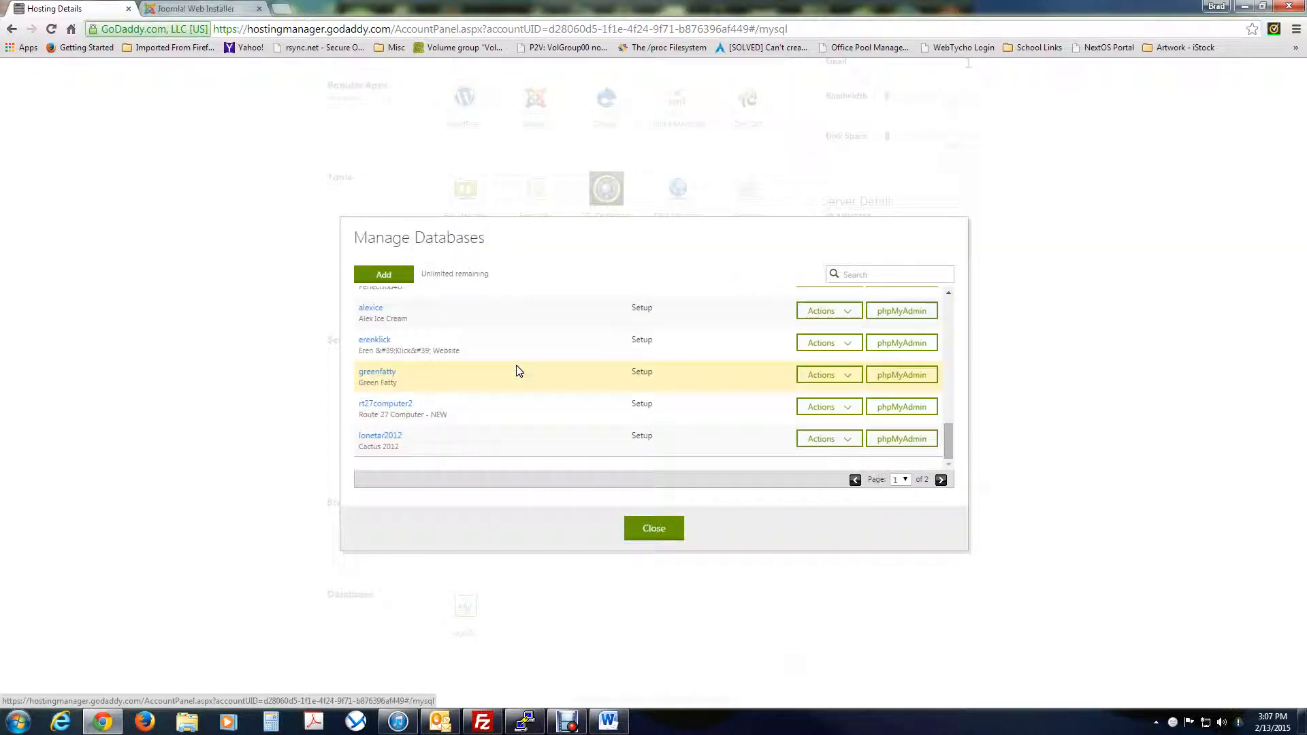
pyautogui.click(940, 479)
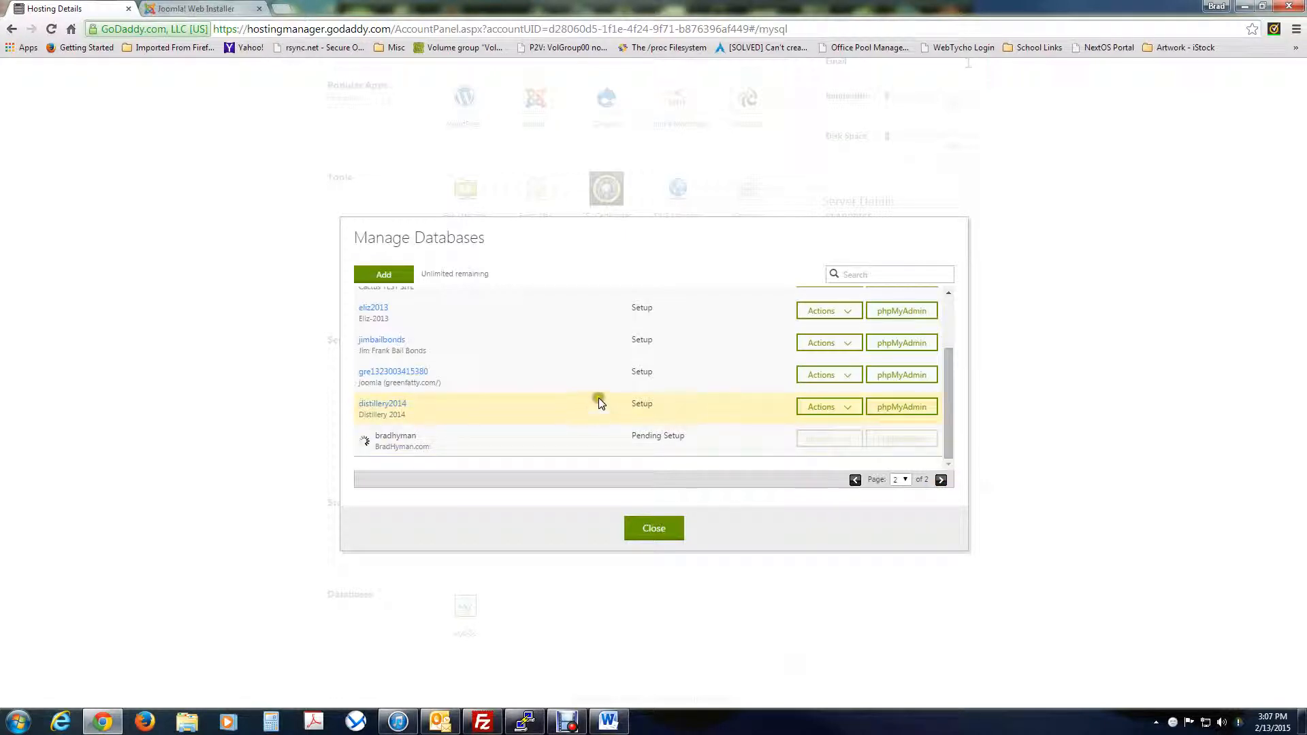
pyautogui.moveTo(527, 435)
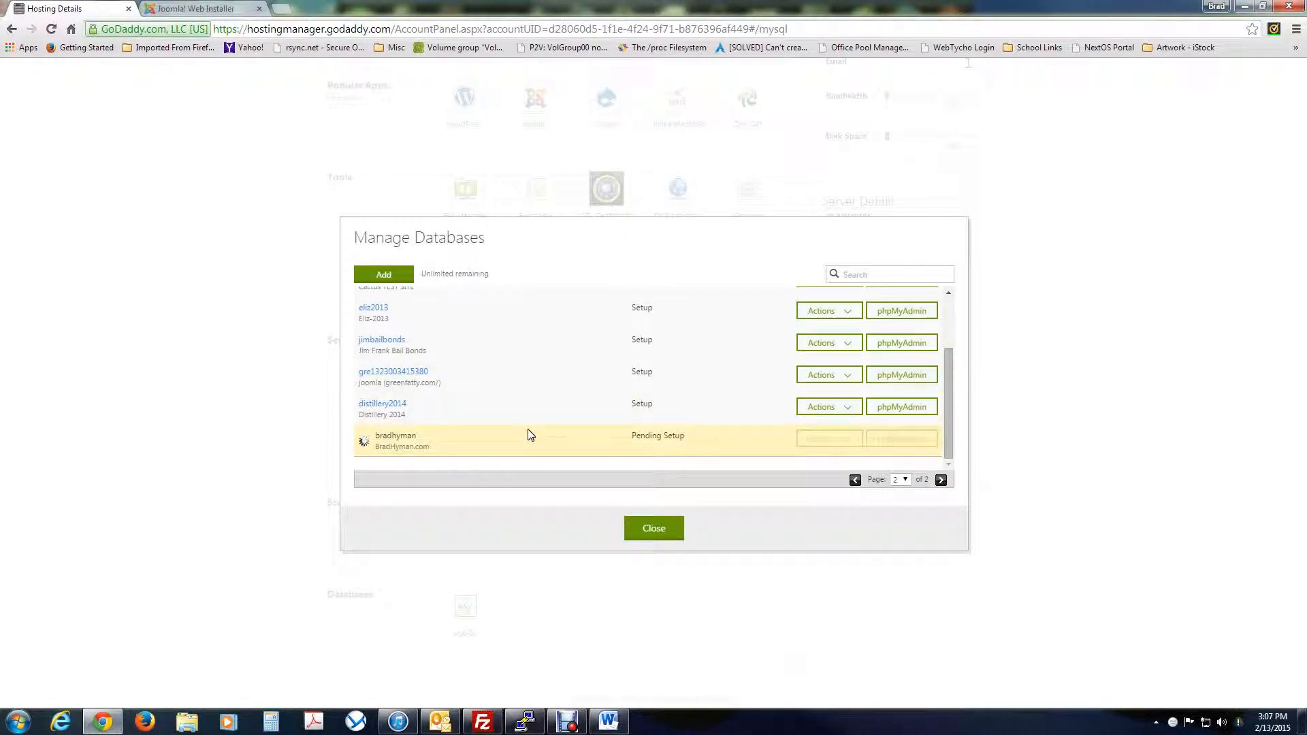
pyautogui.moveTo(654, 527)
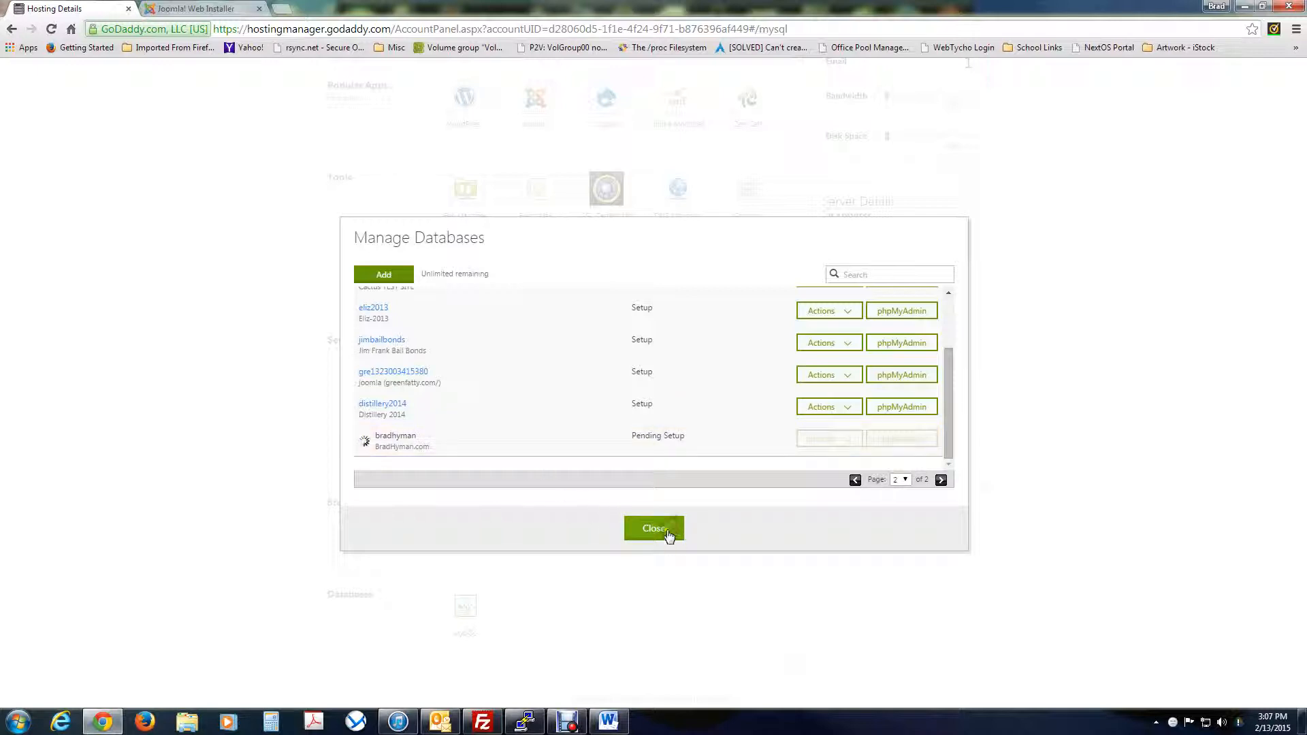
pyautogui.click(654, 528)
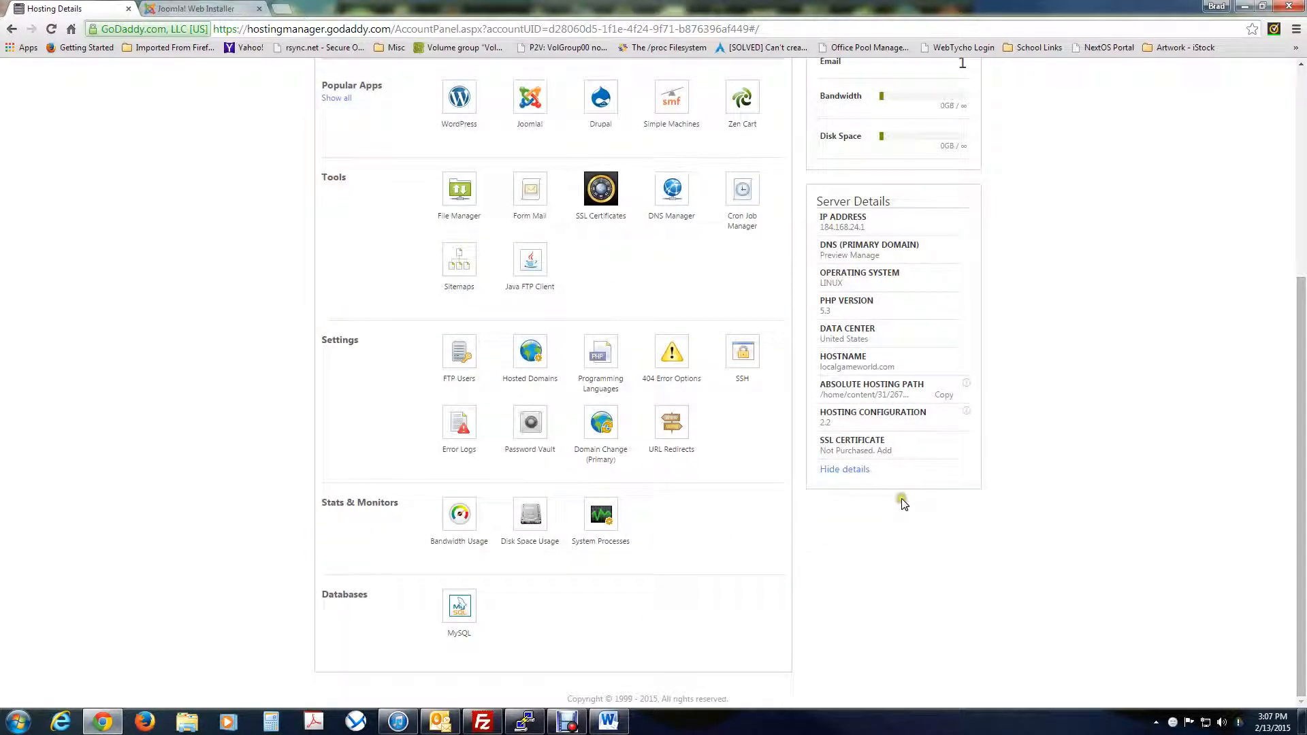
pyautogui.moveTo(1024, 519)
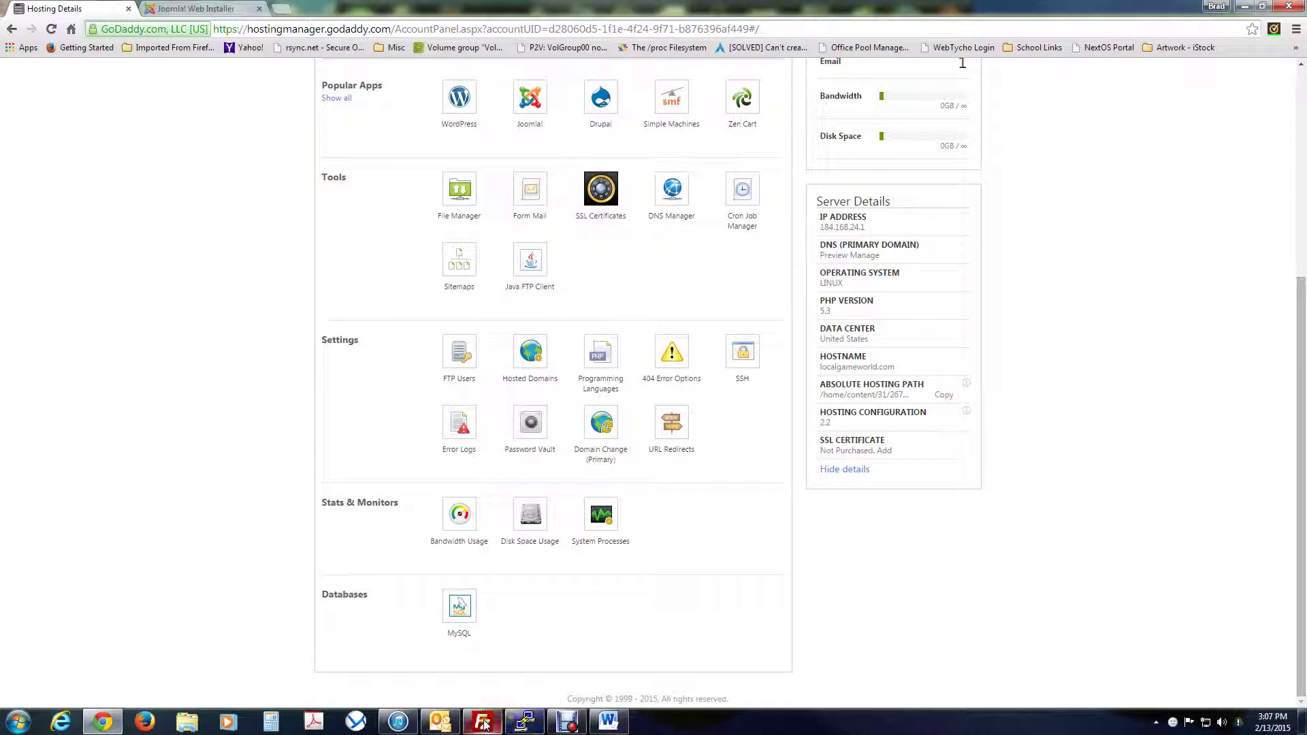
pyautogui.moveTo(482, 721)
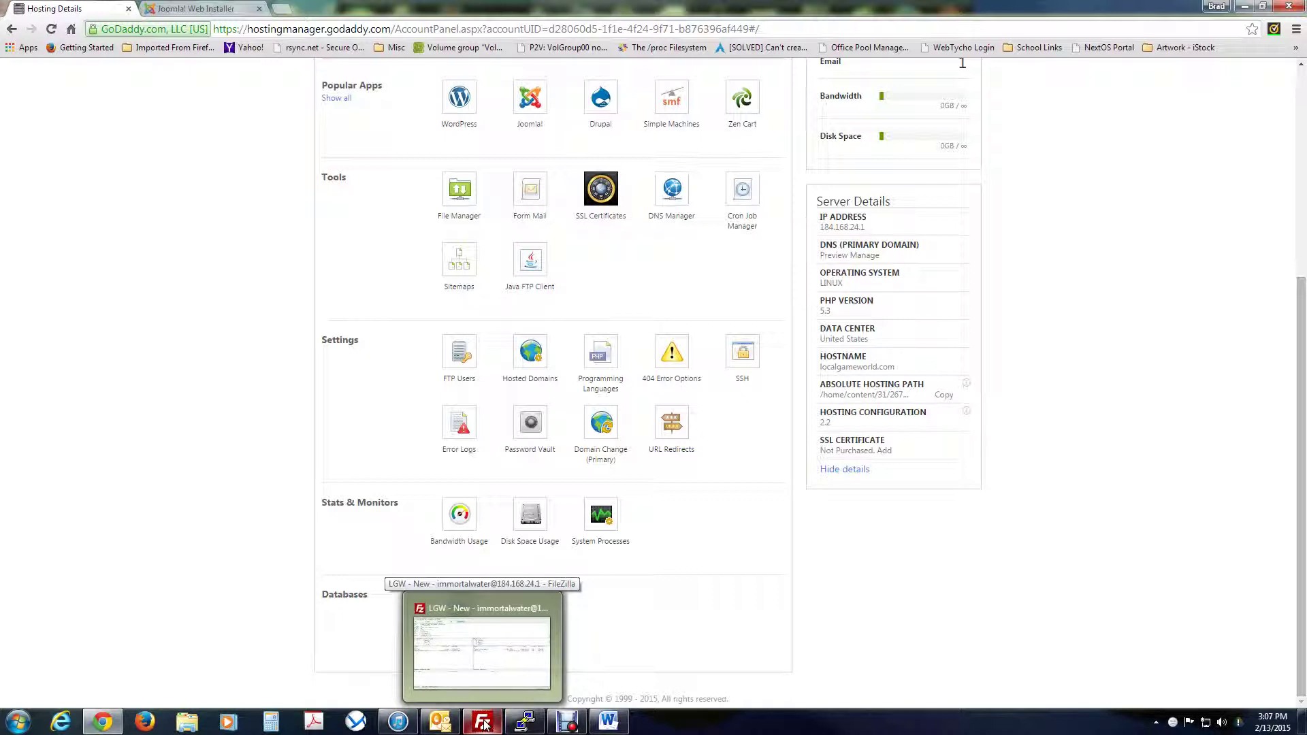
pyautogui.moveTo(524, 720)
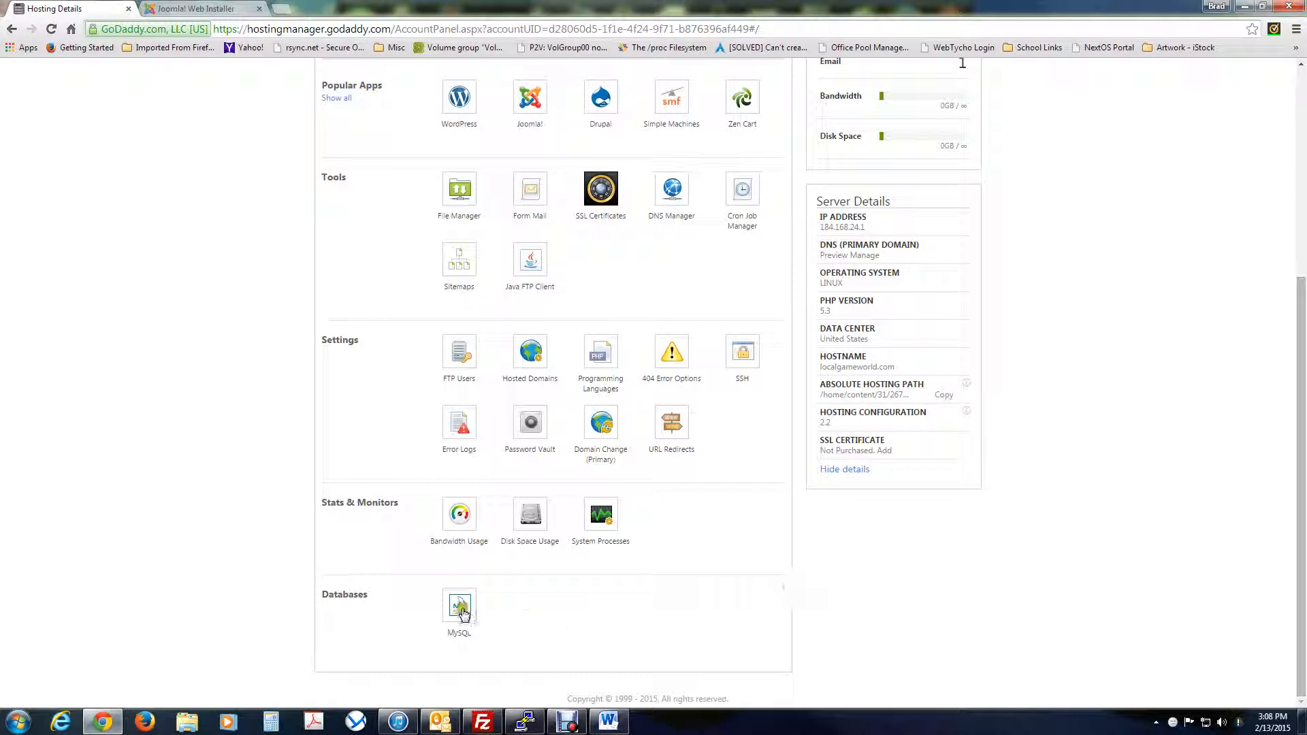
pyautogui.click(458, 608)
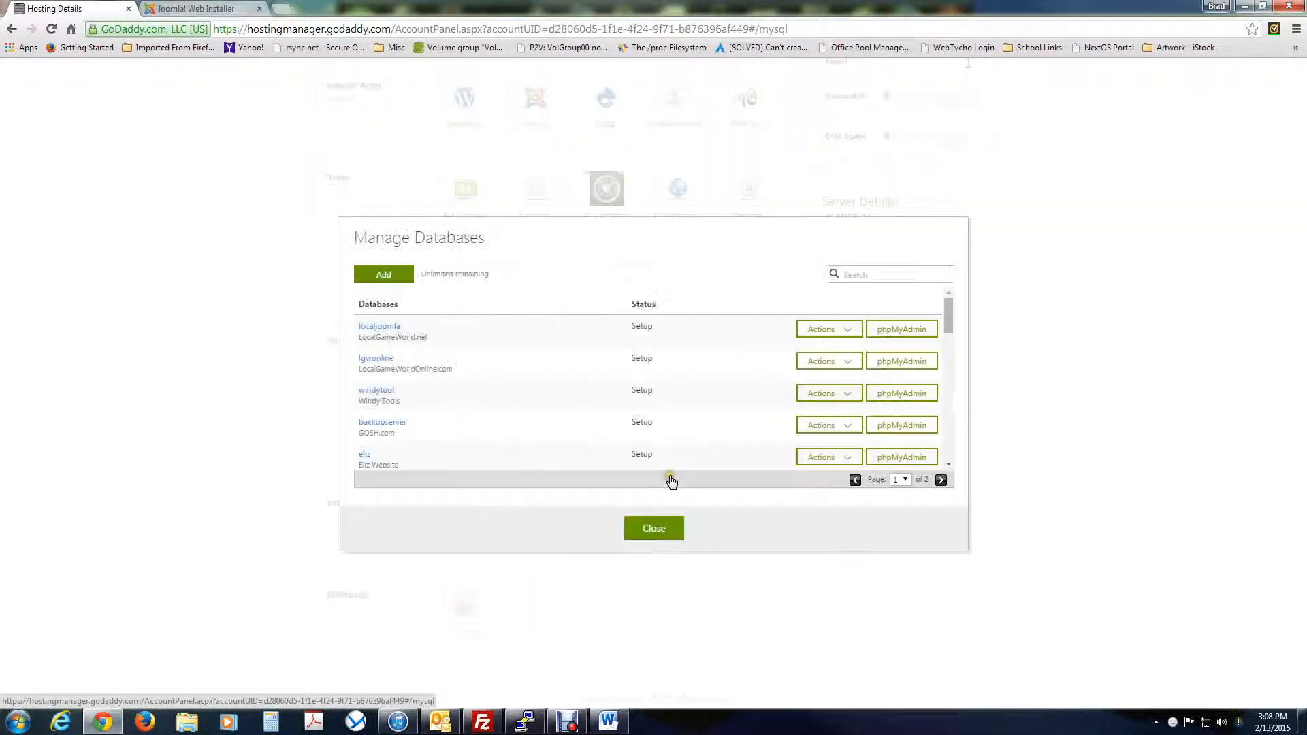
pyautogui.click(942, 479)
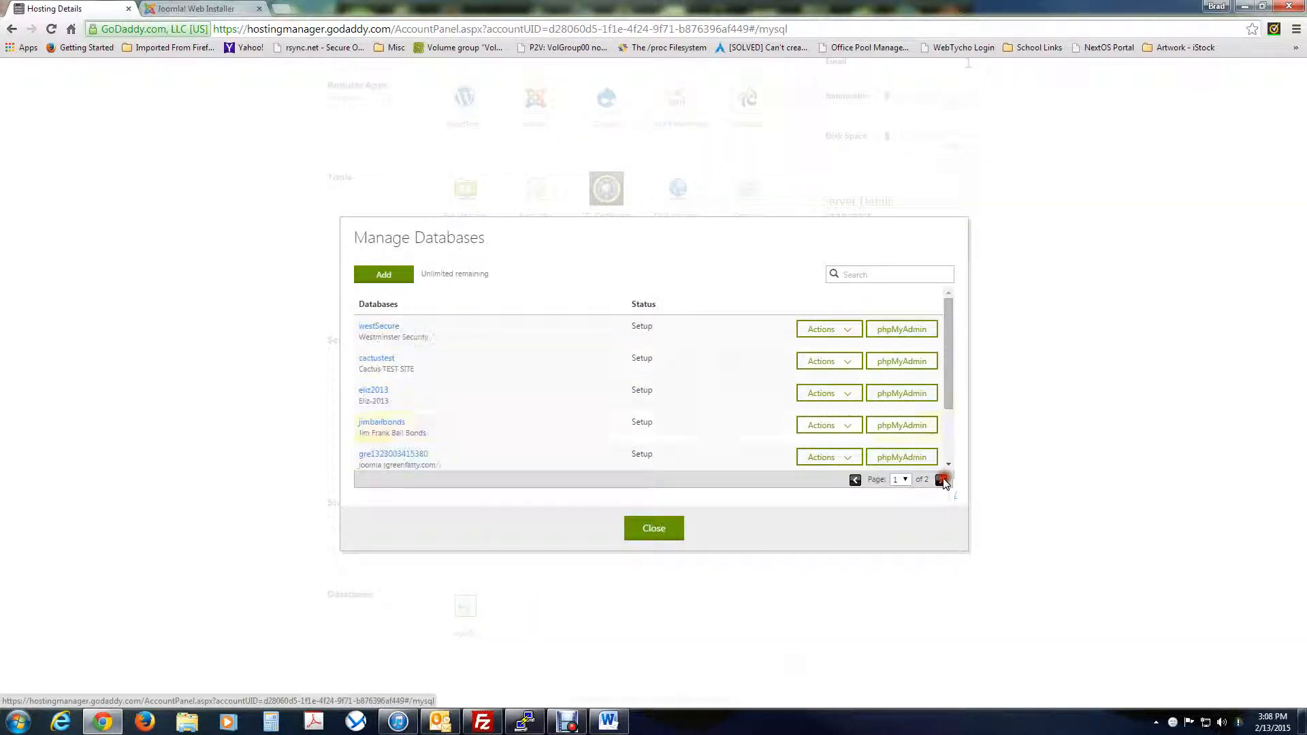
pyautogui.click(942, 479)
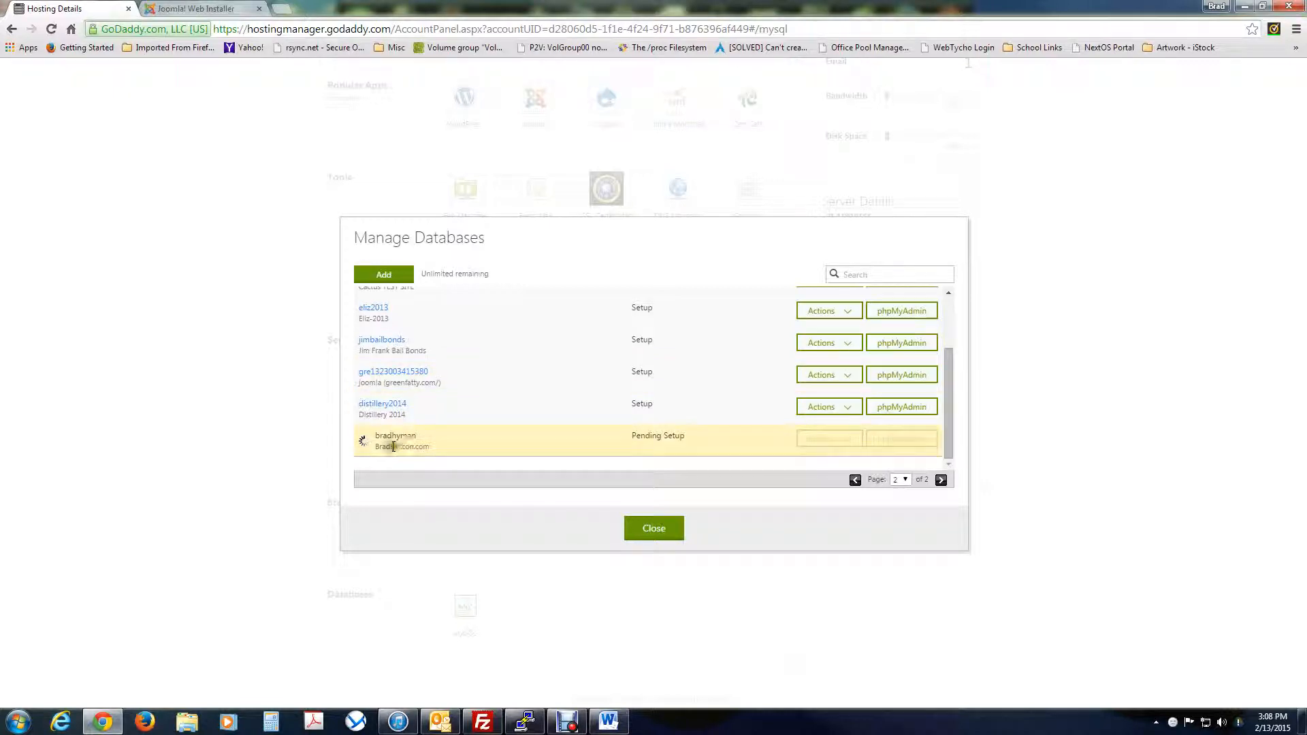
pyautogui.moveTo(498, 427)
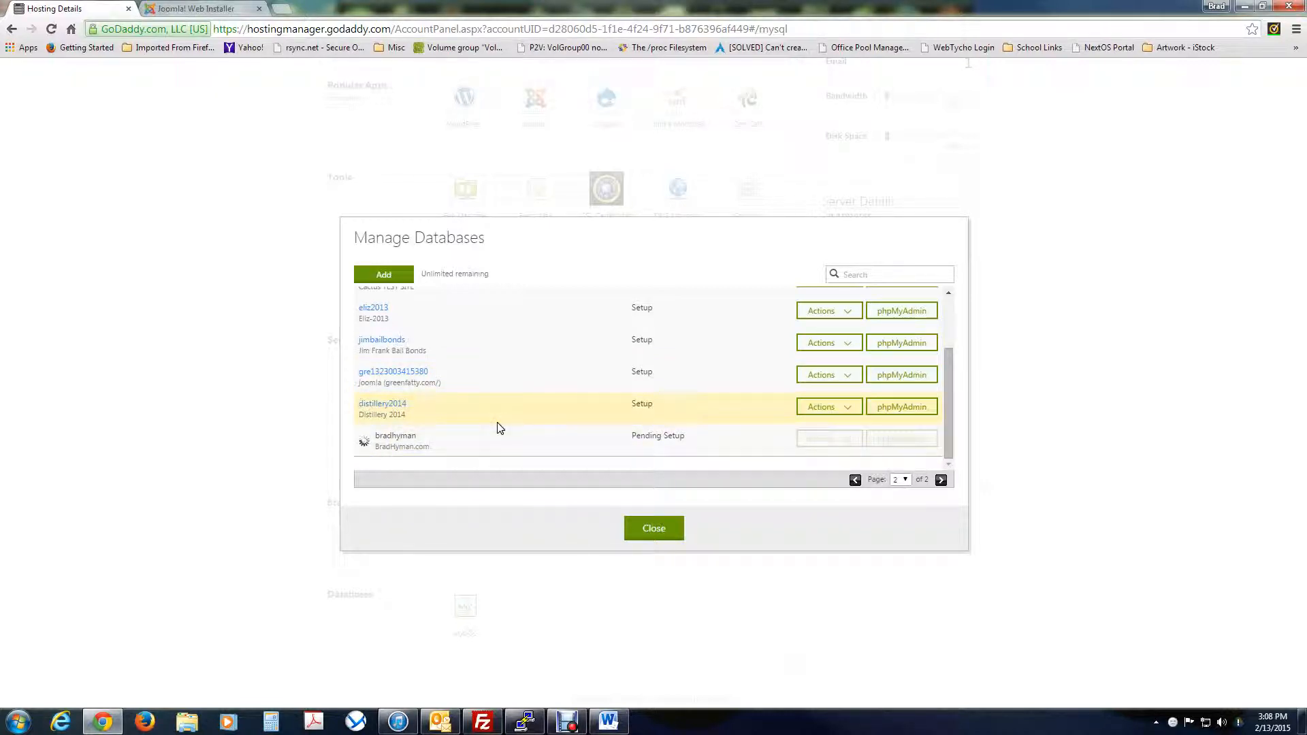
pyautogui.click(653, 528)
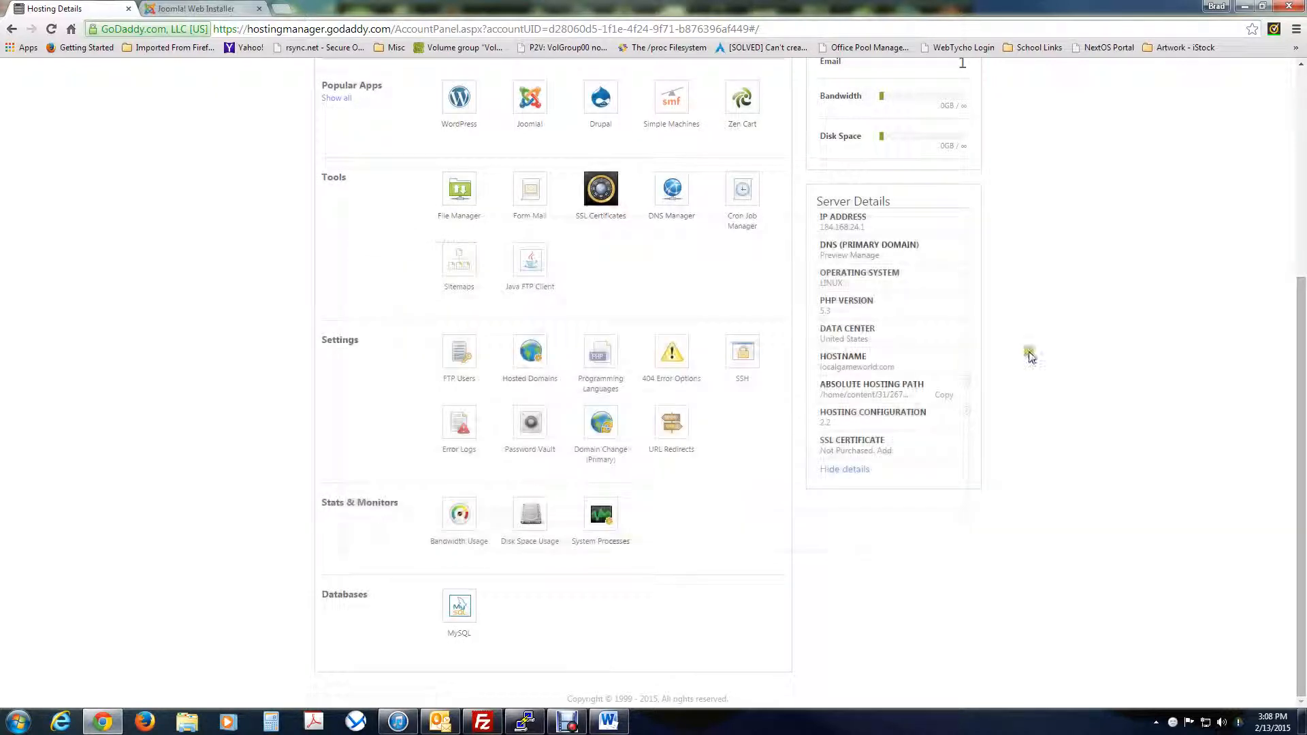
pyautogui.moveTo(1061, 402)
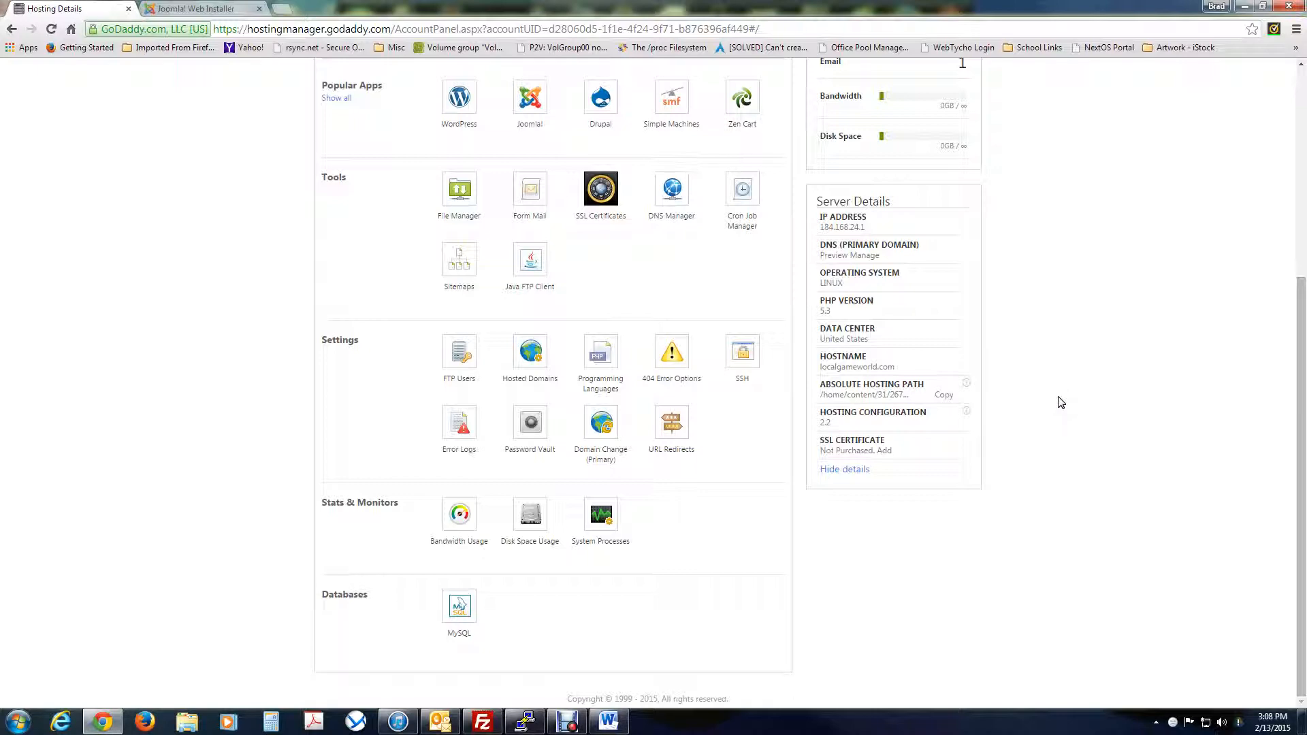
pyautogui.scroll(3)
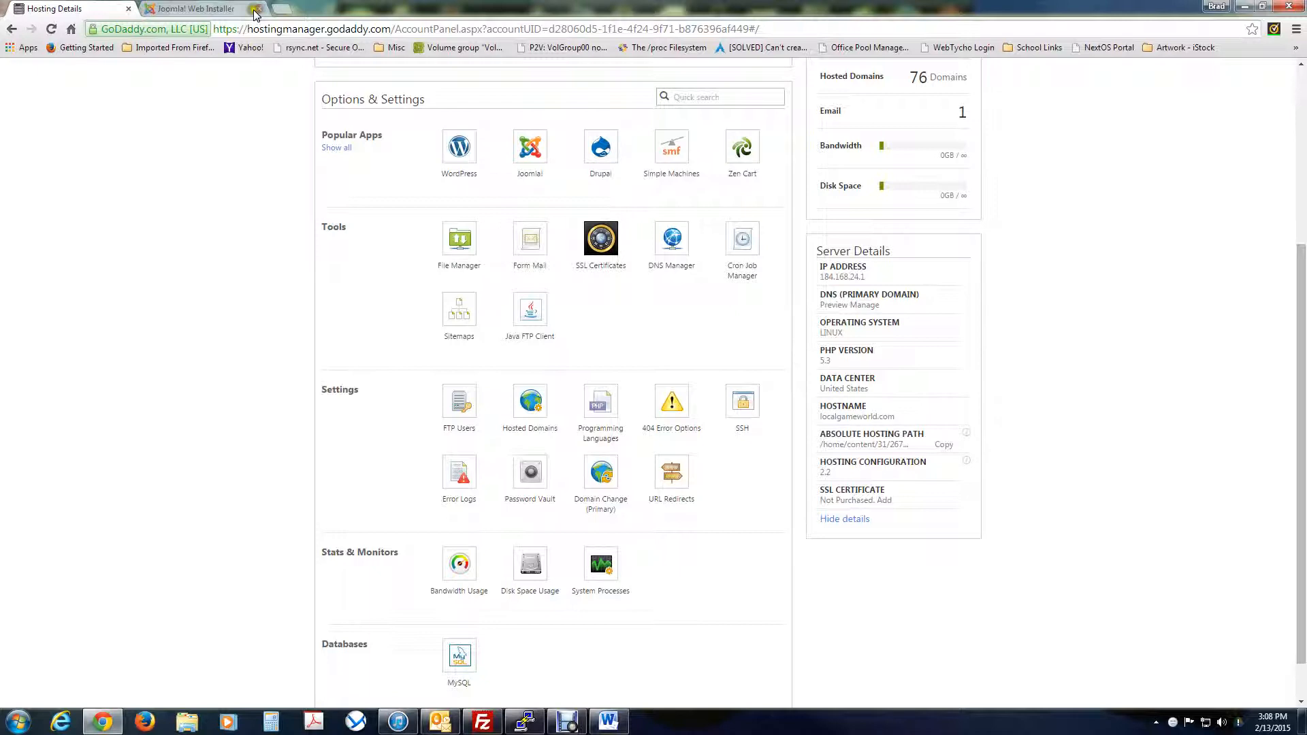
pyautogui.click(198, 9)
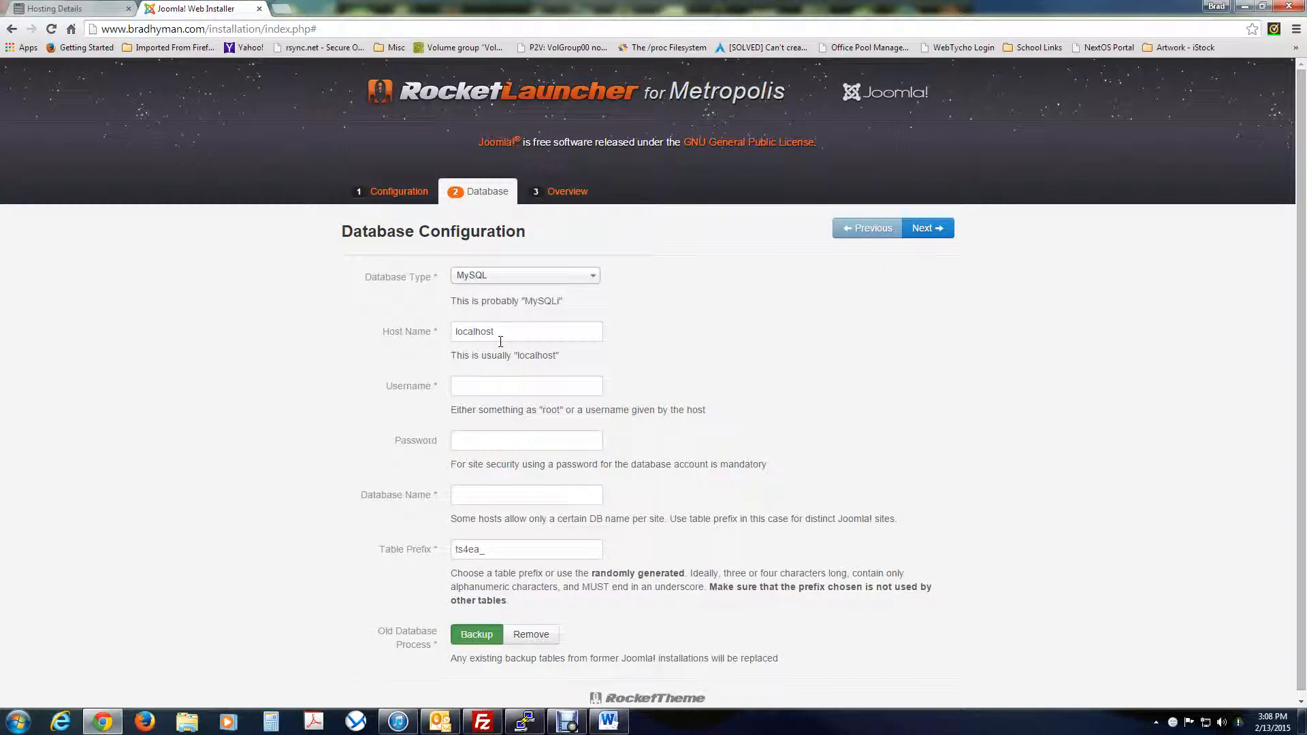
pyautogui.moveTo(512, 292)
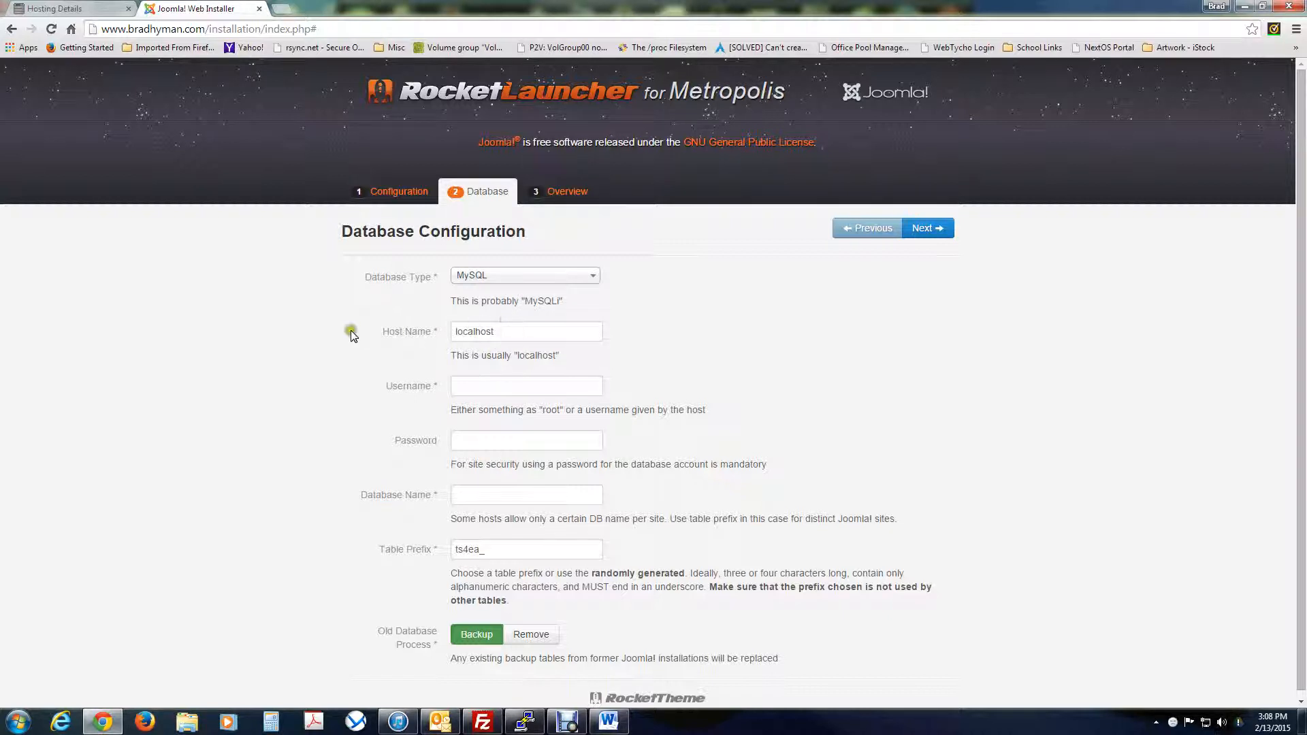
pyautogui.moveTo(515, 367)
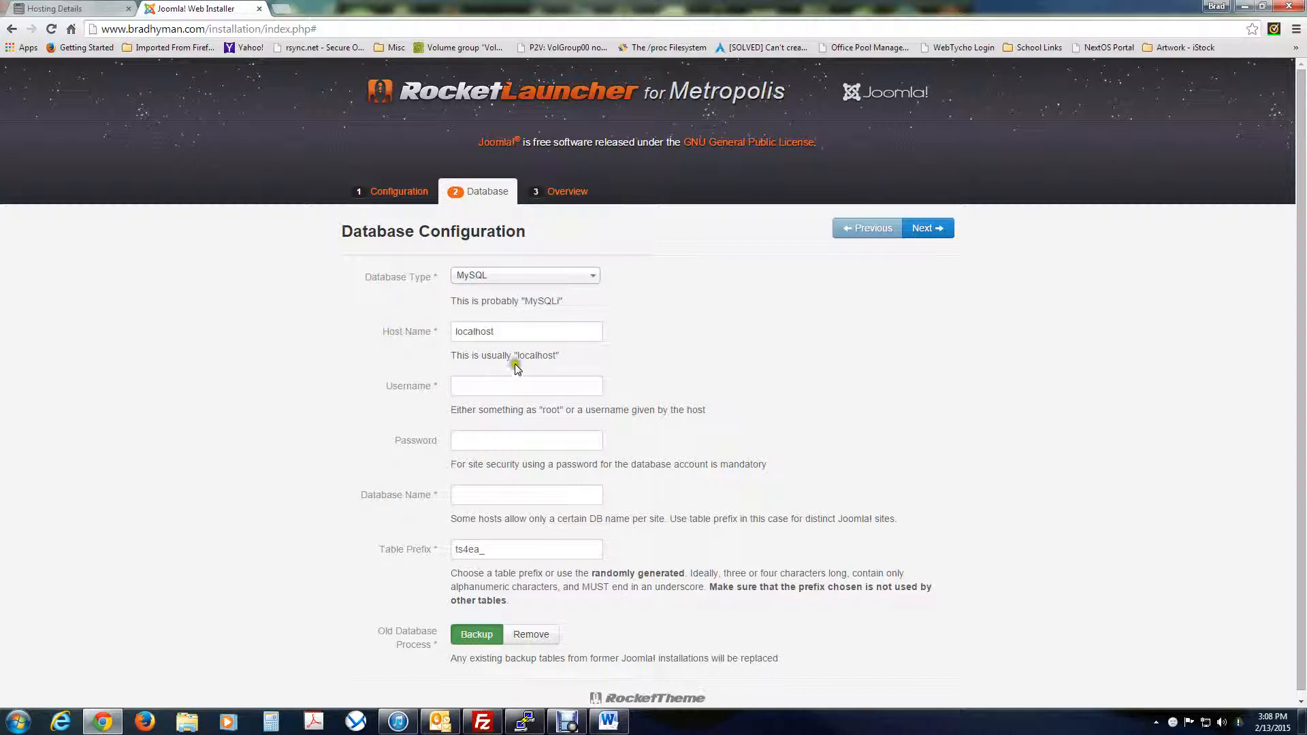
pyautogui.click(526, 385)
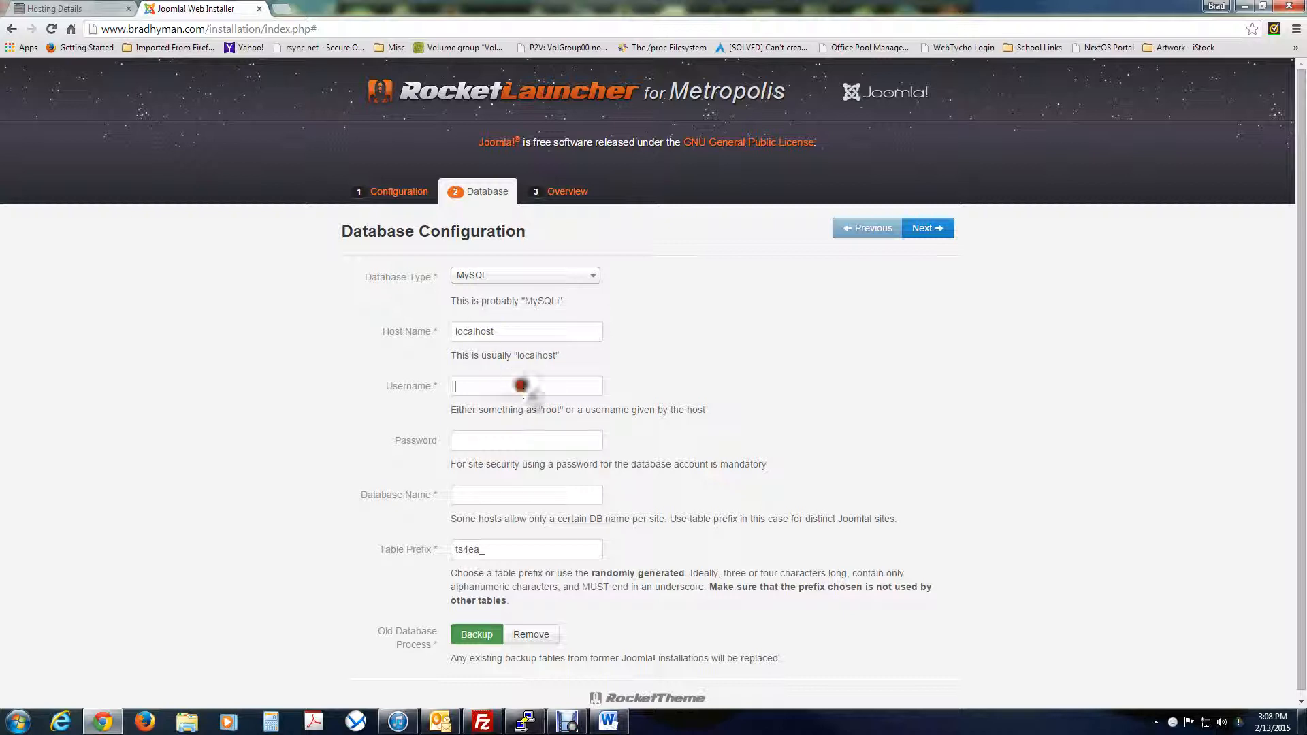
pyautogui.click(526, 385)
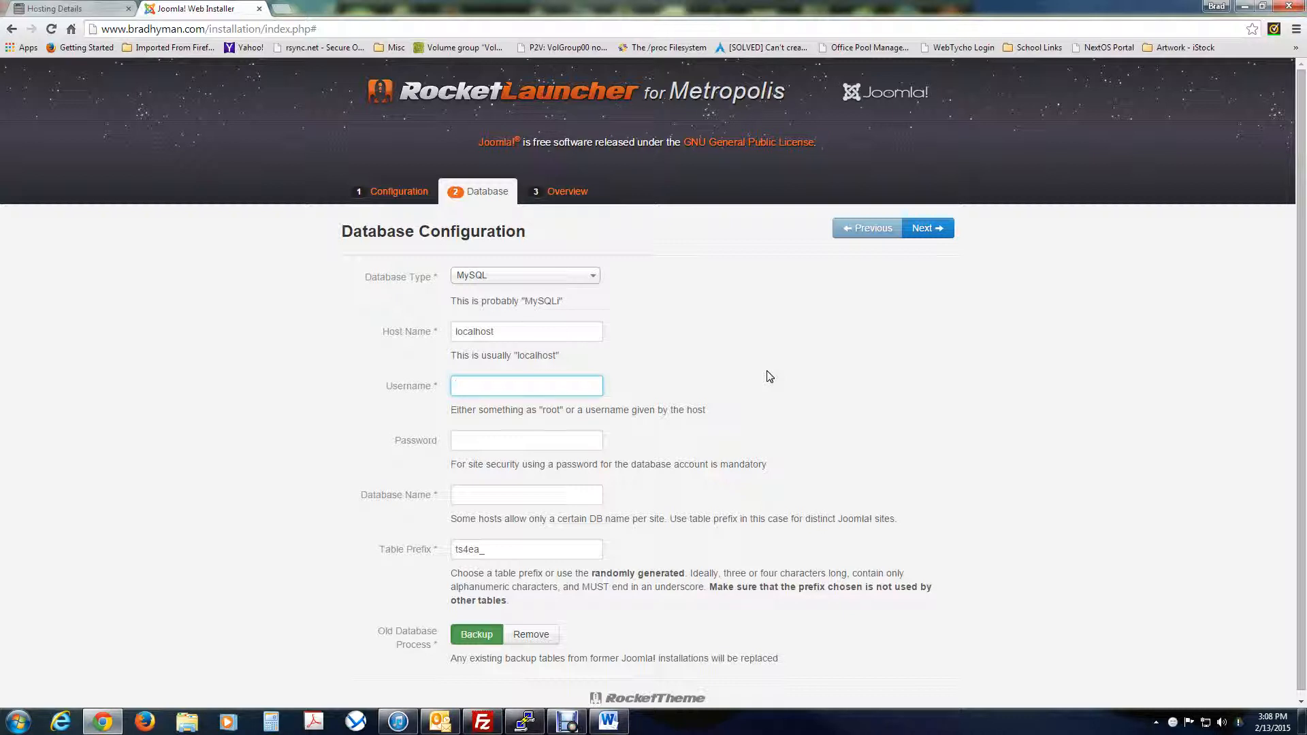
pyautogui.write('bradhyman')
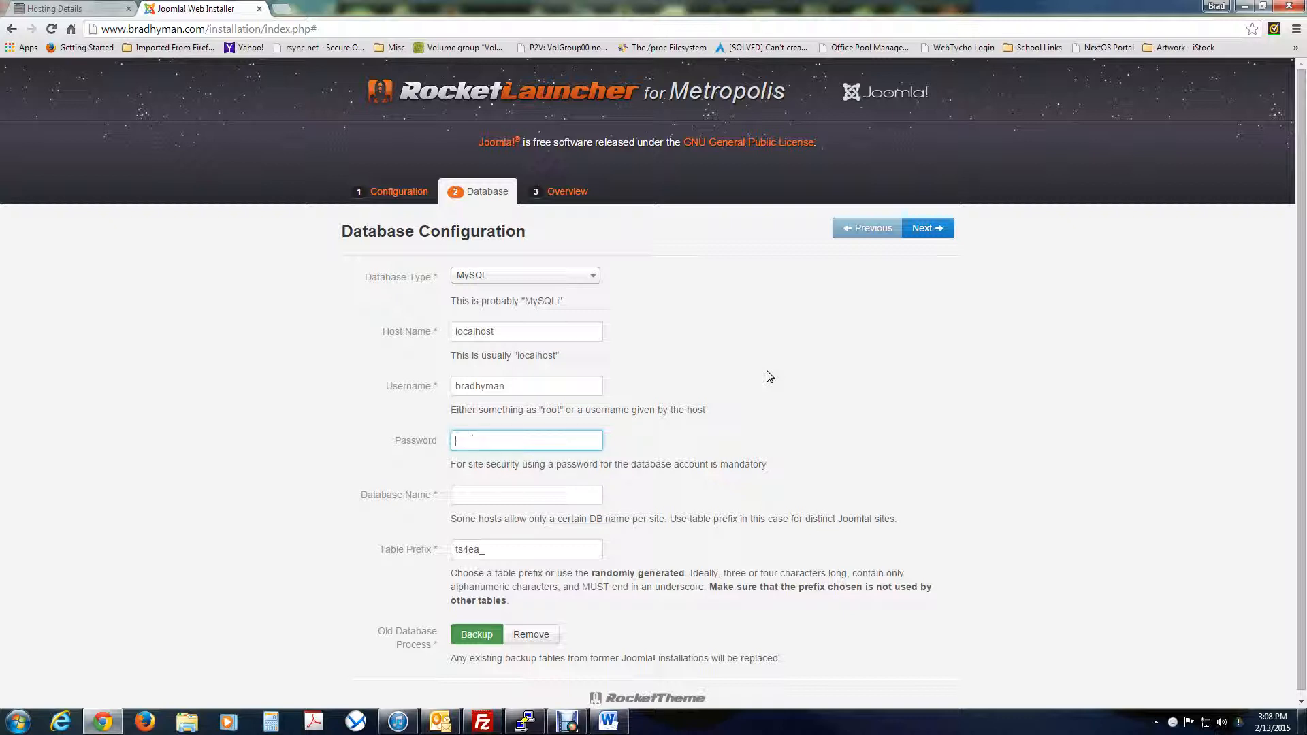
pyautogui.write('••••••')
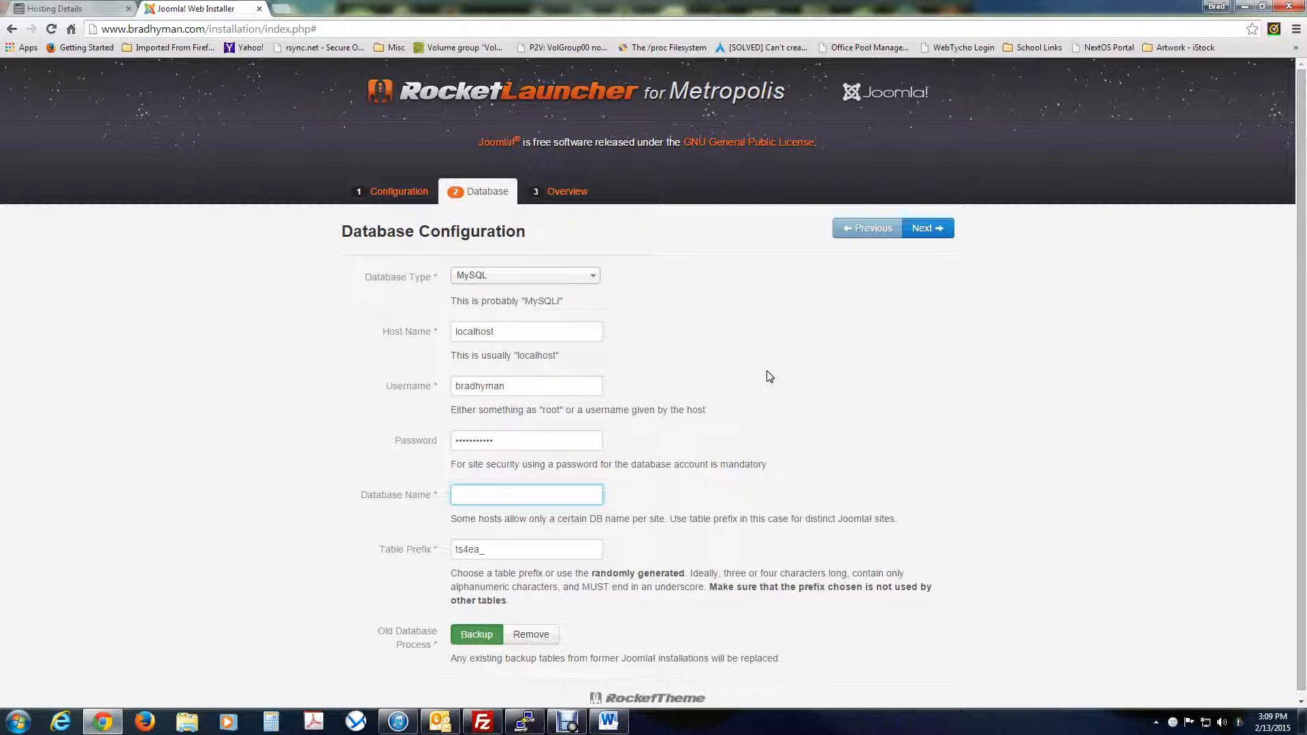
pyautogui.write('bradhyman')
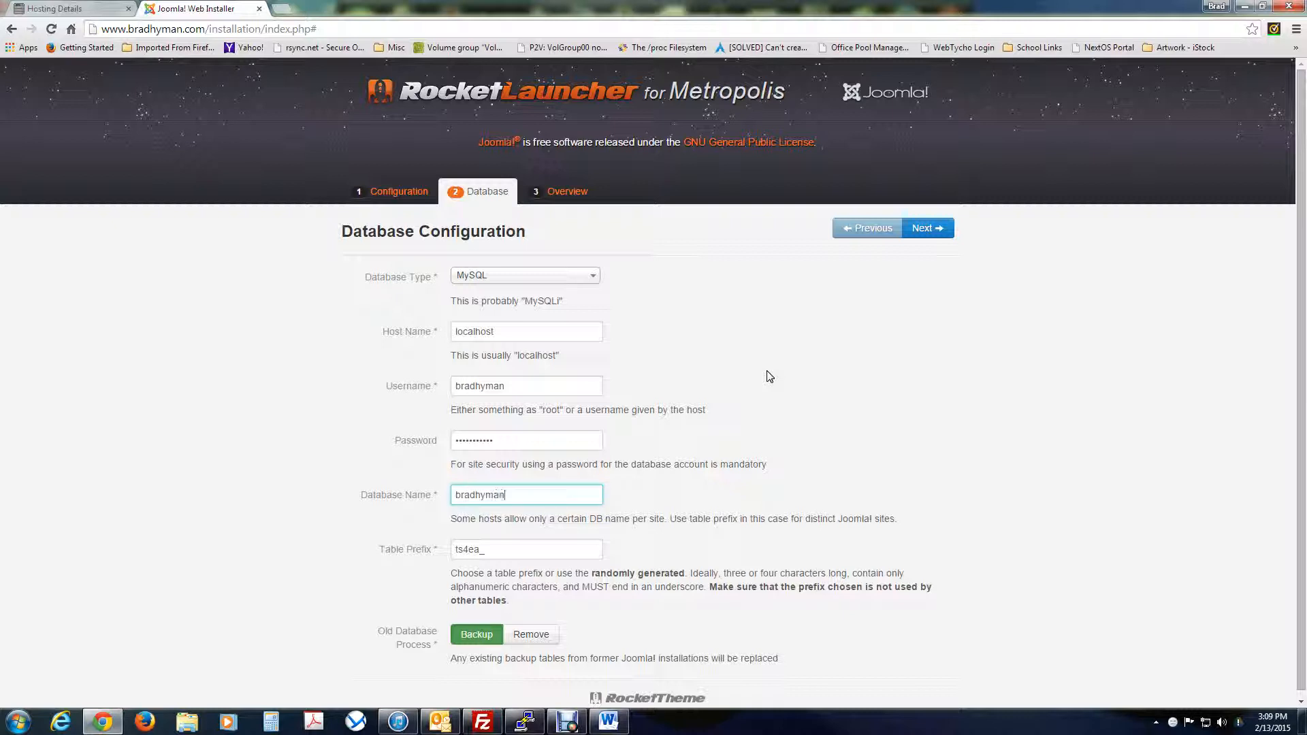
pyautogui.scroll(3)
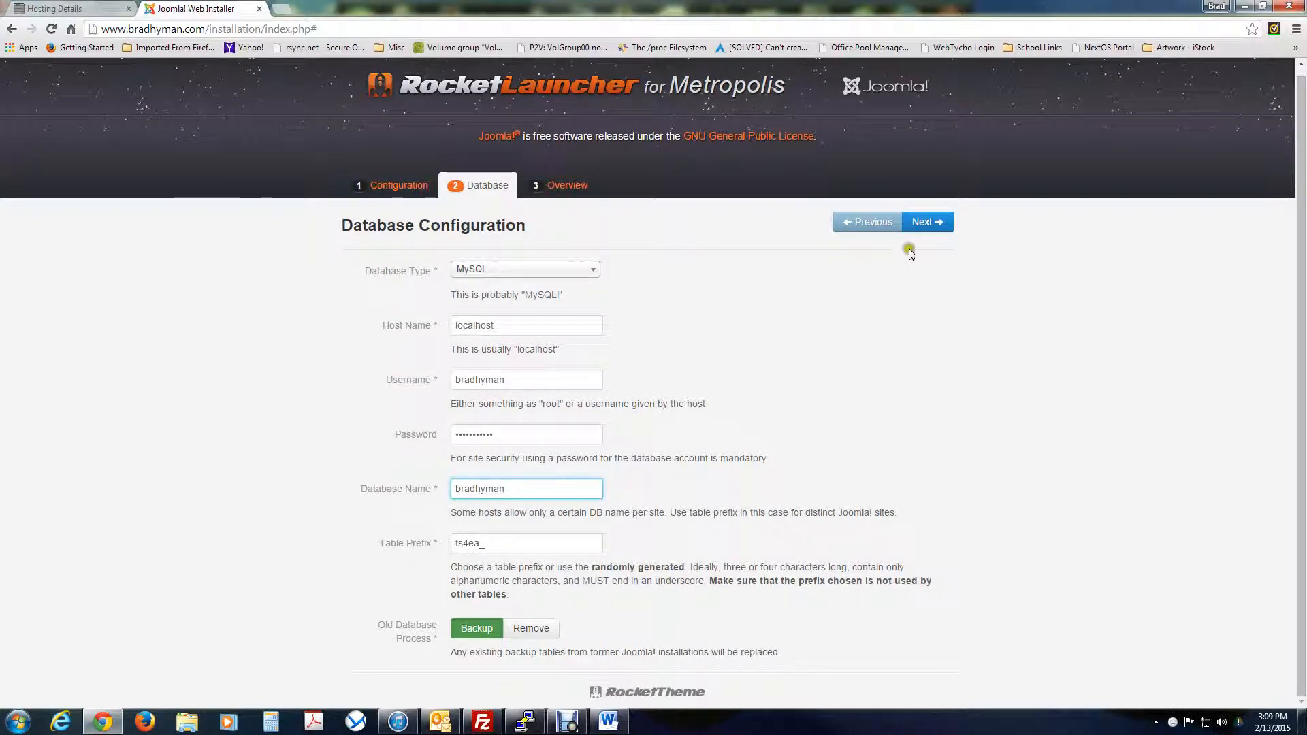
pyautogui.moveTo(923, 222)
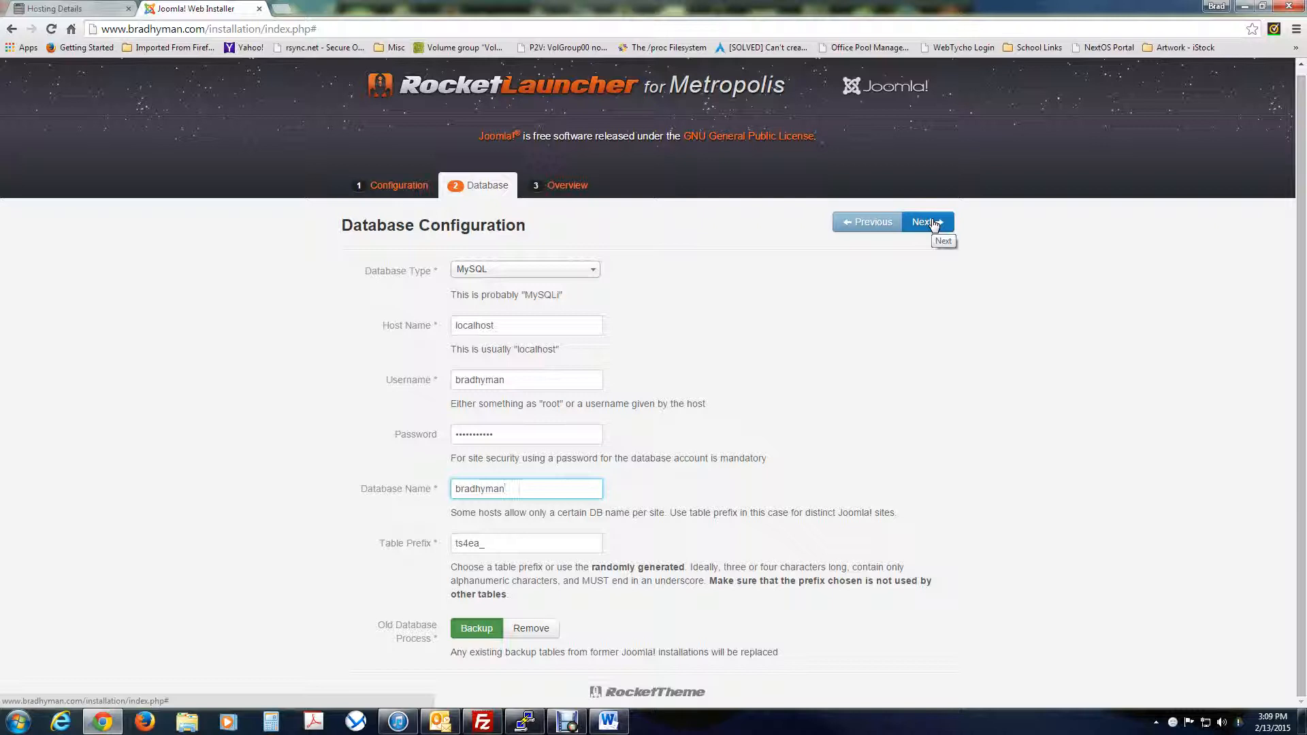
pyautogui.click(926, 221)
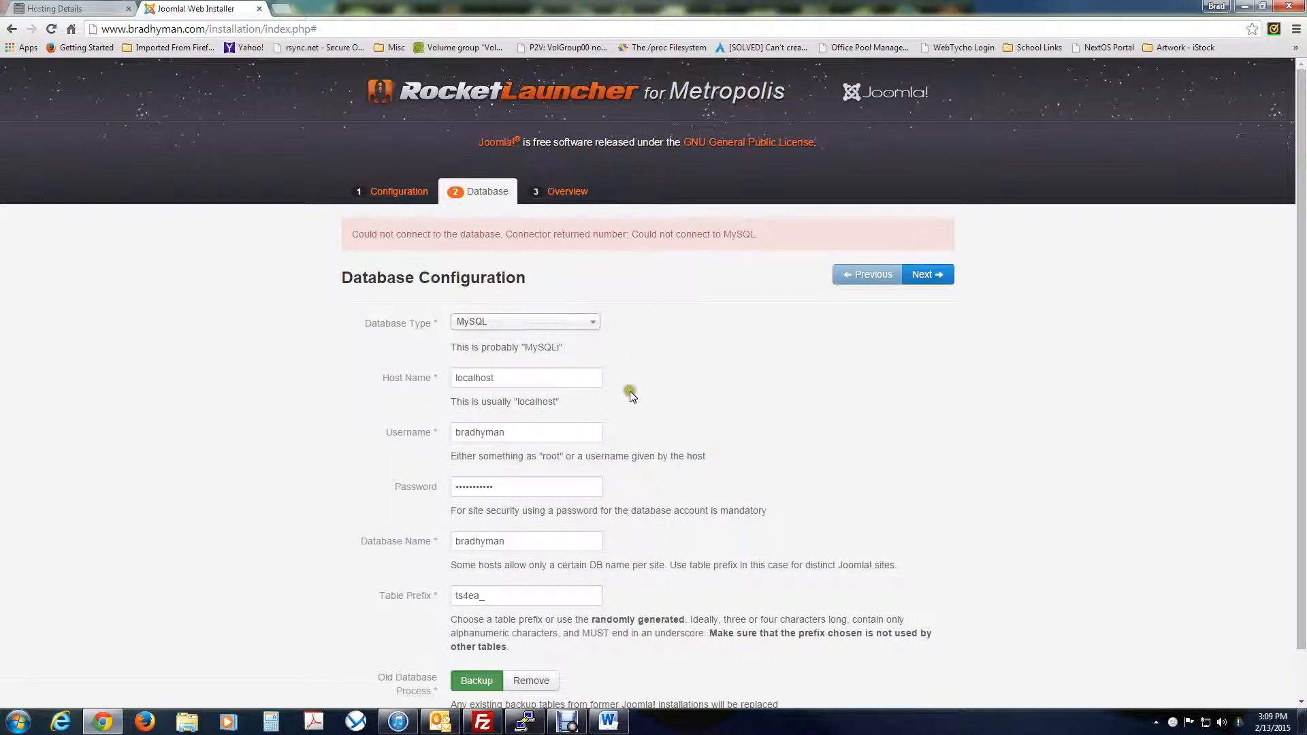
pyautogui.moveTo(402, 251)
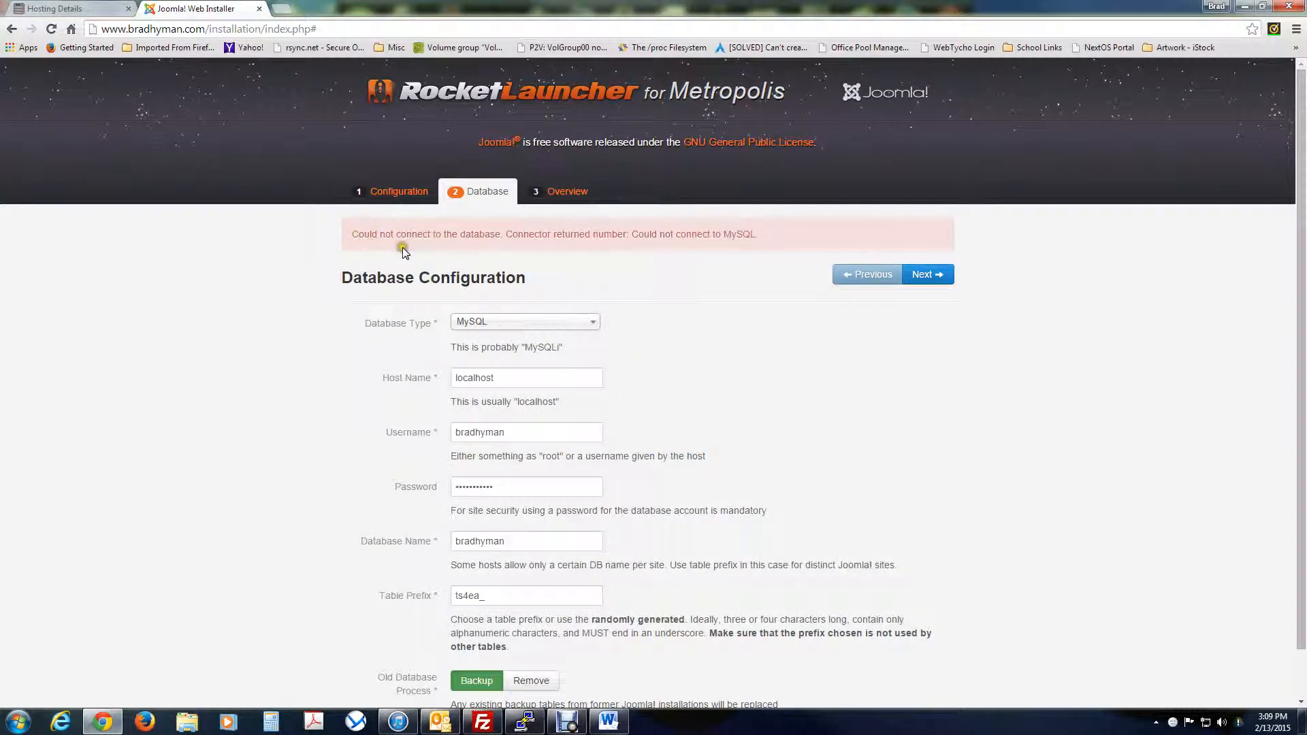
pyautogui.click(63, 8)
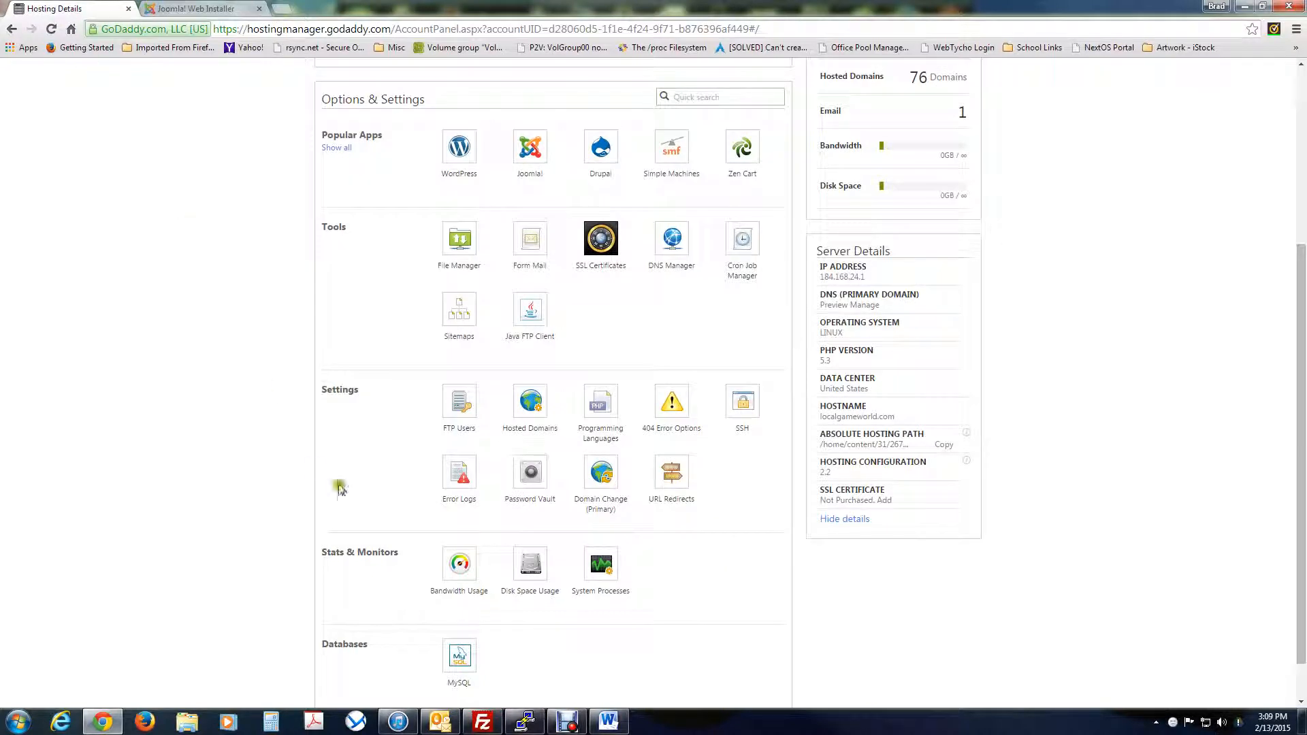
pyautogui.click(458, 653)
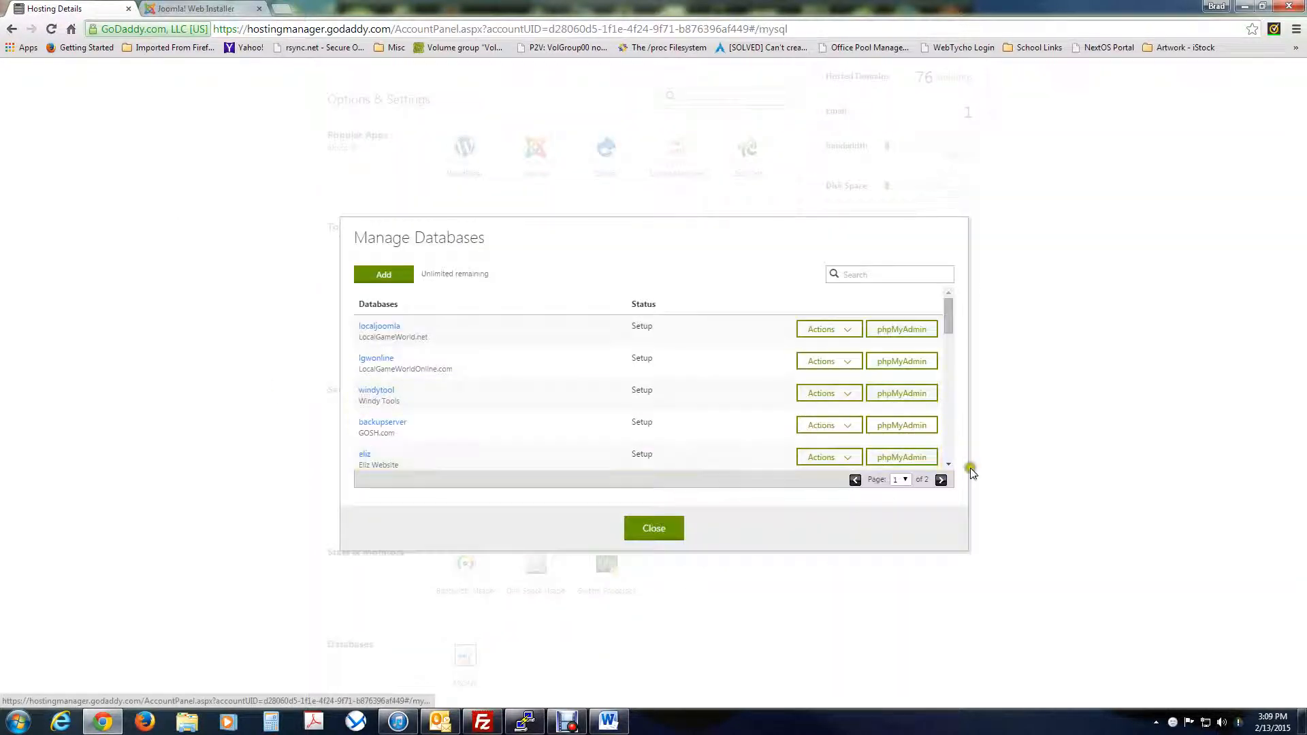
pyautogui.click(940, 479)
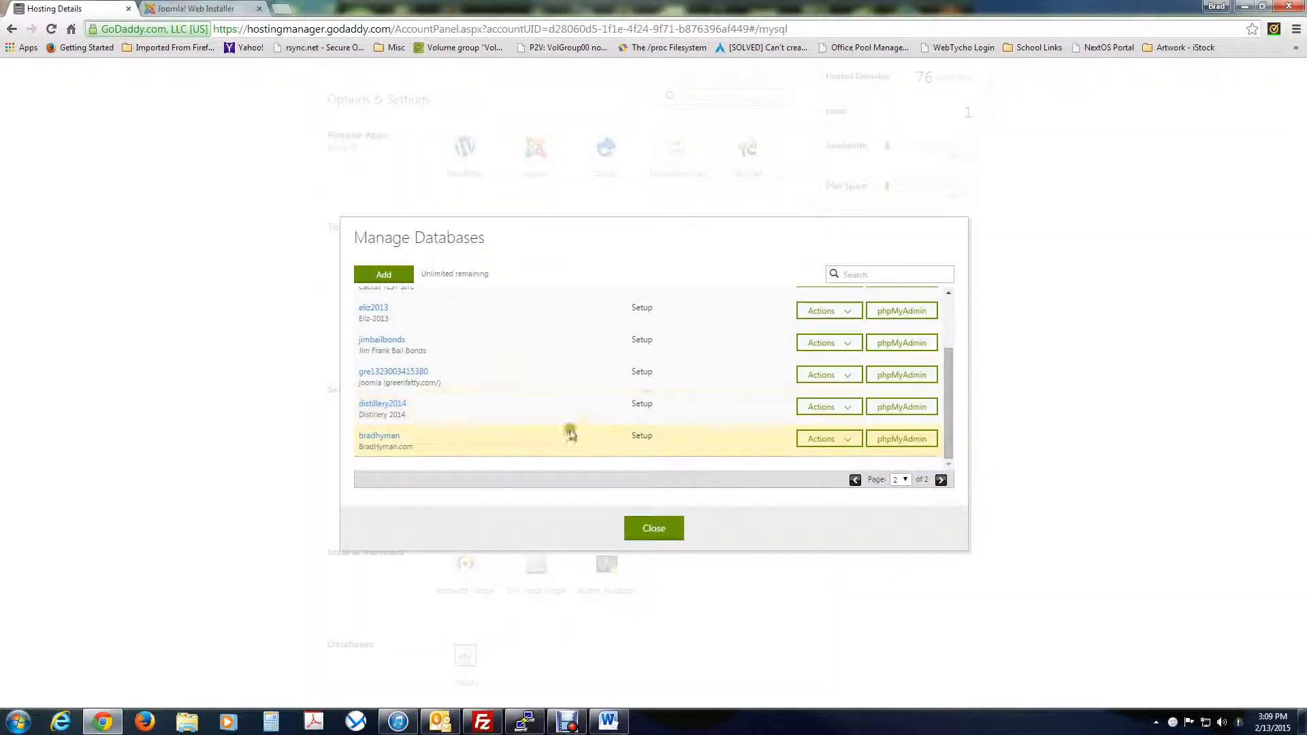
pyautogui.moveTo(390, 457)
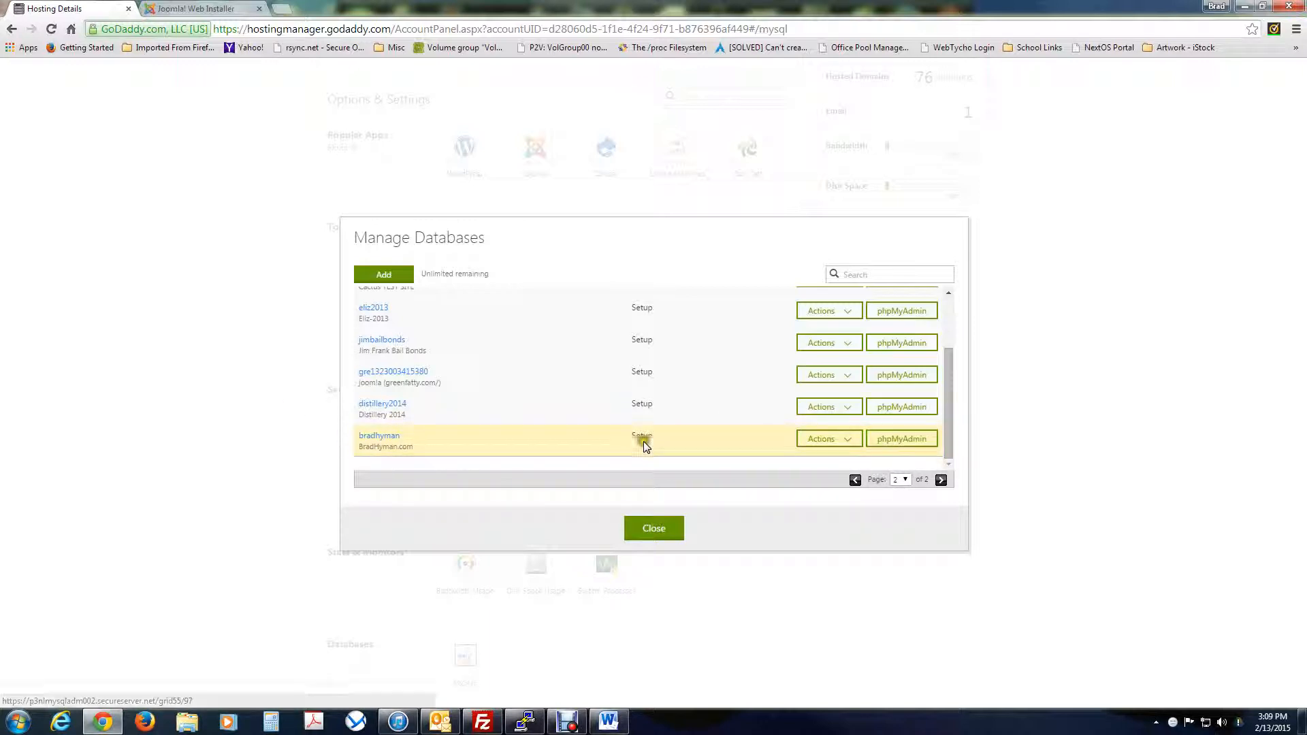
pyautogui.moveTo(899, 438)
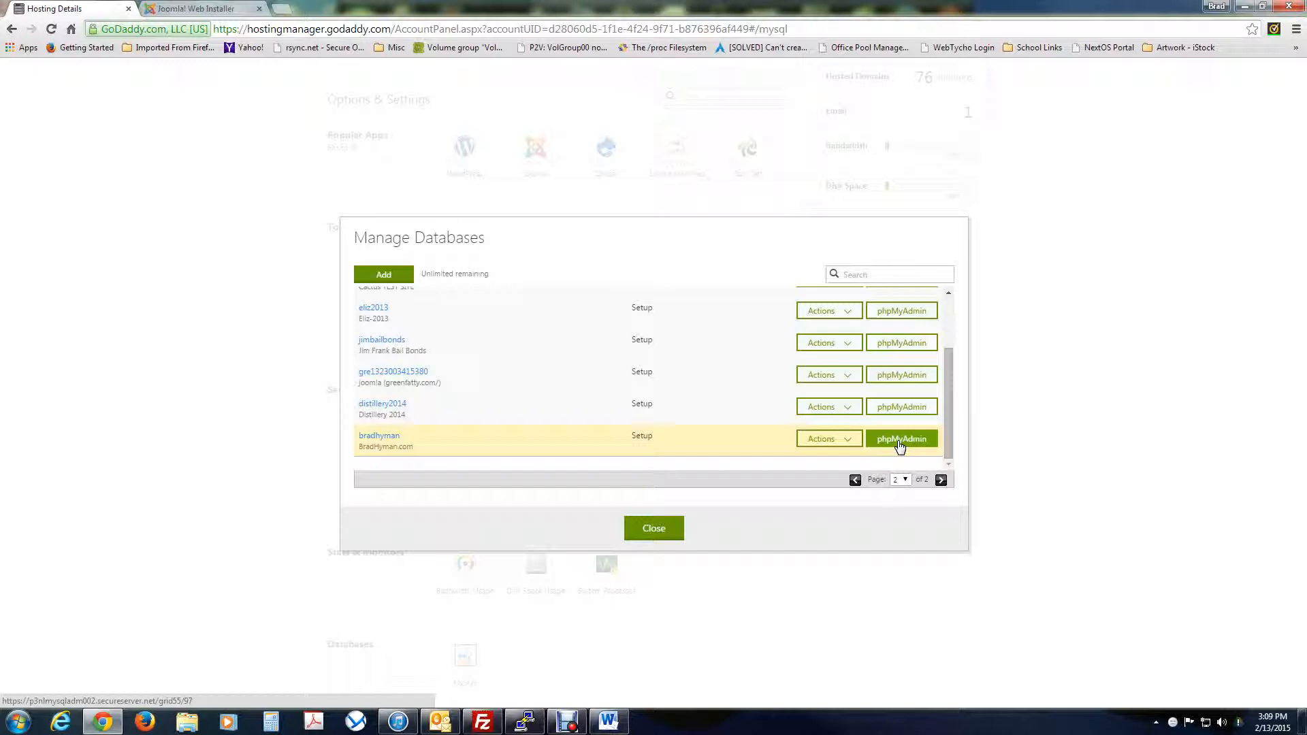
pyautogui.click(901, 438)
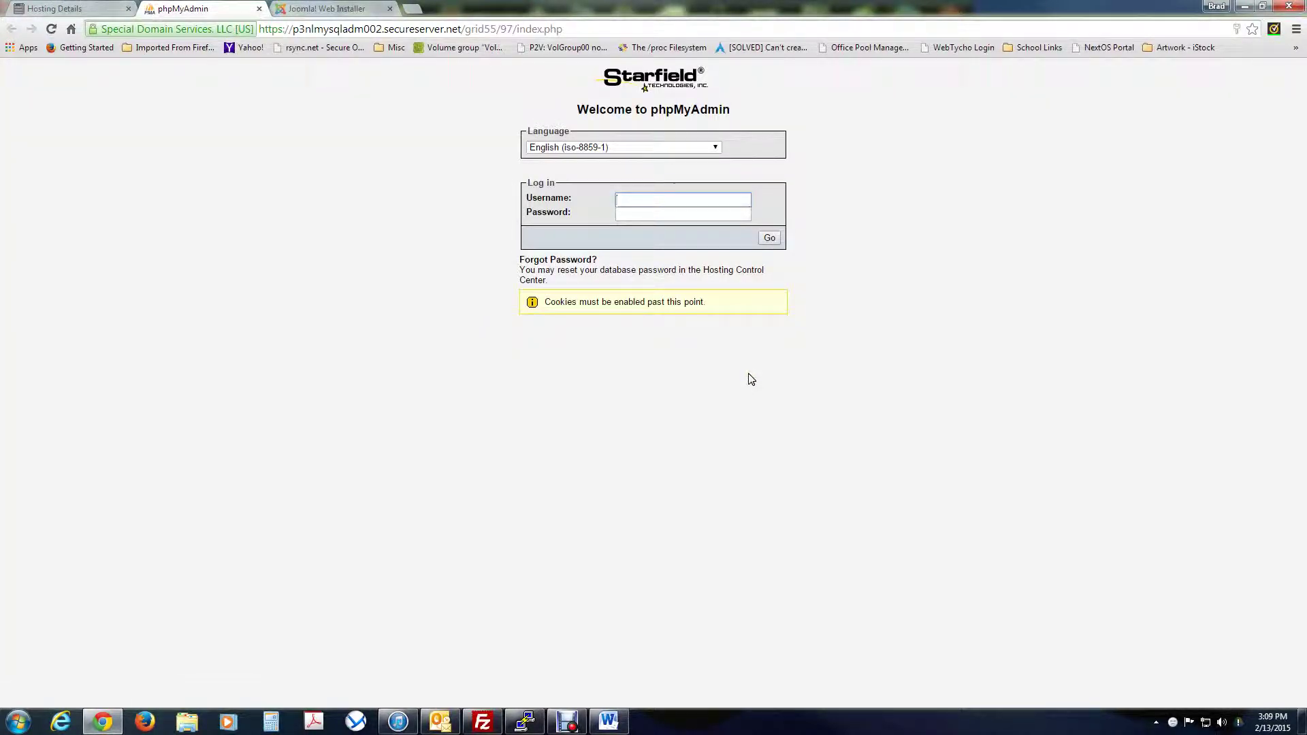
pyautogui.write('bradhyman')
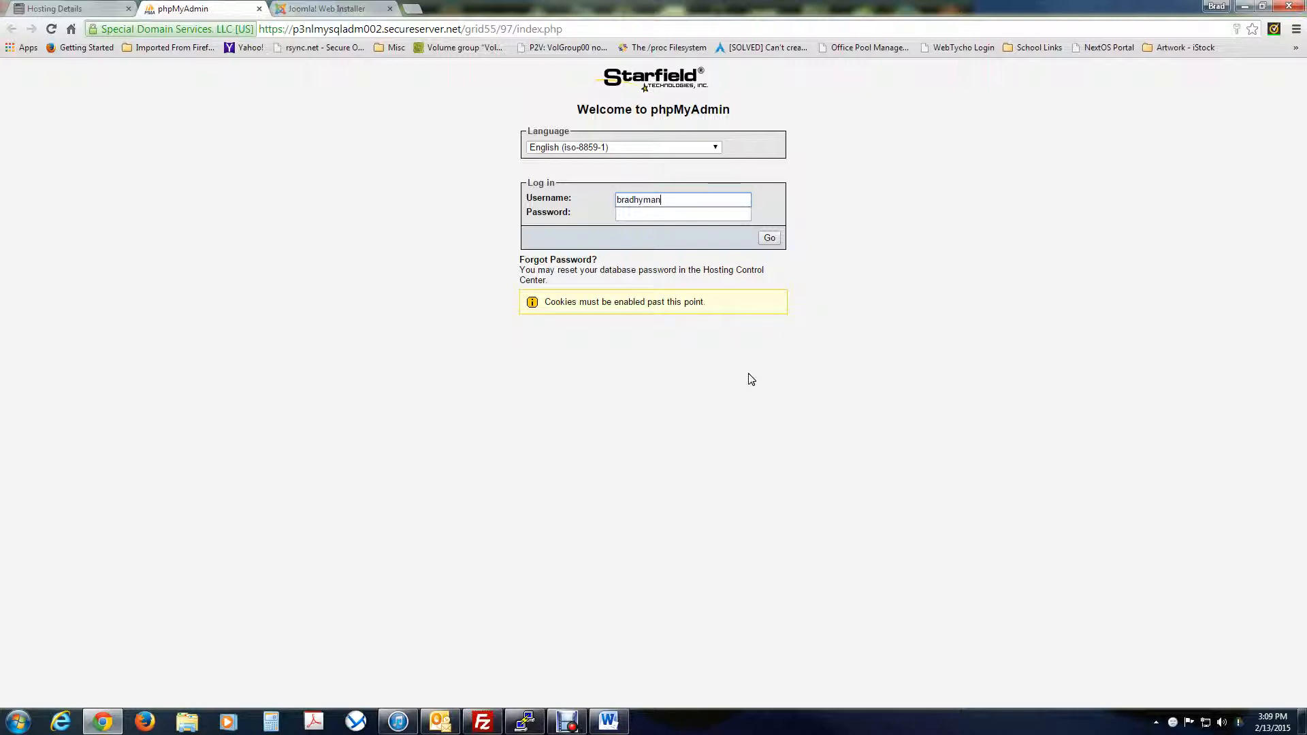
pyautogui.click(682, 213)
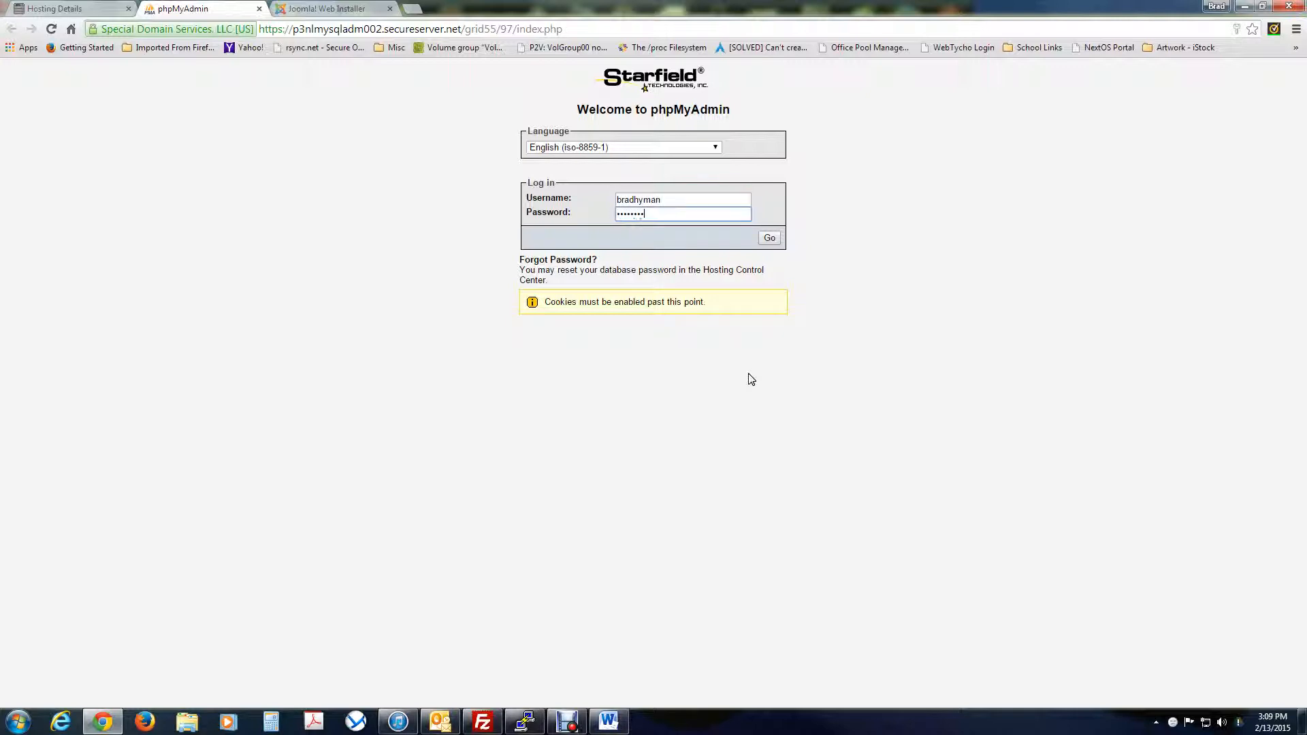
pyautogui.click(768, 238)
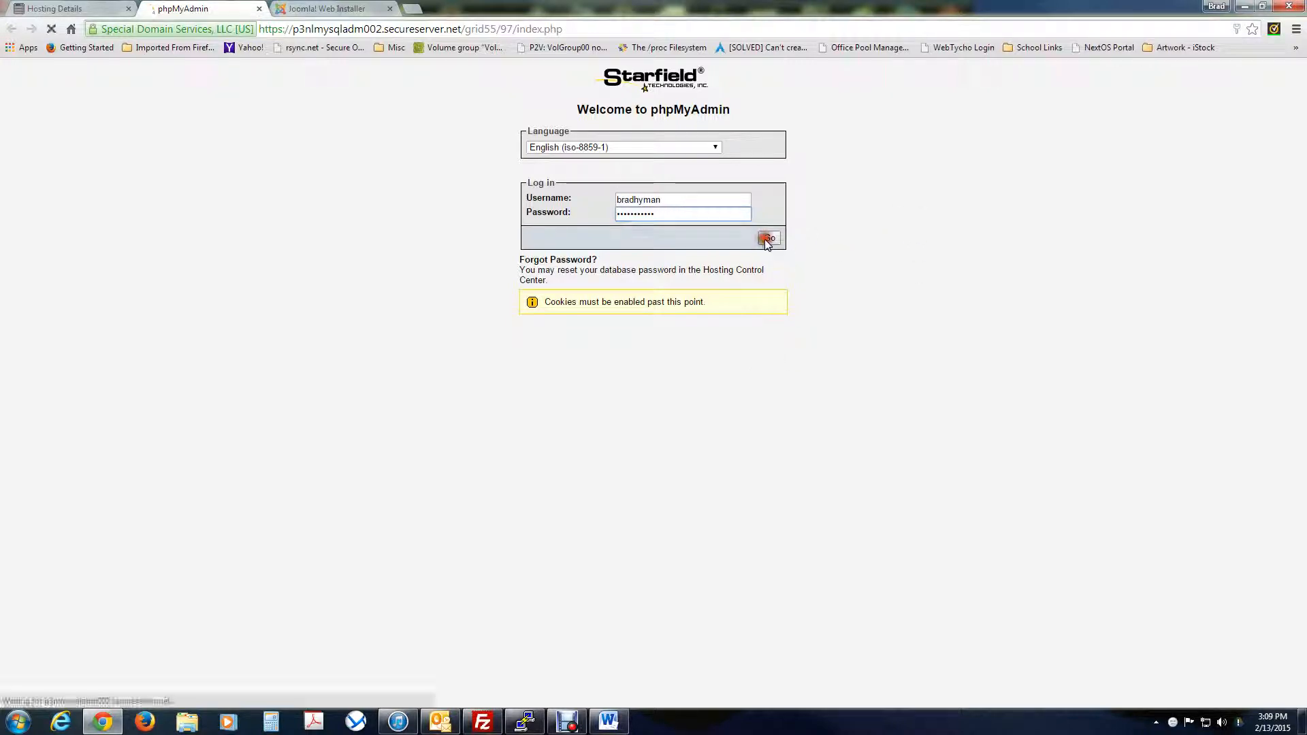
pyautogui.click(767, 238)
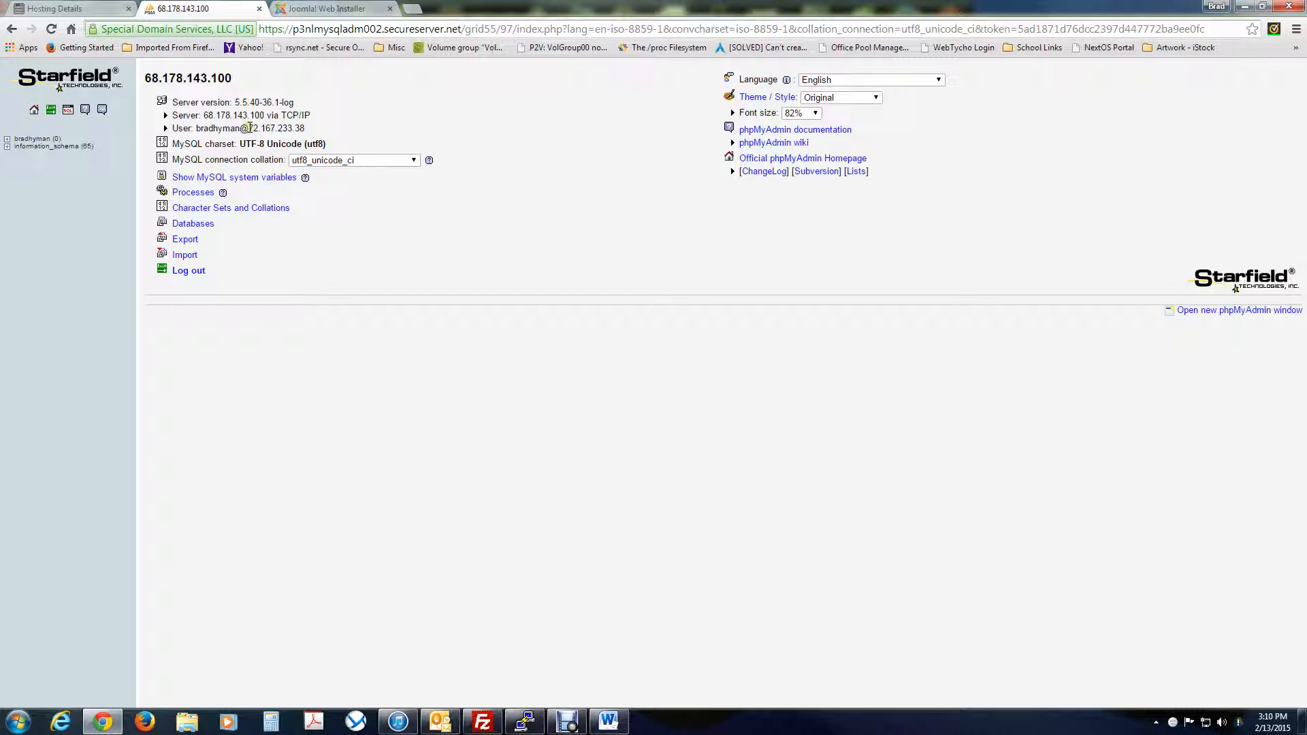
pyautogui.doubleClick(265, 127)
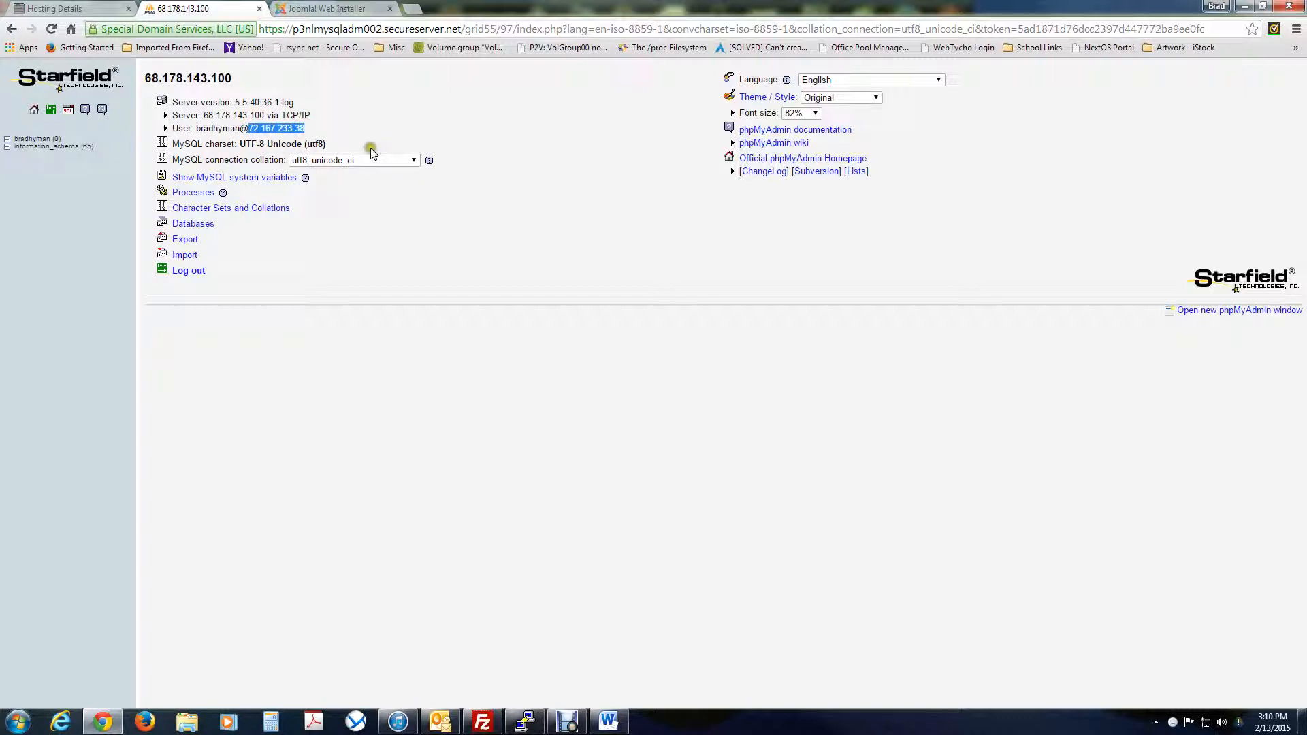
# Put 72.167.233.38 in the Joomla Host Name field, cross-checking against the phpMyAdmin tab.
pyautogui.click(331, 9)
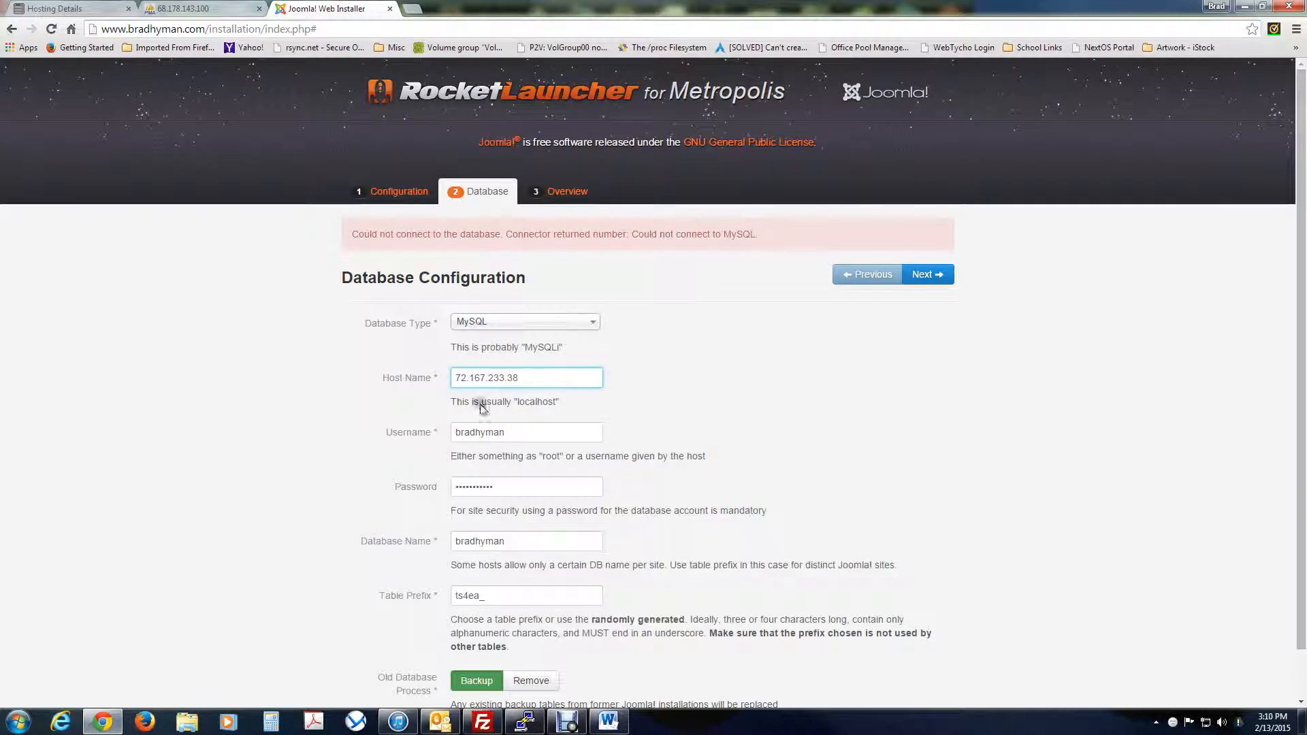
pyautogui.scroll(-3)
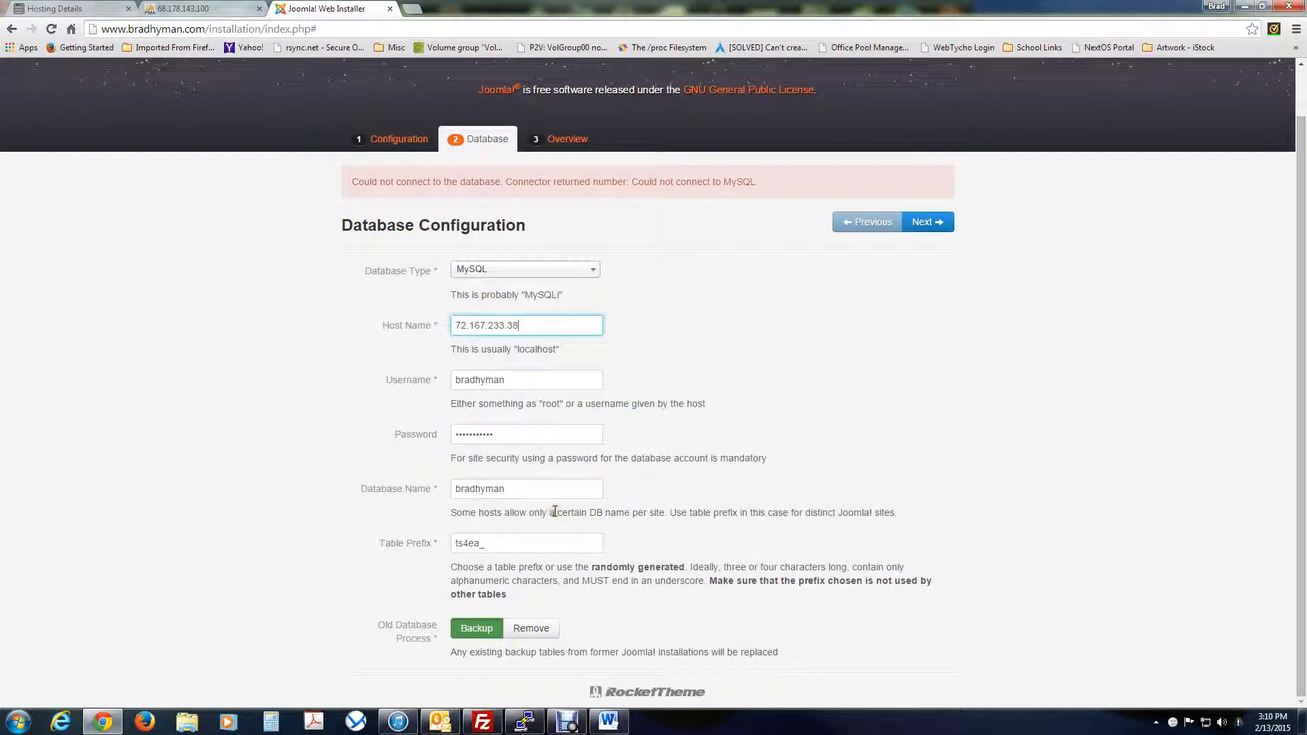
pyautogui.click(192, 8)
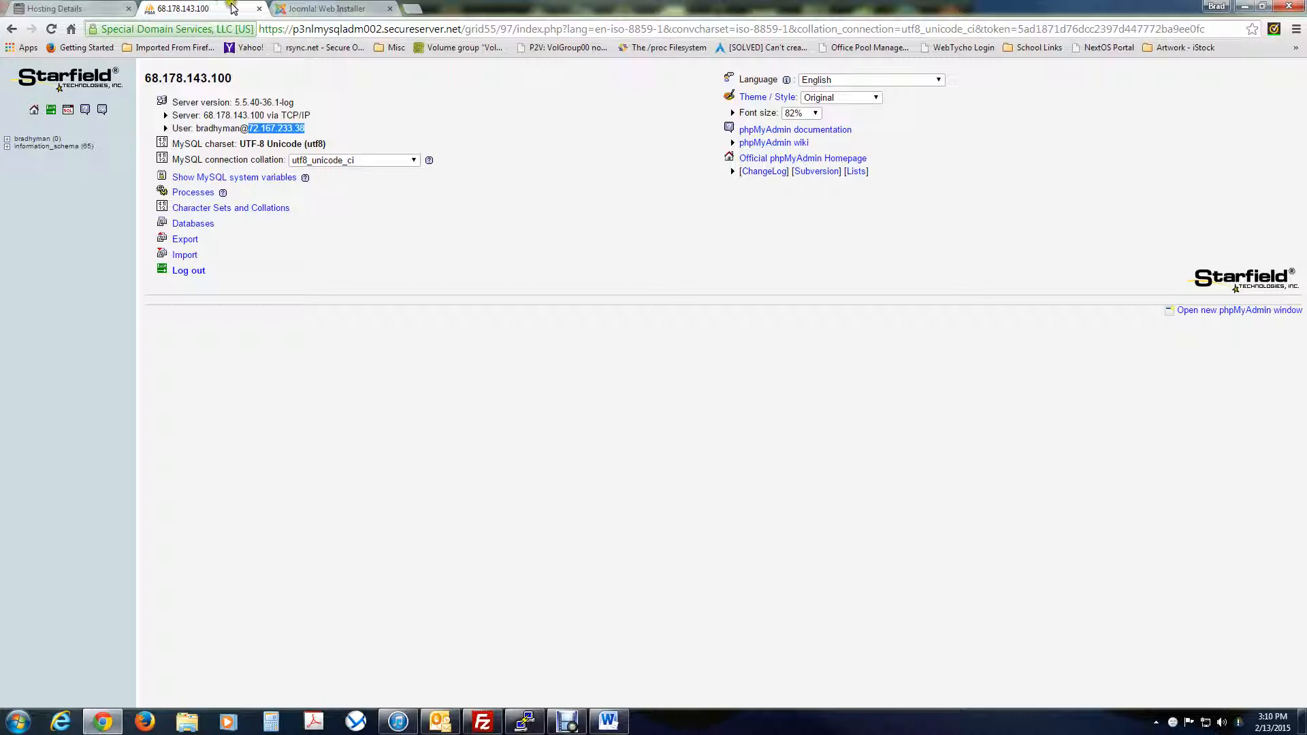
pyautogui.click(331, 8)
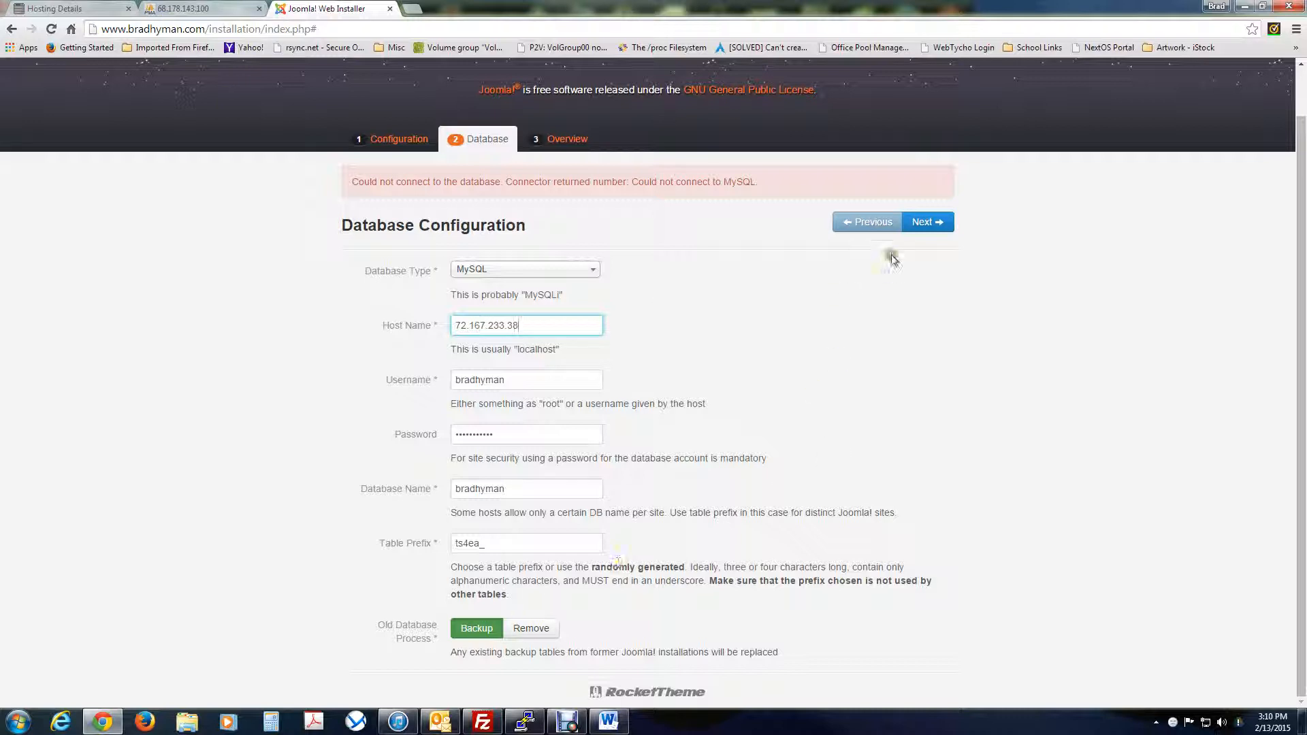
pyautogui.moveTo(909, 271)
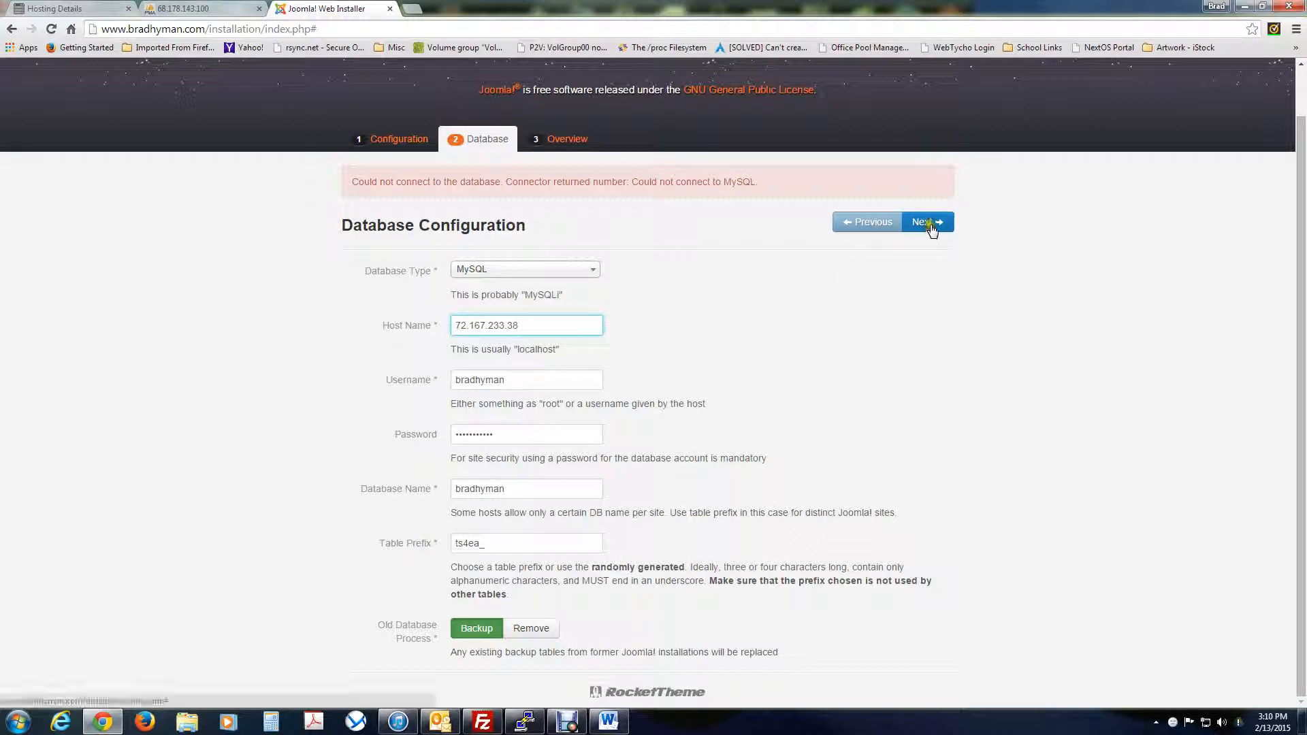
# Resubmit the database settings with host 72.167.233.38, then return to phpMyAdmin.
pyautogui.click(926, 222)
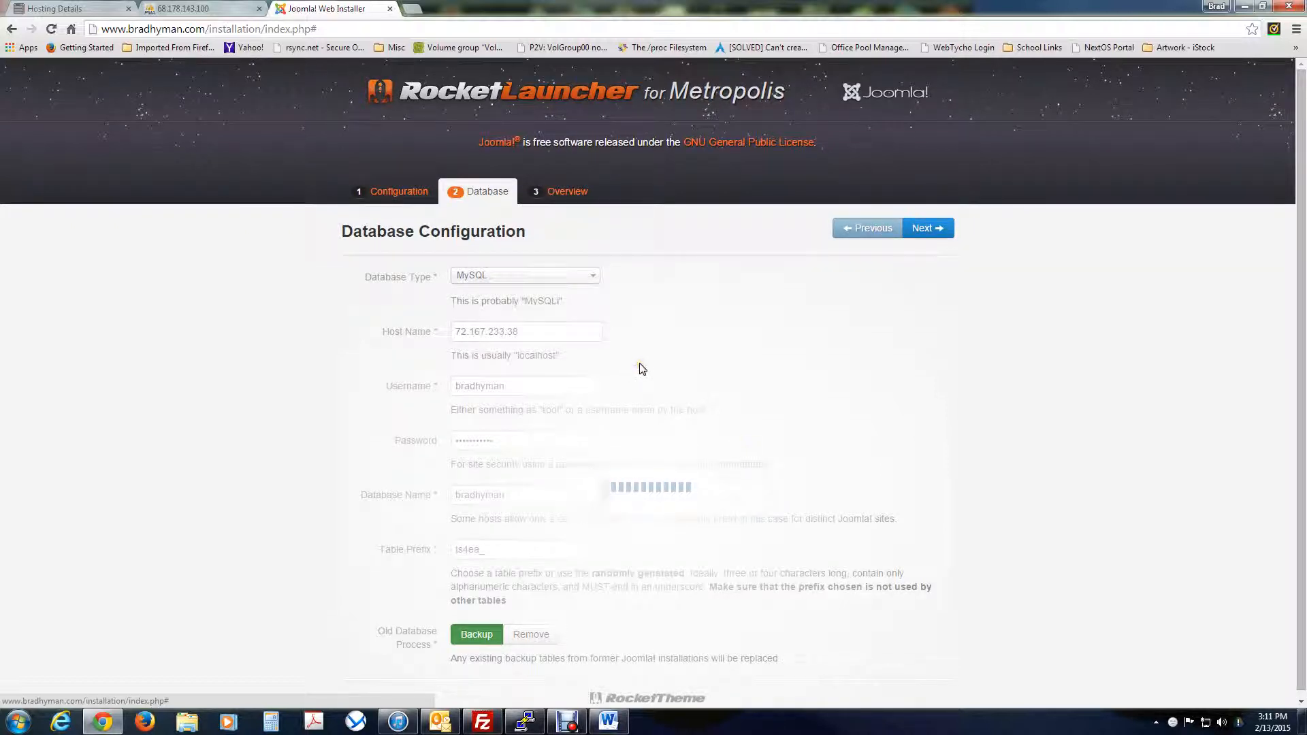
pyautogui.click(200, 9)
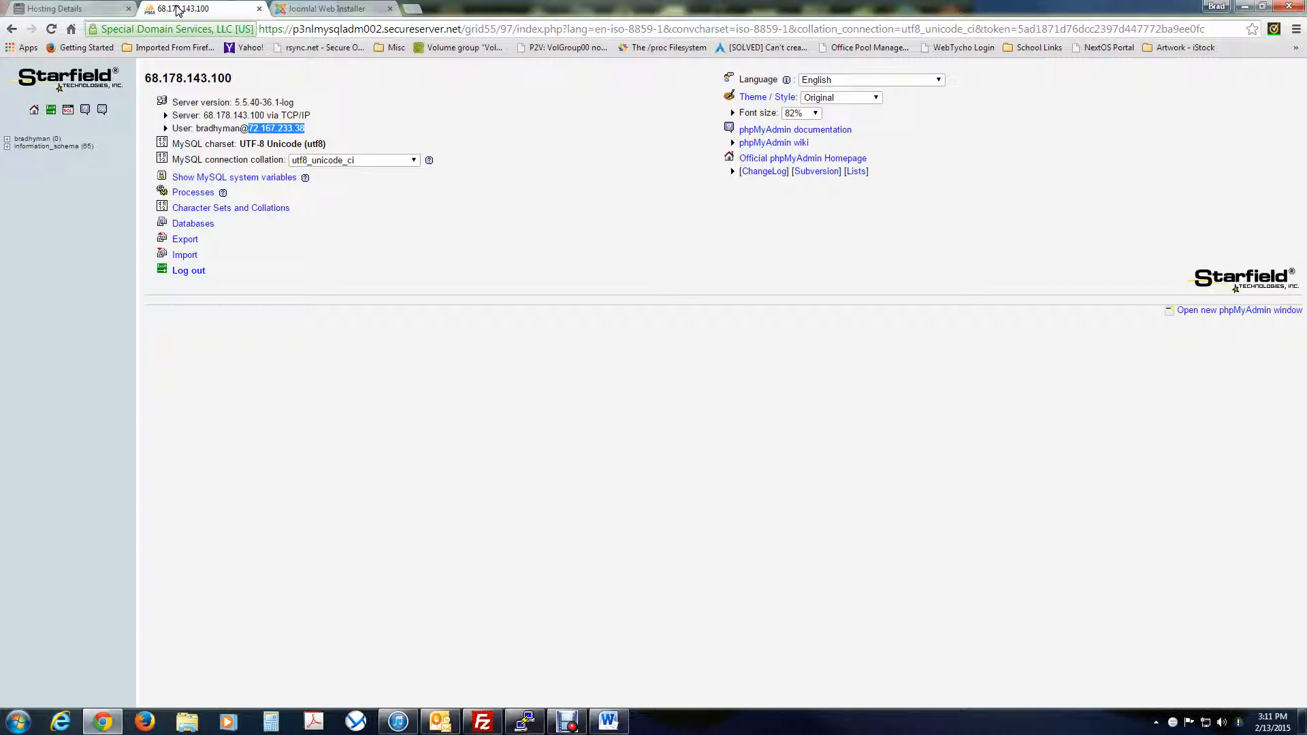
# List phpMyAdmin's databases to confirm bradhyman exists, then return to the Joomla installer.
pyautogui.click(193, 223)
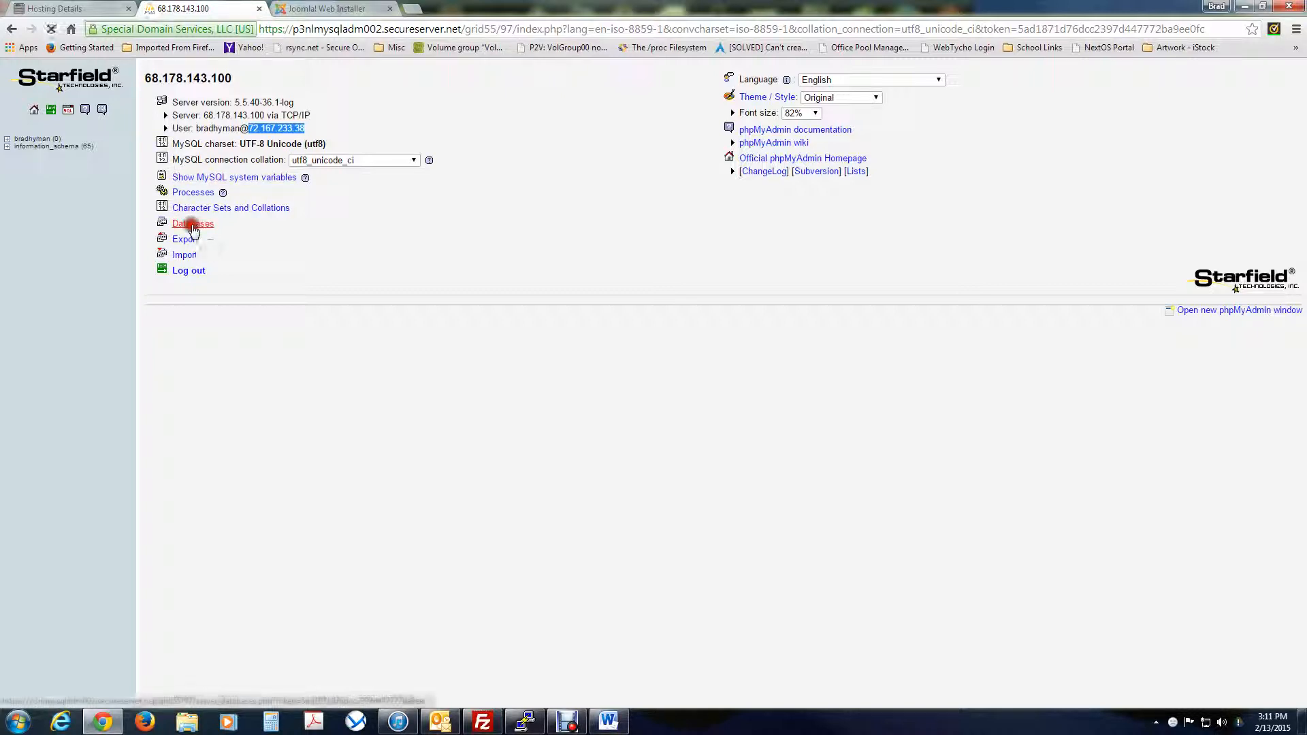
pyautogui.click(192, 223)
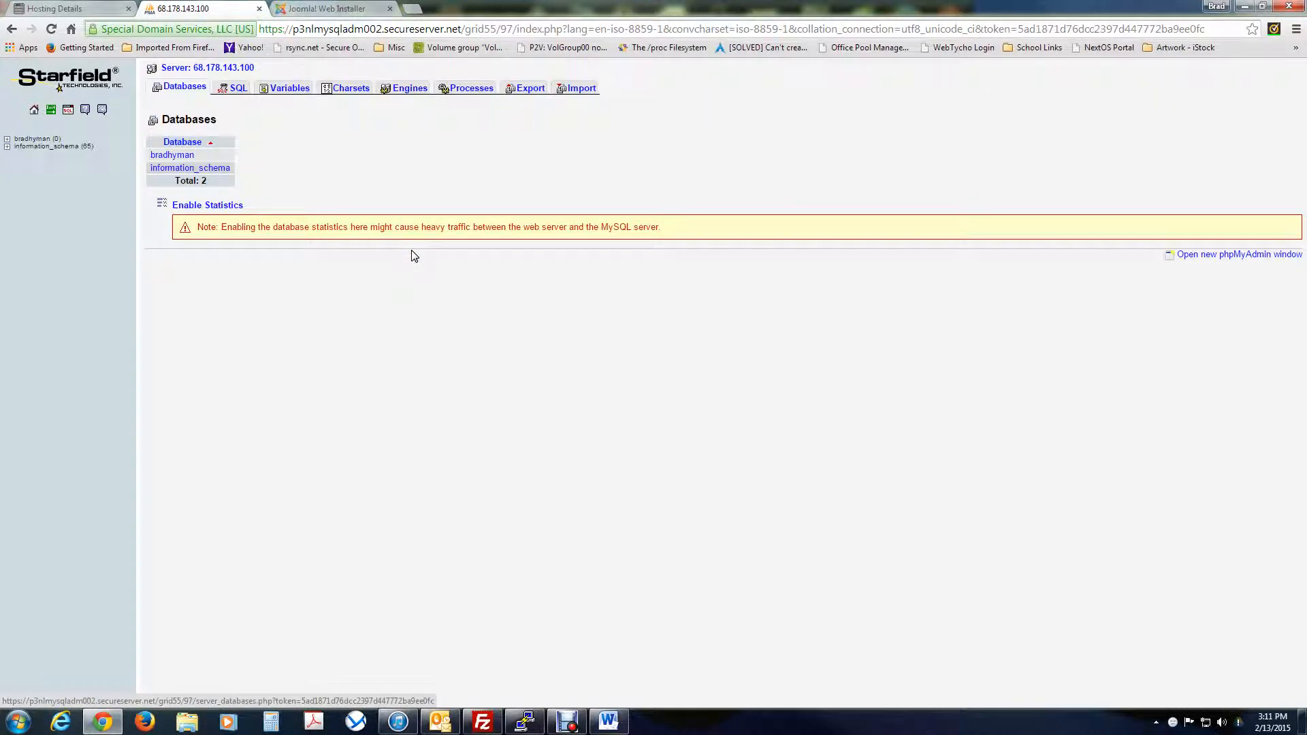
pyautogui.click(332, 9)
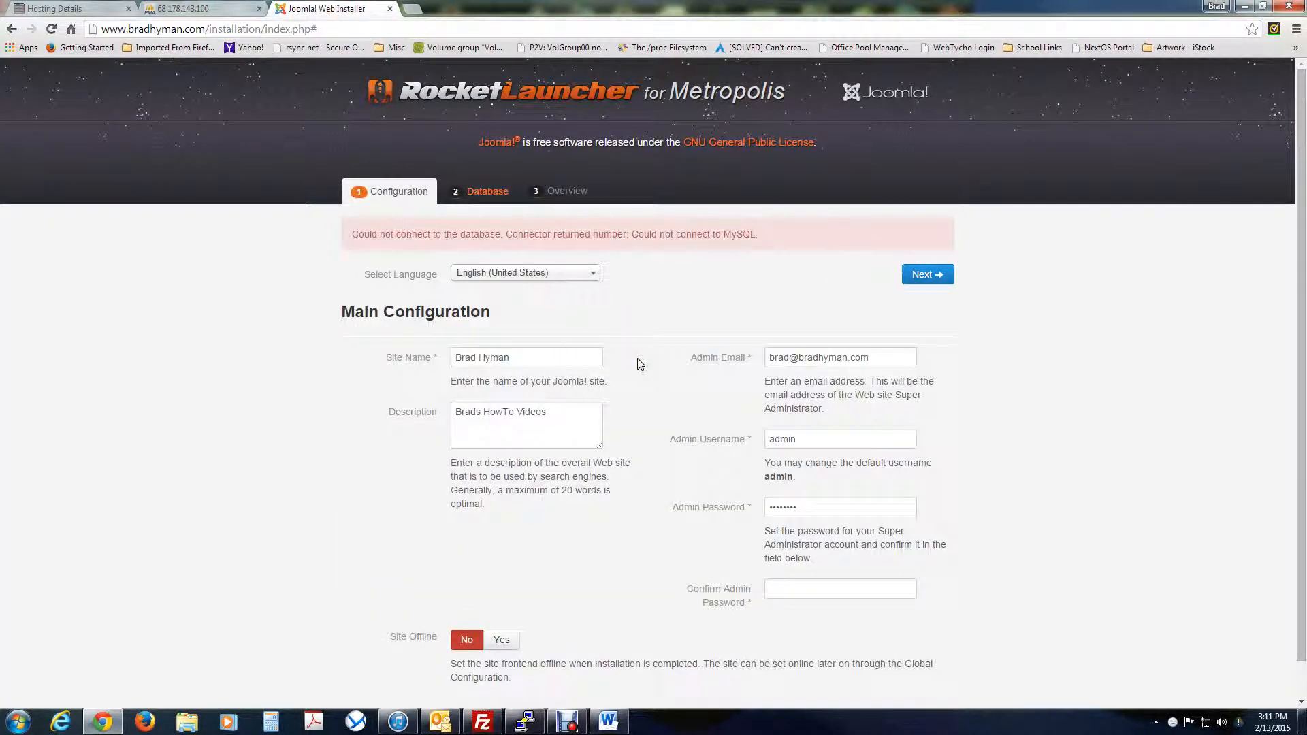
pyautogui.moveTo(654, 312)
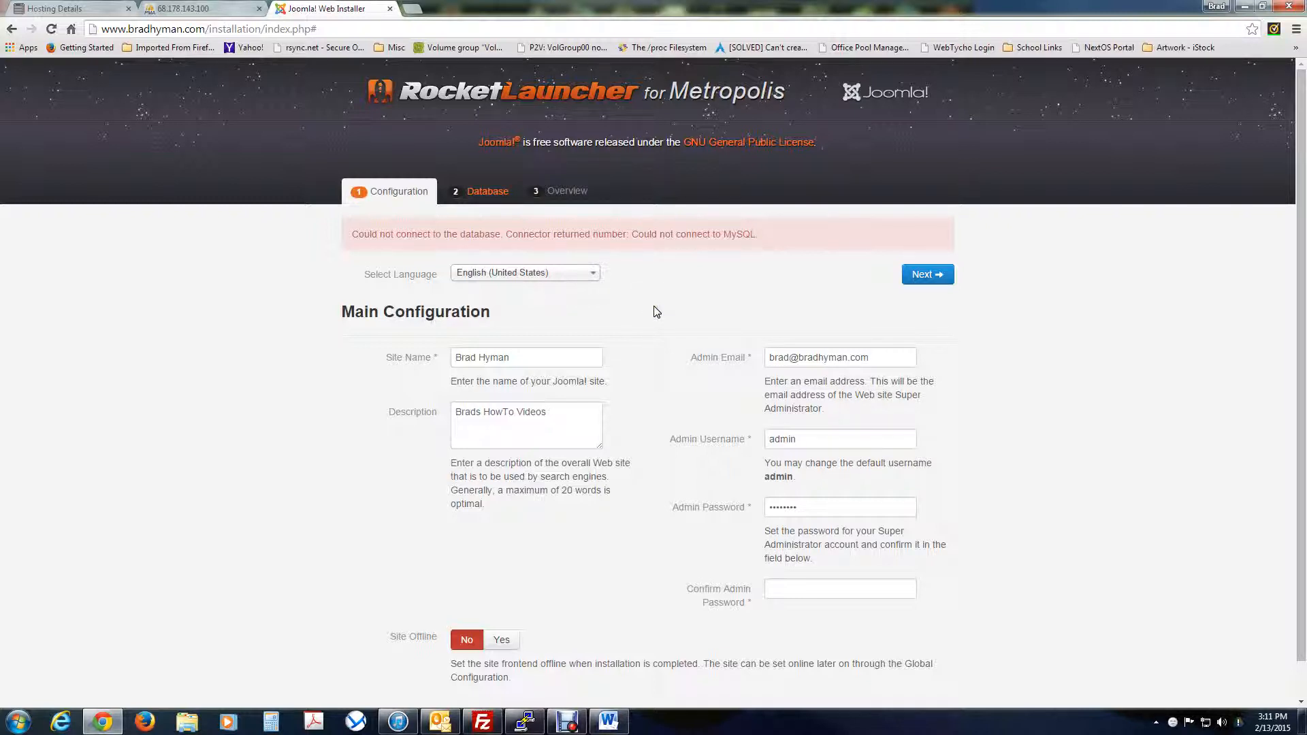
# Re-enter the Confirm Admin Password and continue to Database Configuration.
pyautogui.scroll(-3)
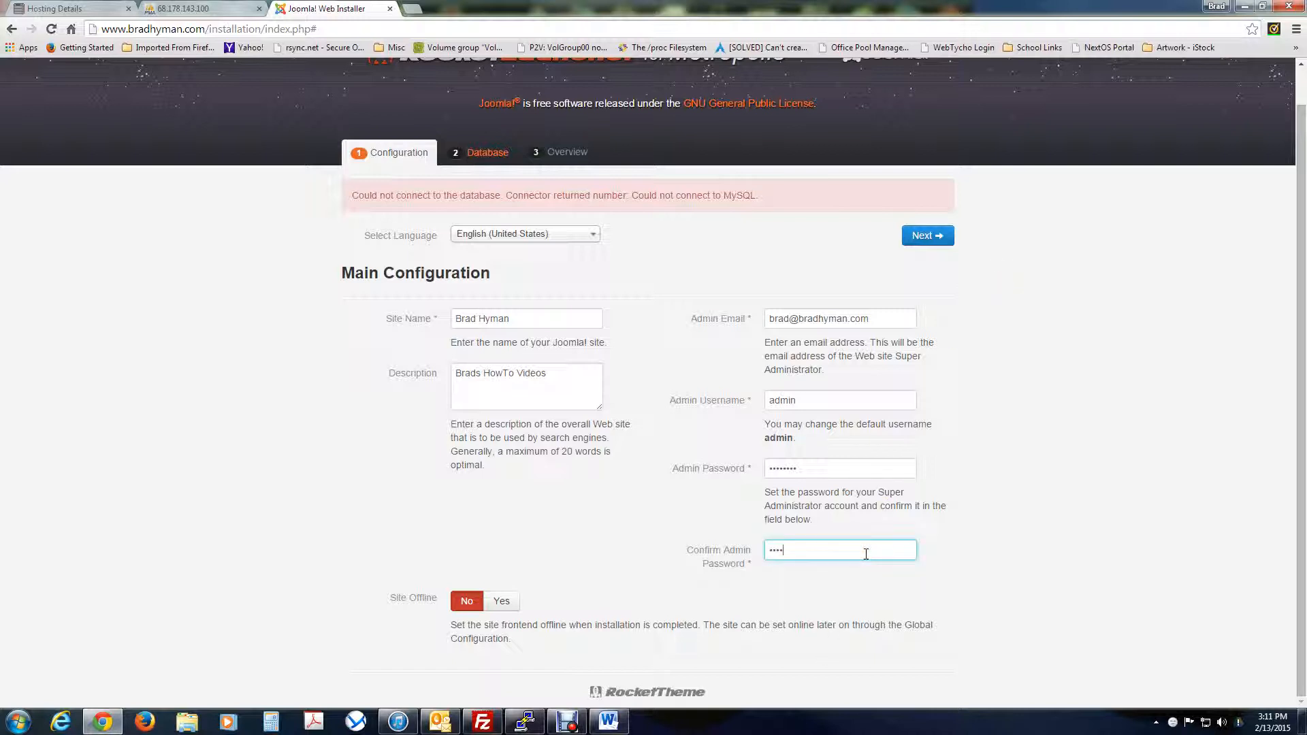
pyautogui.write('••••')
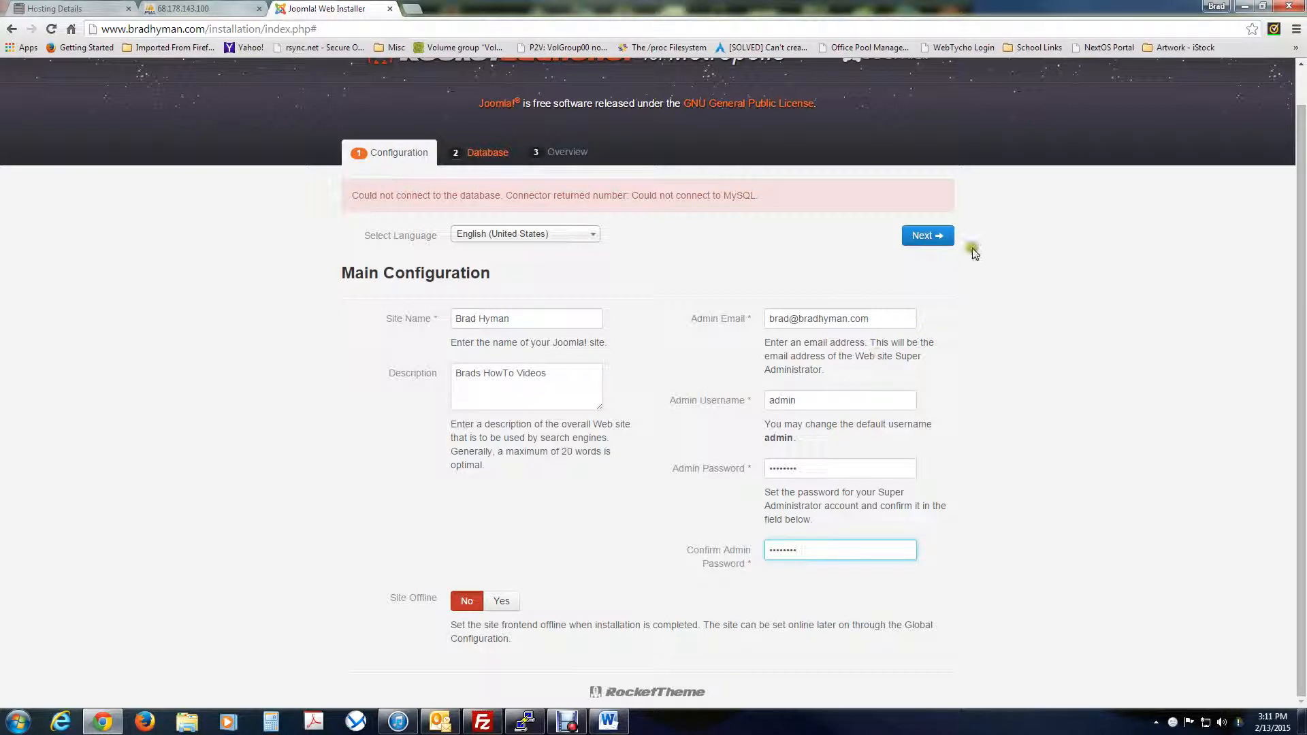
pyautogui.click(926, 235)
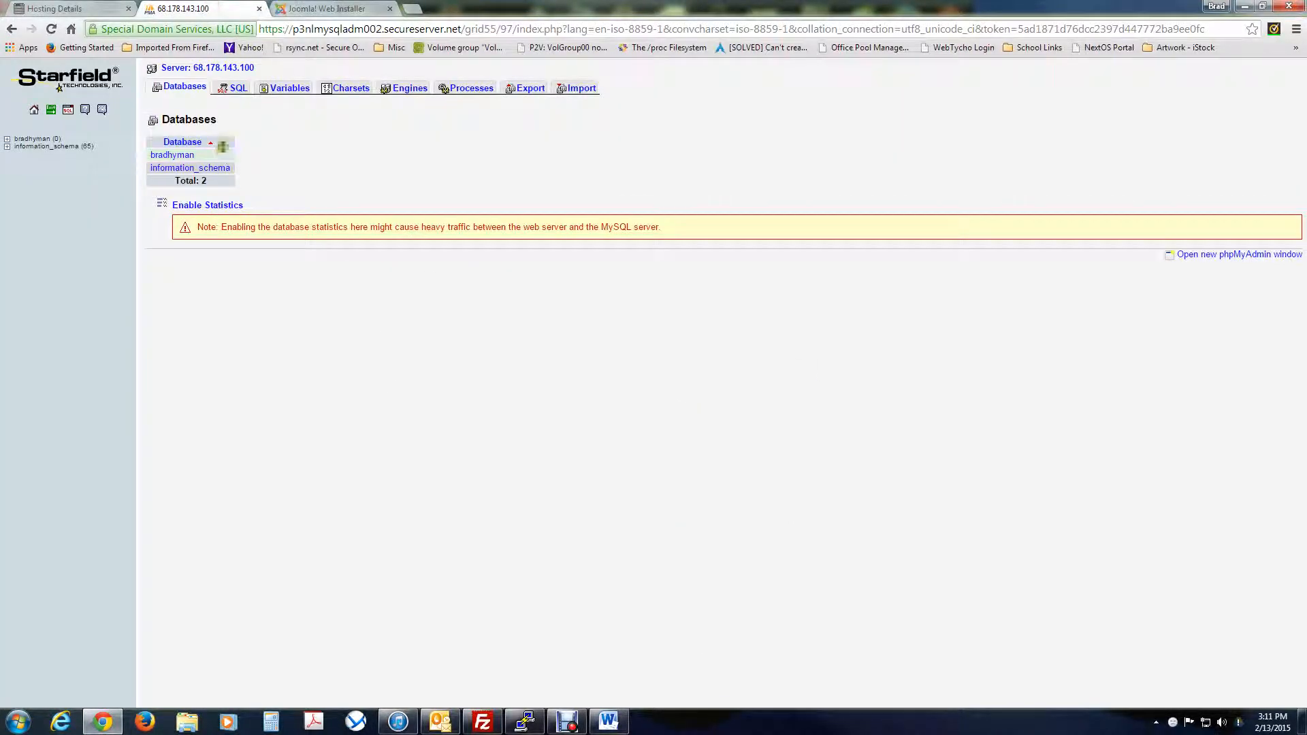
pyautogui.moveTo(54, 92)
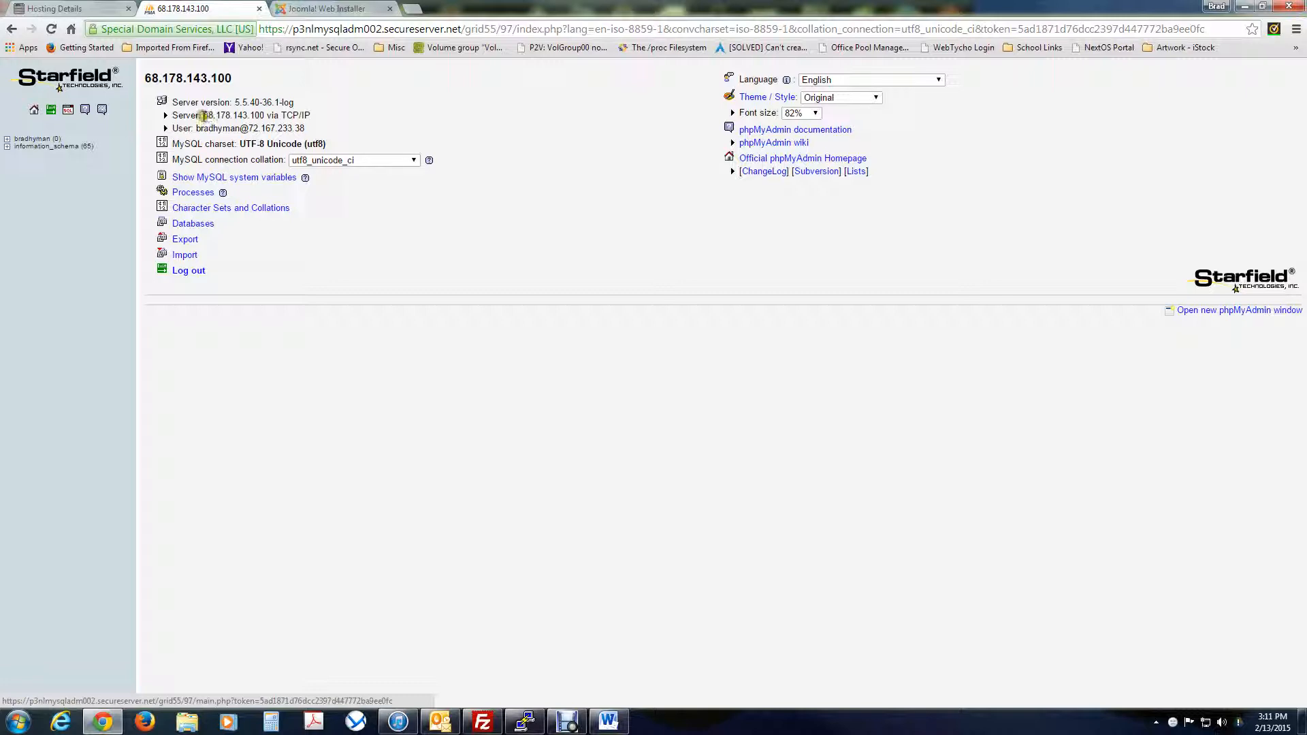
# Copy the server address 68.178.143.100 from phpMyAdmin and return to the installer.
pyautogui.doubleClick(215, 115)
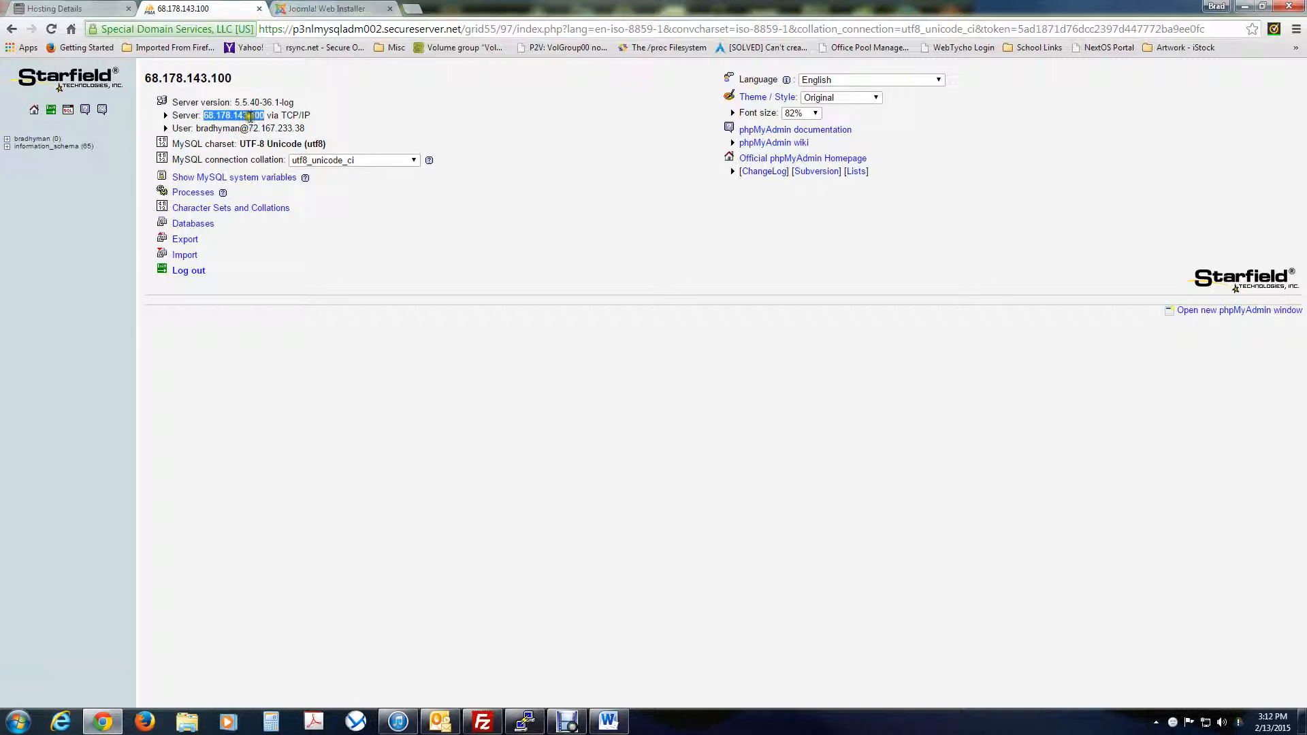
pyautogui.click(327, 8)
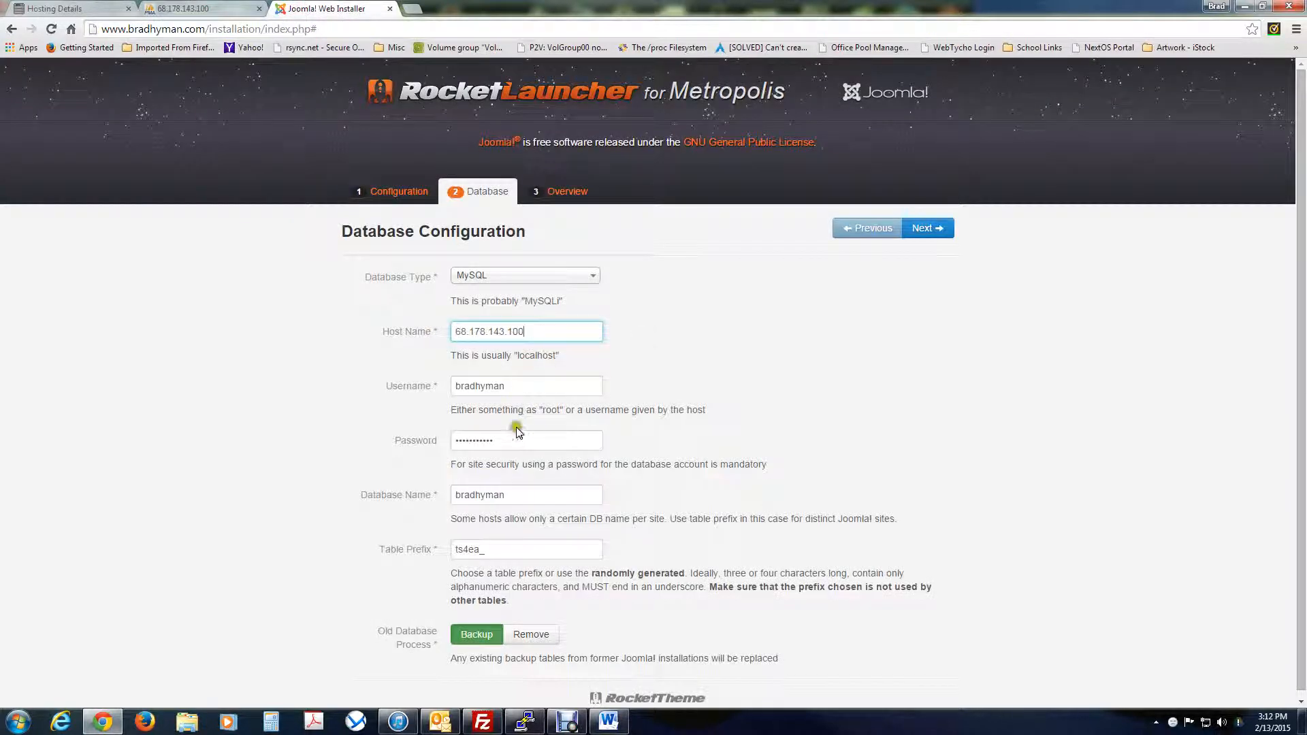
pyautogui.moveTo(500, 496)
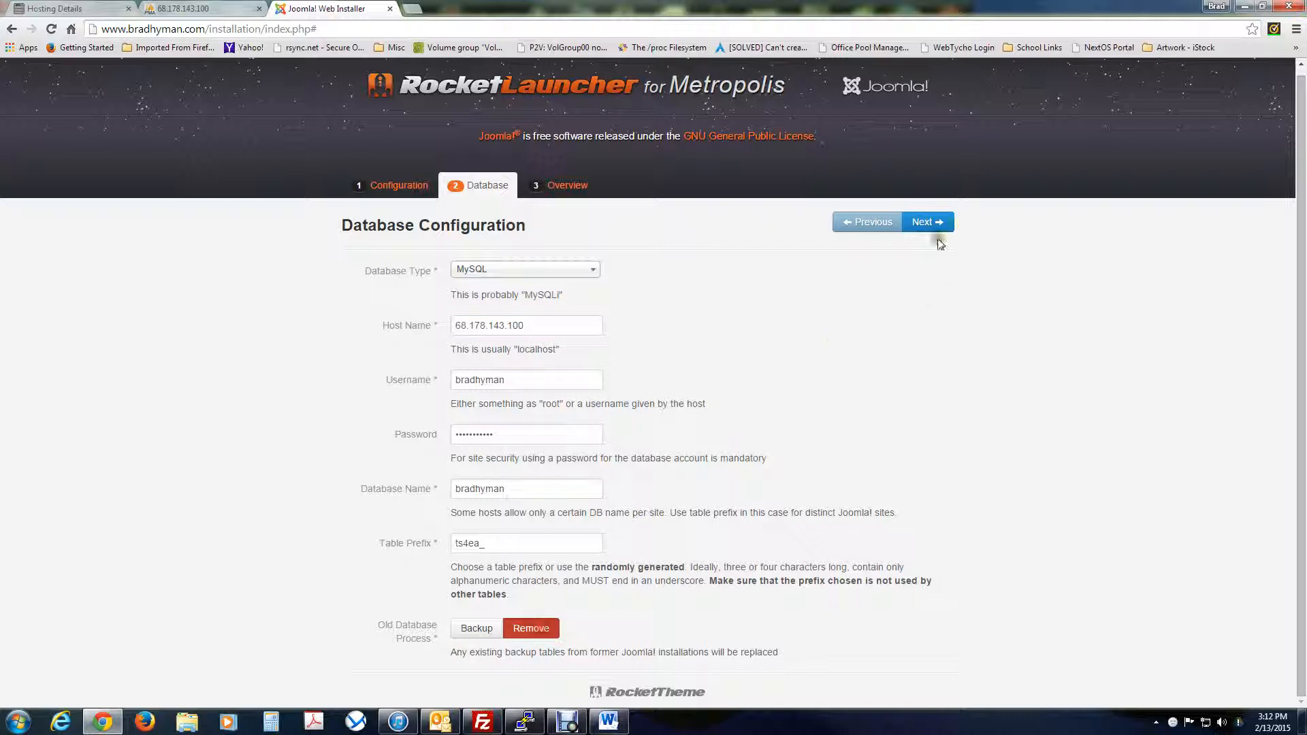
# Submit host 68.178.143.100 with old tables removed to reach the Overview step.
pyautogui.click(925, 222)
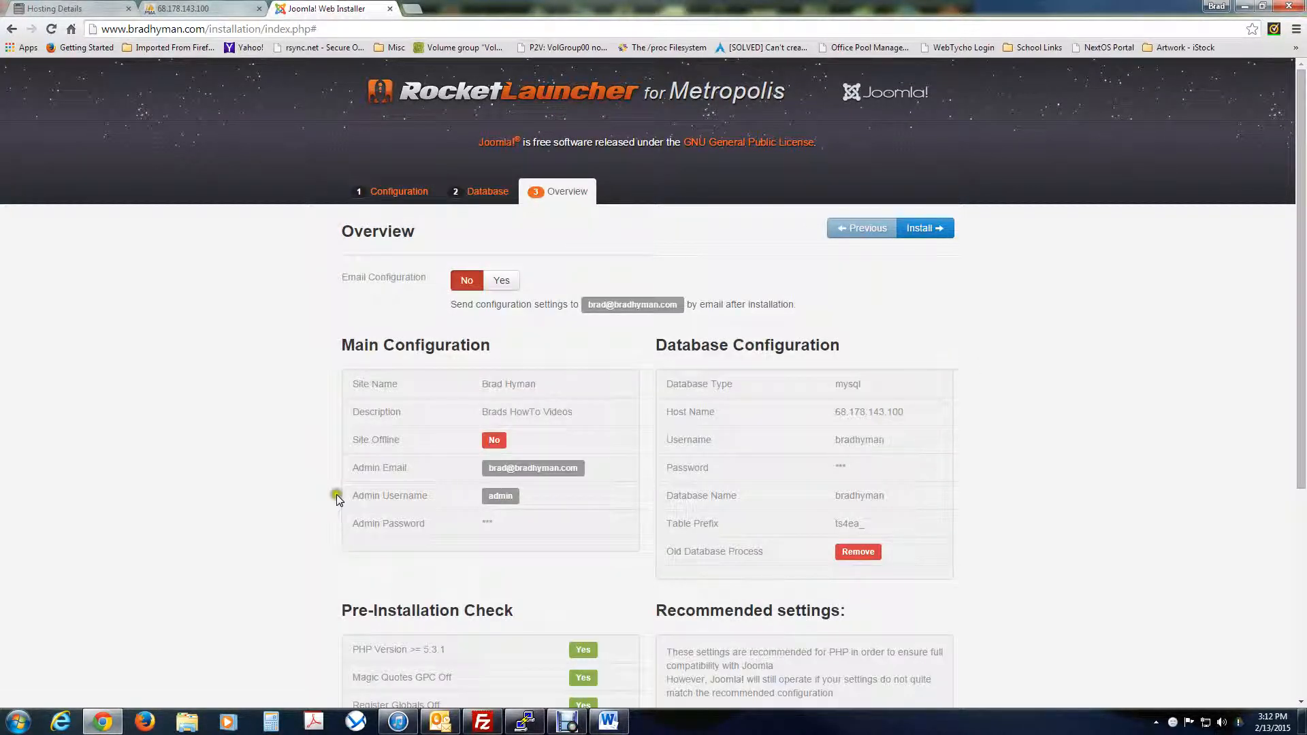
pyautogui.moveTo(385, 279)
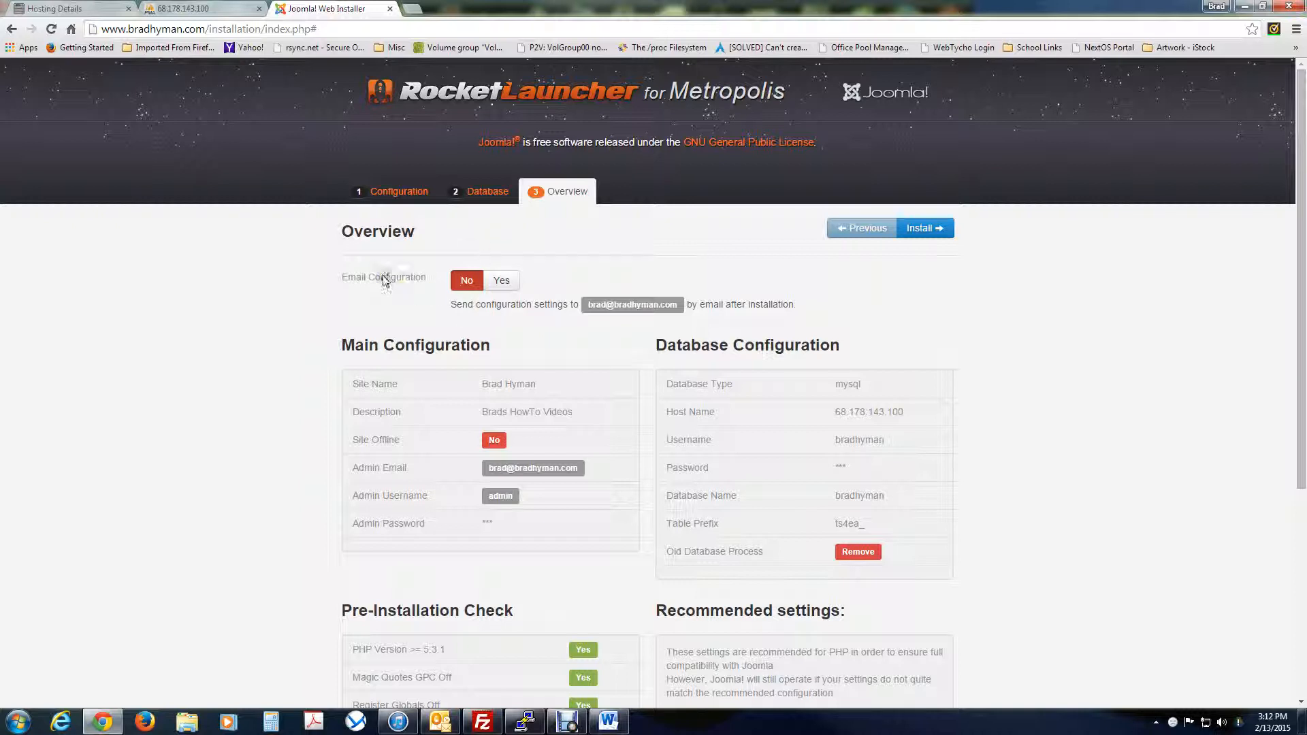
pyautogui.moveTo(502, 280)
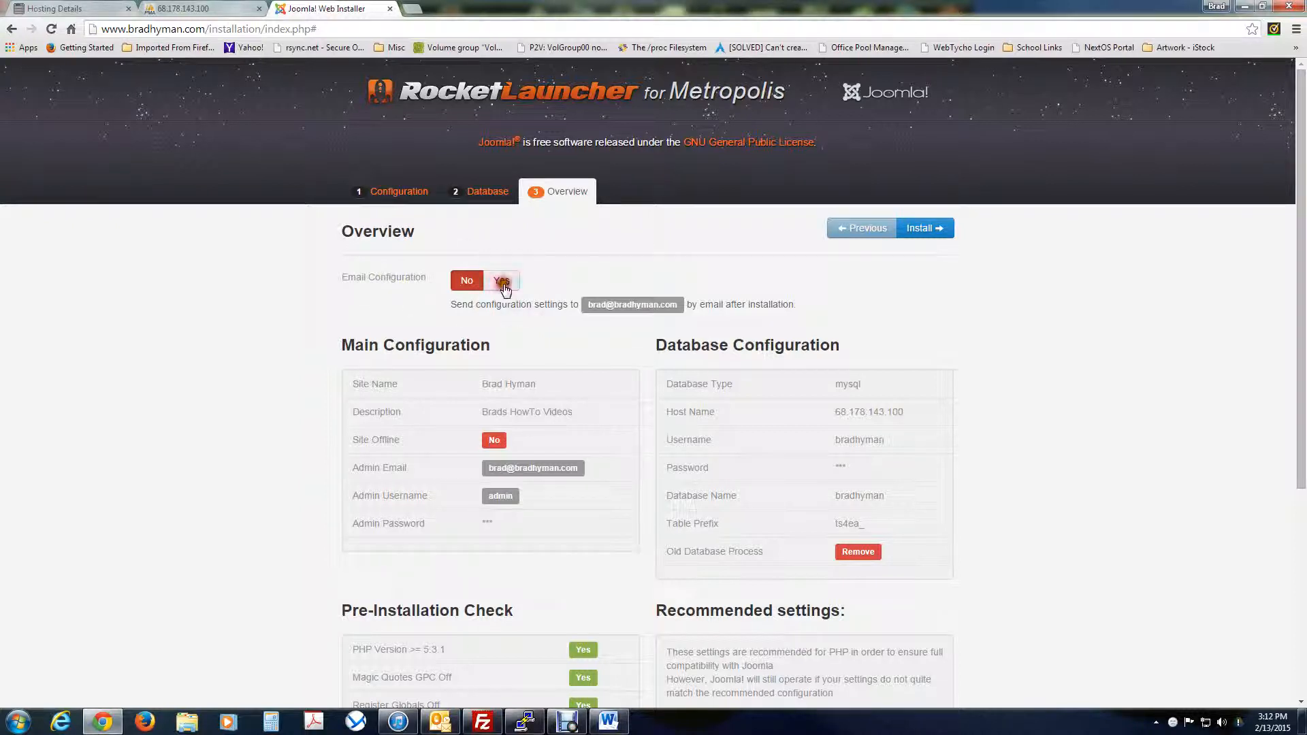
# Choose Yes for Email Configuration and review the Overview's summary and pre-installation checks.
pyautogui.click(501, 279)
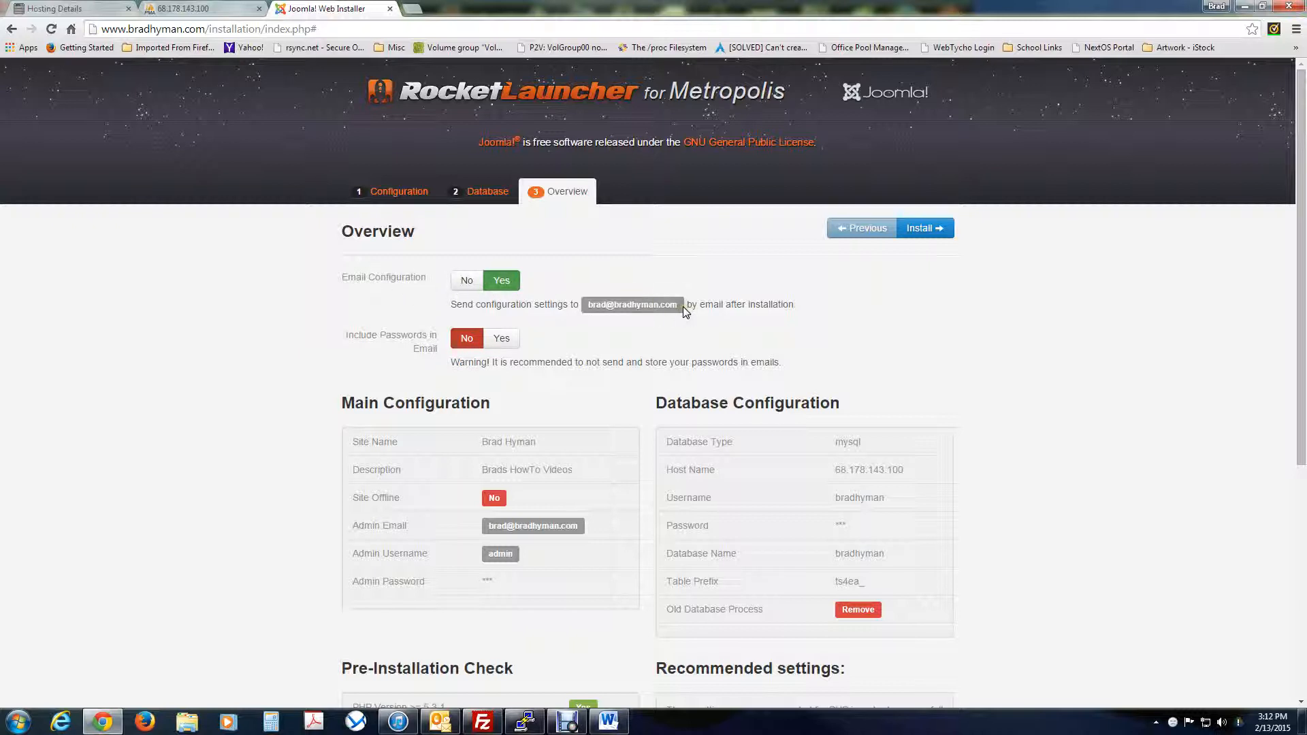
pyautogui.moveTo(767, 345)
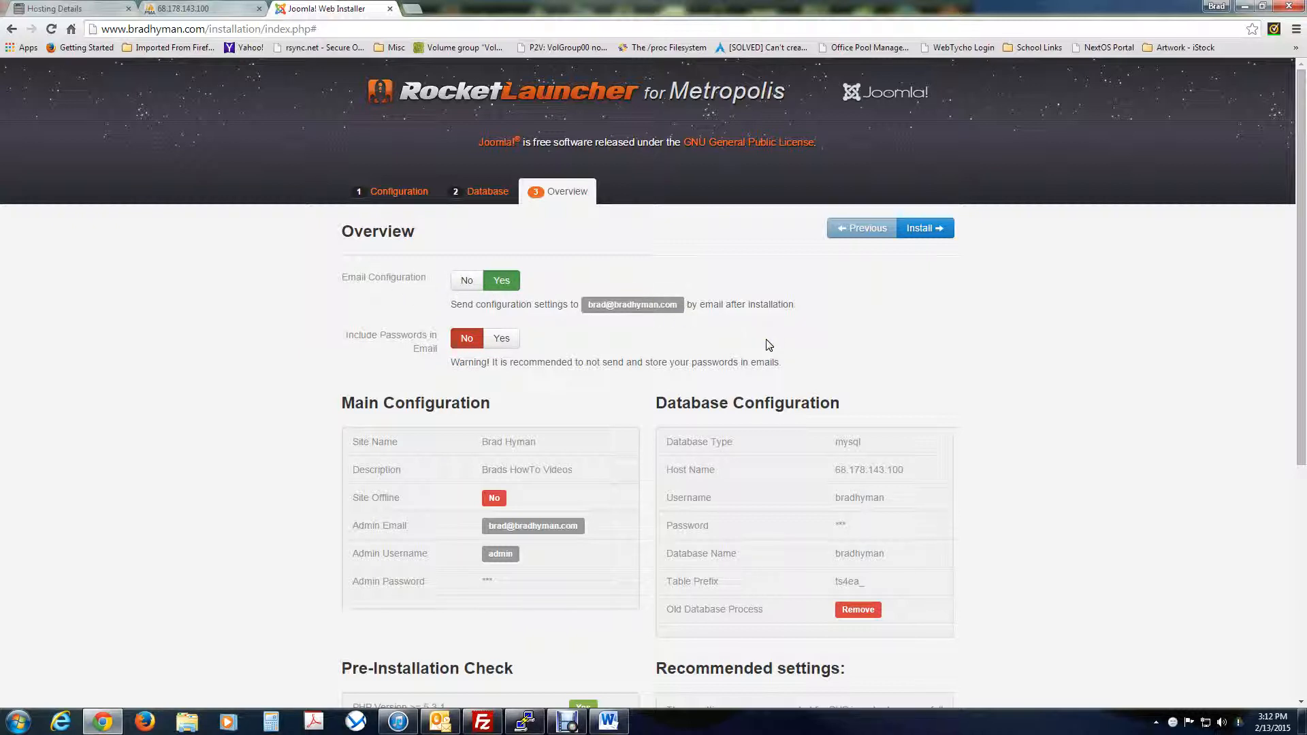
pyautogui.scroll(-3)
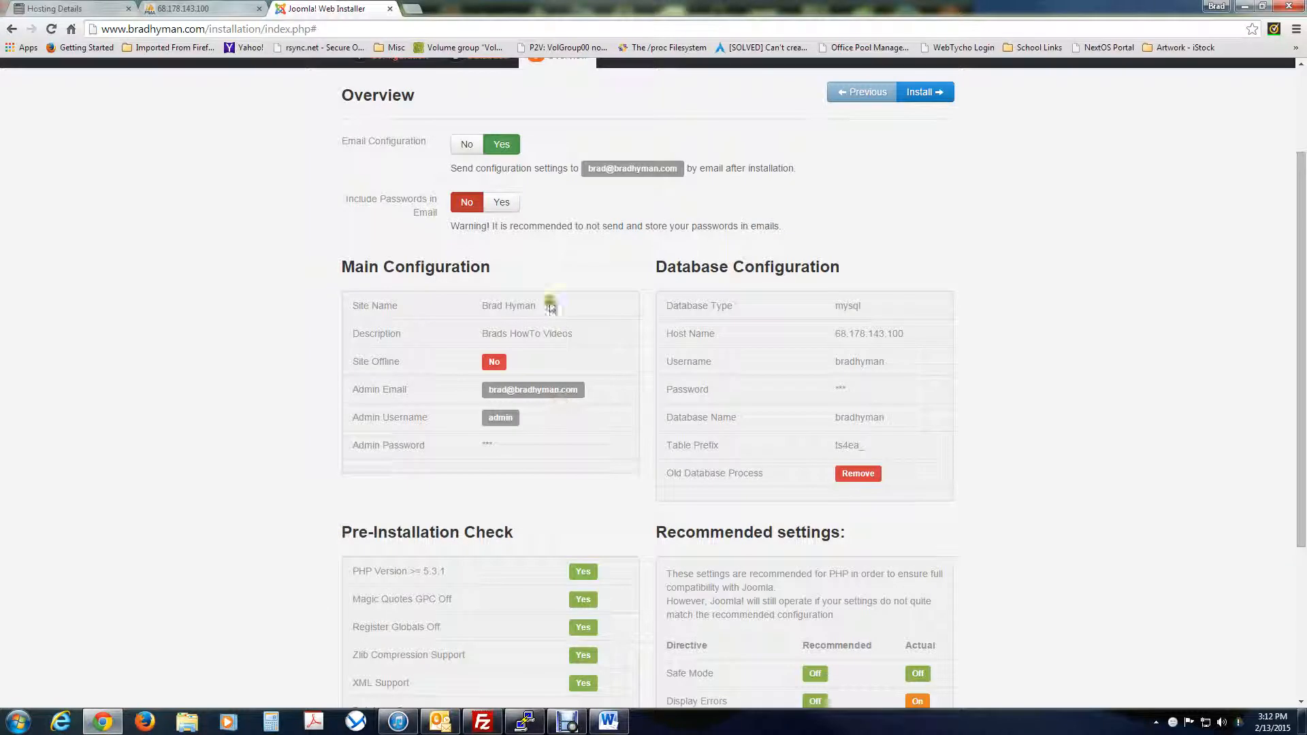
pyautogui.moveTo(808, 390)
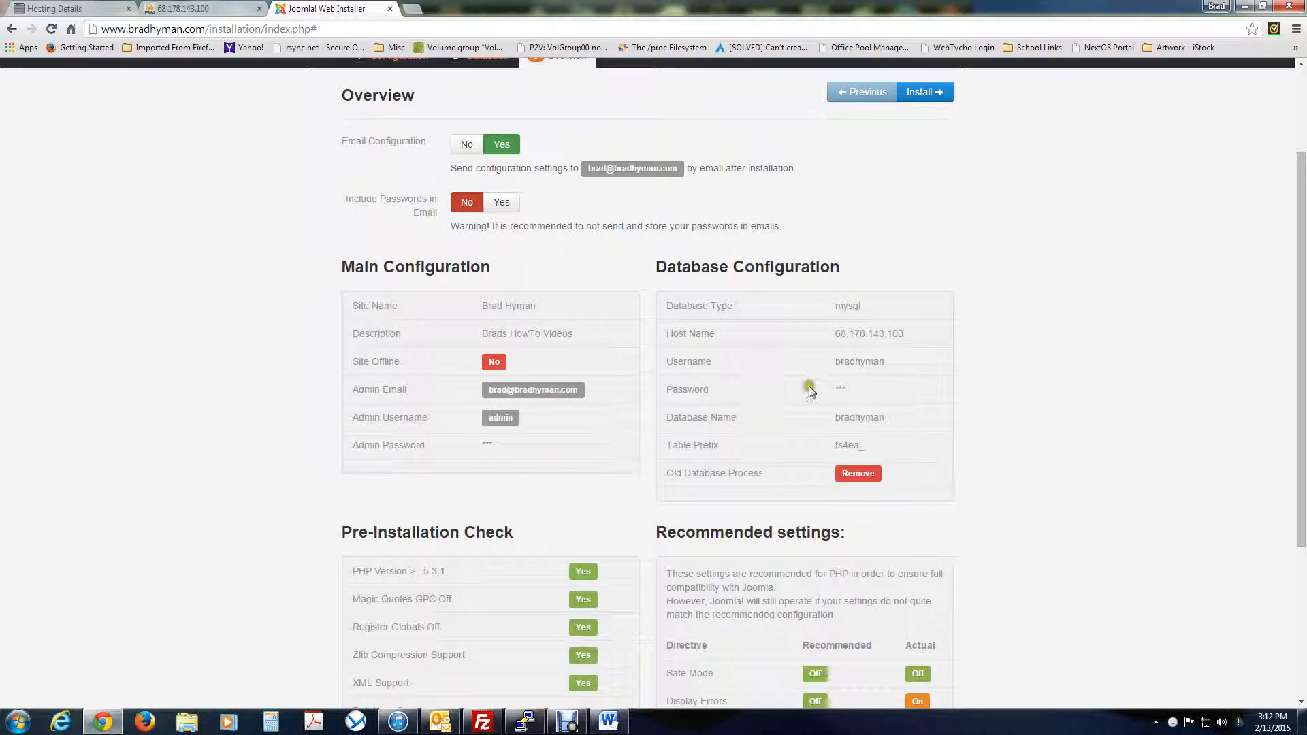
pyautogui.scroll(-3)
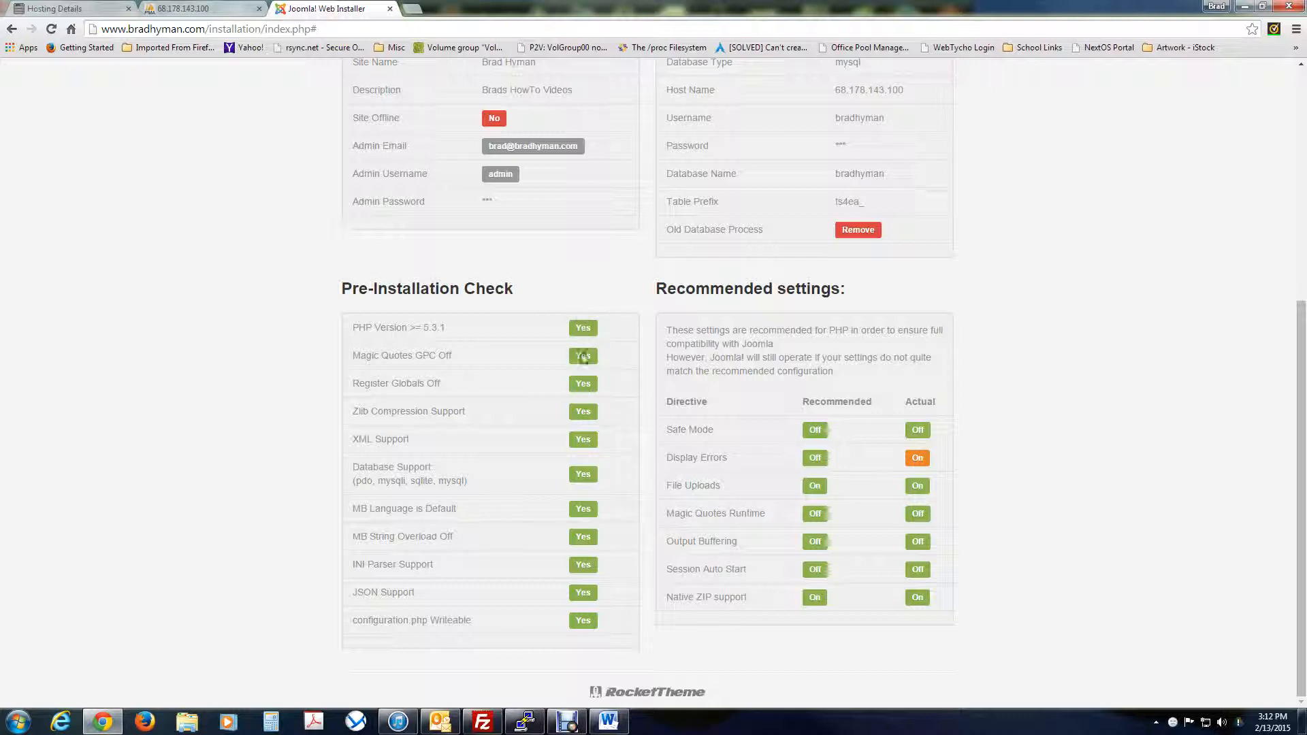
pyautogui.moveTo(575, 338)
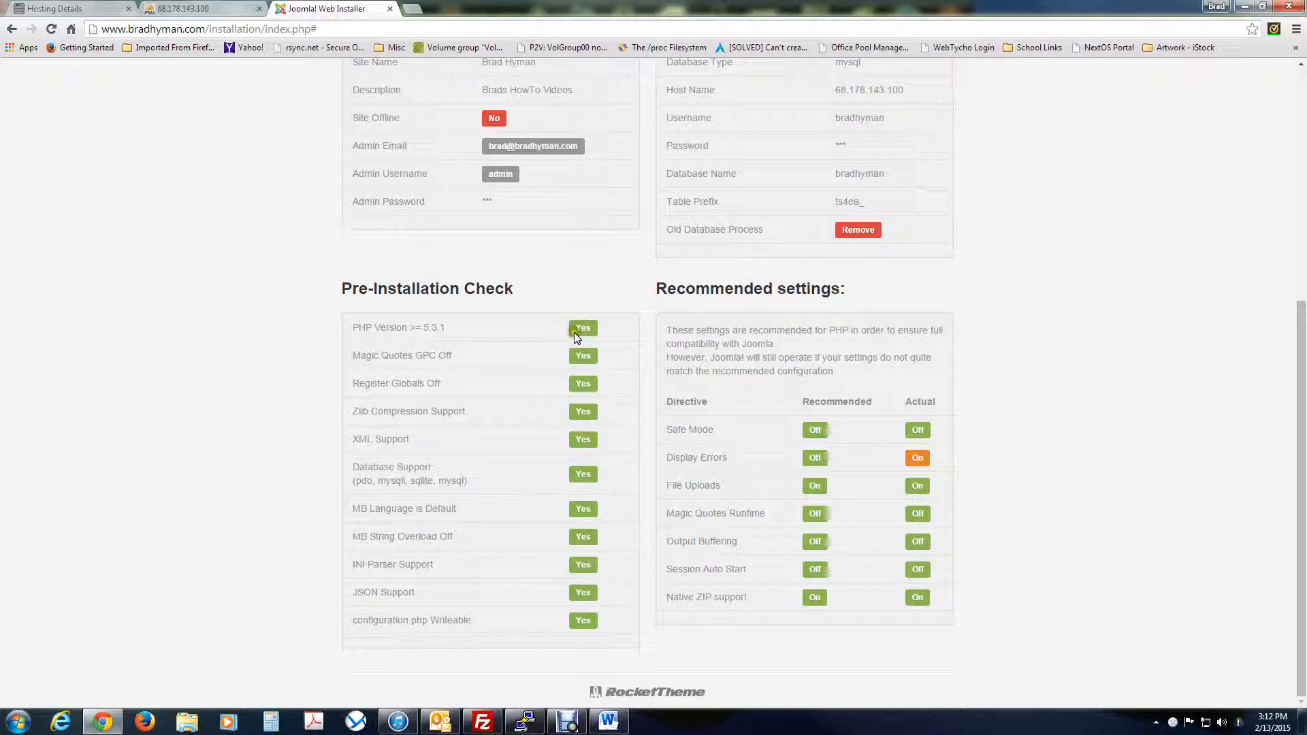
pyautogui.moveTo(493, 359)
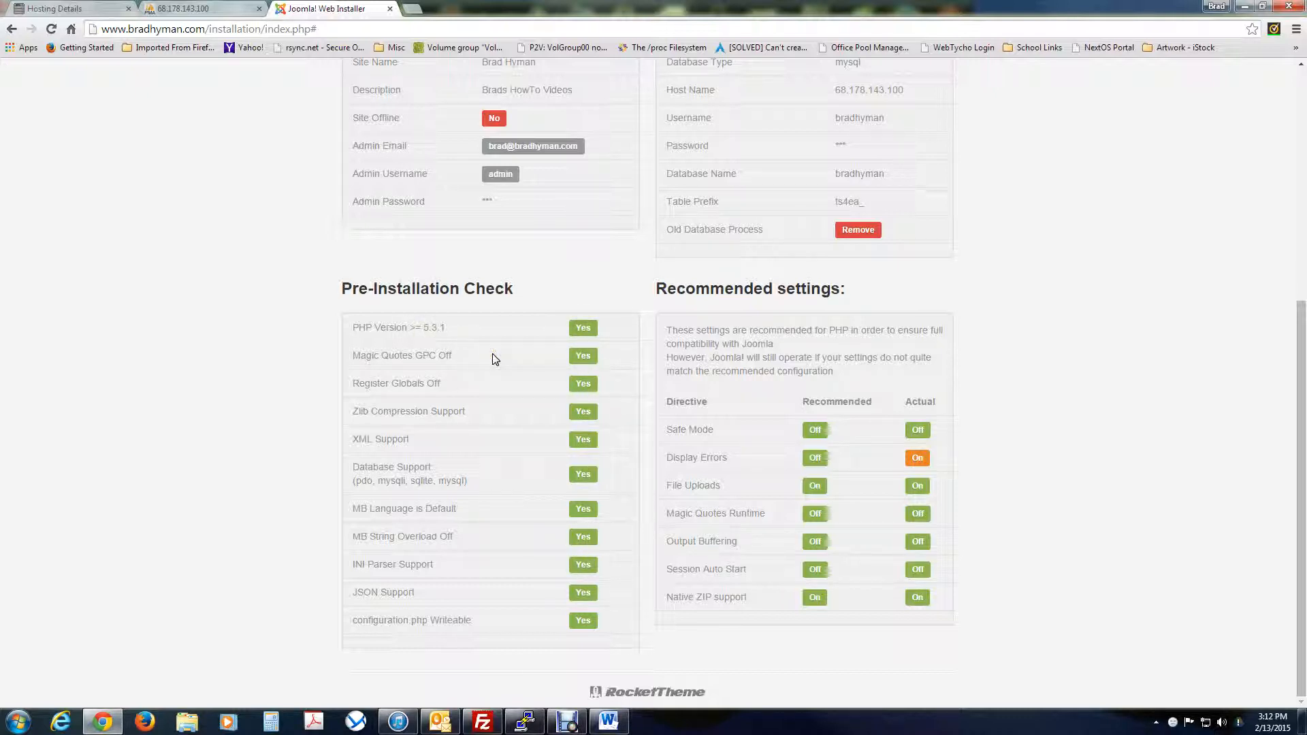
pyautogui.moveTo(663, 531)
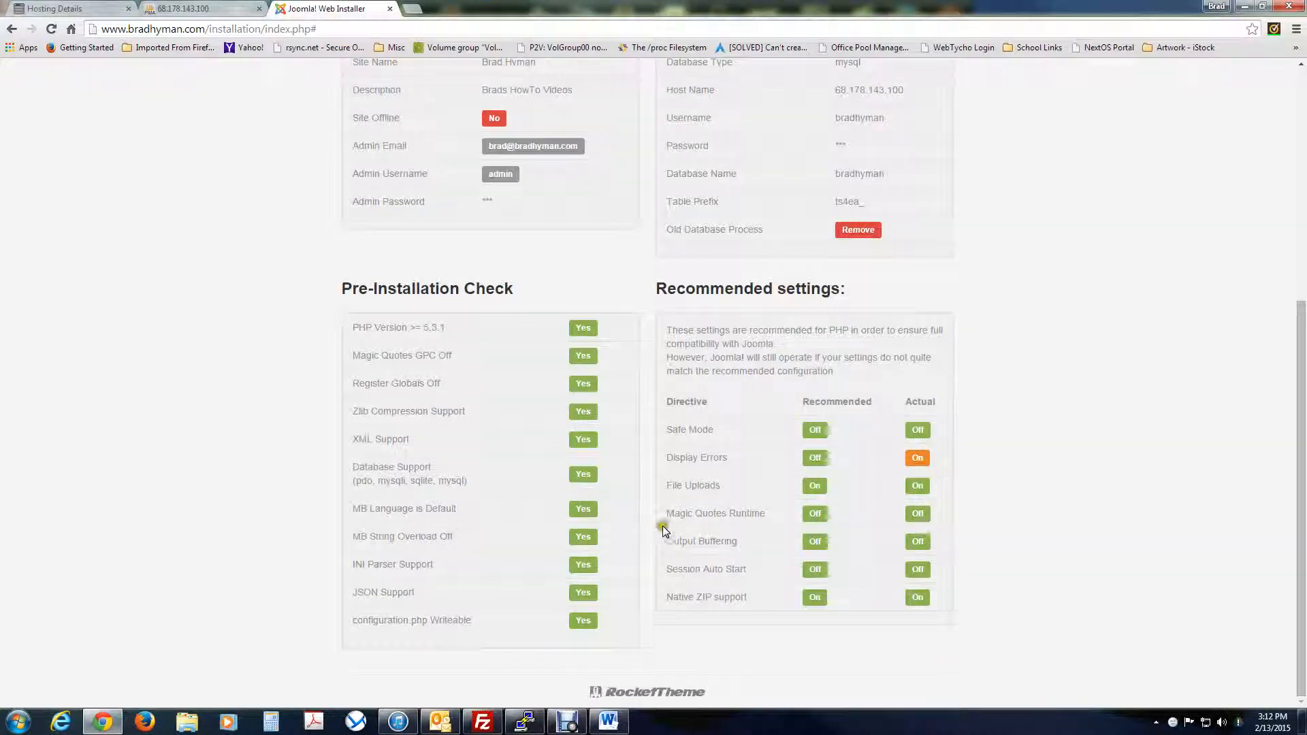
pyautogui.scroll(3)
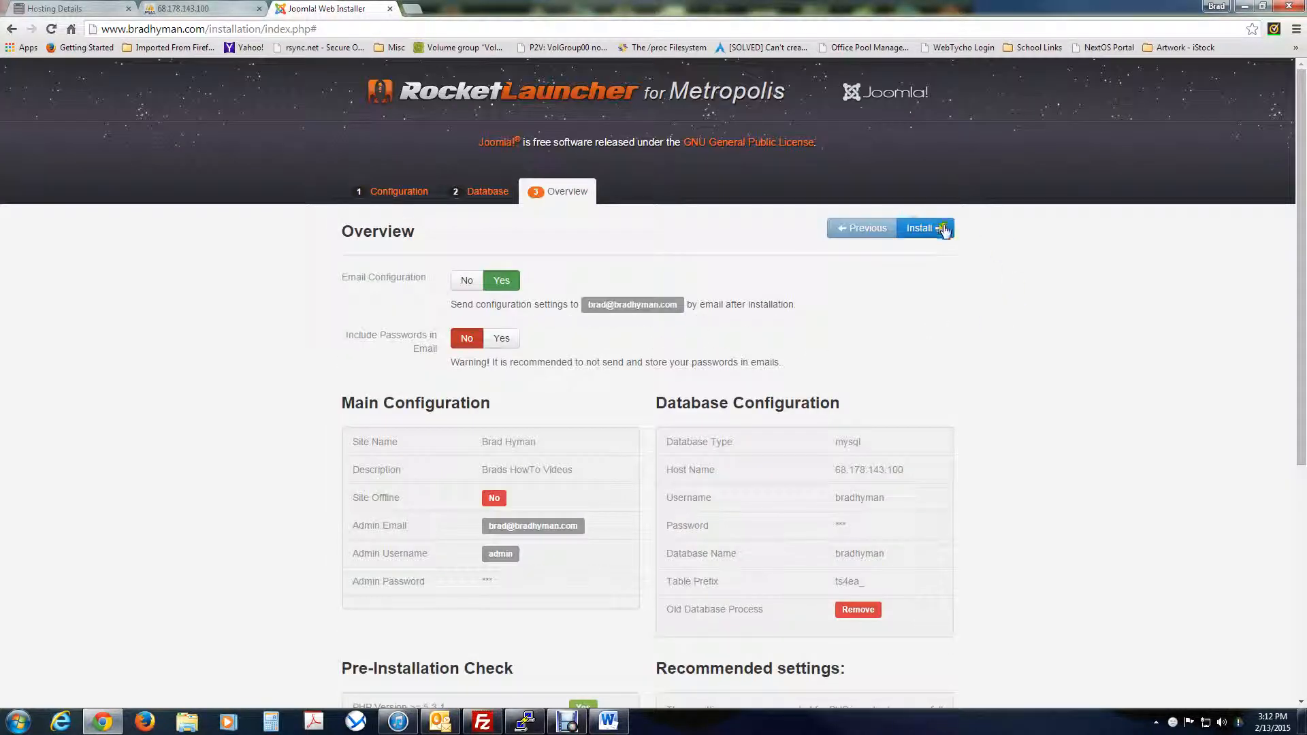
# Install Joomla and remove the installation folder from the server.
pyautogui.click(918, 227)
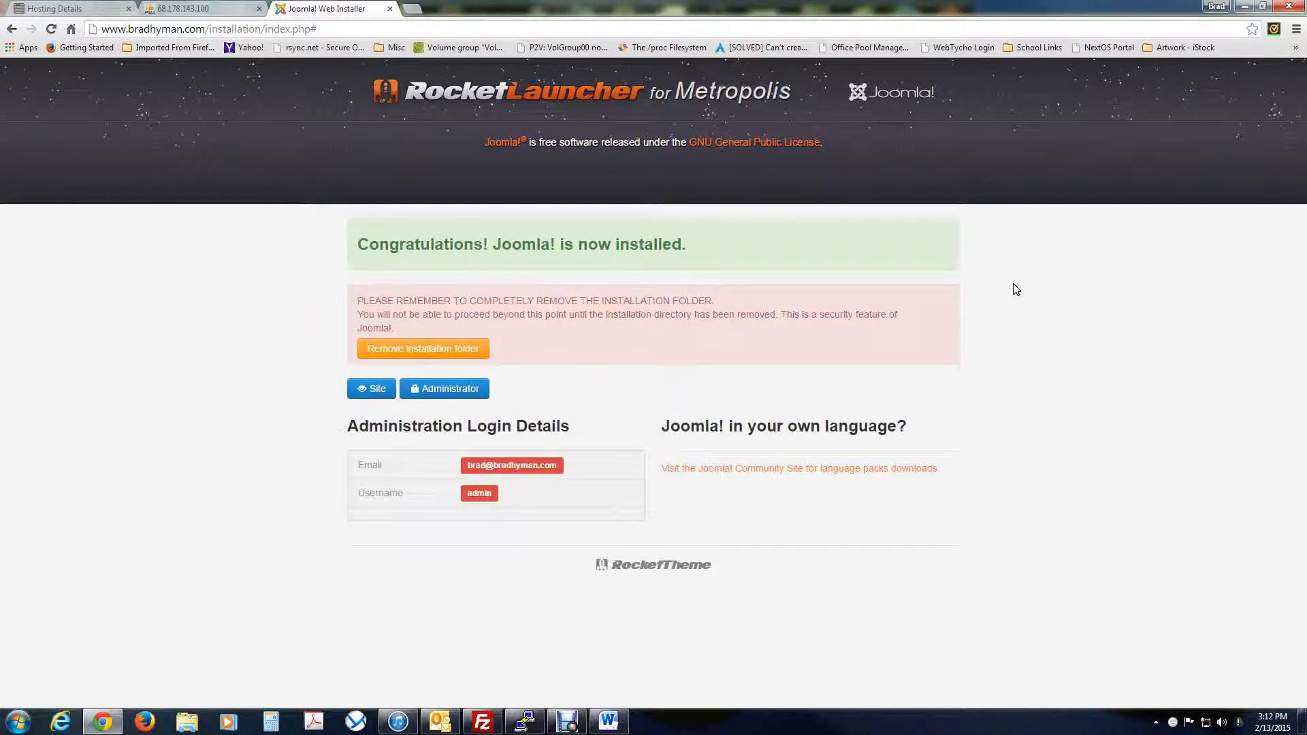
pyautogui.moveTo(462, 354)
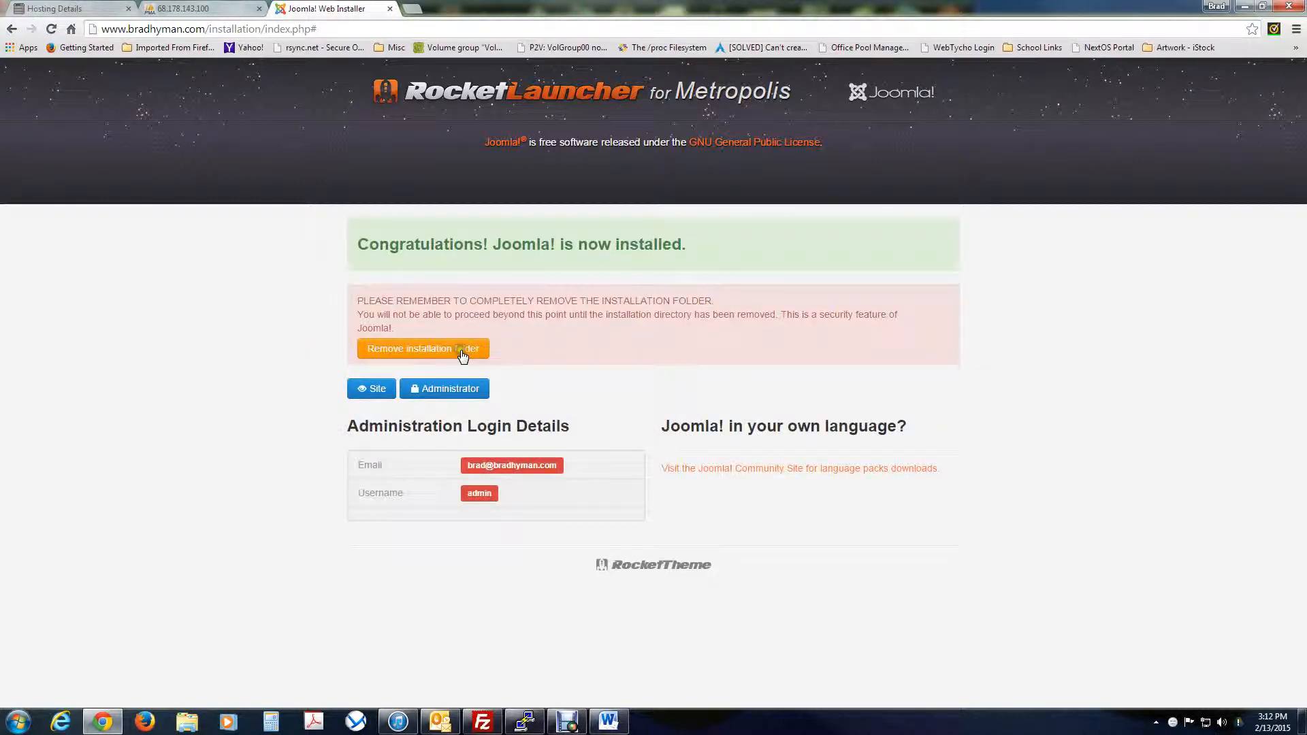
pyautogui.moveTo(463, 356)
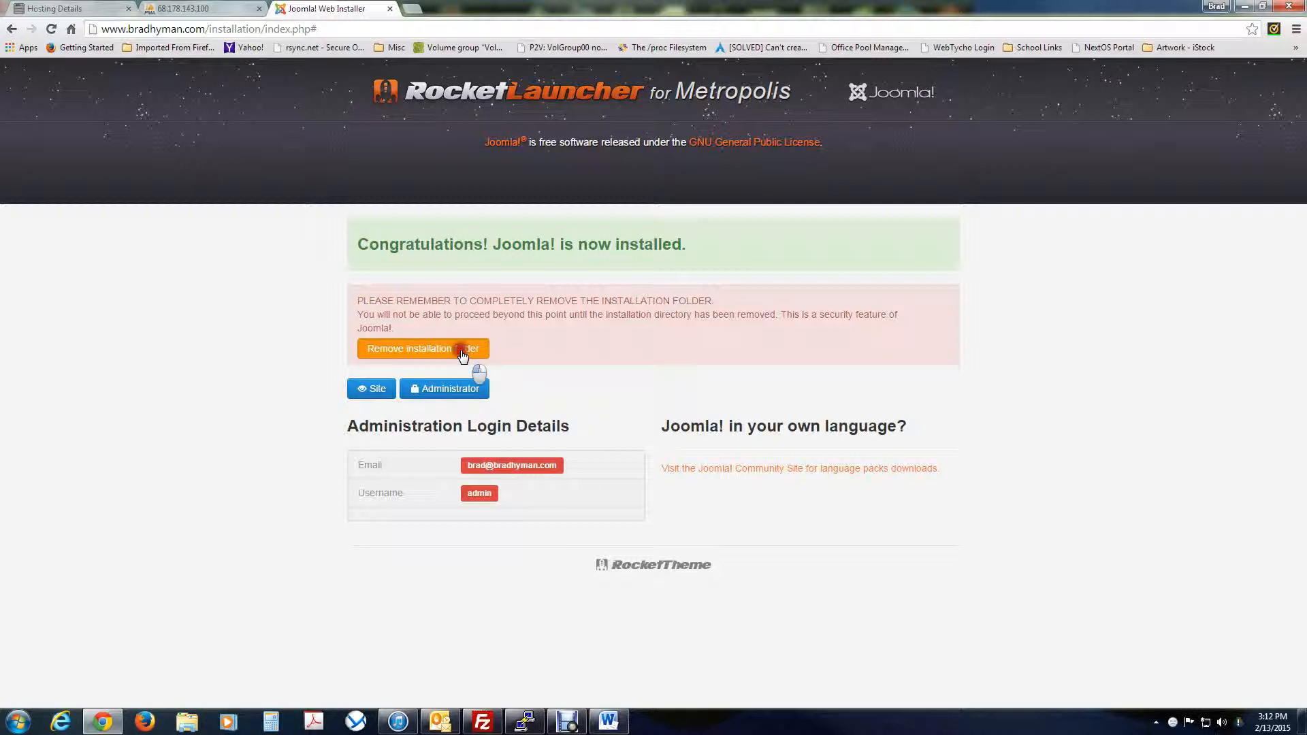
pyautogui.click(422, 348)
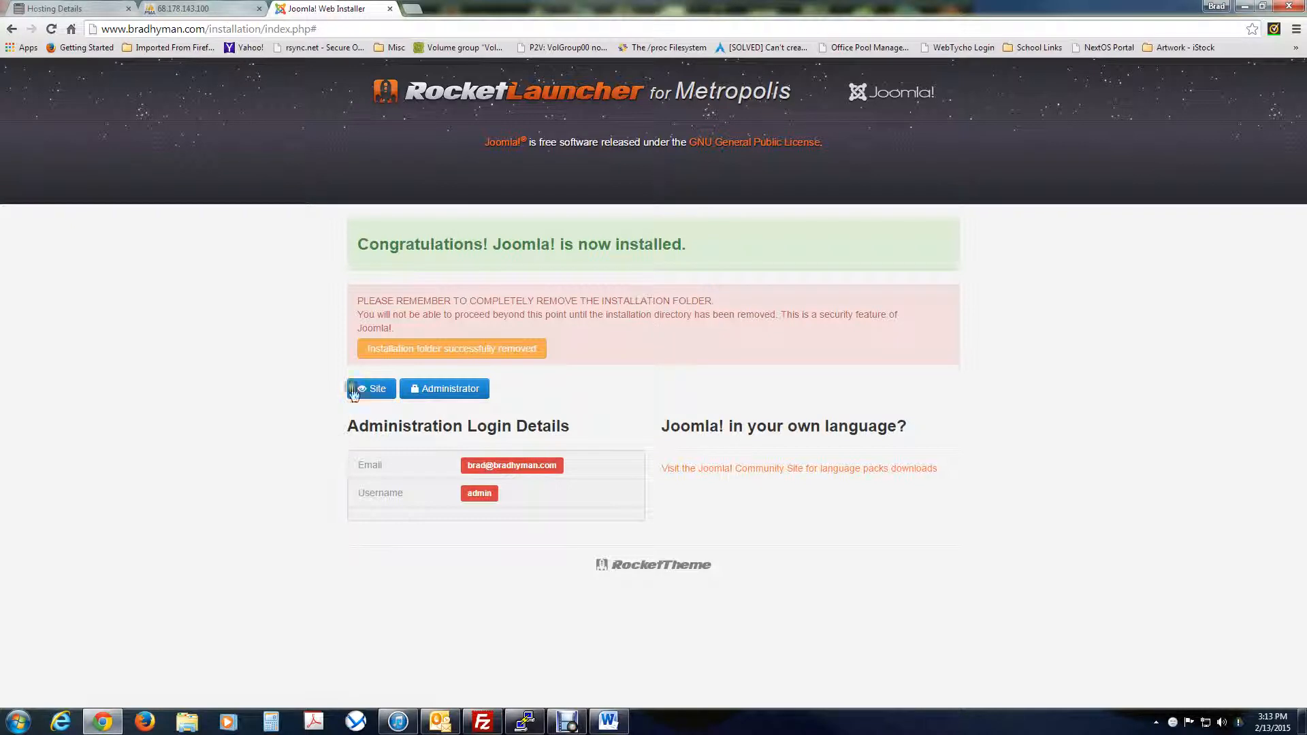
pyautogui.moveTo(370, 389)
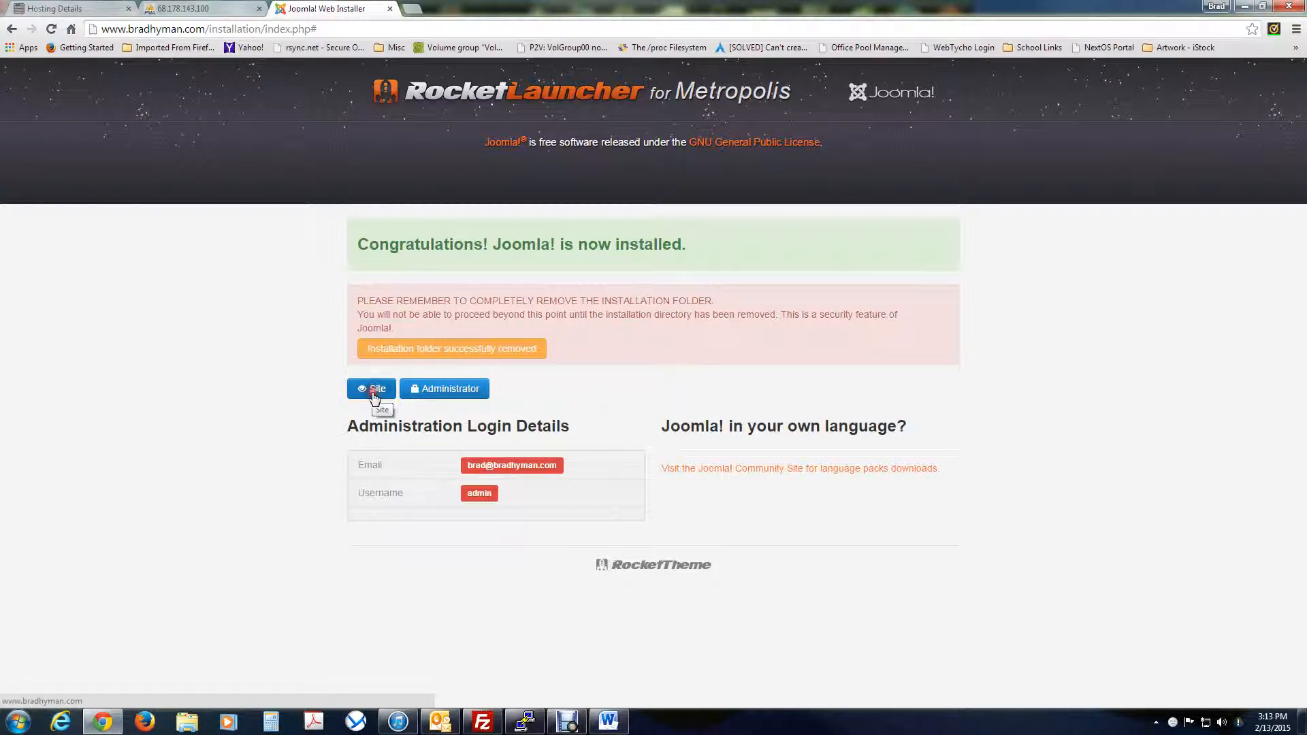
# Browse the Metropolis demo homepage on bradhyman.com.
pyautogui.click(371, 388)
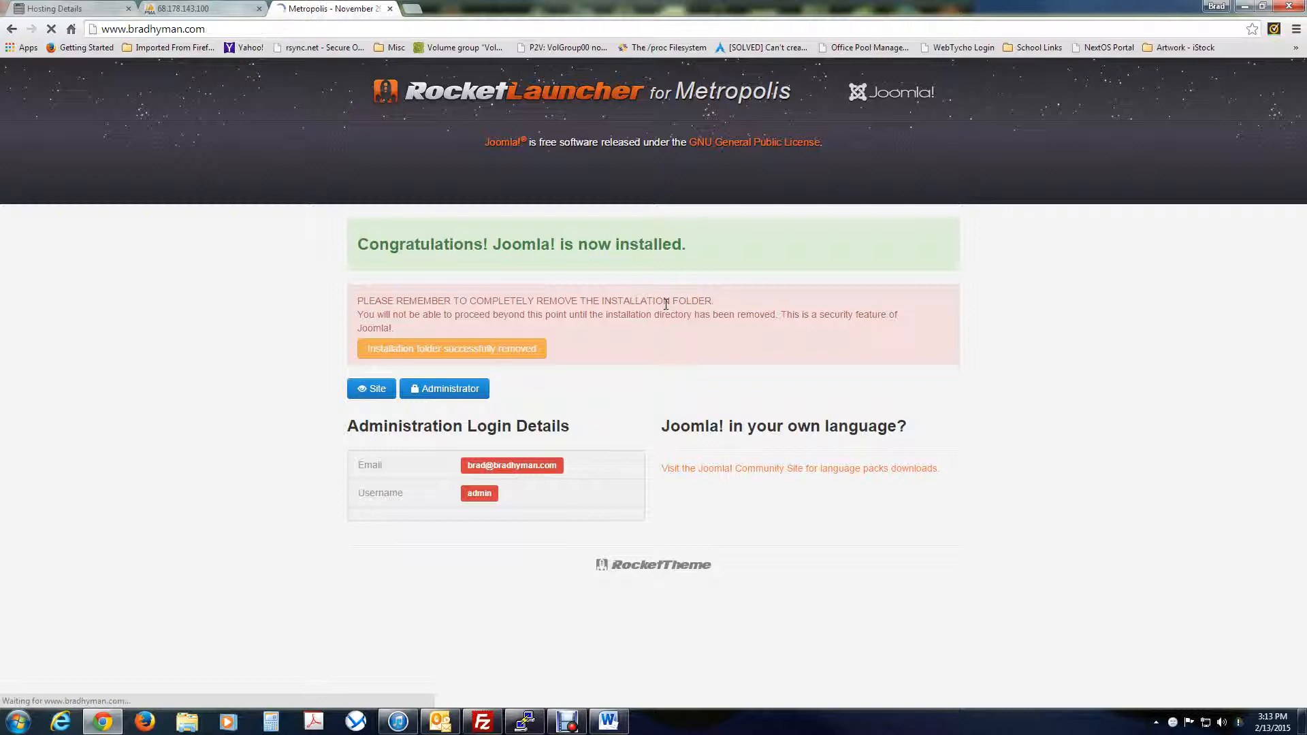
pyautogui.click(370, 389)
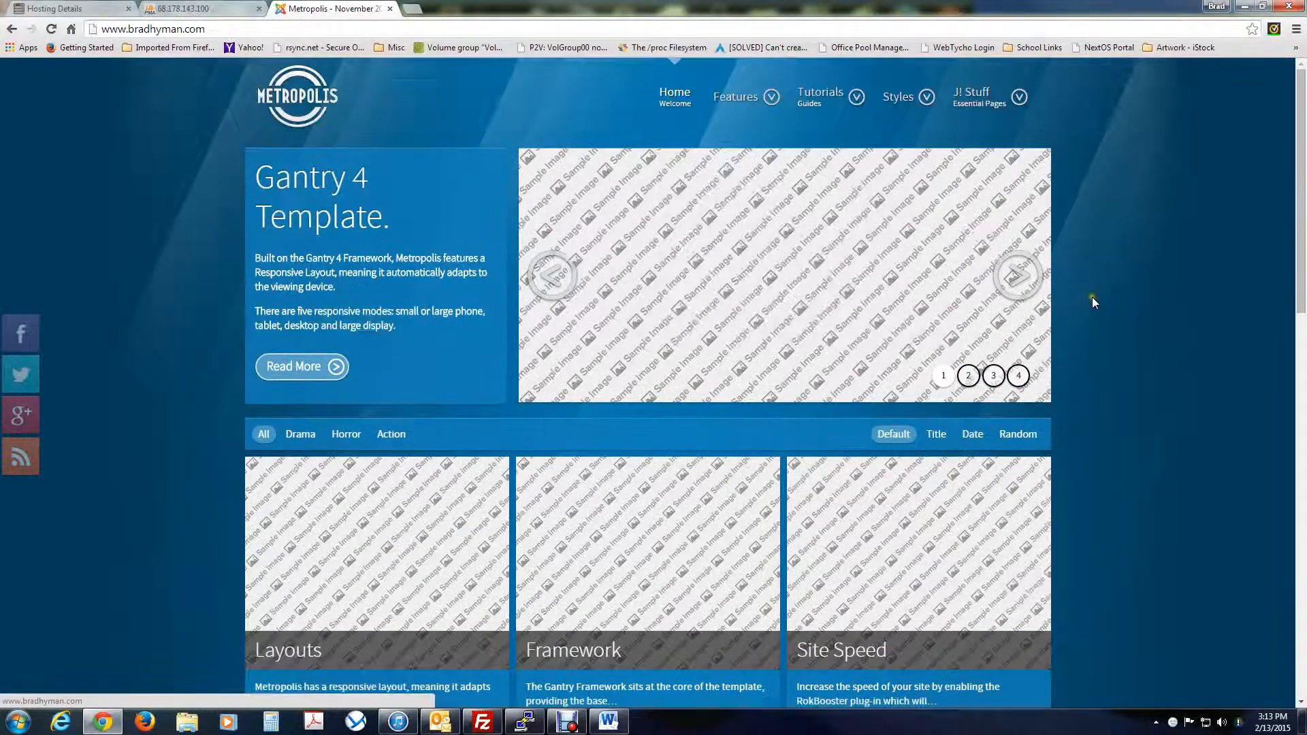
pyautogui.scroll(-3)
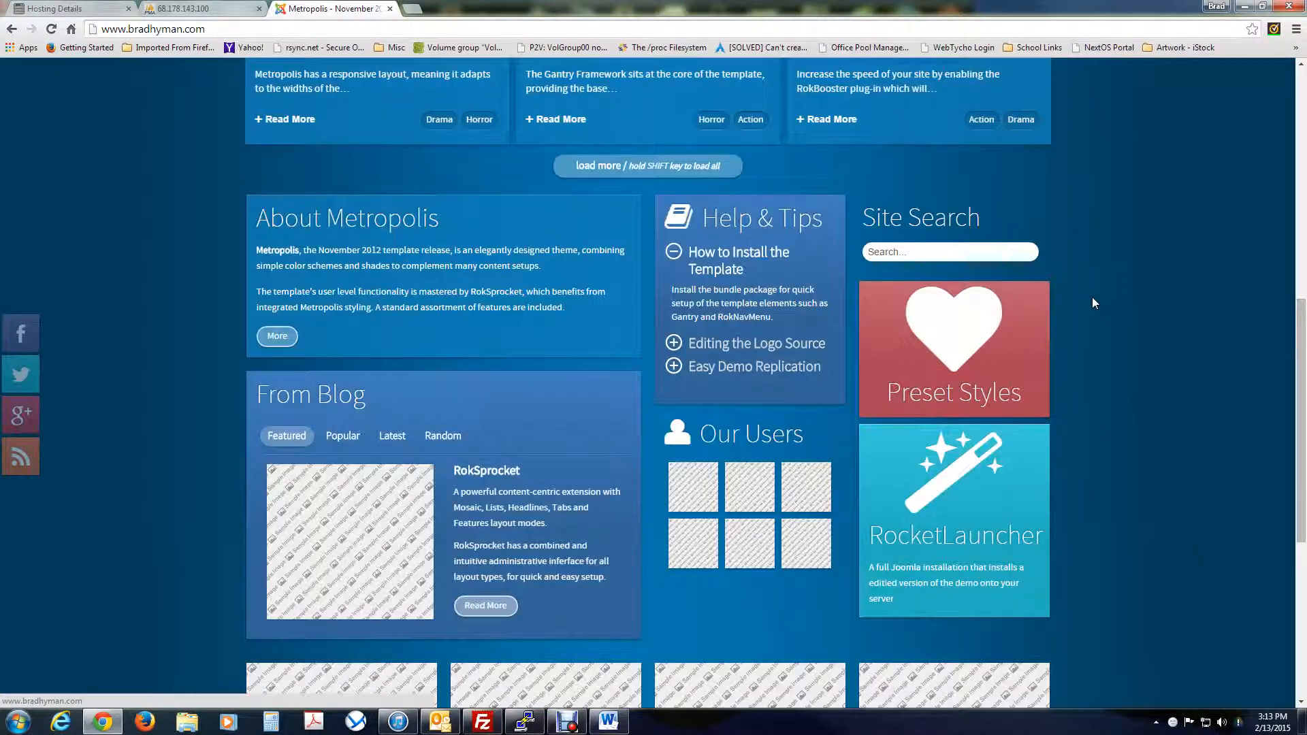
pyautogui.scroll(-3)
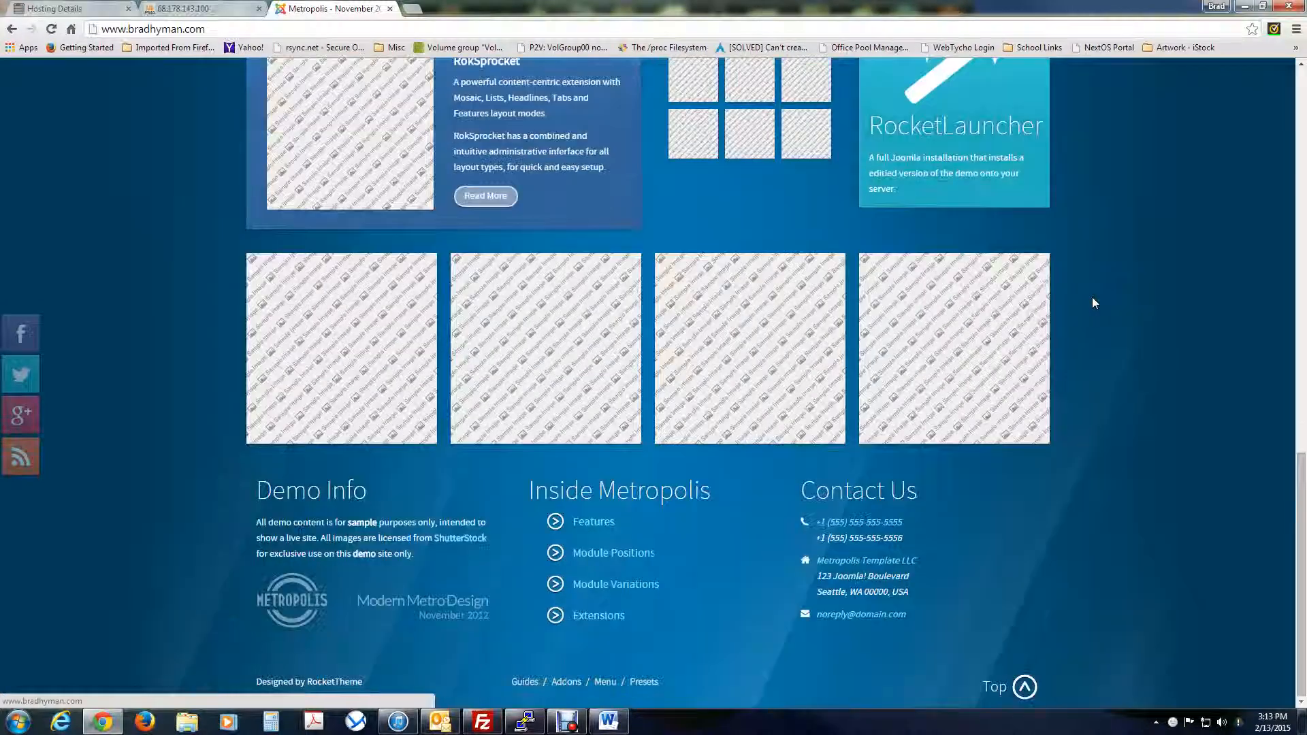
pyautogui.scroll(3)
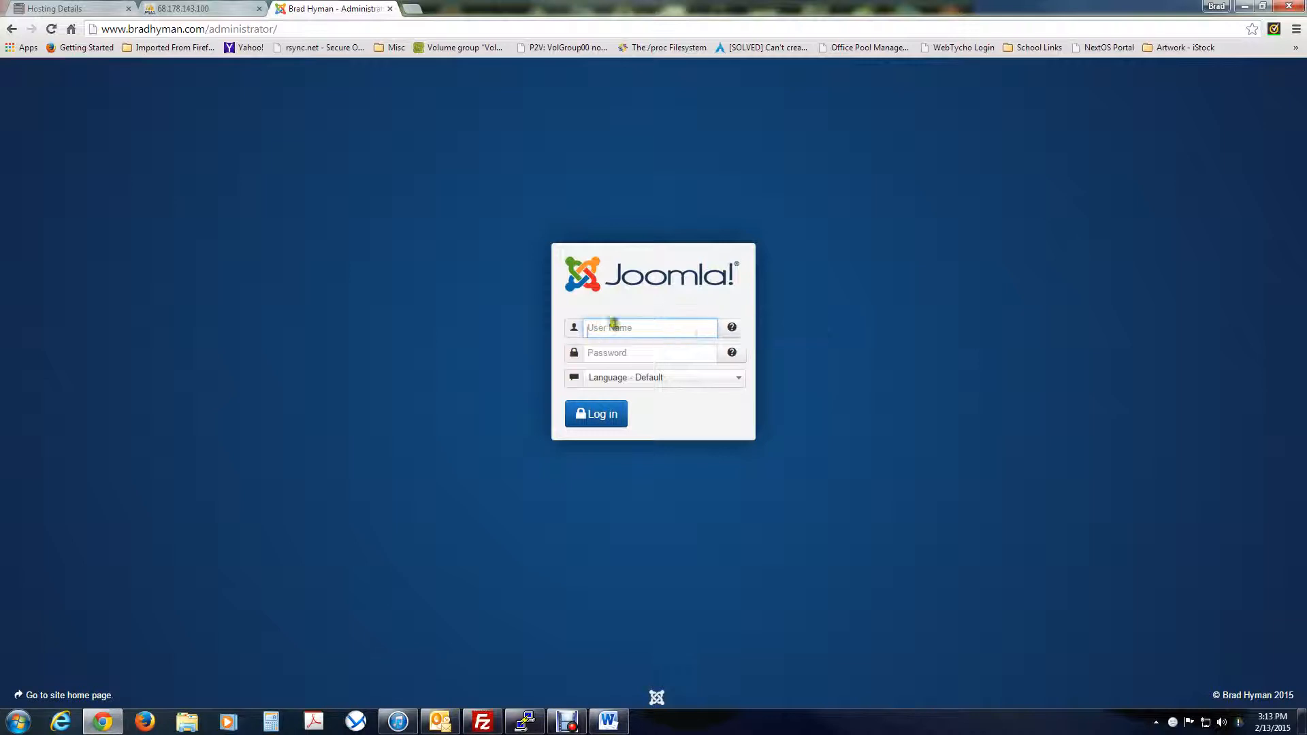
# Log in to Joomla Administrator as admin with its password.
pyautogui.write('admin')
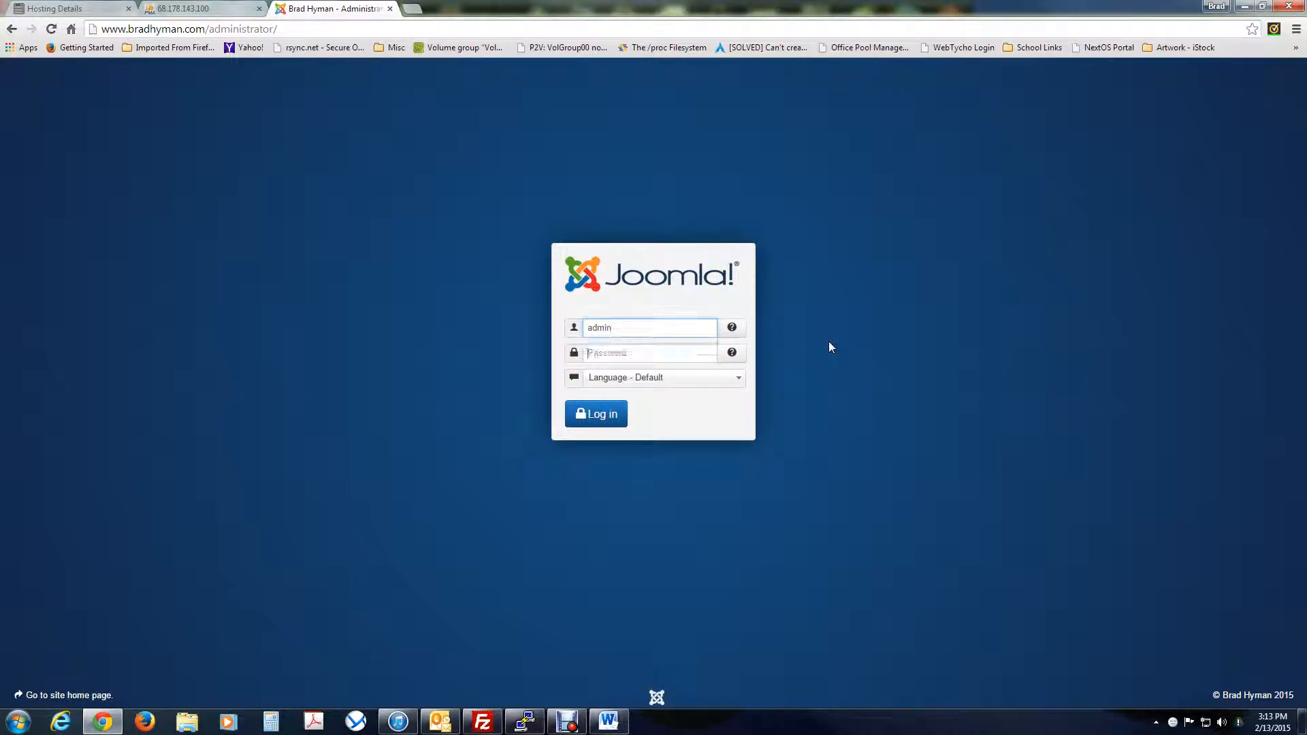
pyautogui.click(649, 352)
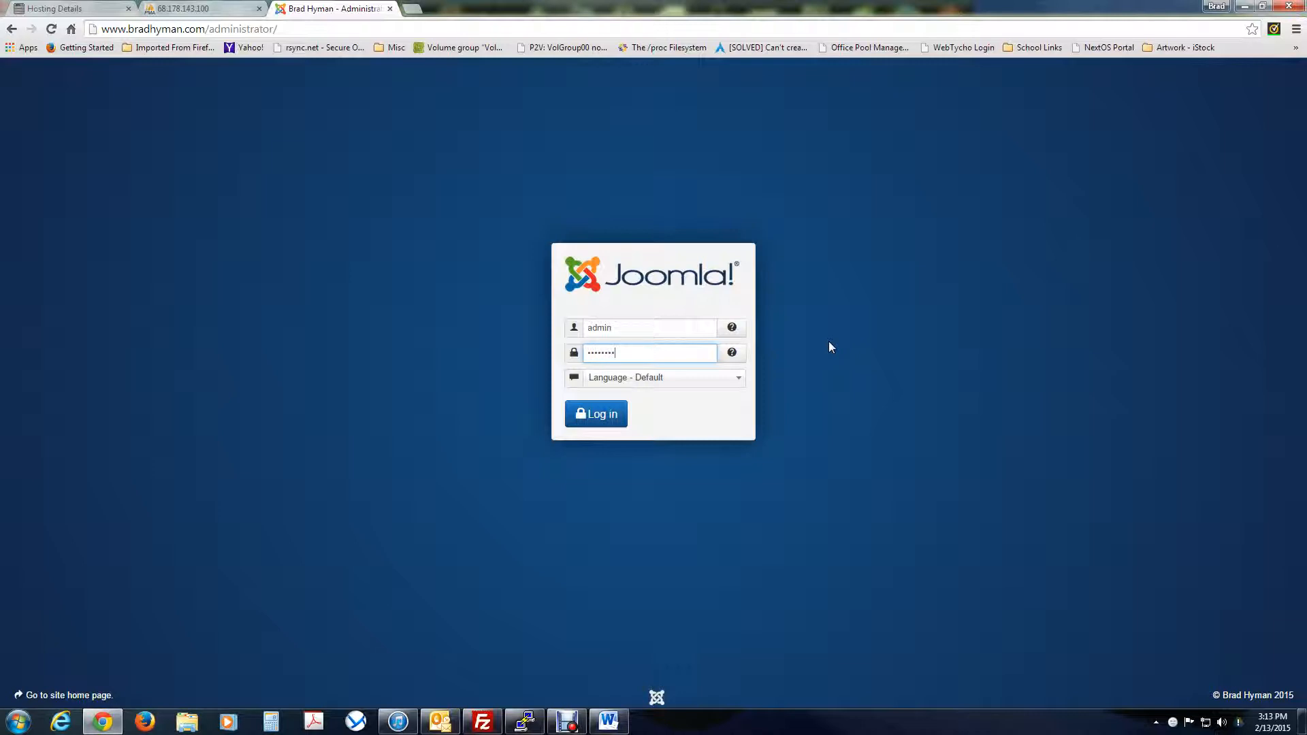
pyautogui.click(594, 413)
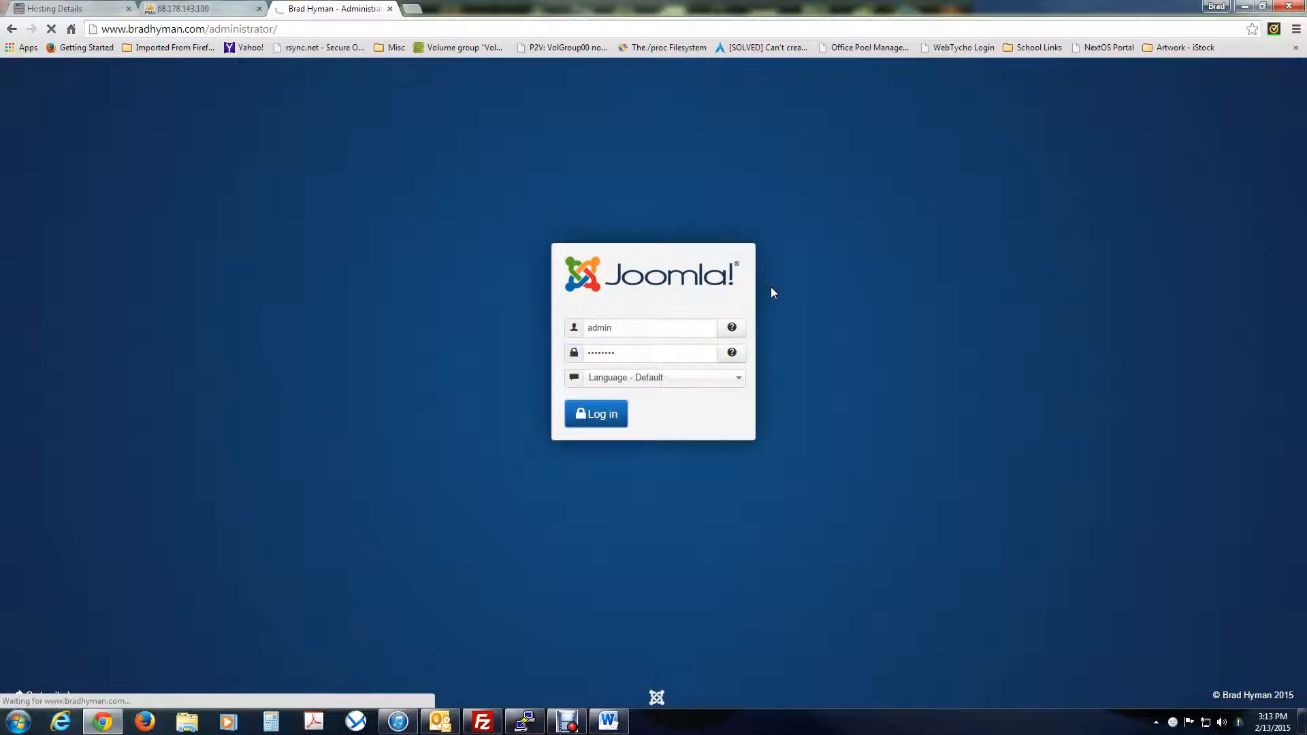
# Decline Chrome's offer to save the password and stay on the Control Panel.
pyautogui.click(595, 413)
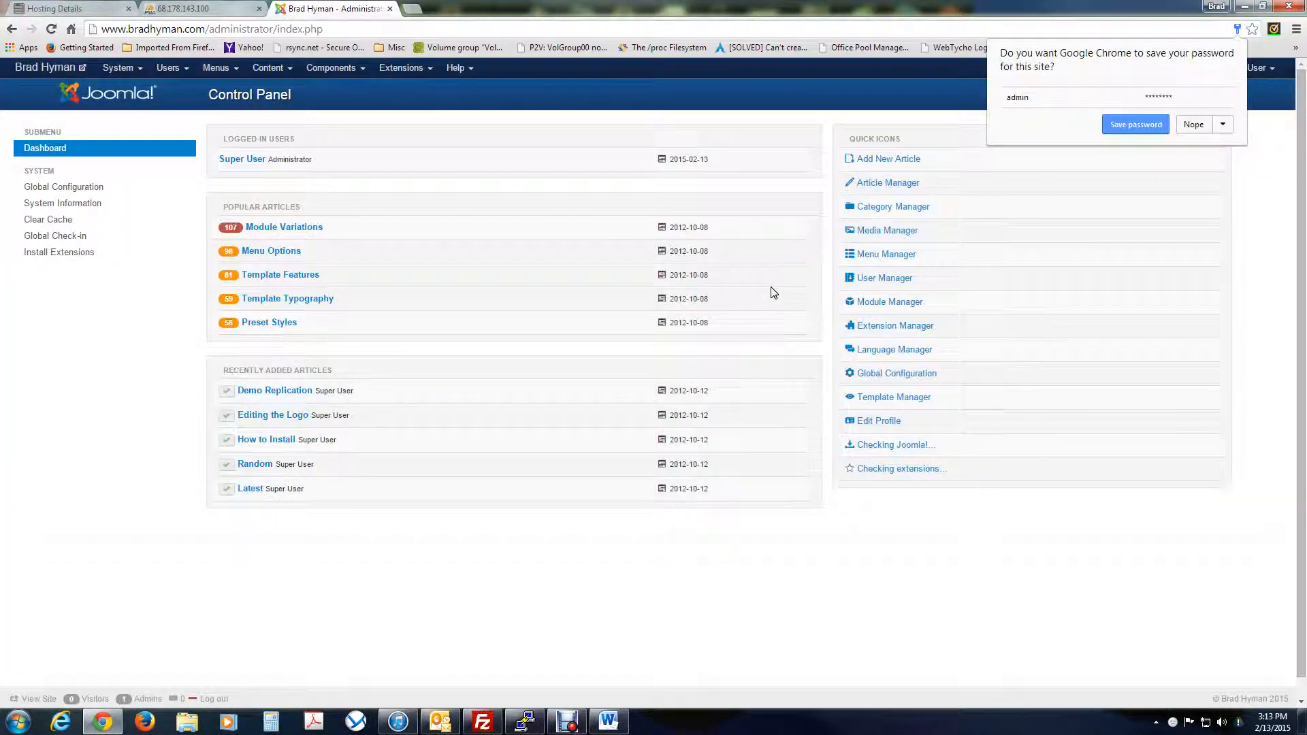
pyautogui.click(1192, 124)
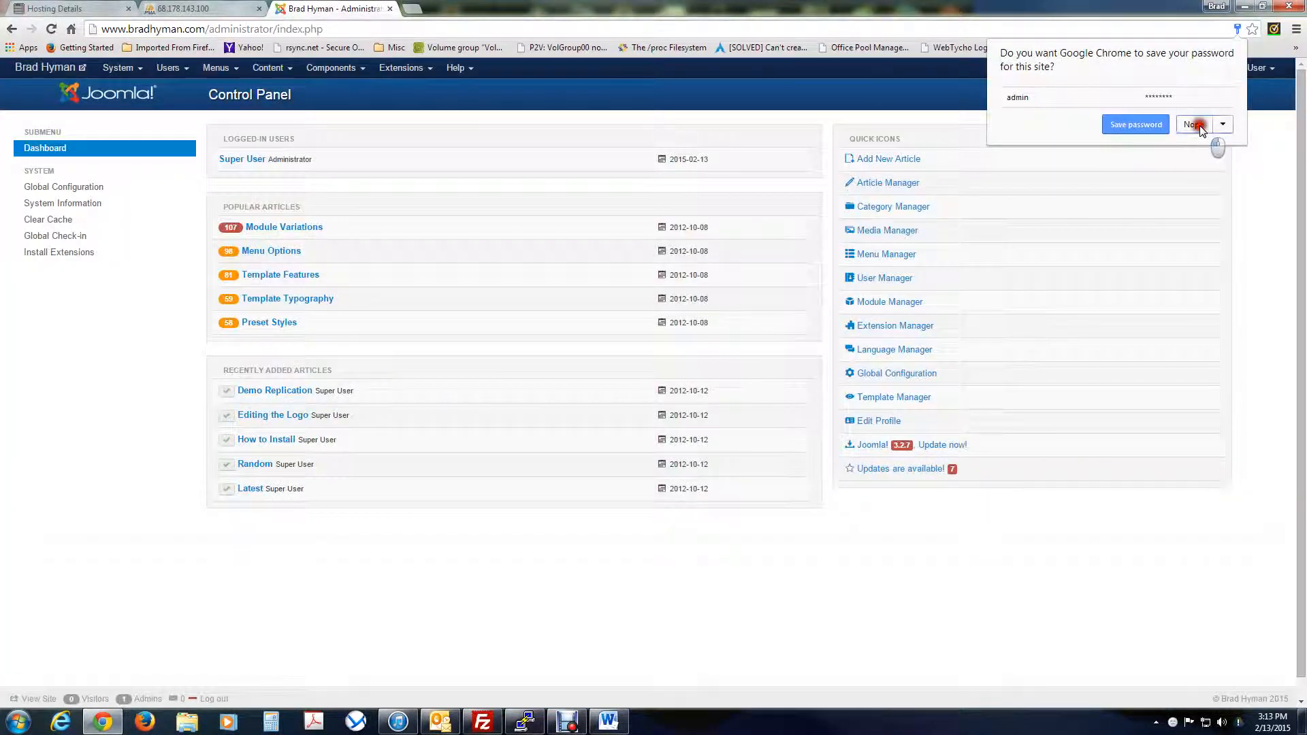
pyautogui.click(1193, 123)
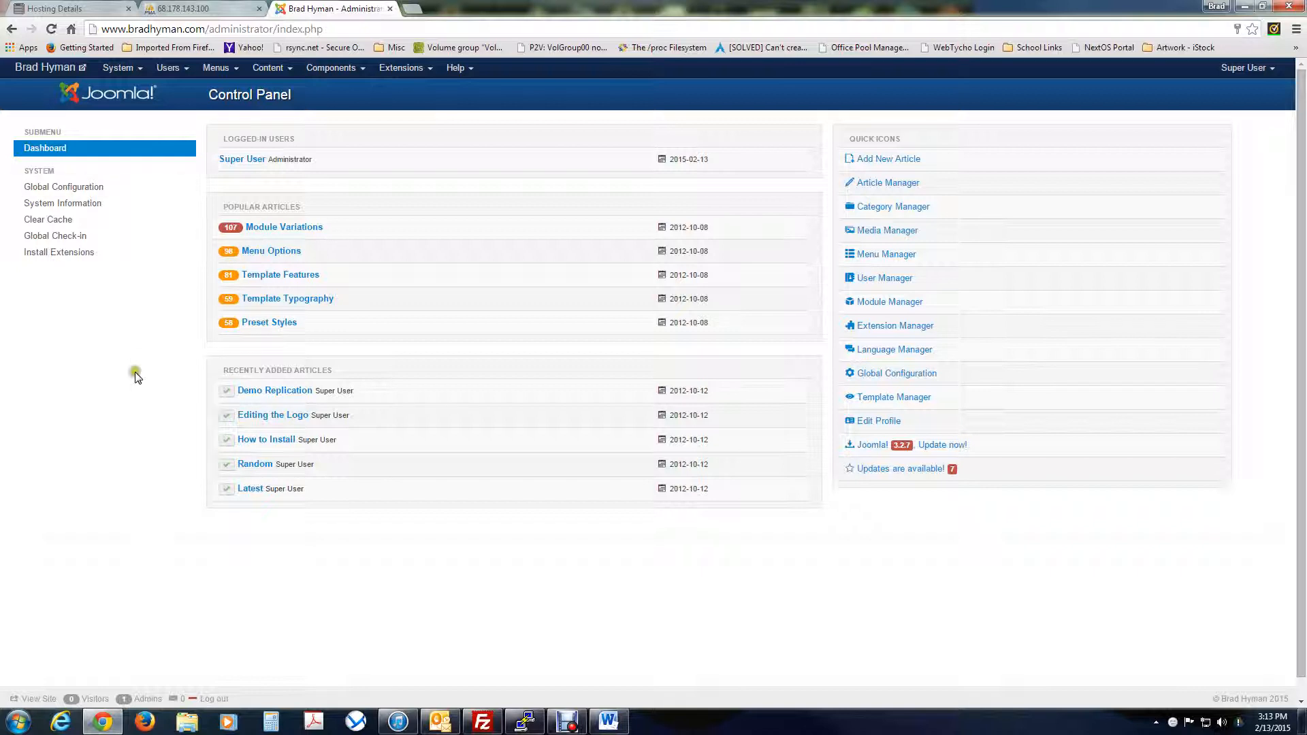
pyautogui.moveTo(108, 133)
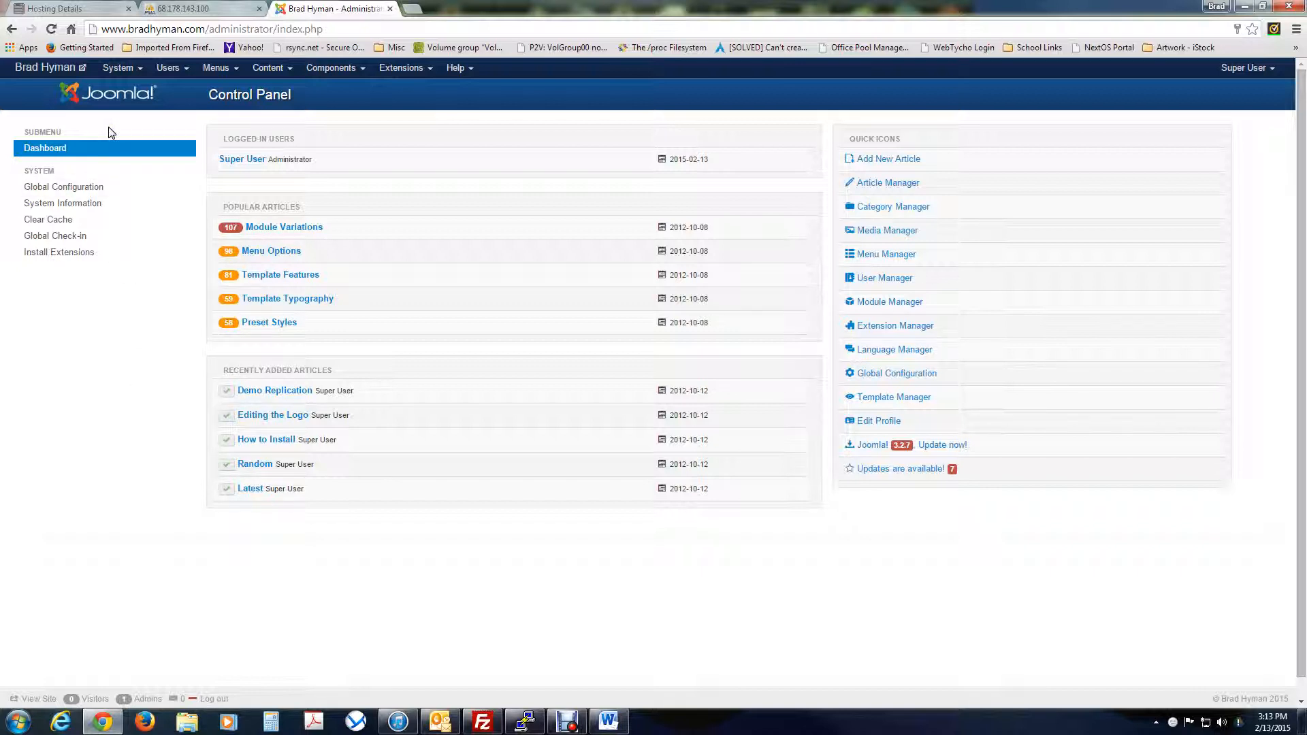
pyautogui.moveTo(511, 623)
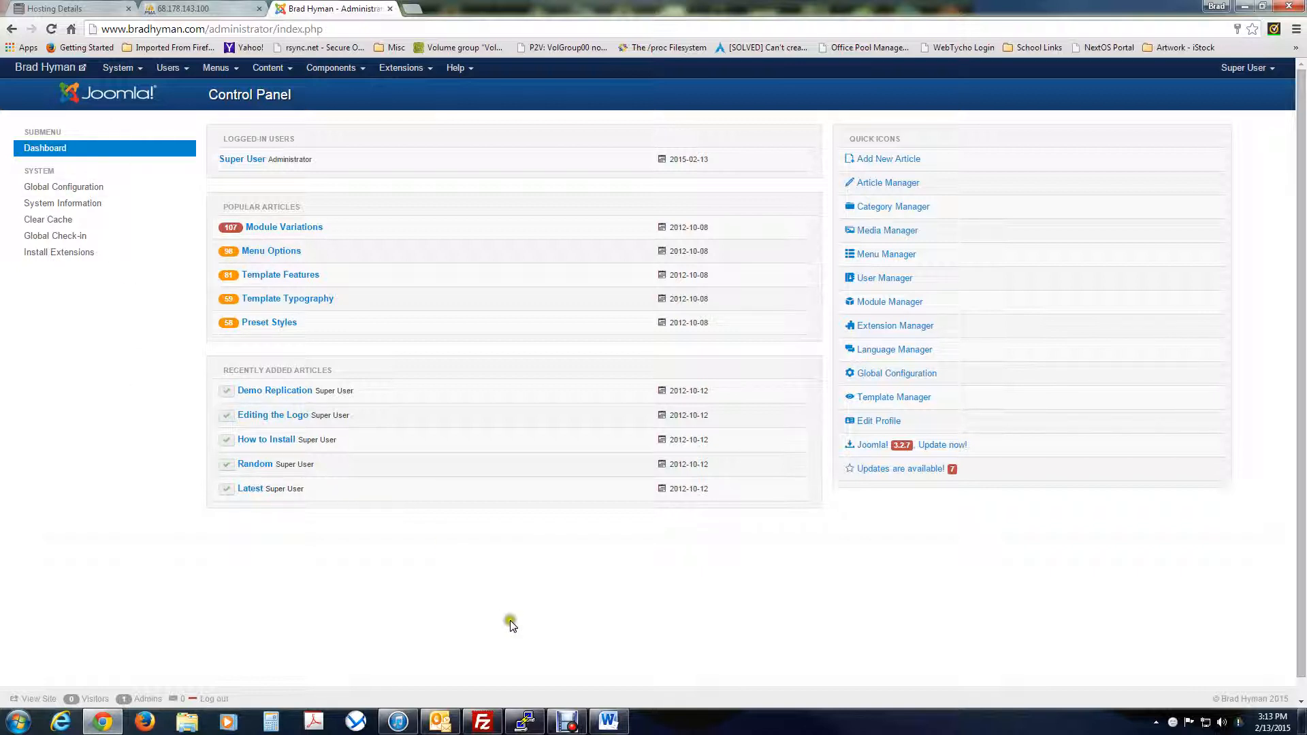